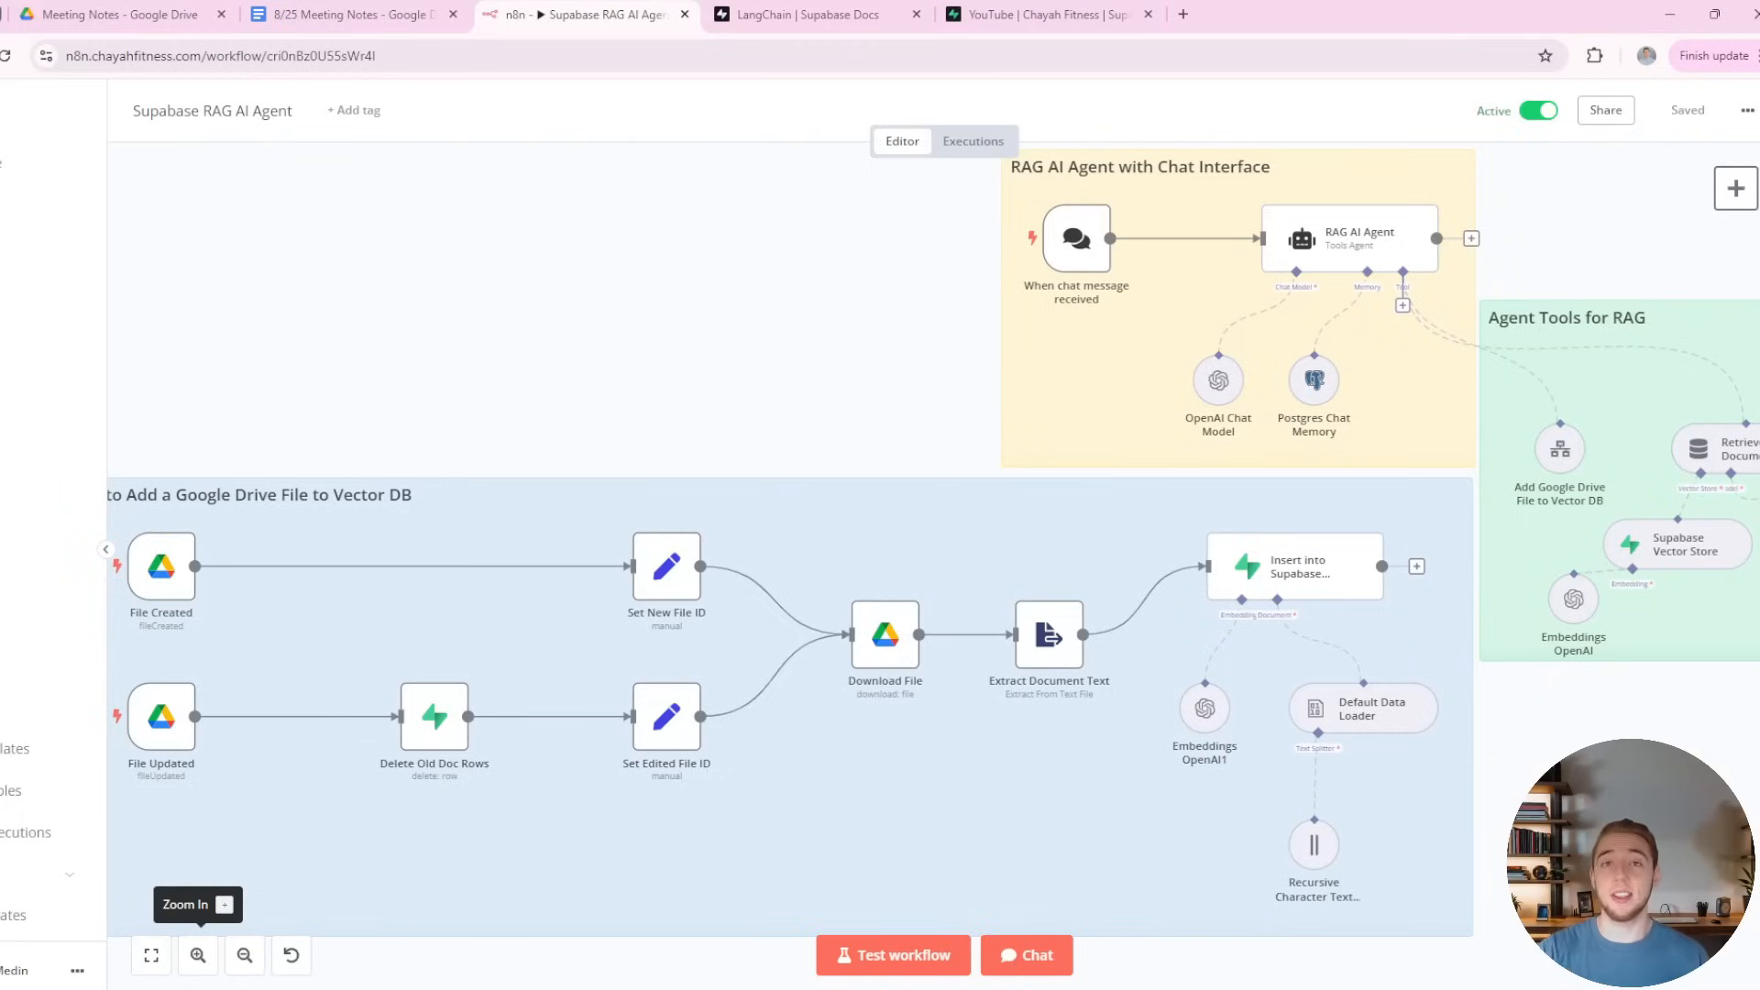
pyautogui.moveTo(238, 278)
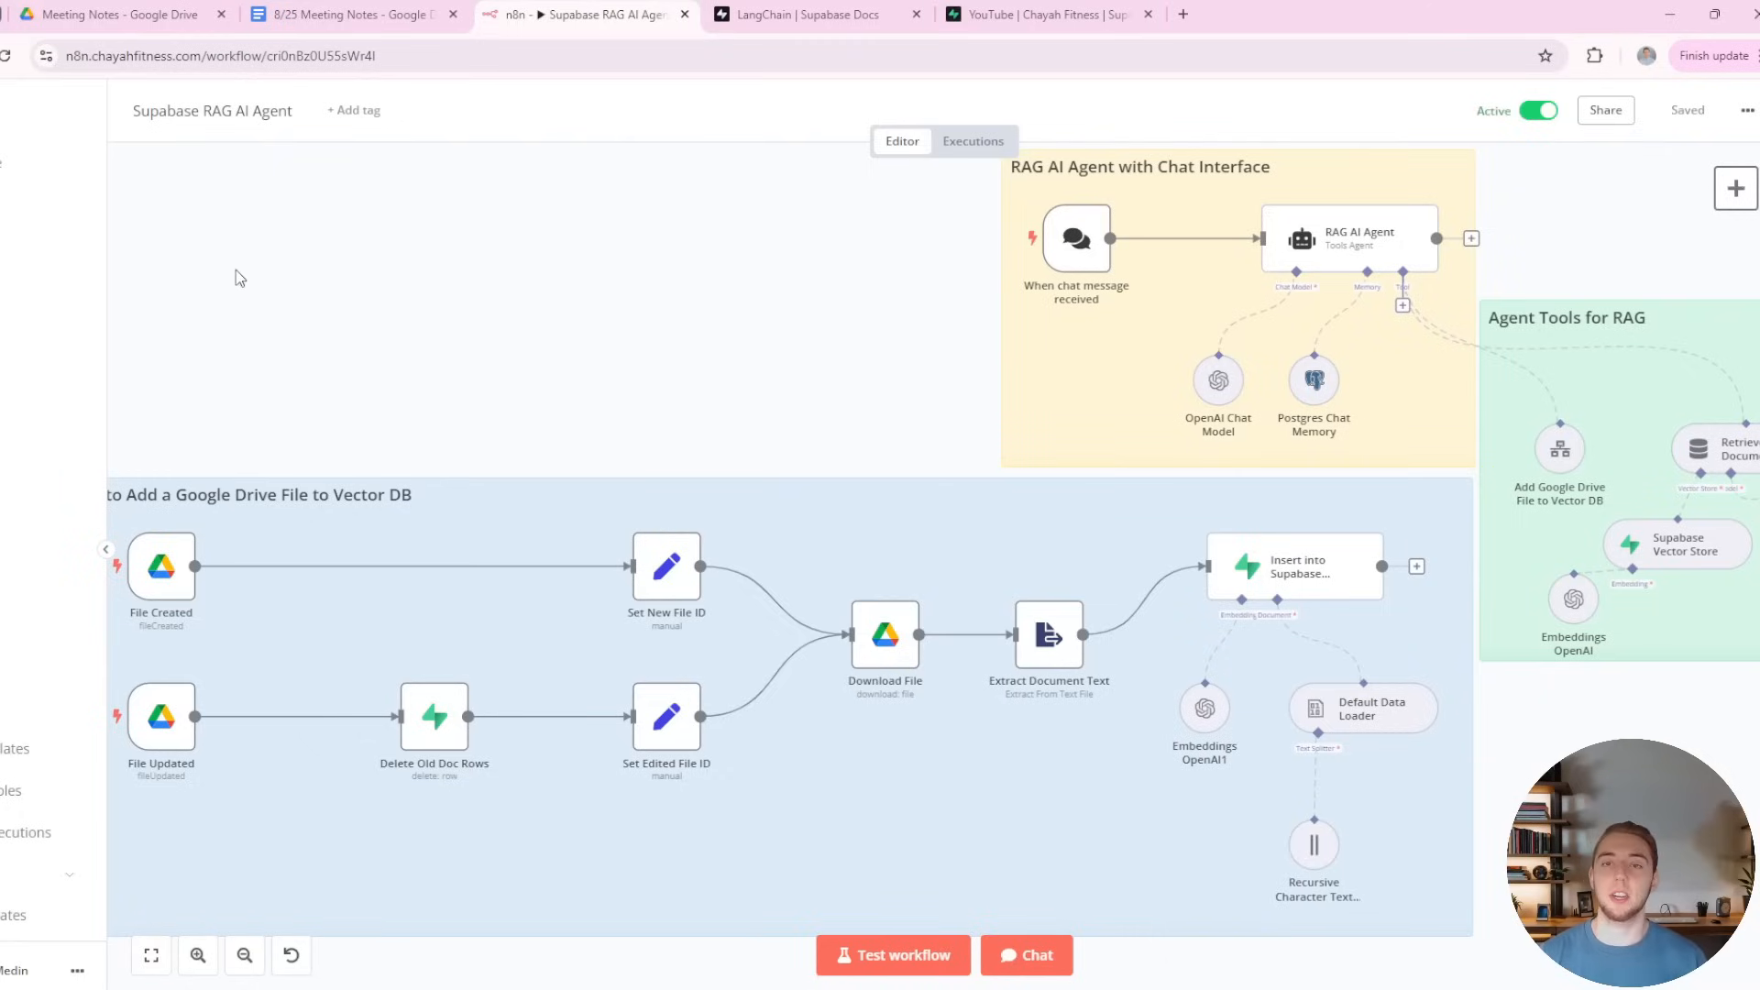
# Ask the agent 'What are the action items from the 8/25 meeting?' and get a not-found reply.
pyautogui.click(1049, 14)
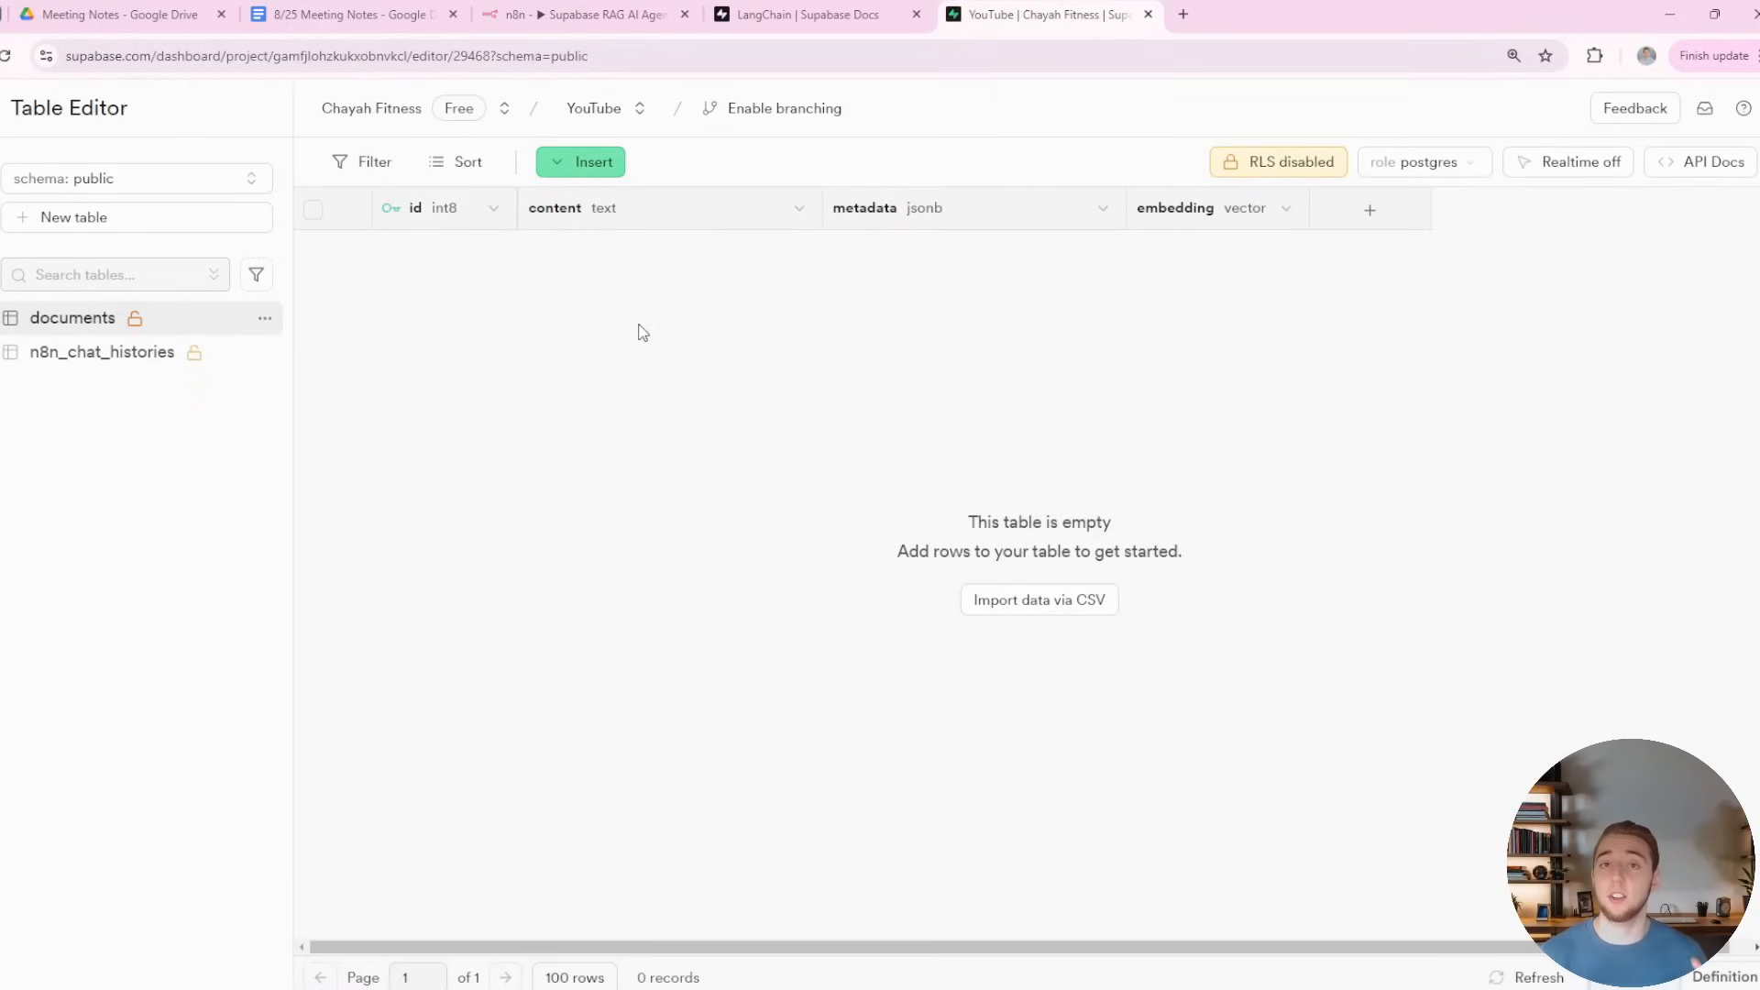
pyautogui.moveTo(858, 440)
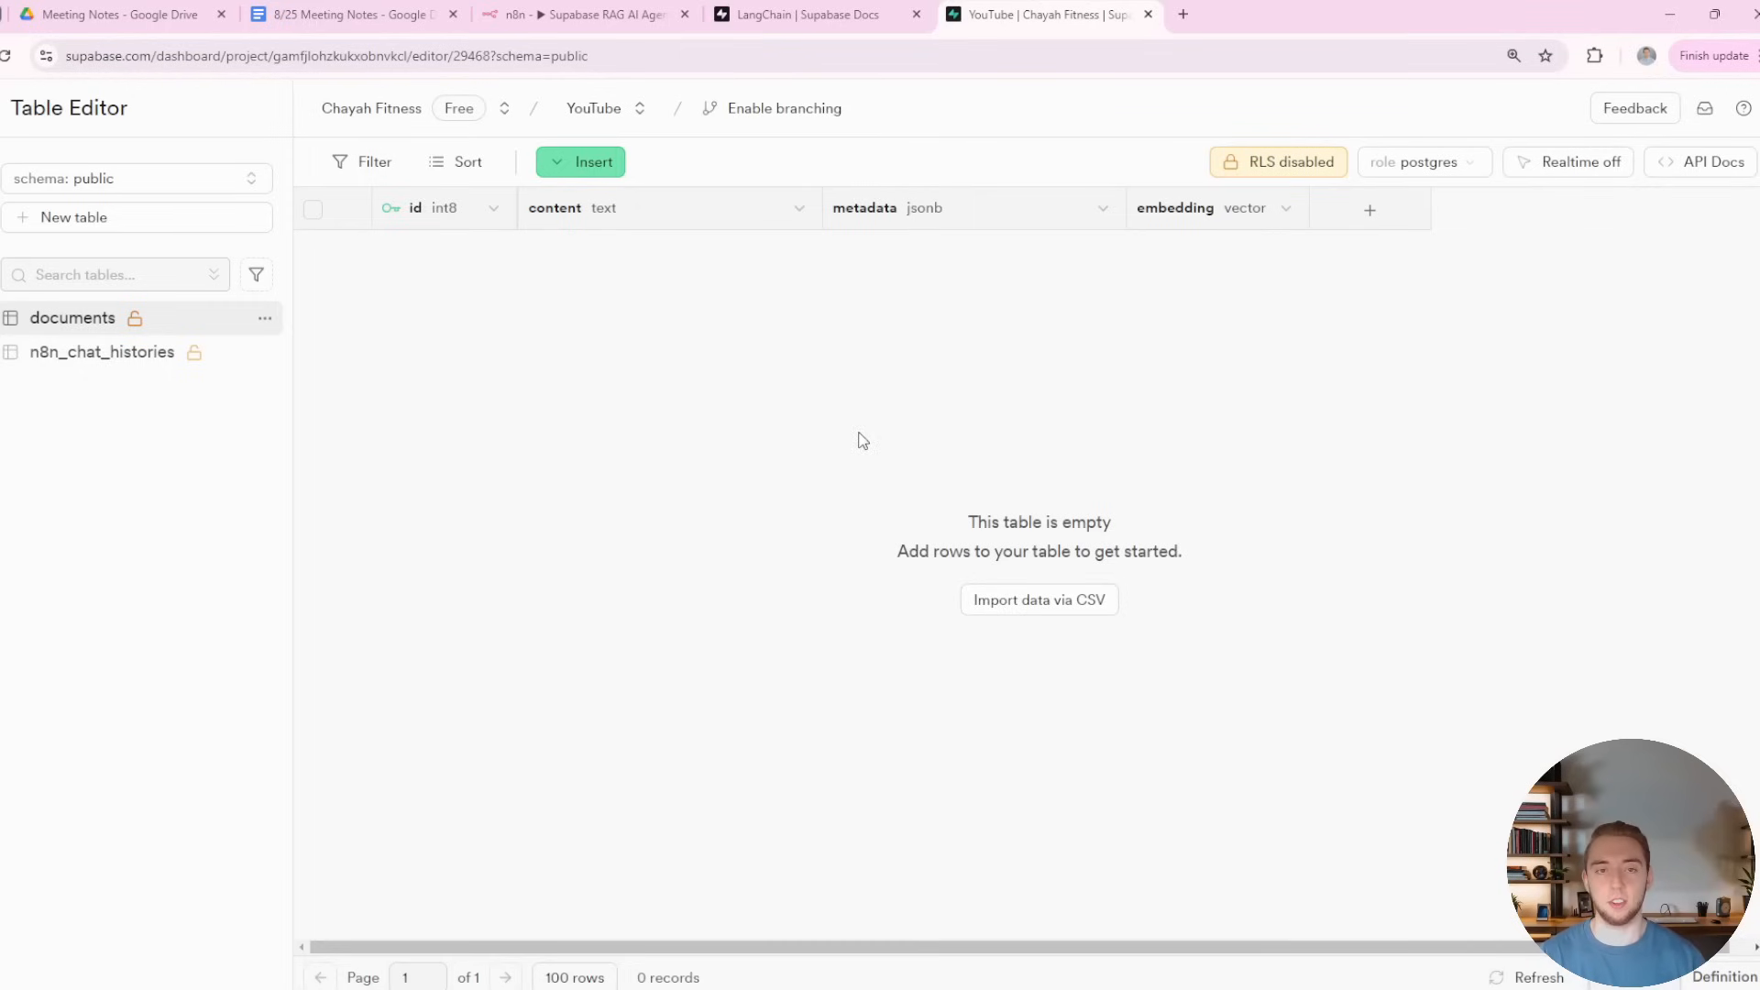
pyautogui.click(583, 12)
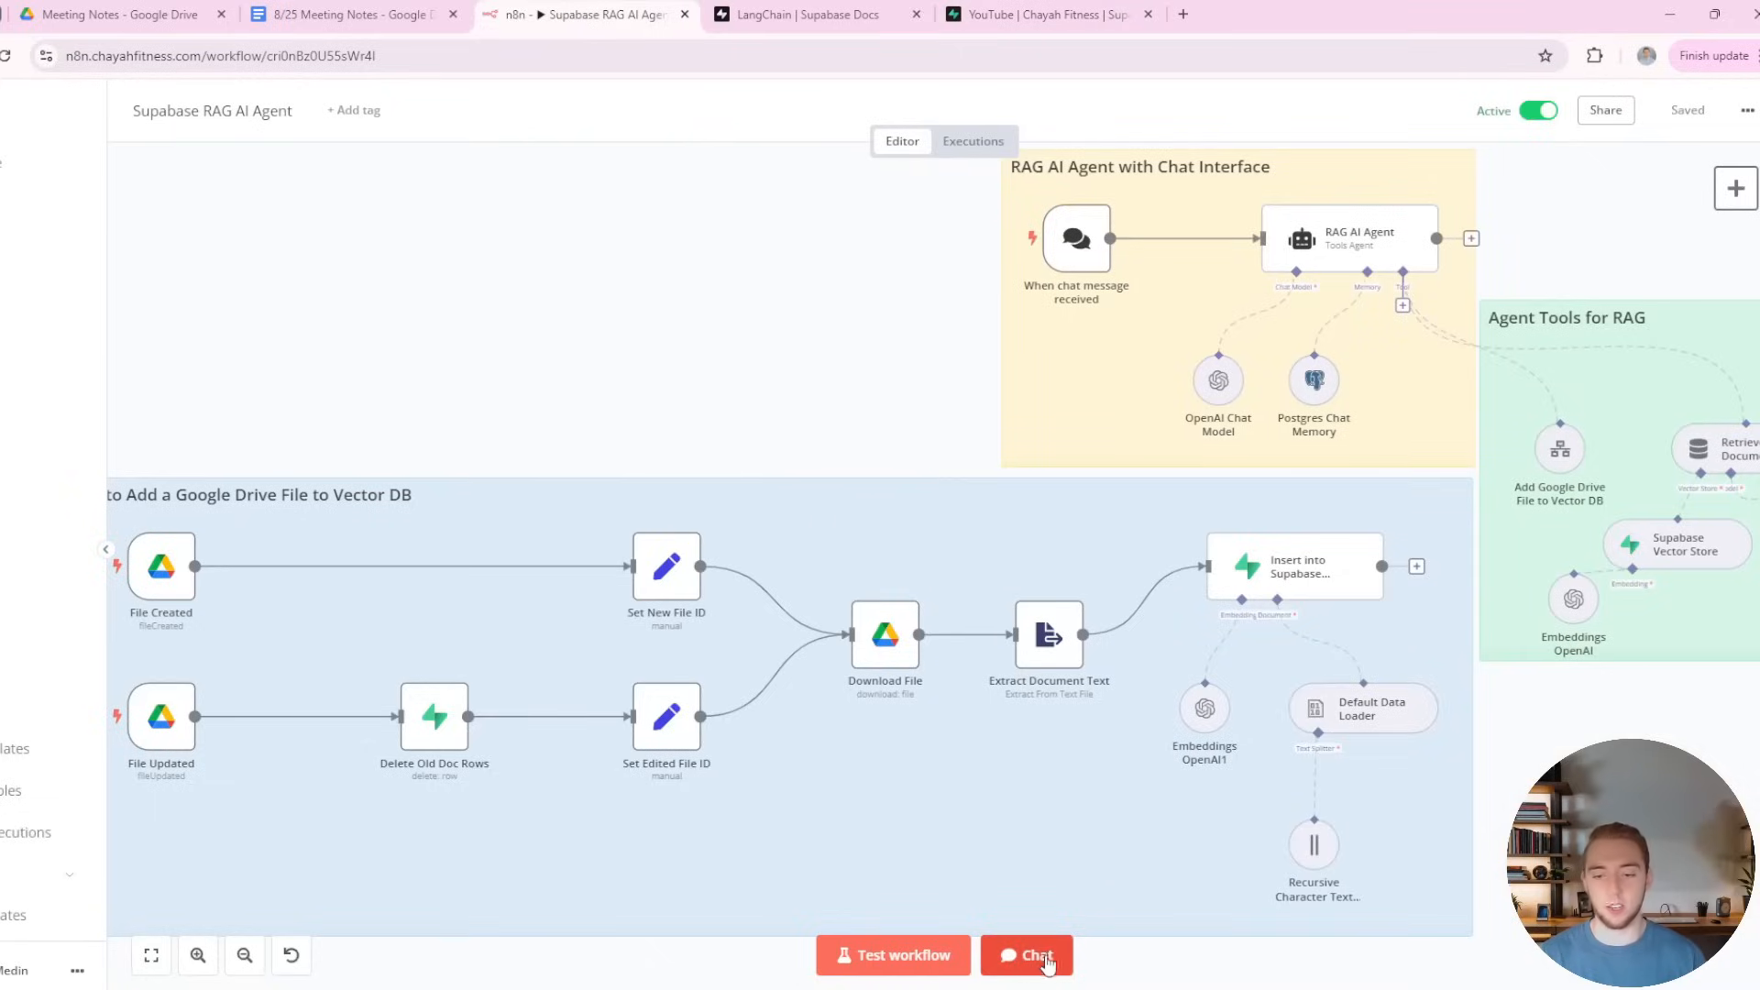
pyautogui.click(1025, 956)
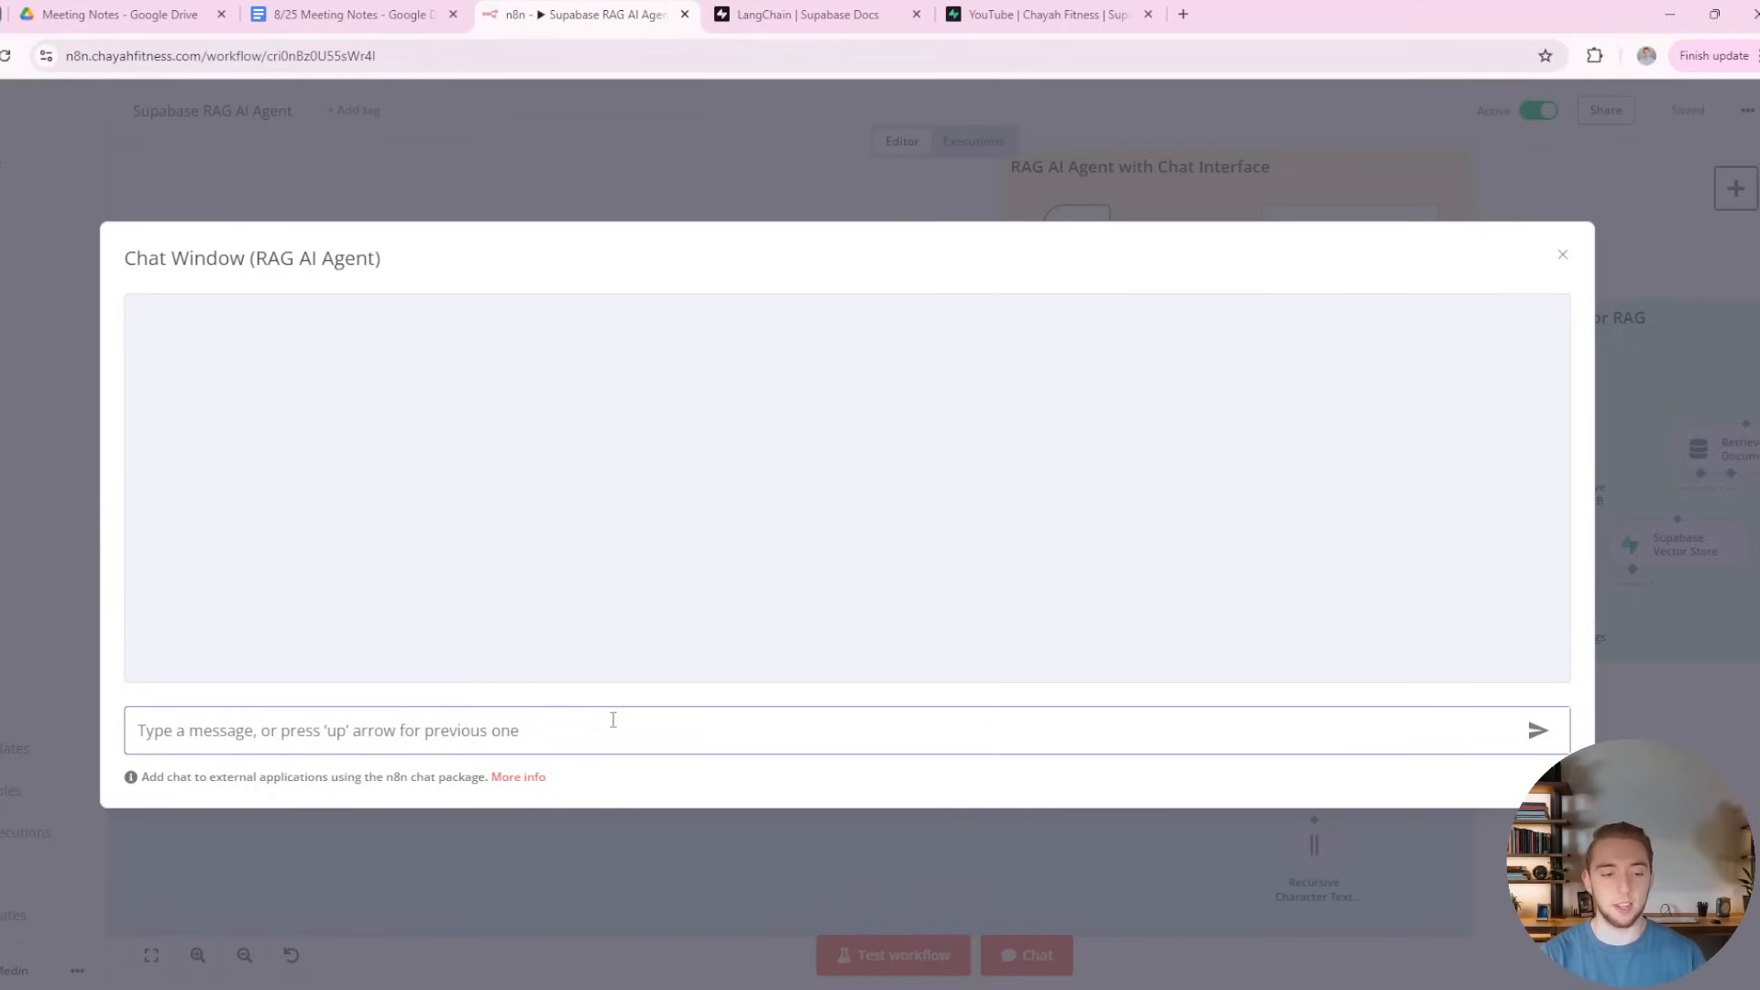
pyautogui.write('What are the action items from the 8/')
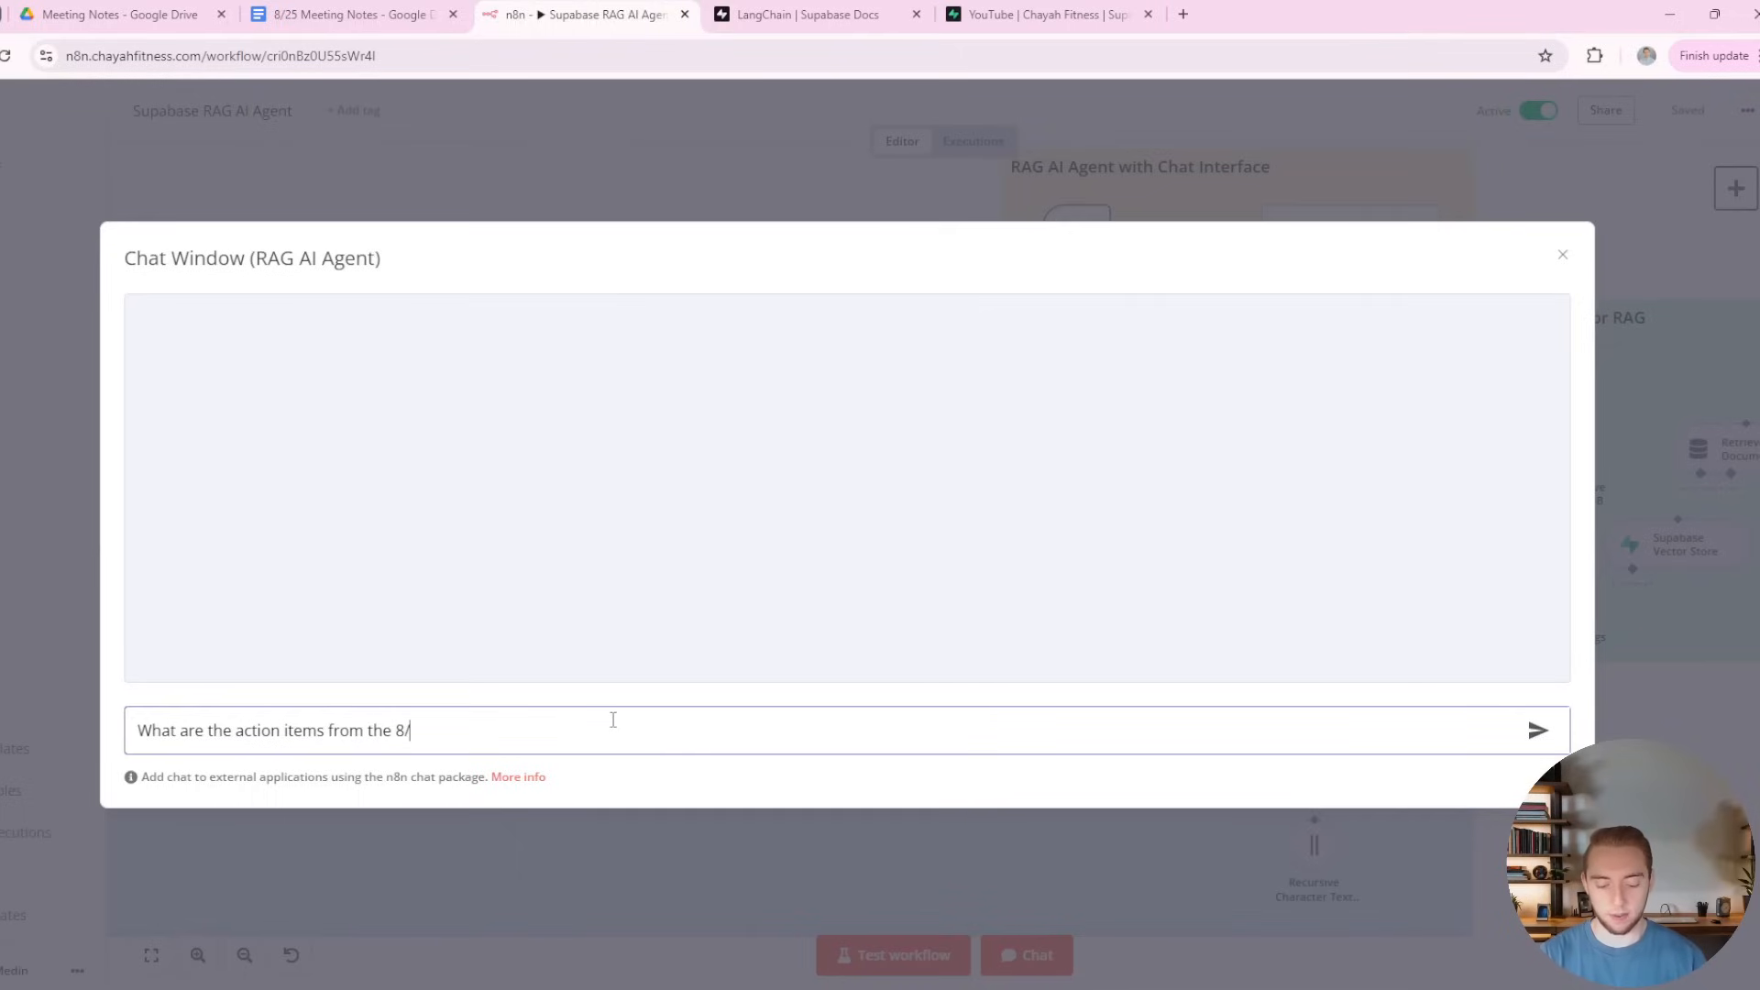
pyautogui.write('25 meeting?')
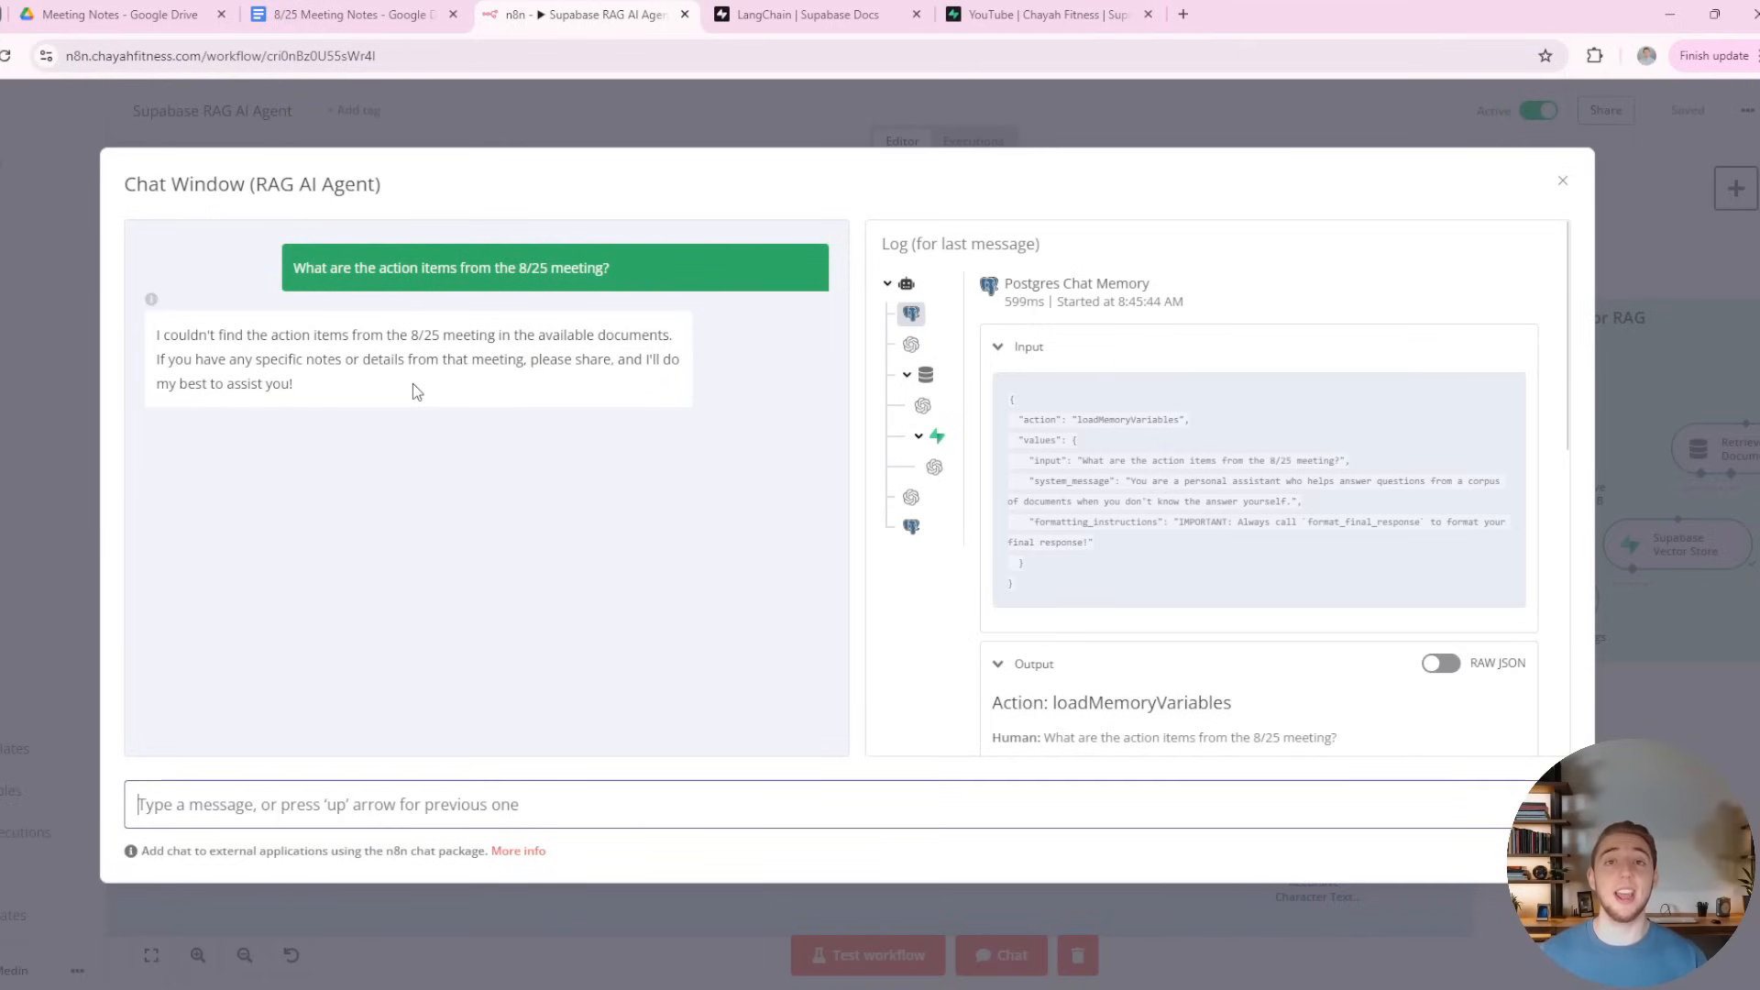
pyautogui.click(349, 13)
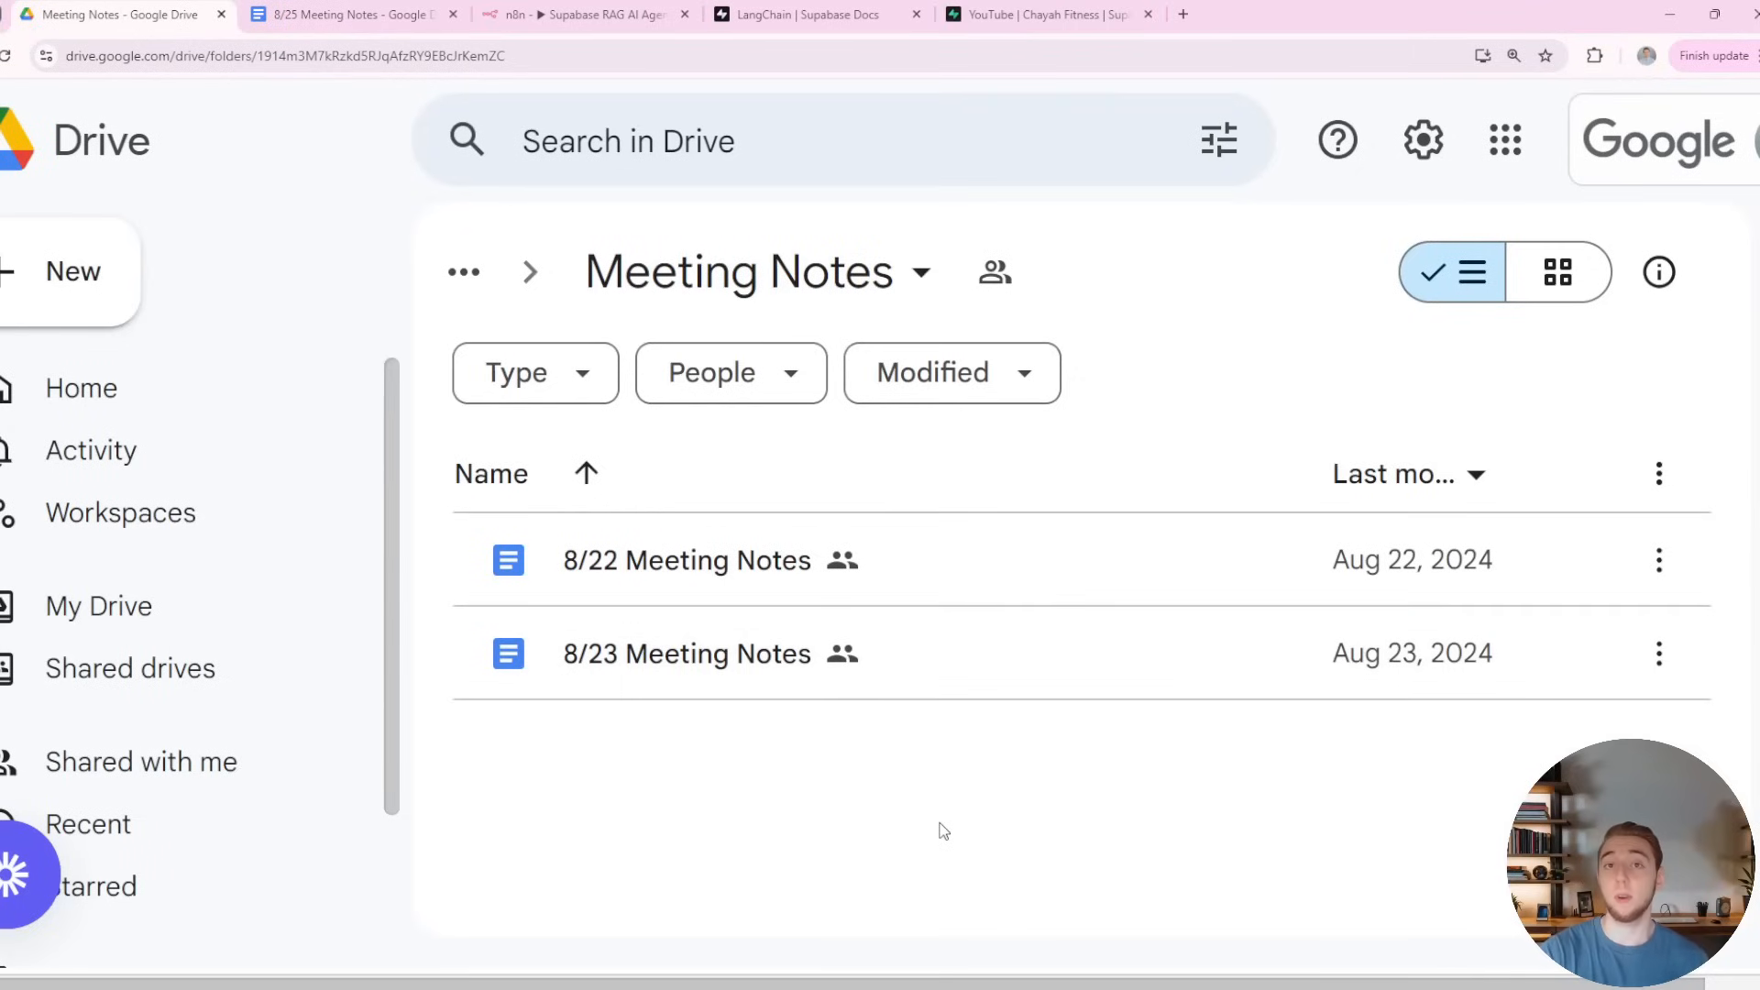
pyautogui.moveTo(926, 835)
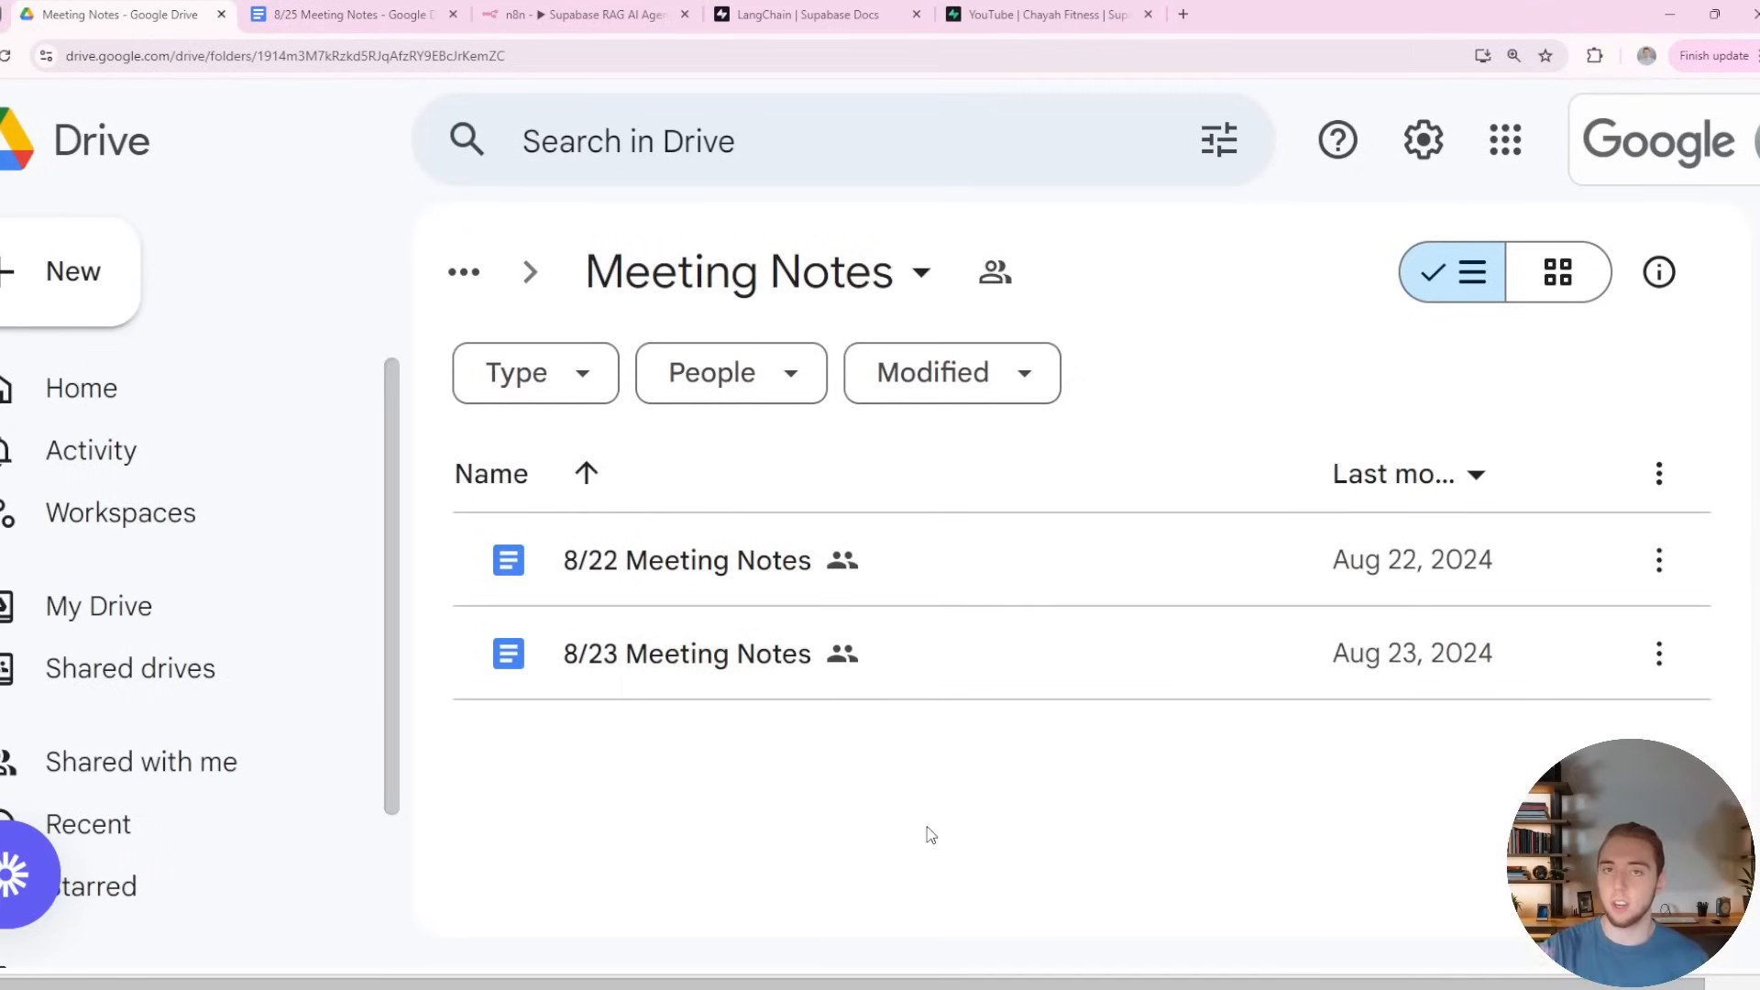
# Create a new Google Doc in the shared Meeting Notes folder holding the 8/25 notes.
pyautogui.click(72, 272)
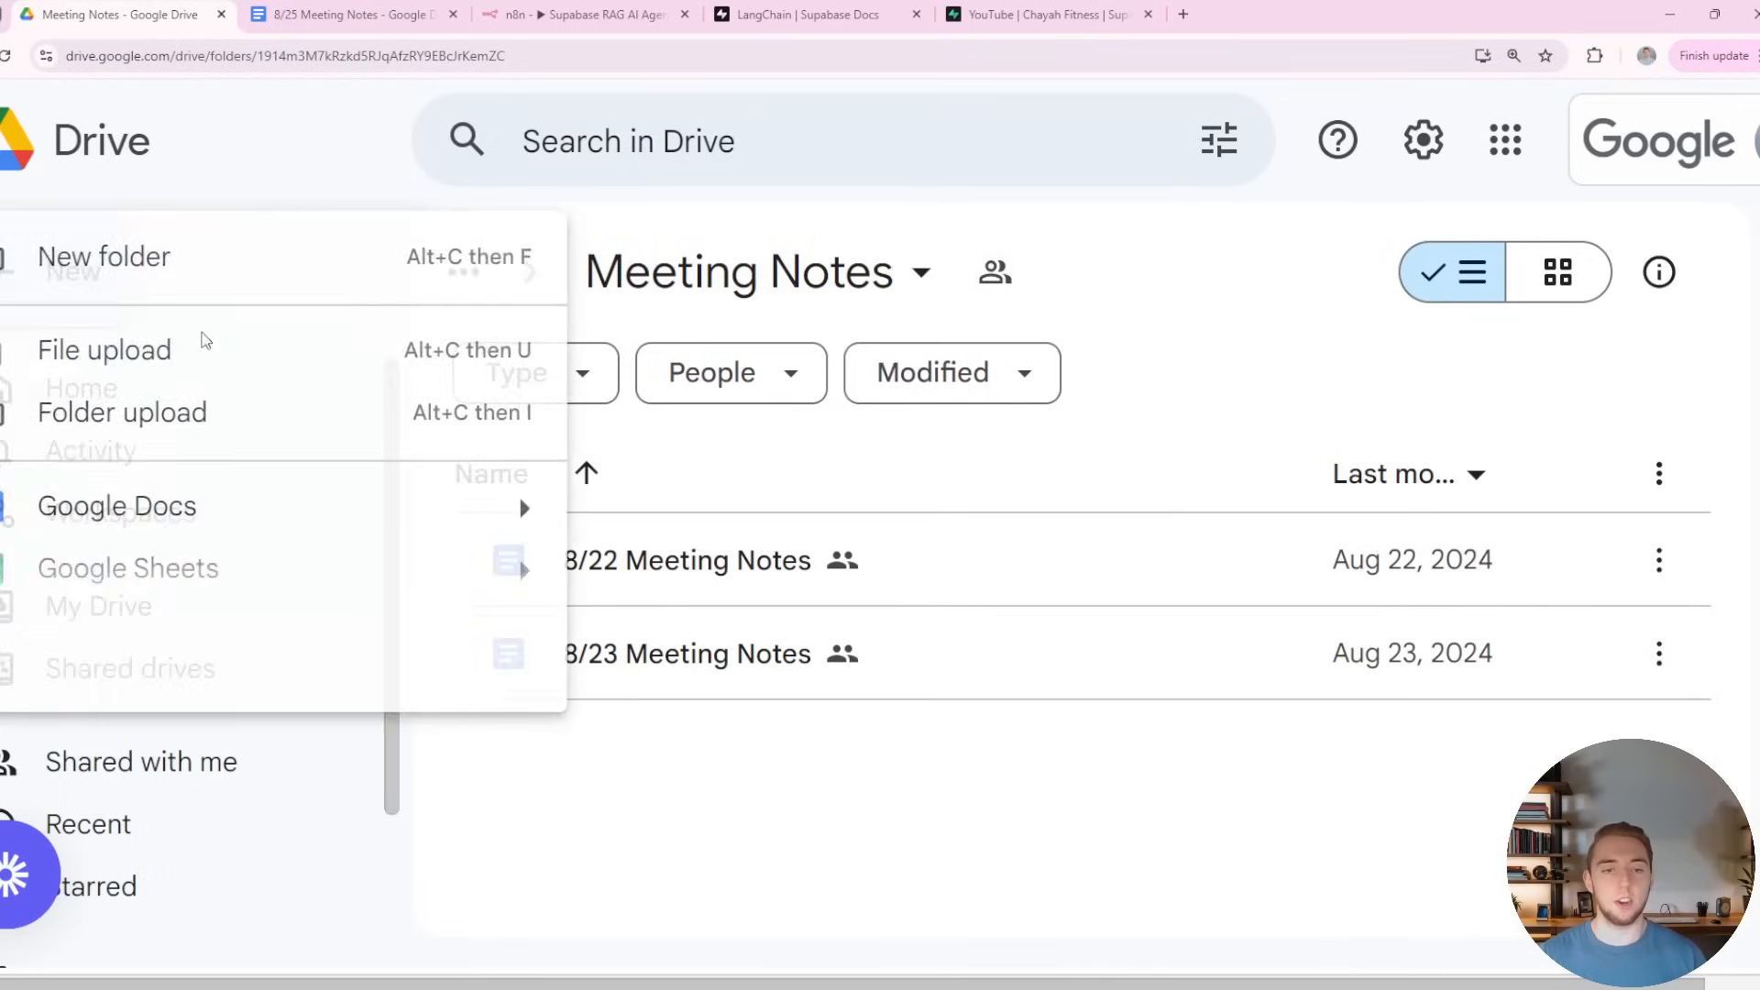
pyautogui.click(117, 506)
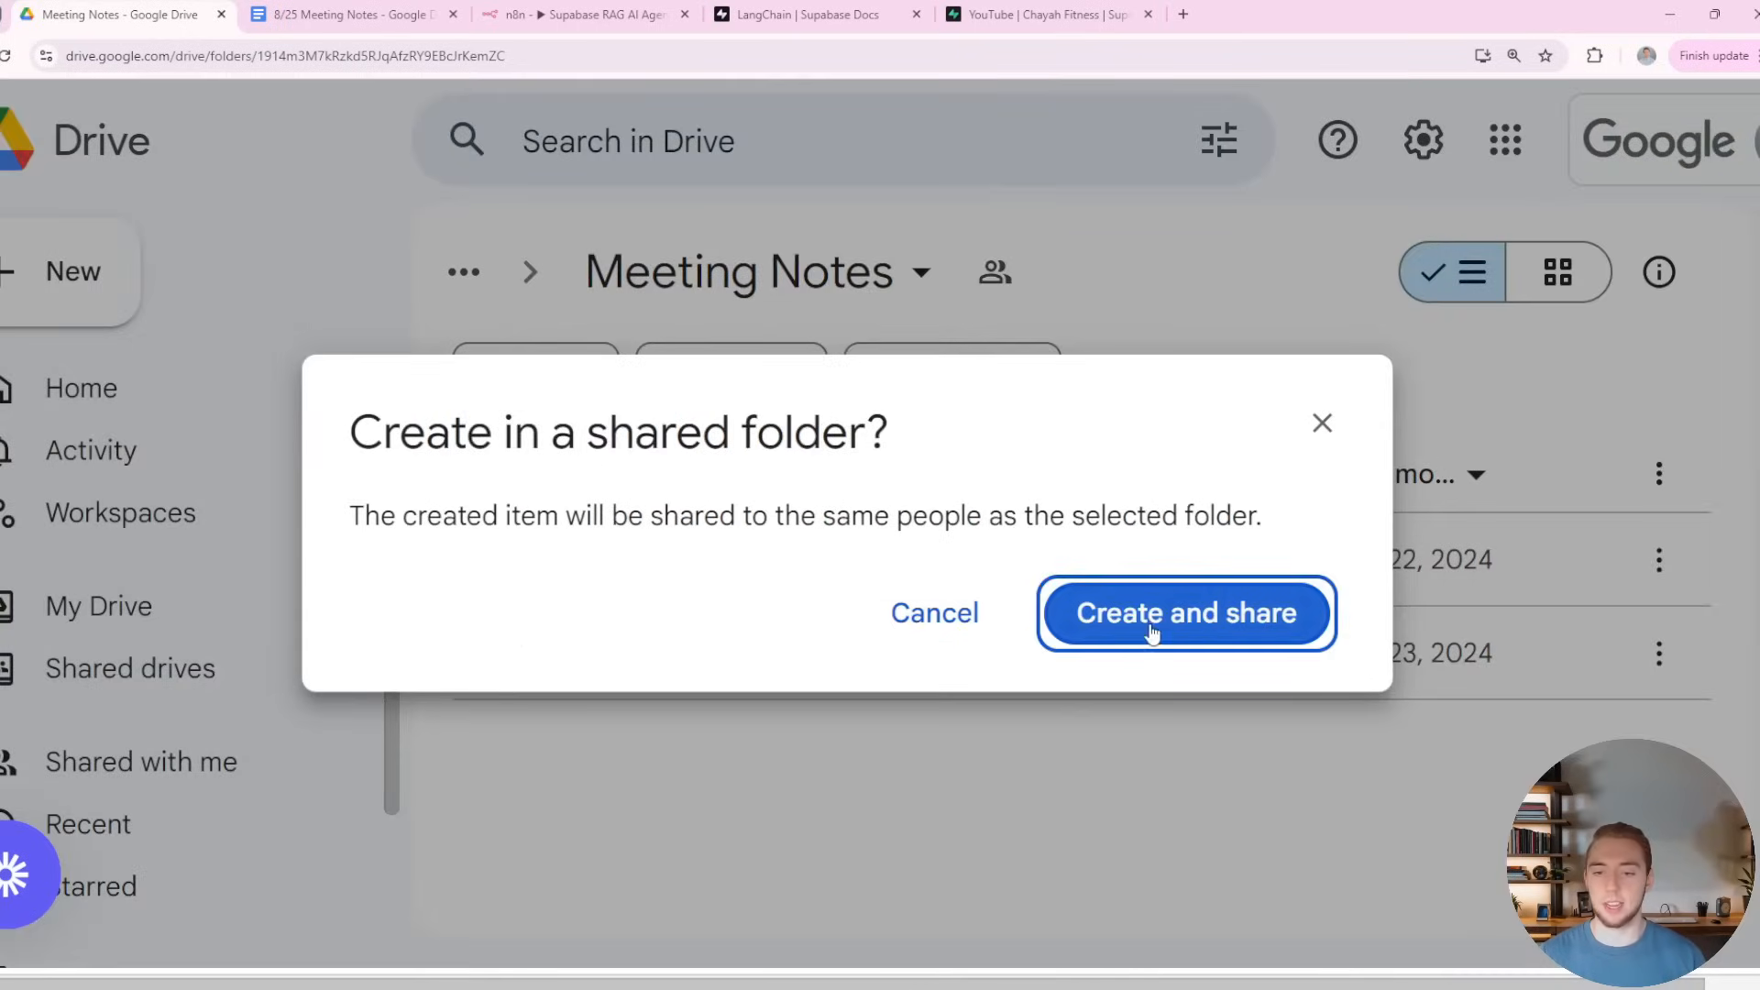
pyautogui.click(1186, 612)
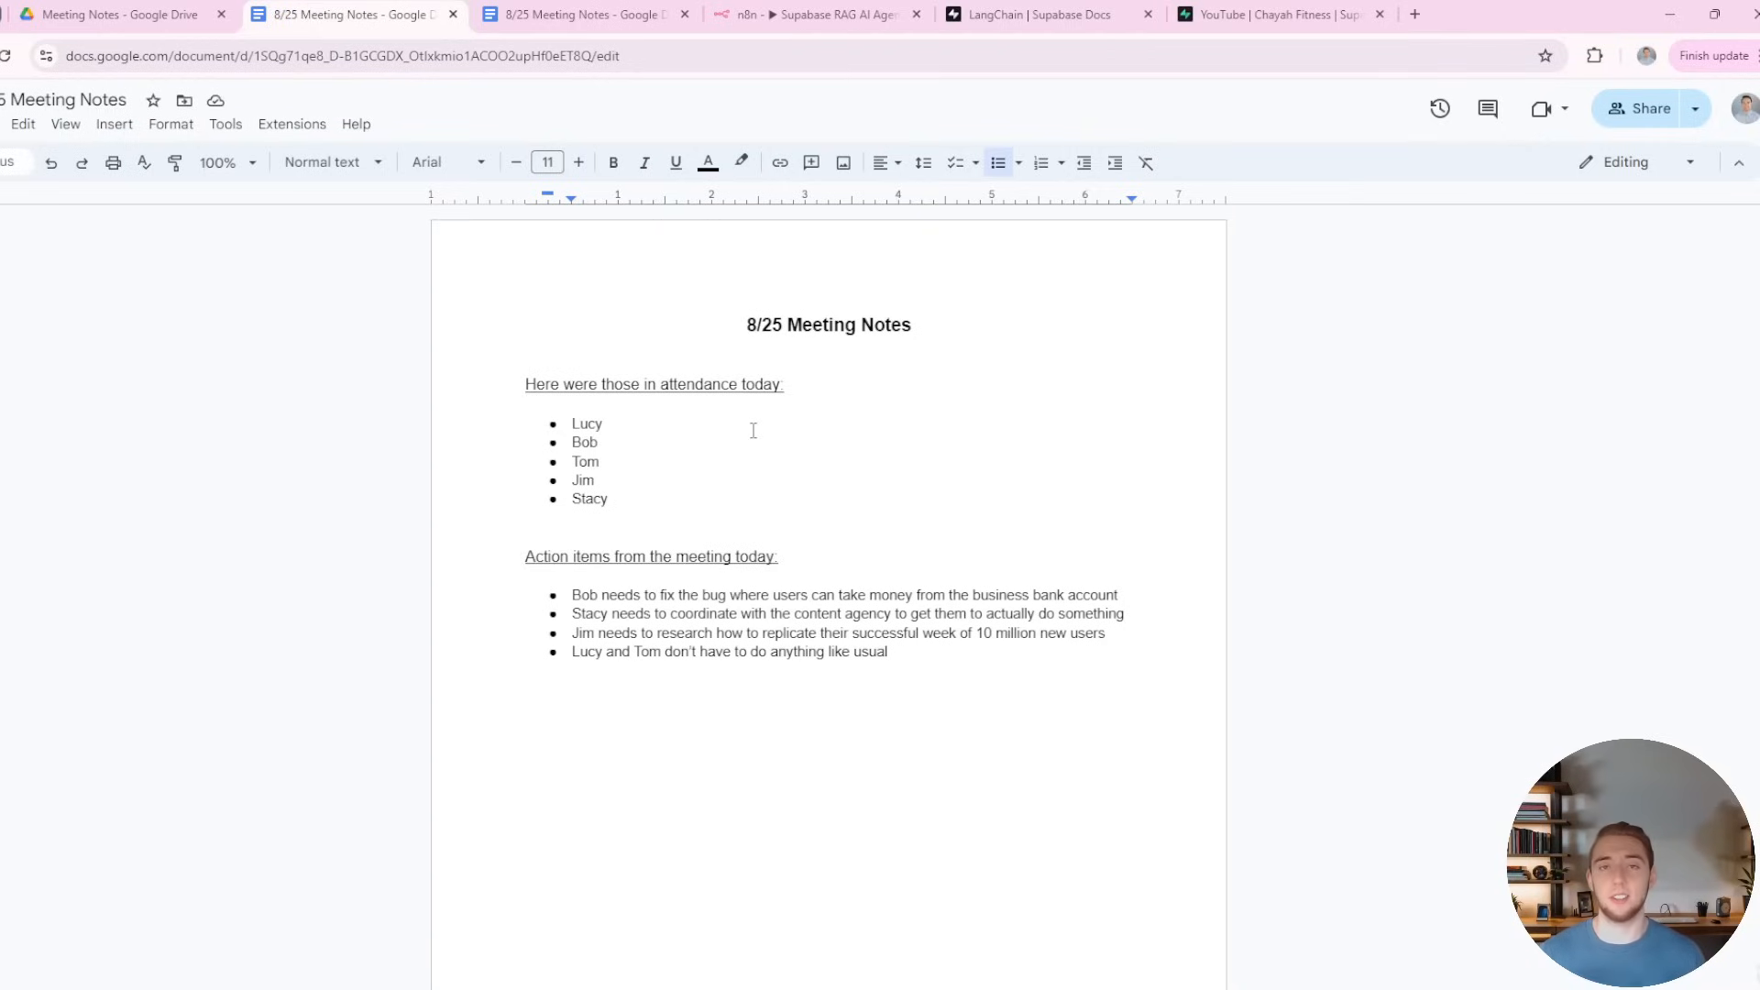
pyautogui.click(814, 15)
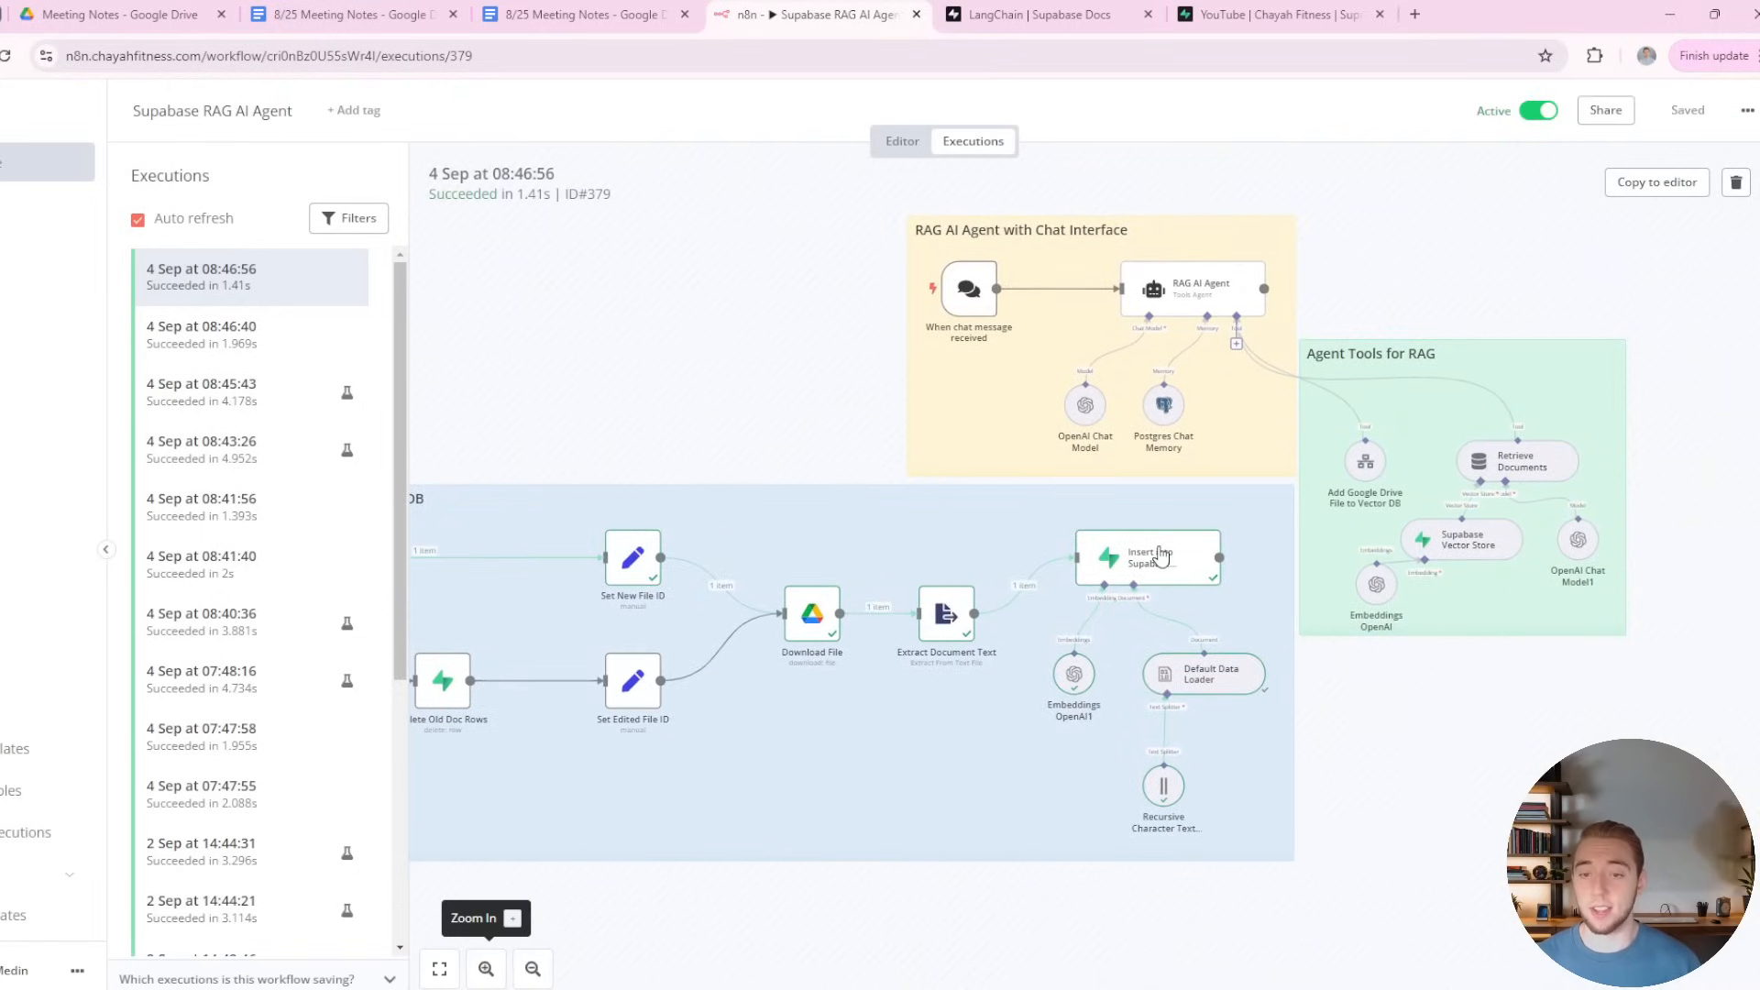
# Show the latest run's Supabase insert output with the 8/25 notes pageContent highlighted.
pyautogui.doubleClick(1148, 558)
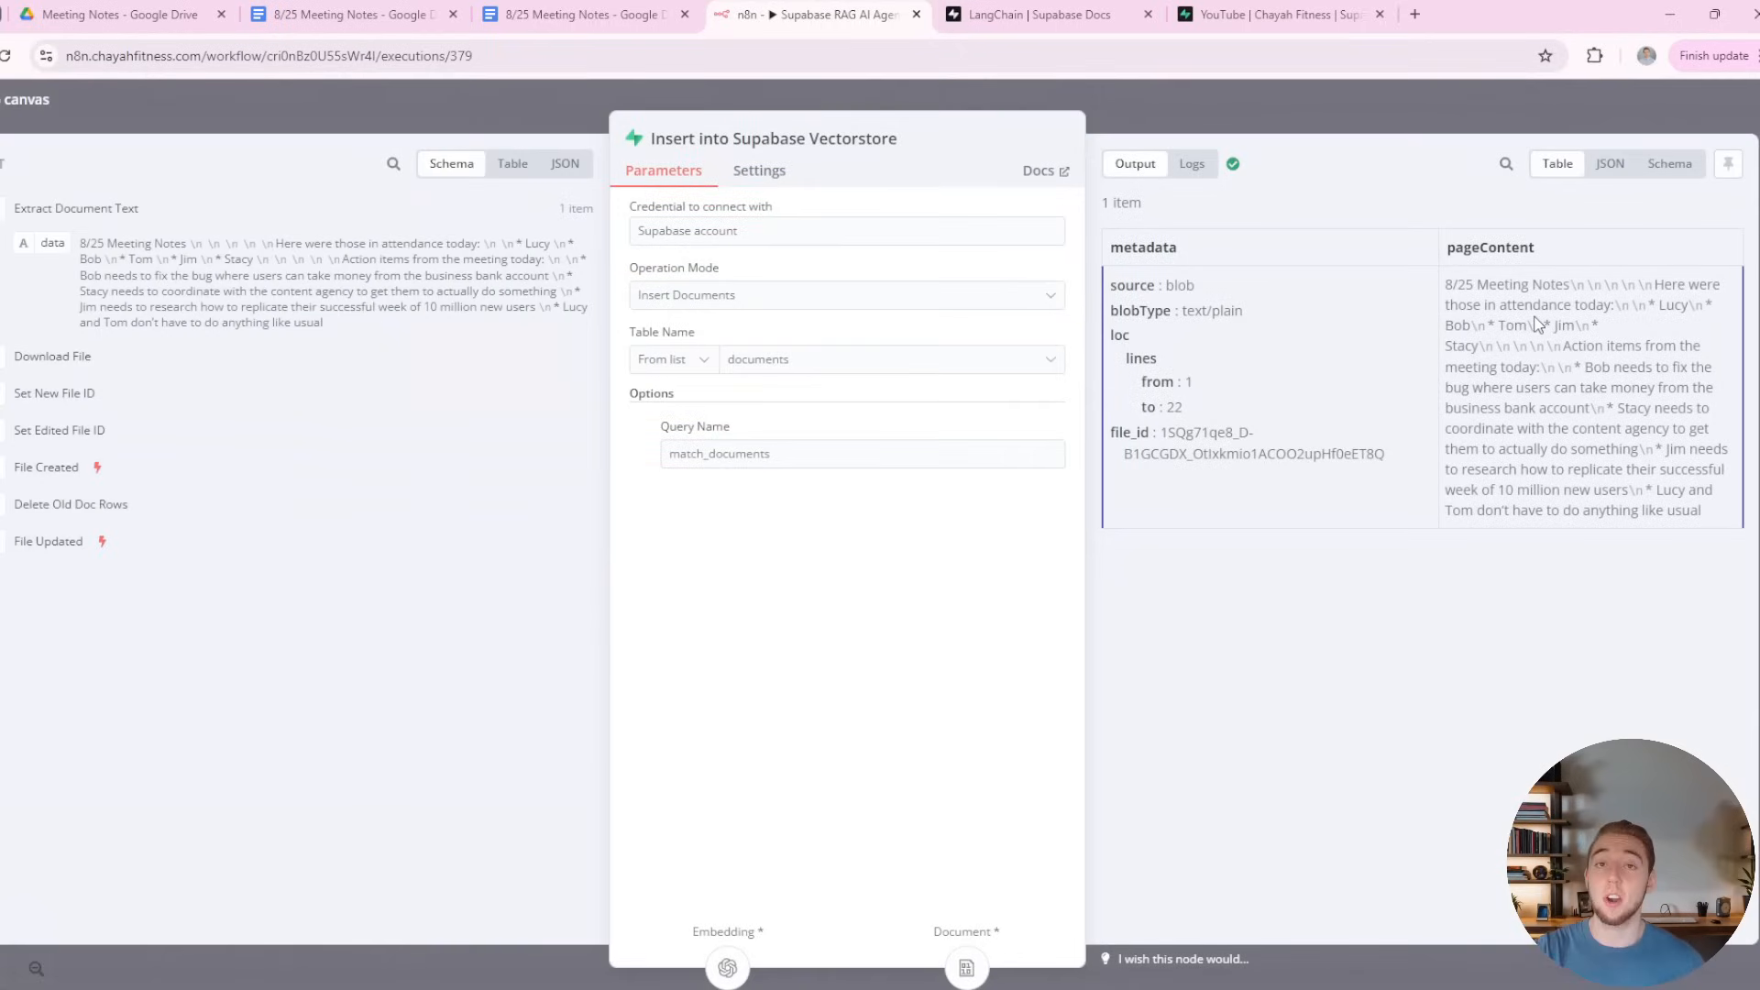
pyautogui.moveTo(1449, 284); pyautogui.dragTo(1618, 490)
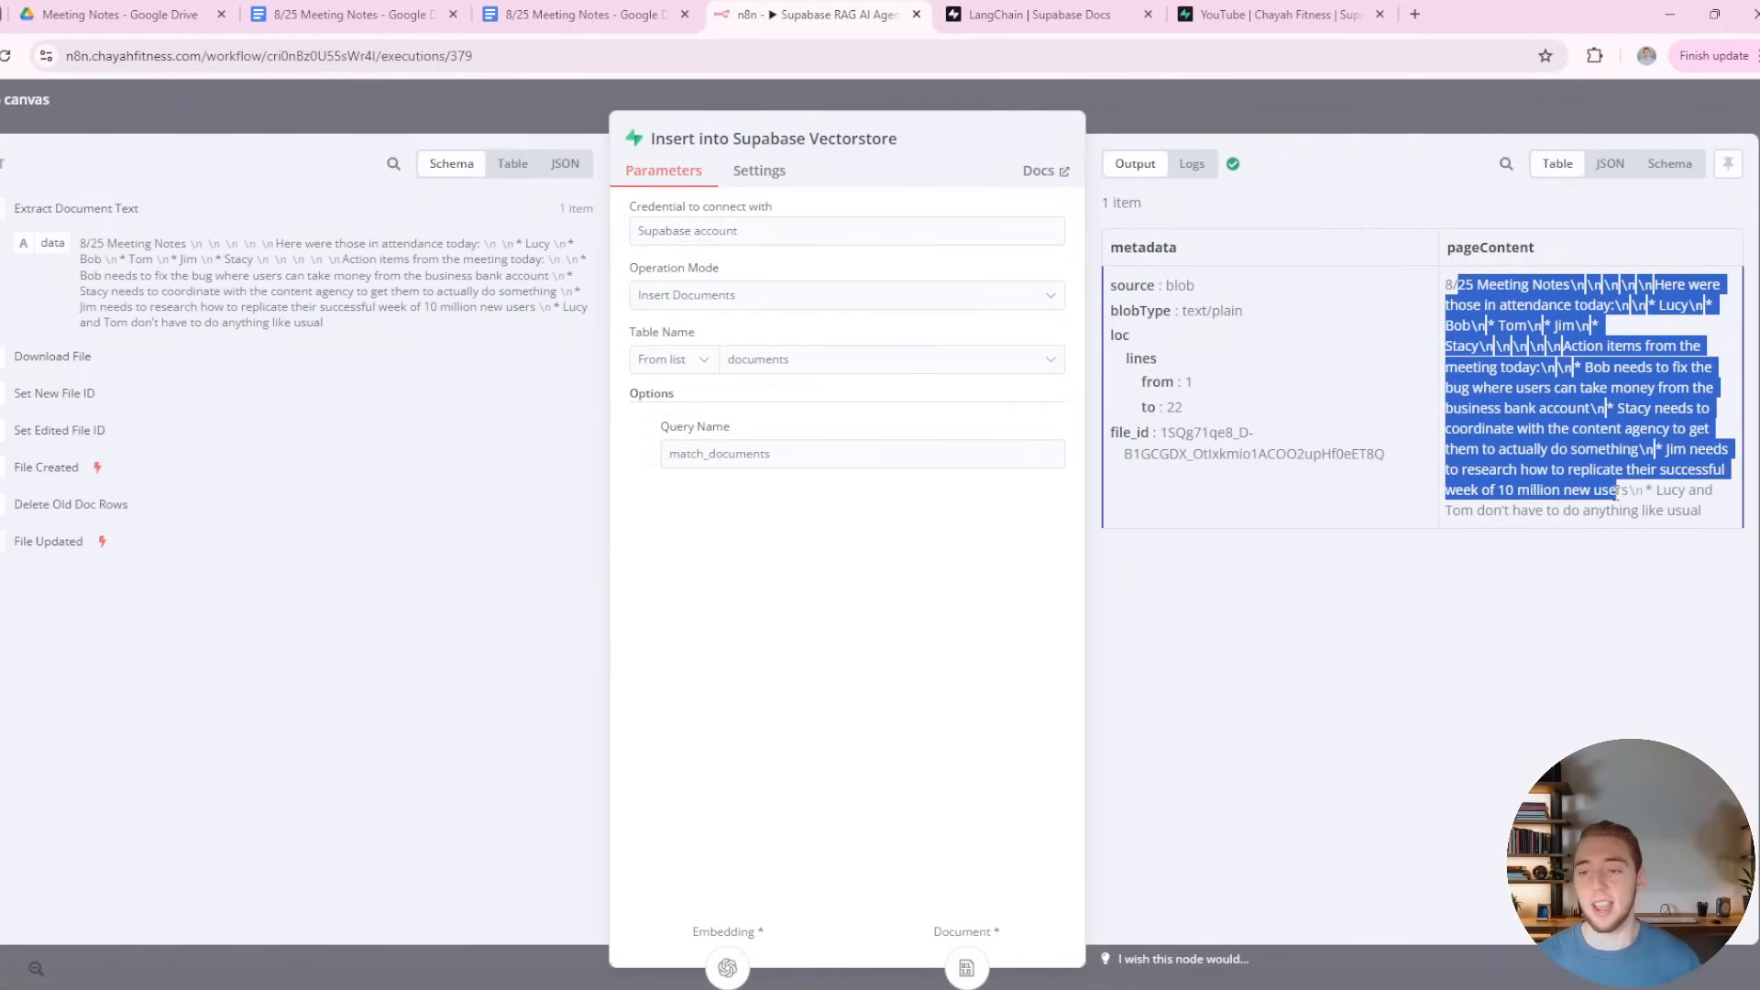
pyautogui.click(352, 14)
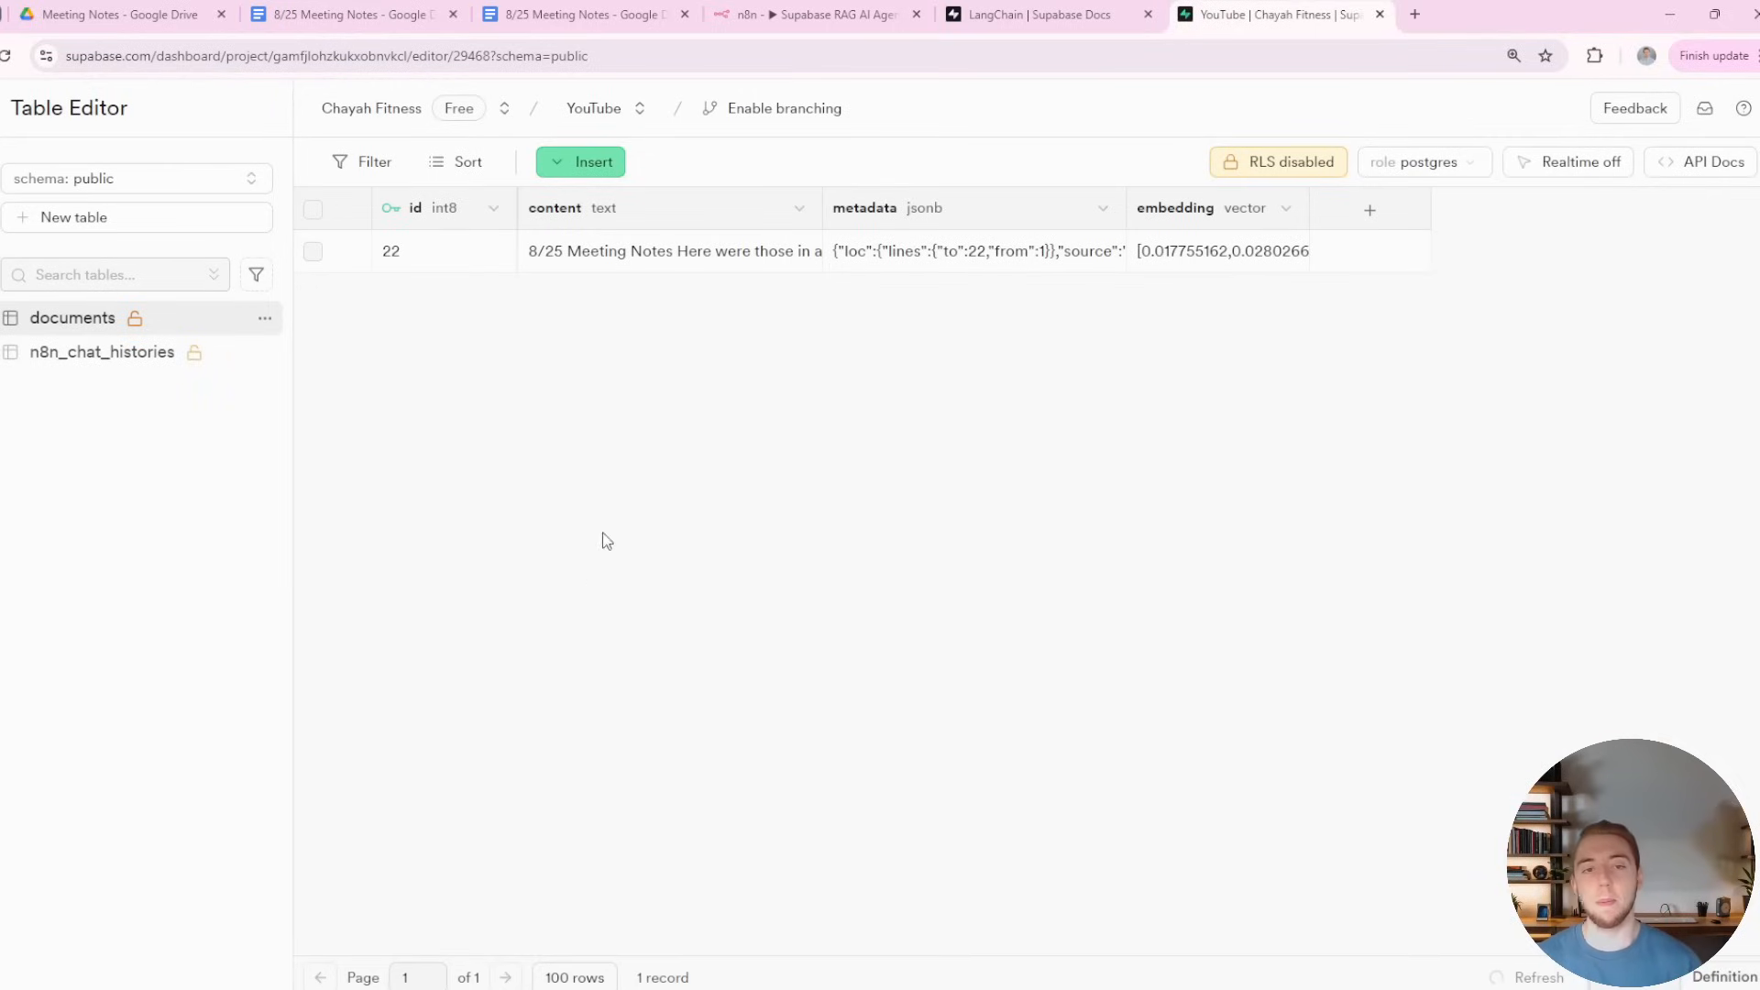
pyautogui.moveTo(746, 315)
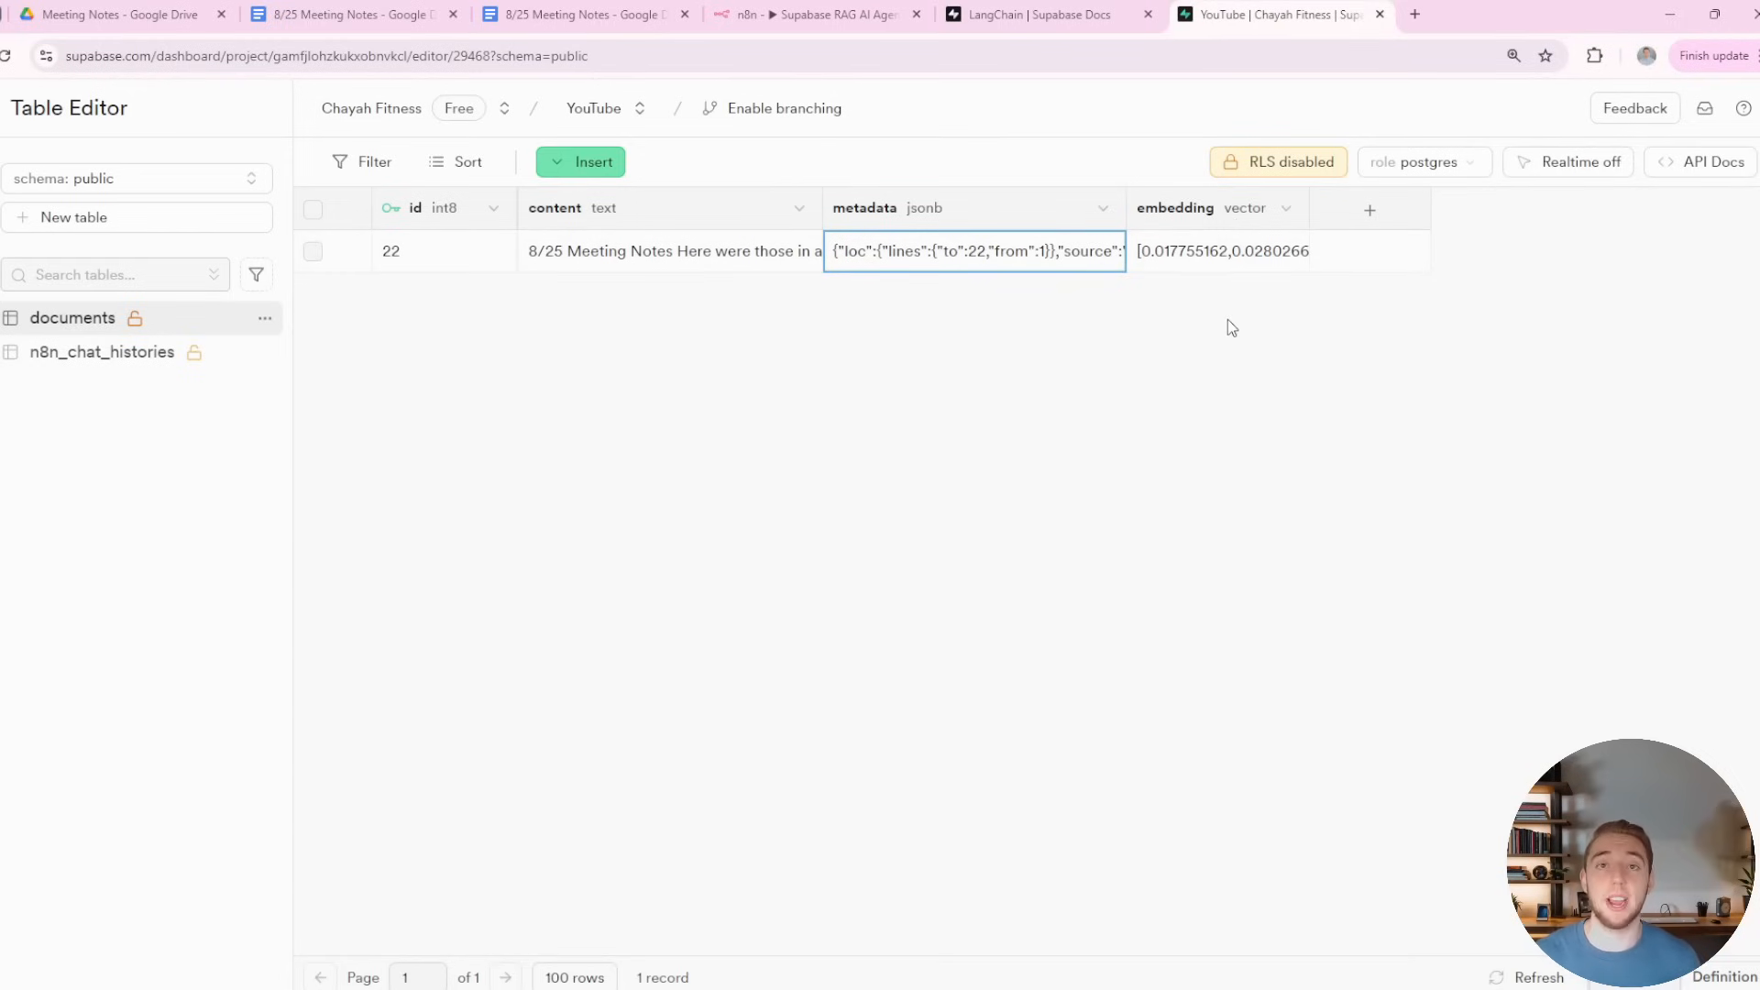
# Return from the Supabase documents table to the n8n run history.
pyautogui.click(818, 15)
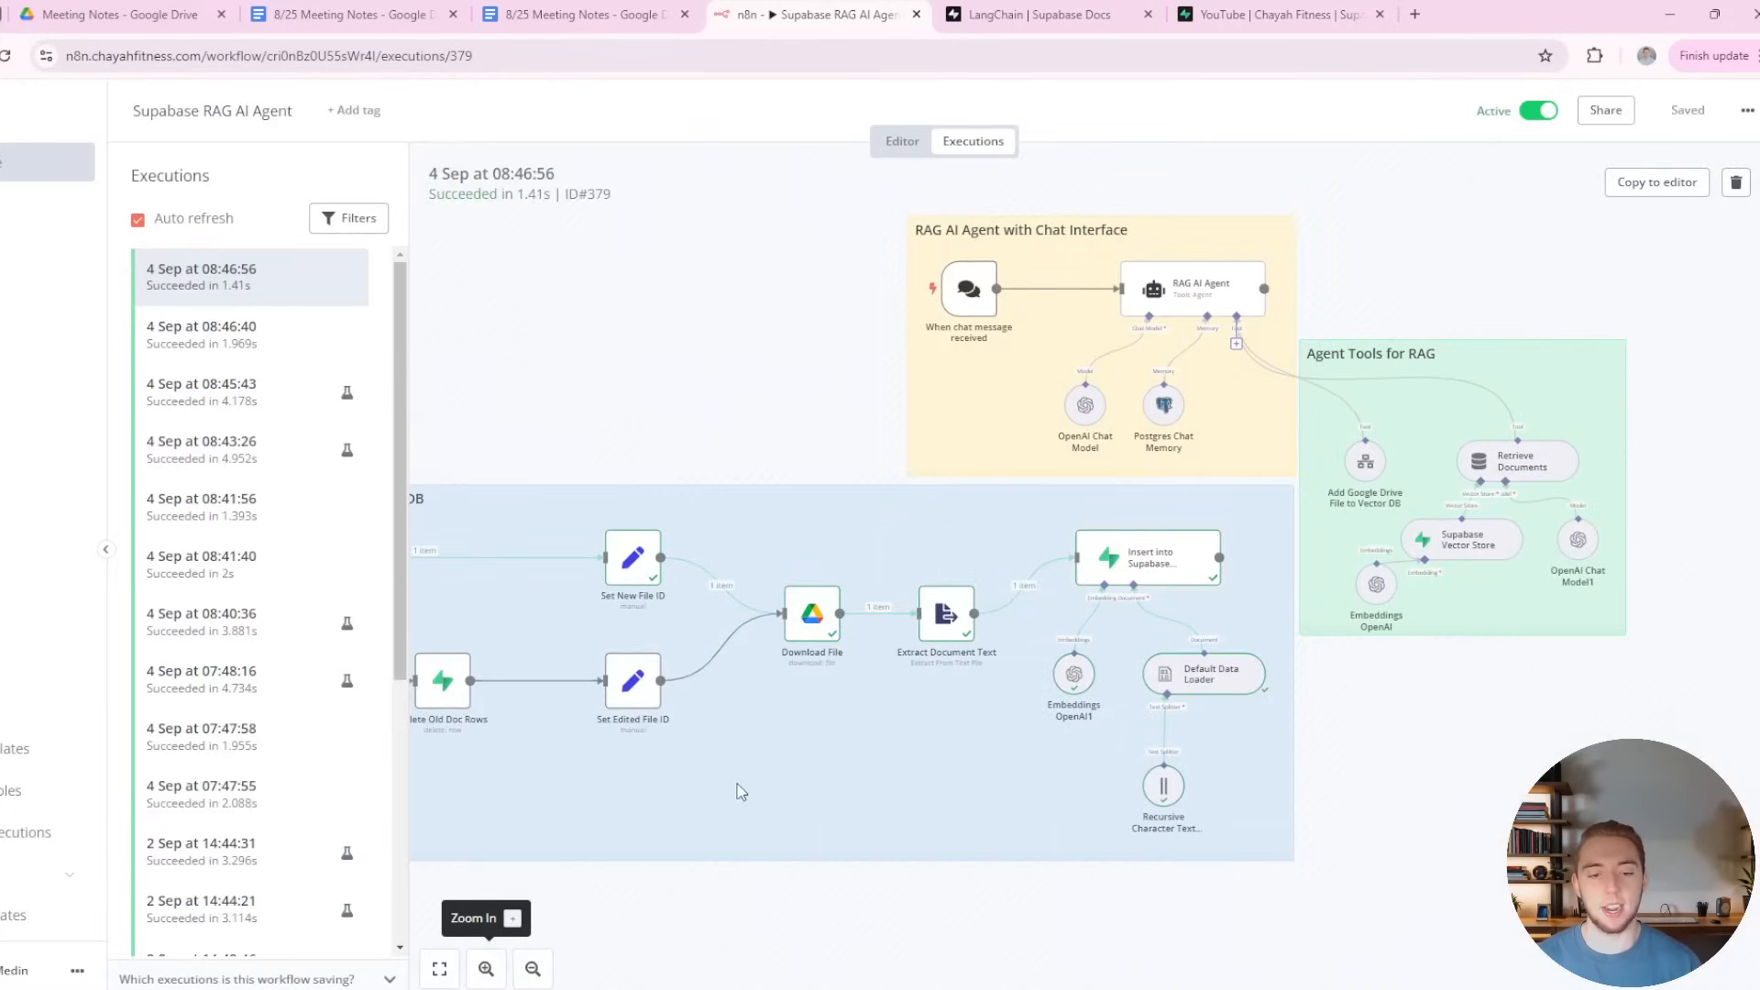
# Resend the 8/25 action-items question in the RAG agent chat.
pyautogui.click(903, 141)
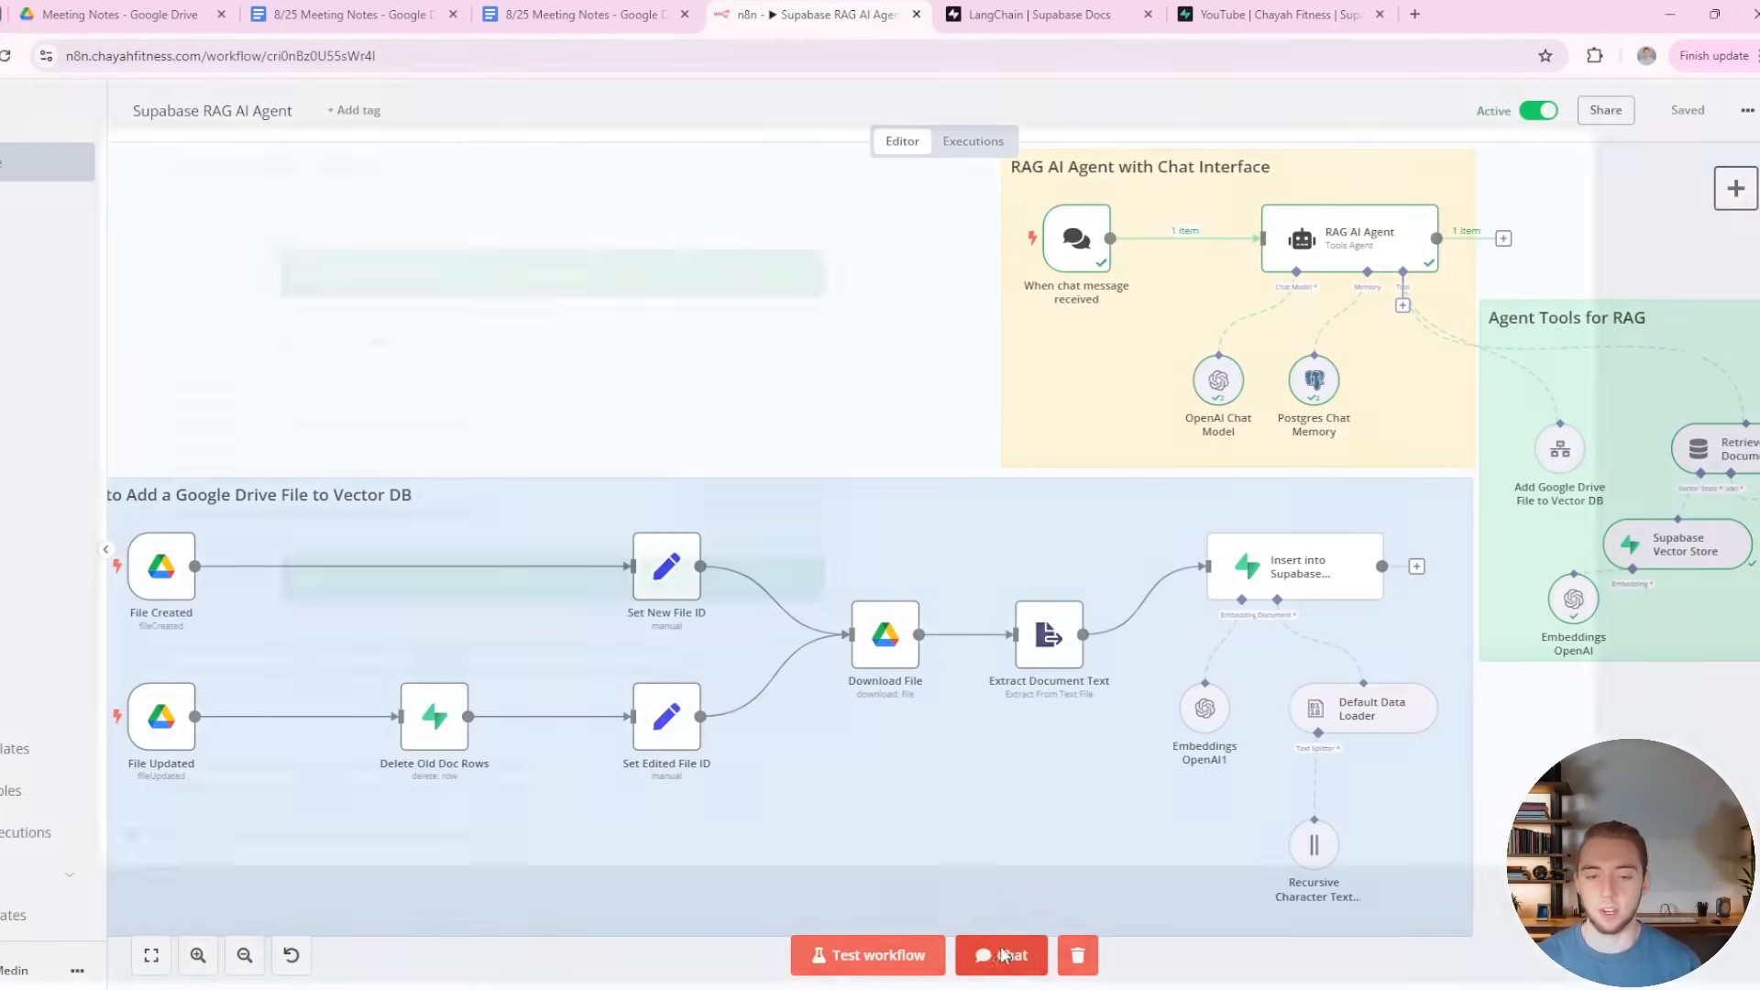
pyautogui.click(999, 956)
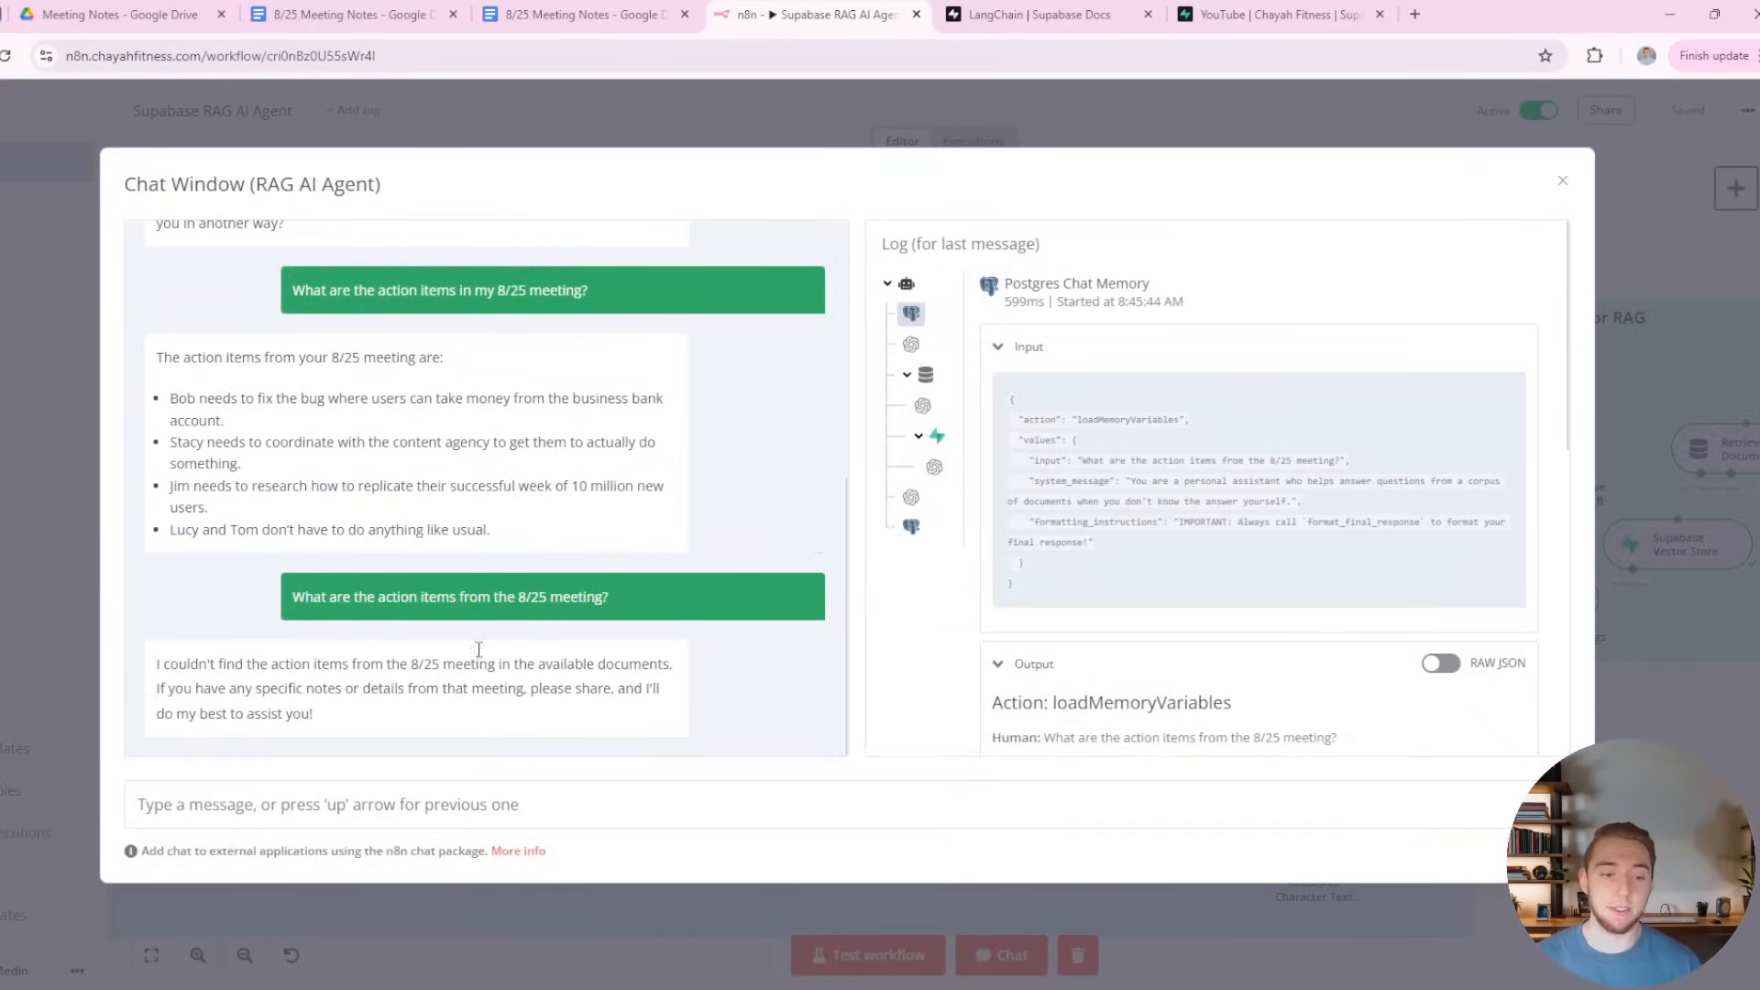
pyautogui.moveTo(416, 357); pyautogui.dragTo(207, 508)
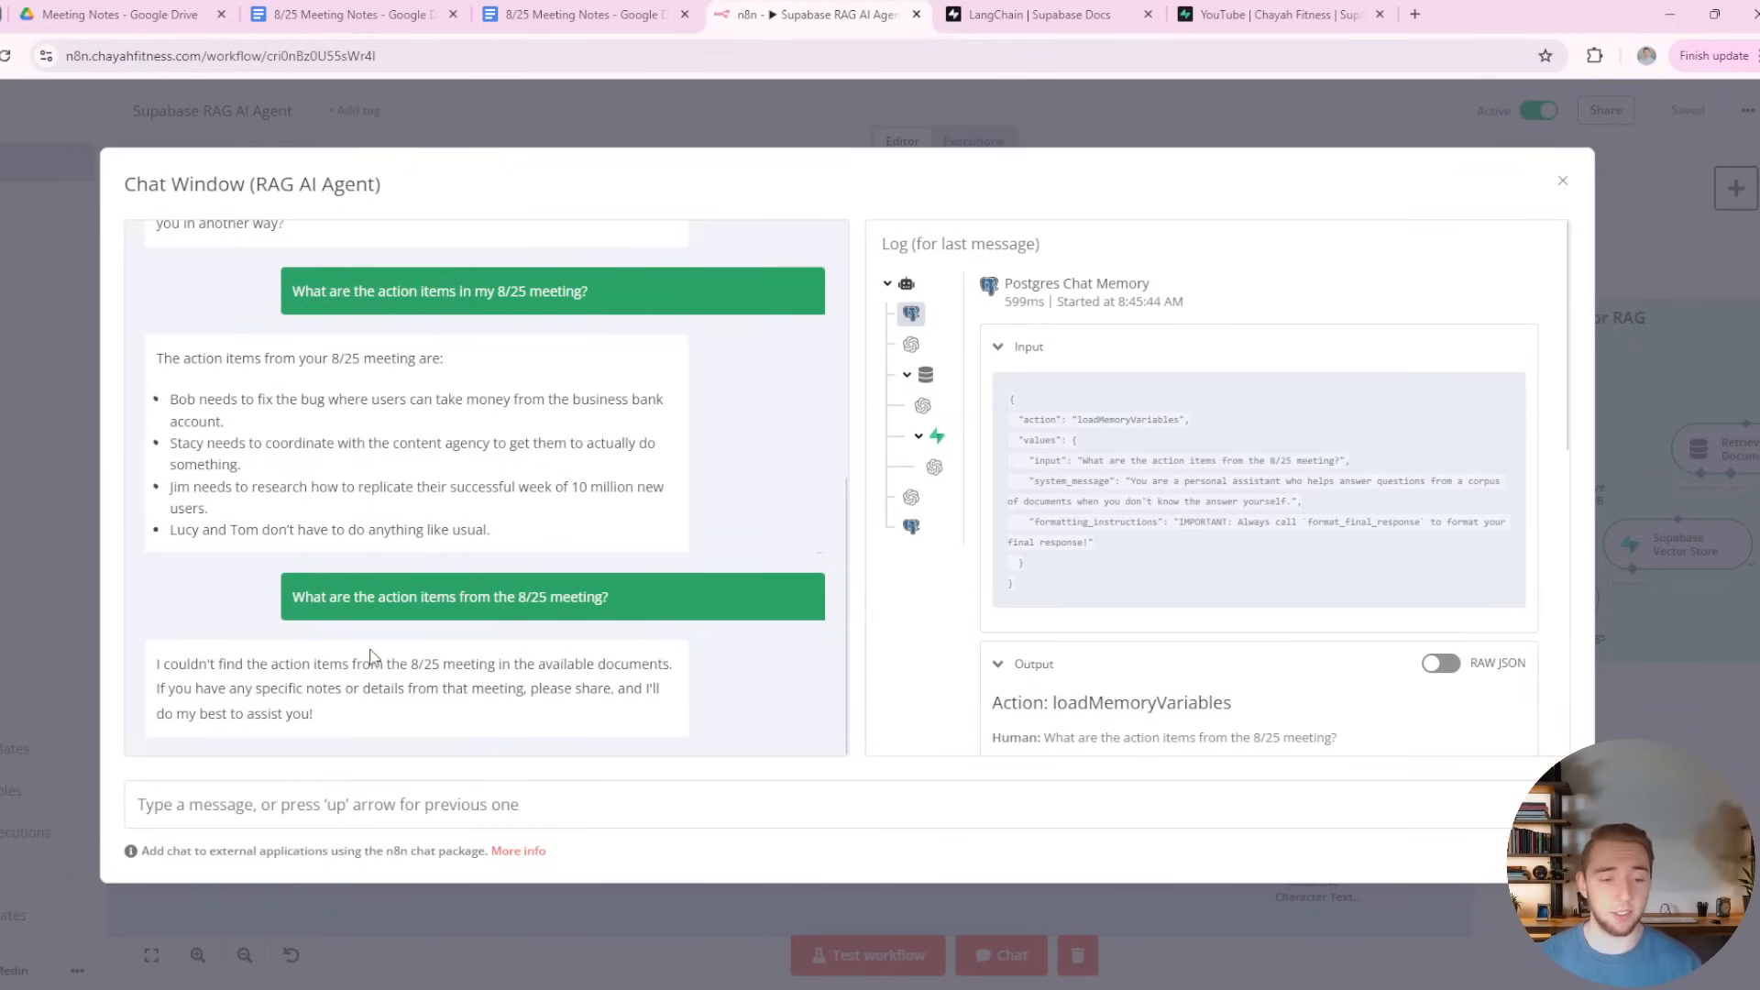
pyautogui.doubleClick(449, 596)
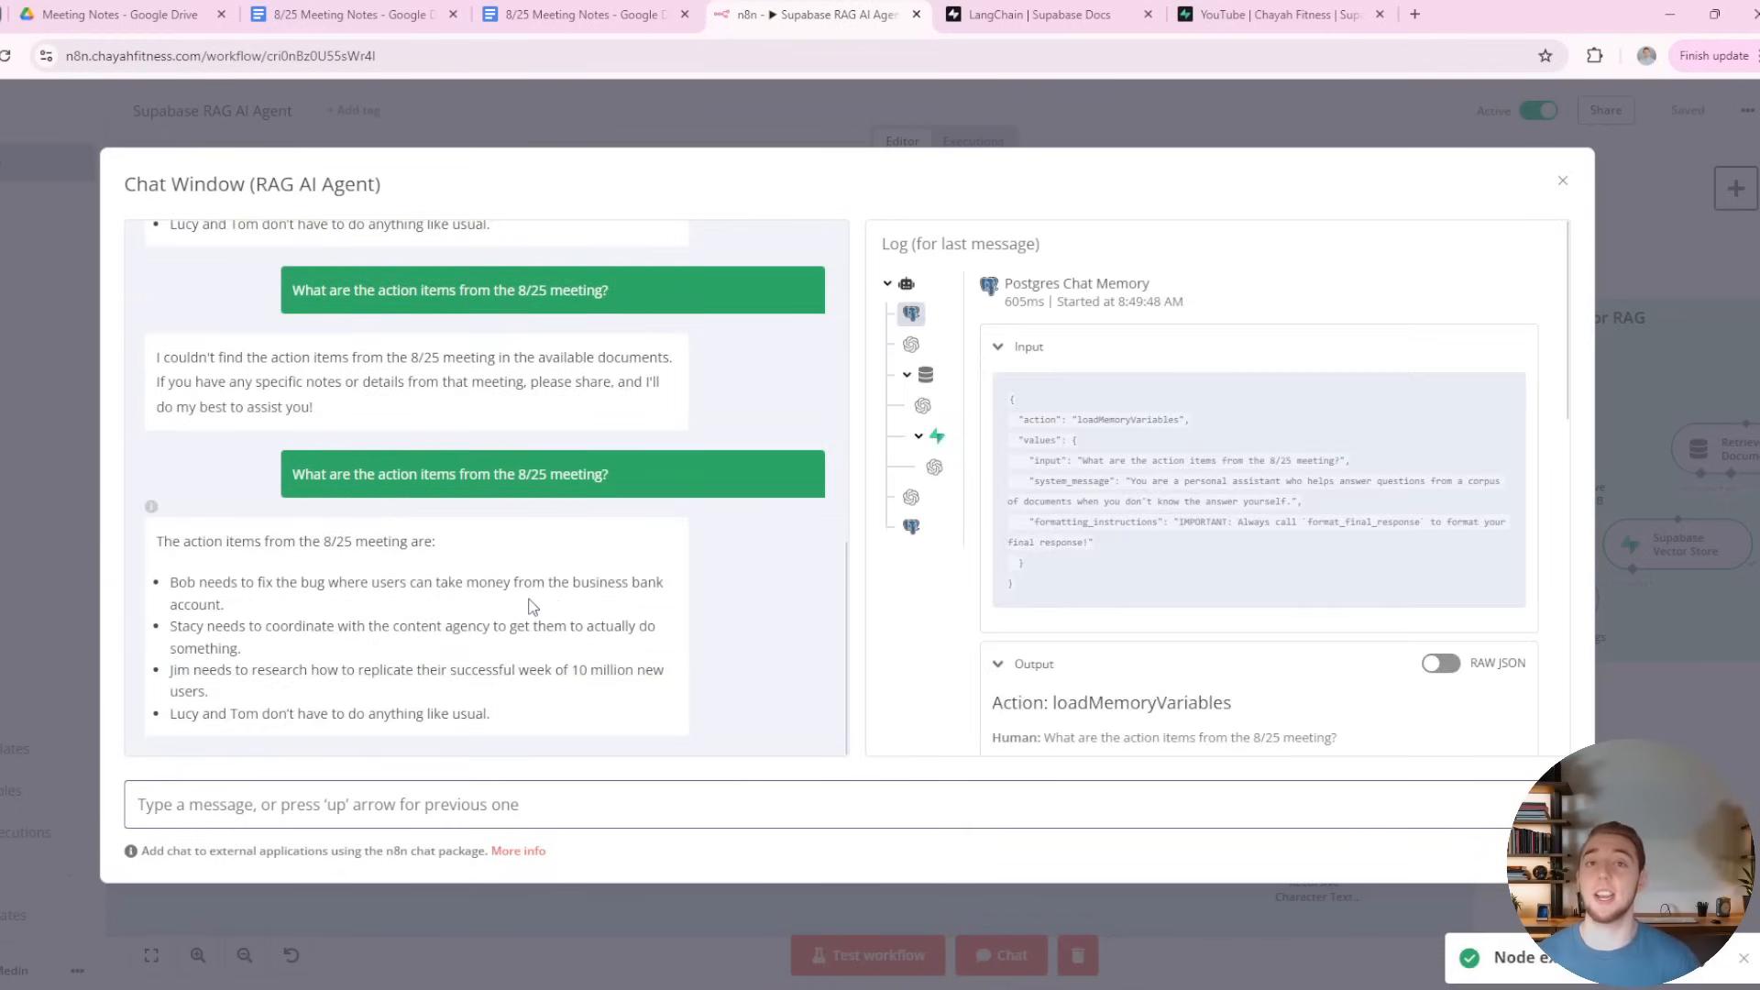
# Highlight the four action items in the answer and compare them with the 8/25 Google Doc.
pyautogui.moveTo(167, 582); pyautogui.dragTo(490, 714)
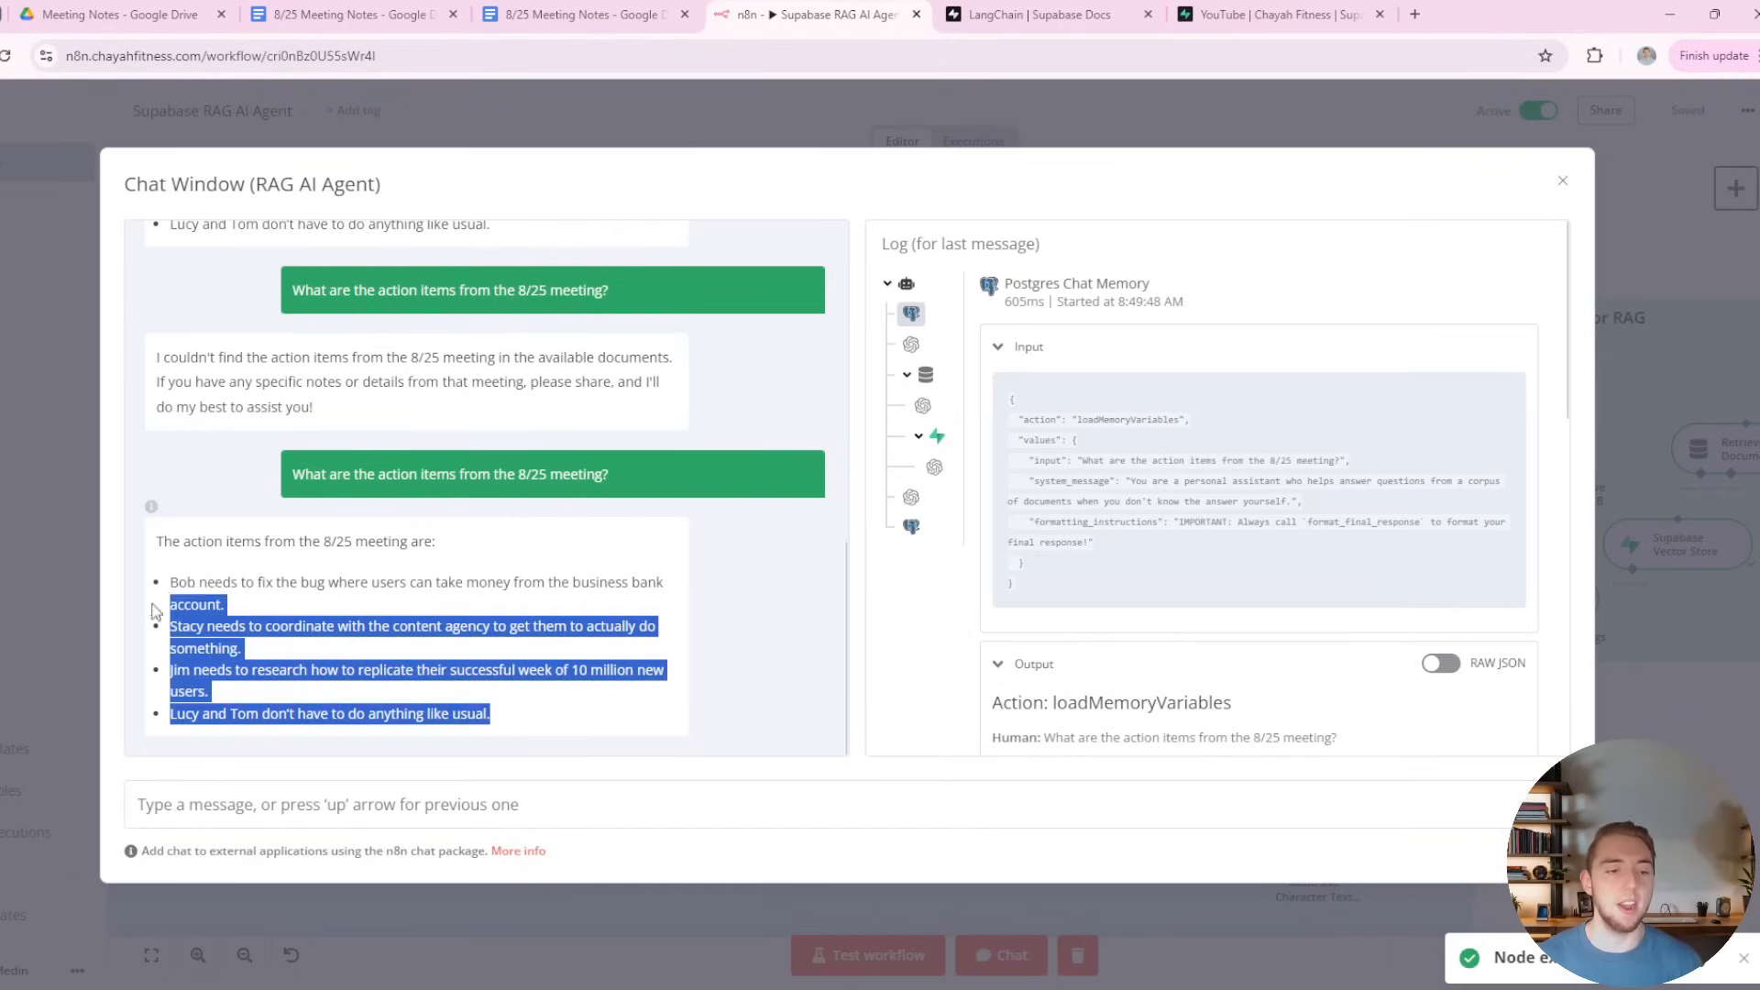
pyautogui.click(337, 618)
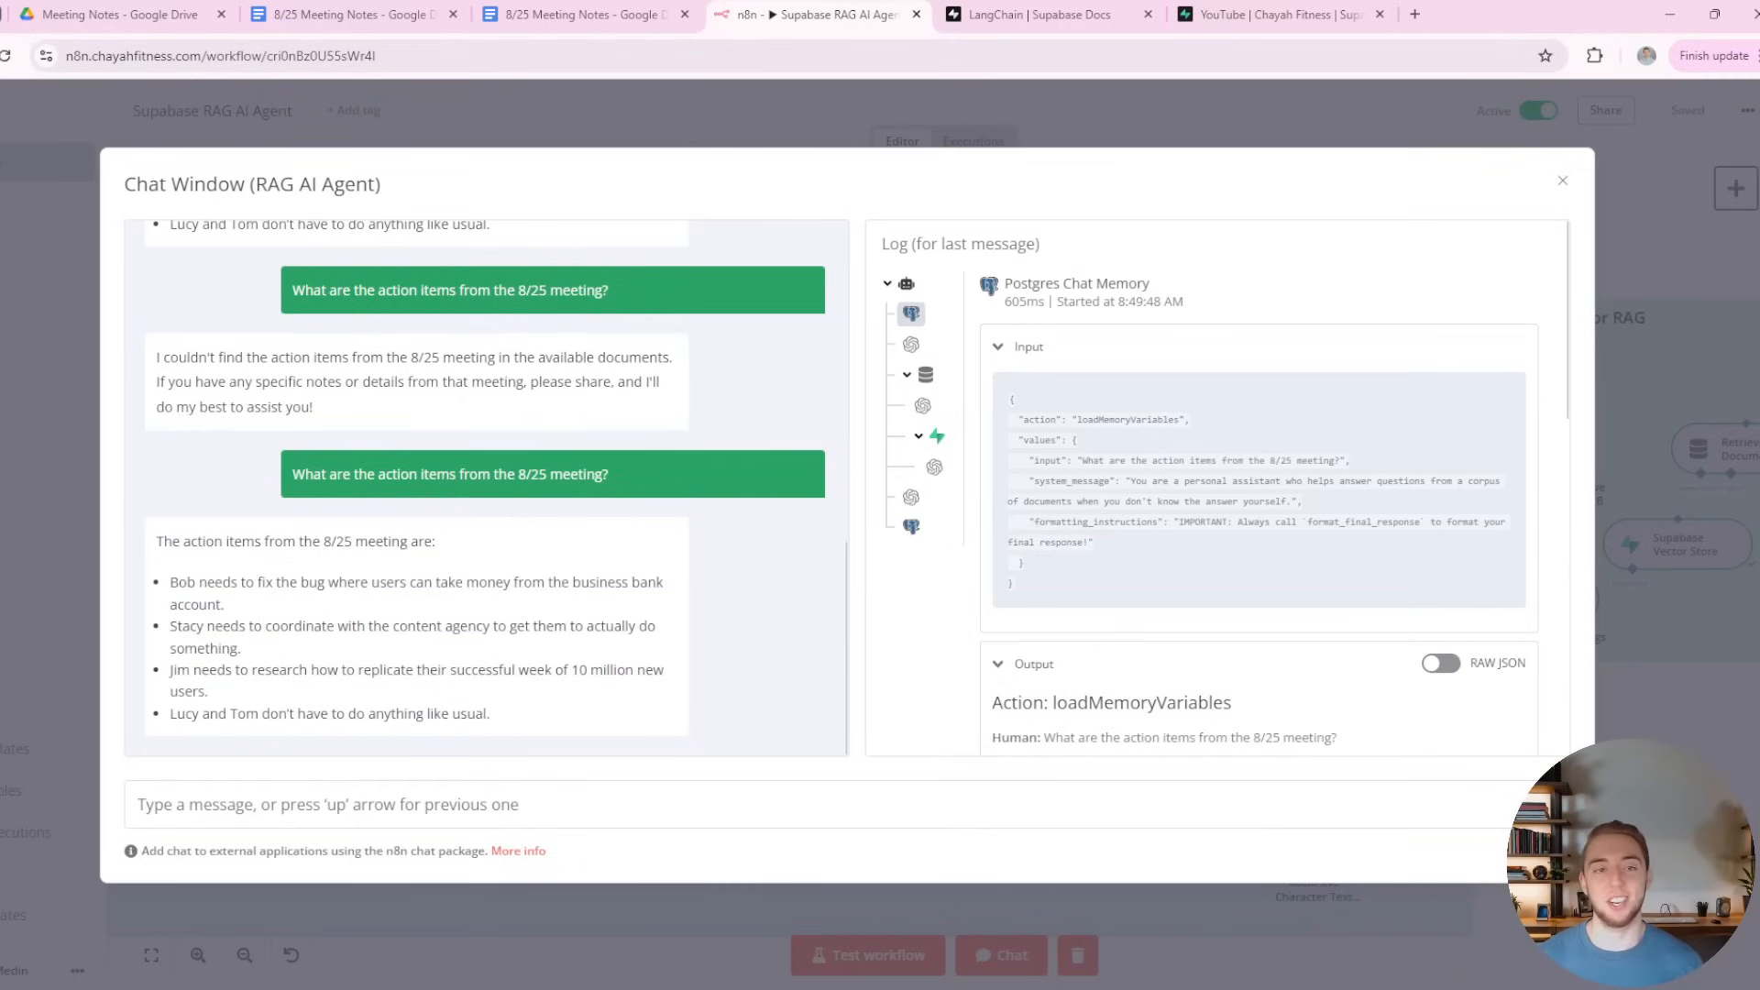
pyautogui.click(348, 14)
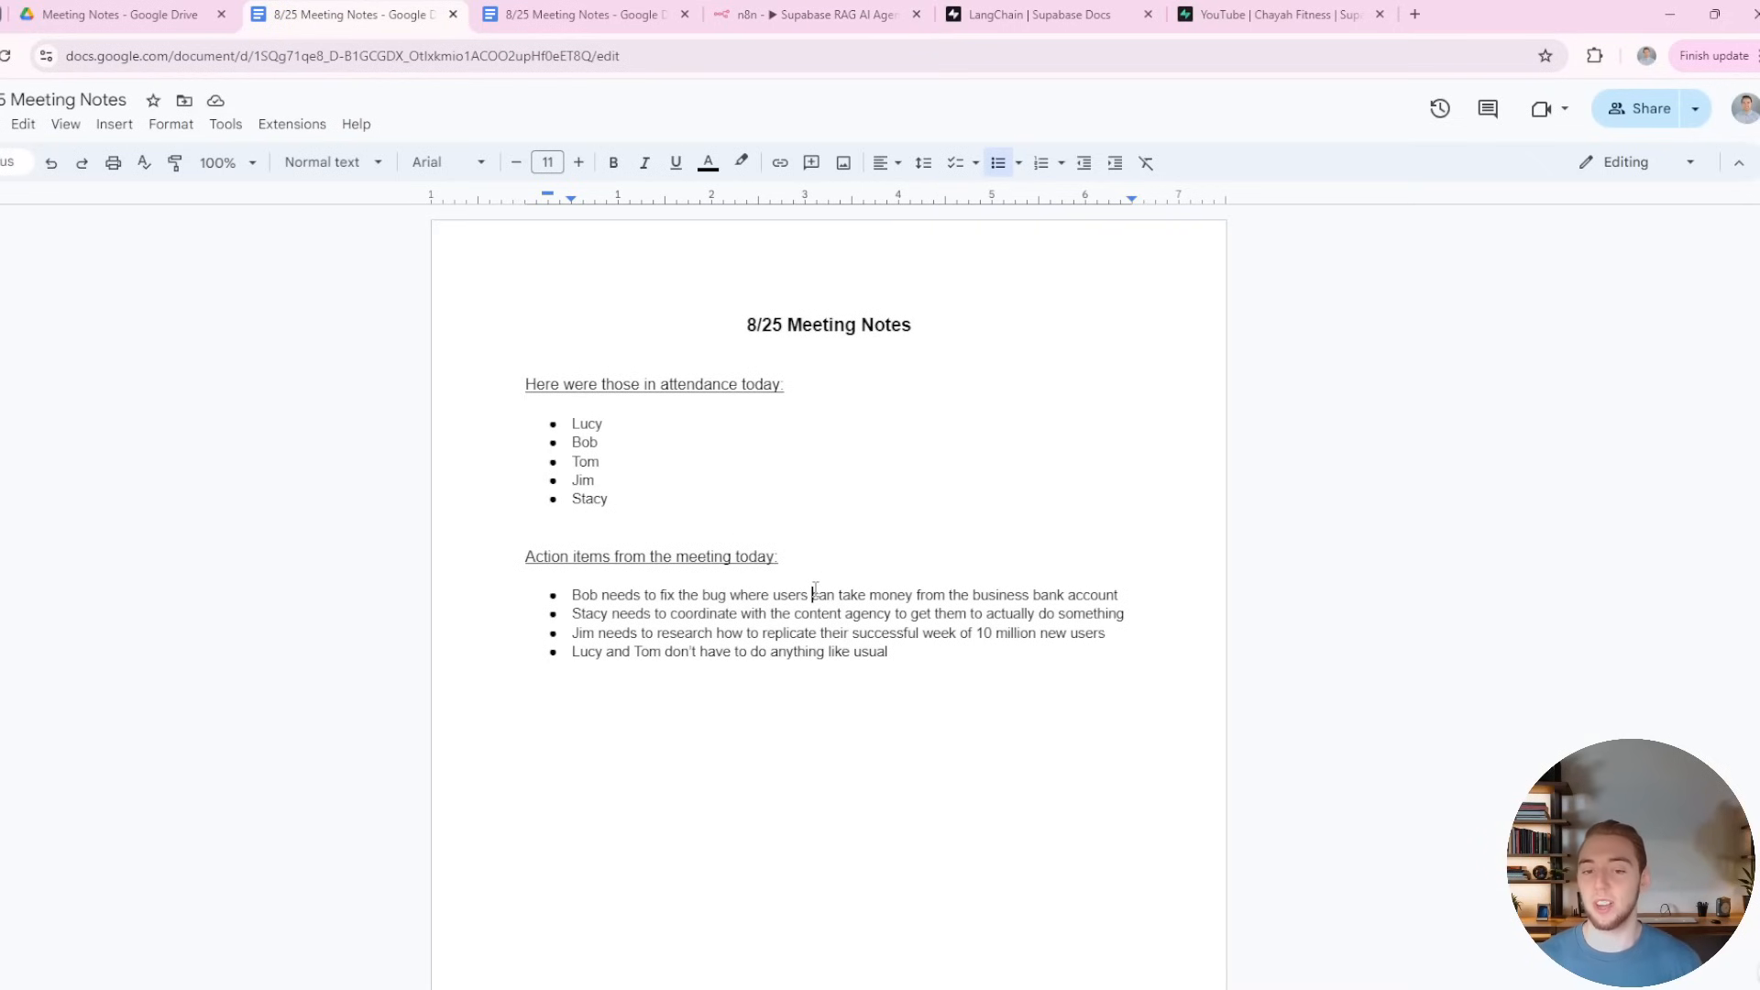
pyautogui.click(818, 15)
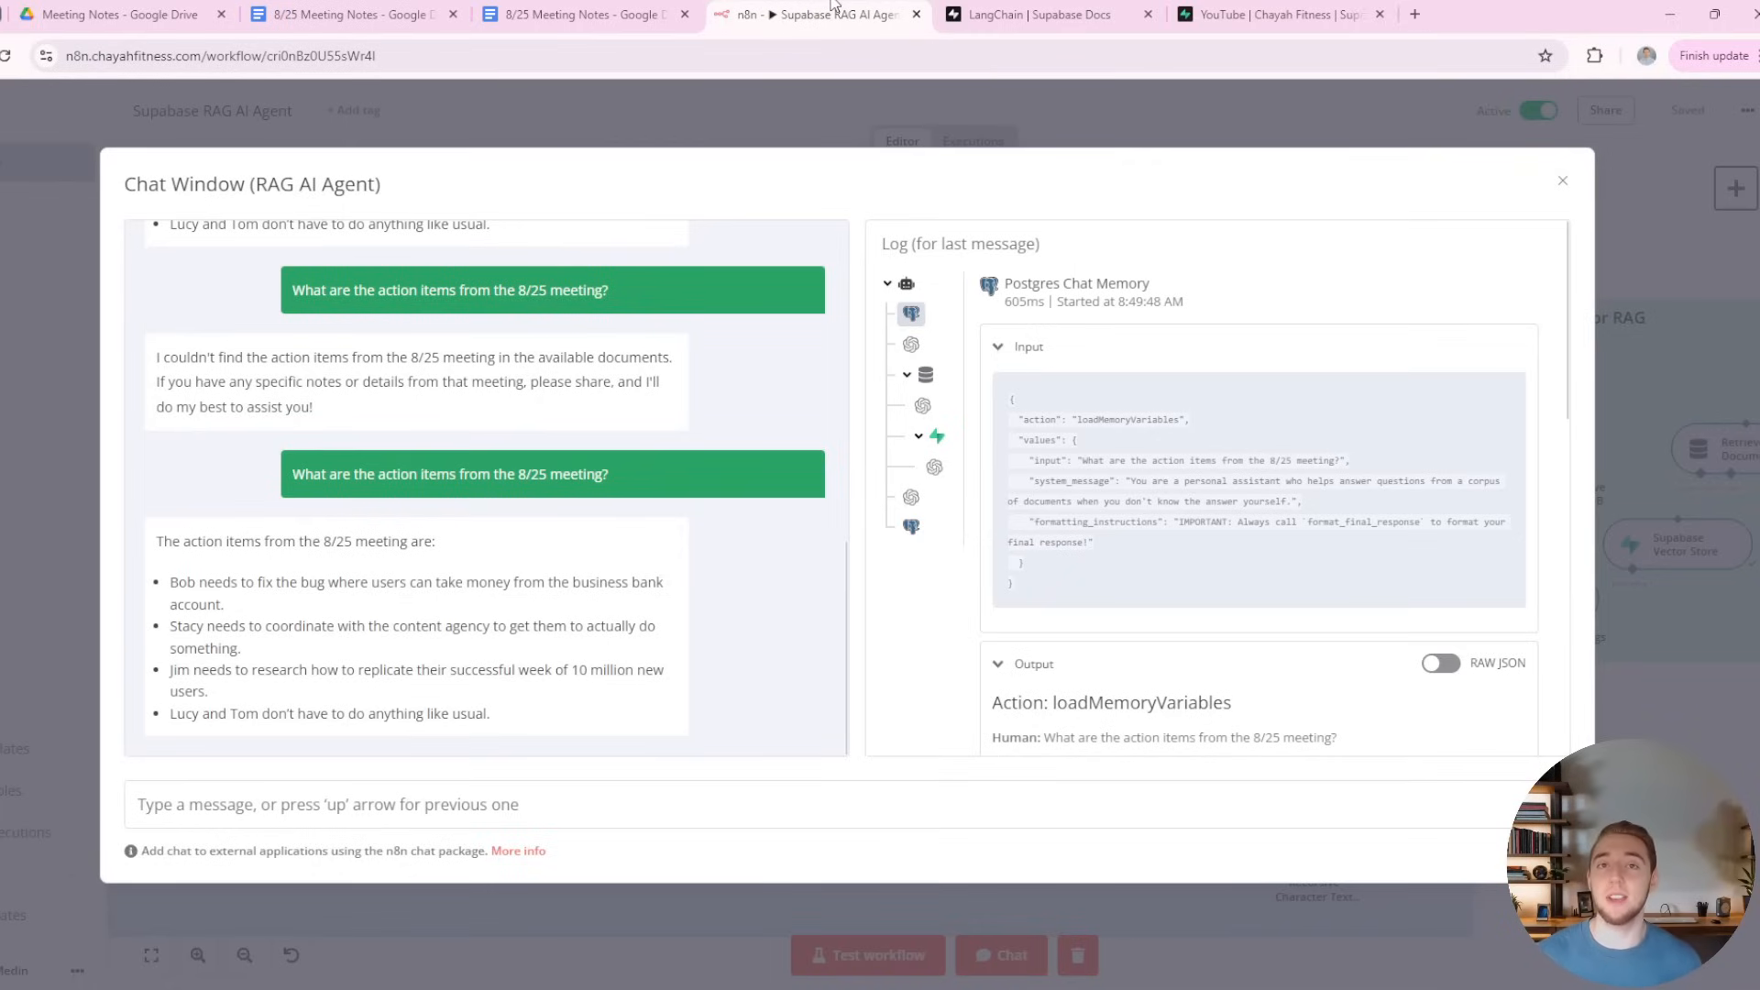
pyautogui.click(1562, 180)
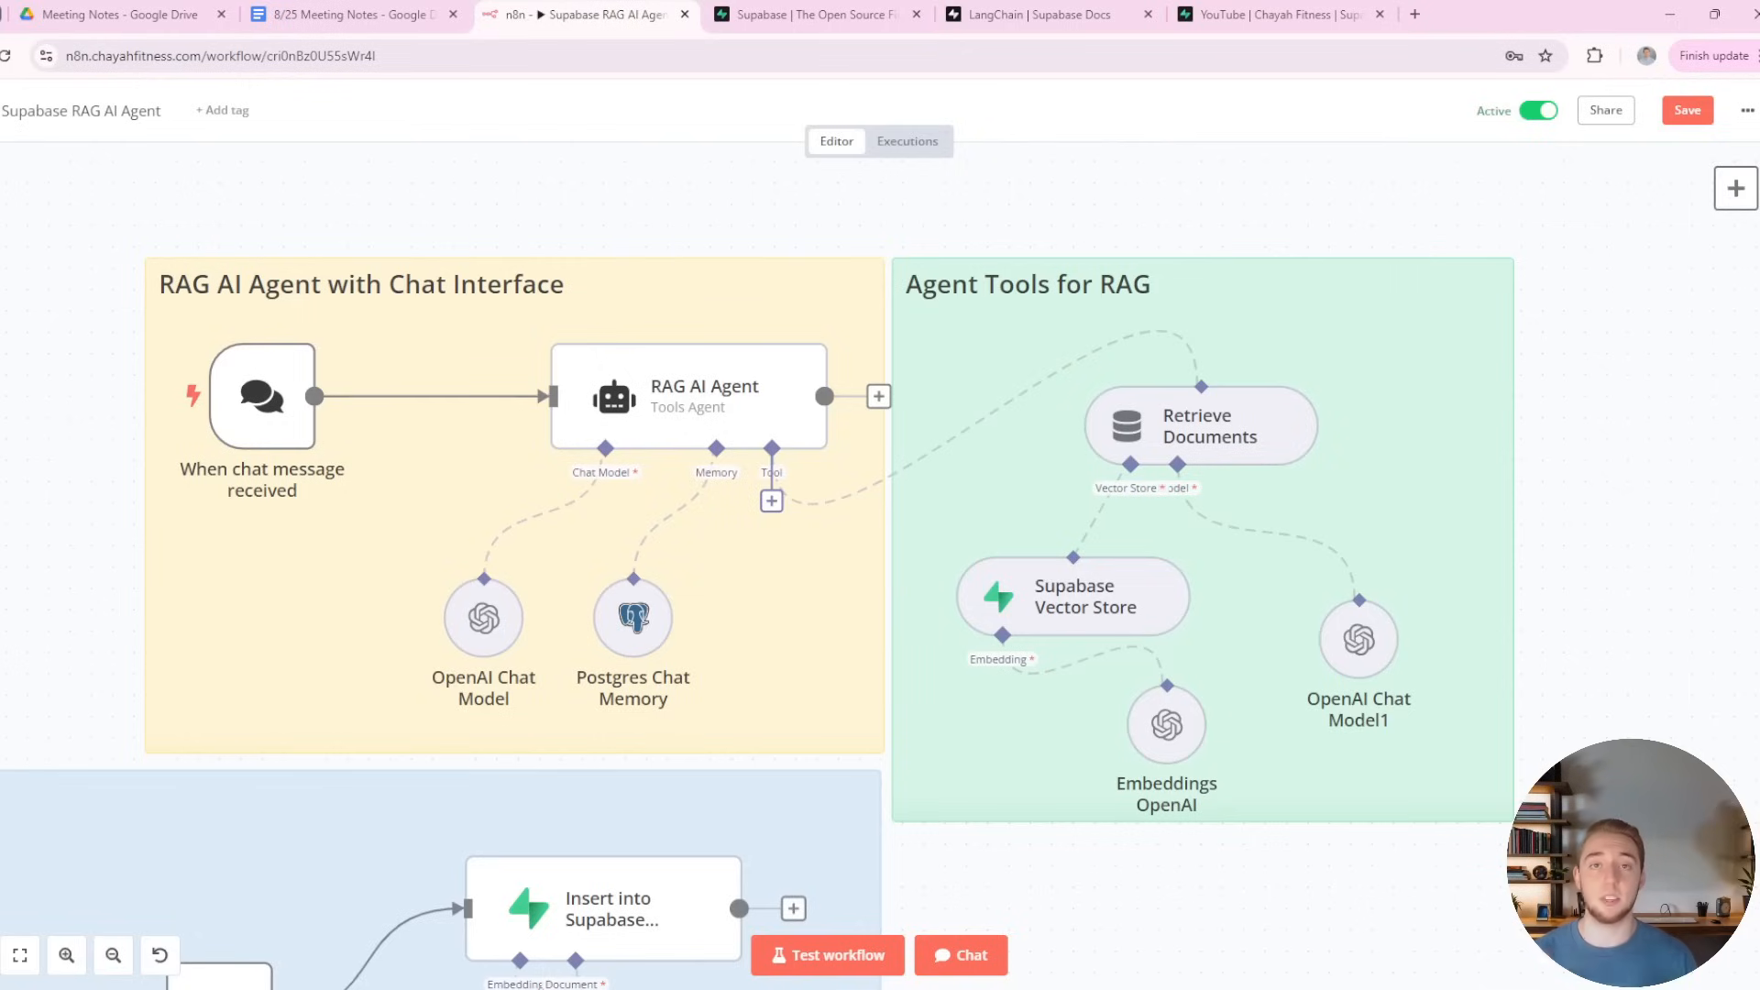
pyautogui.moveTo(132, 912)
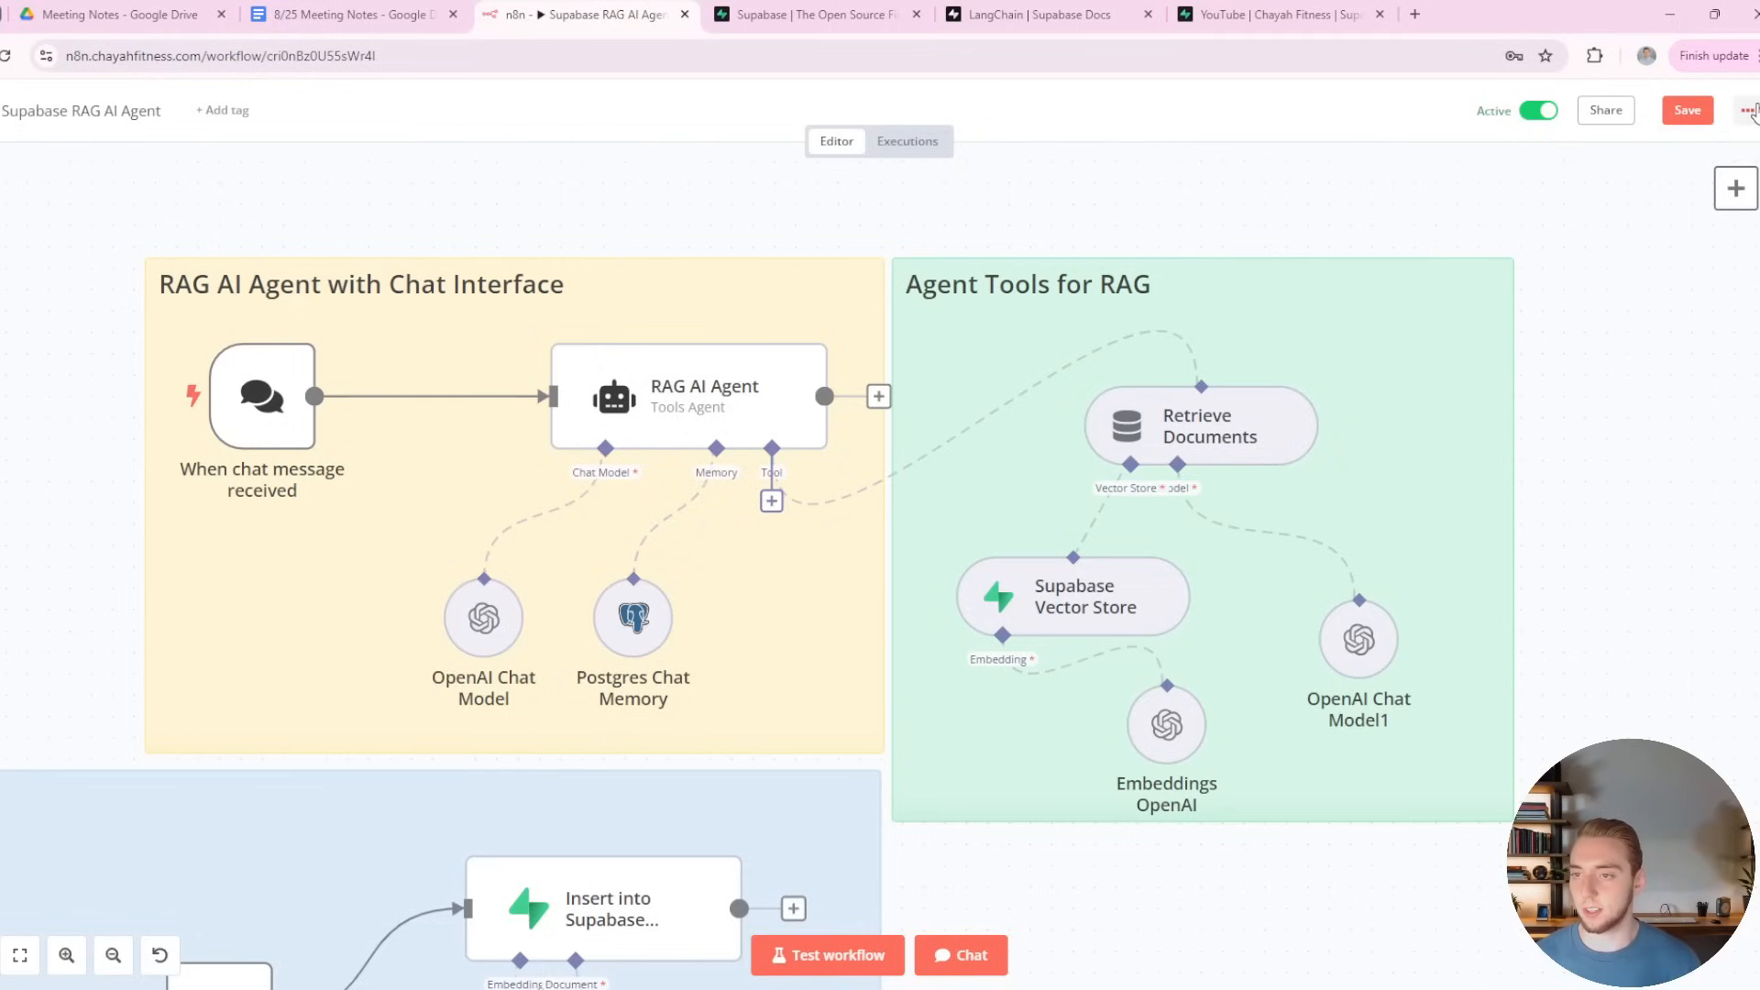
# Close the chat to reveal the RAG AI Agent and its retrieval tools on the canvas.
pyautogui.click(1748, 110)
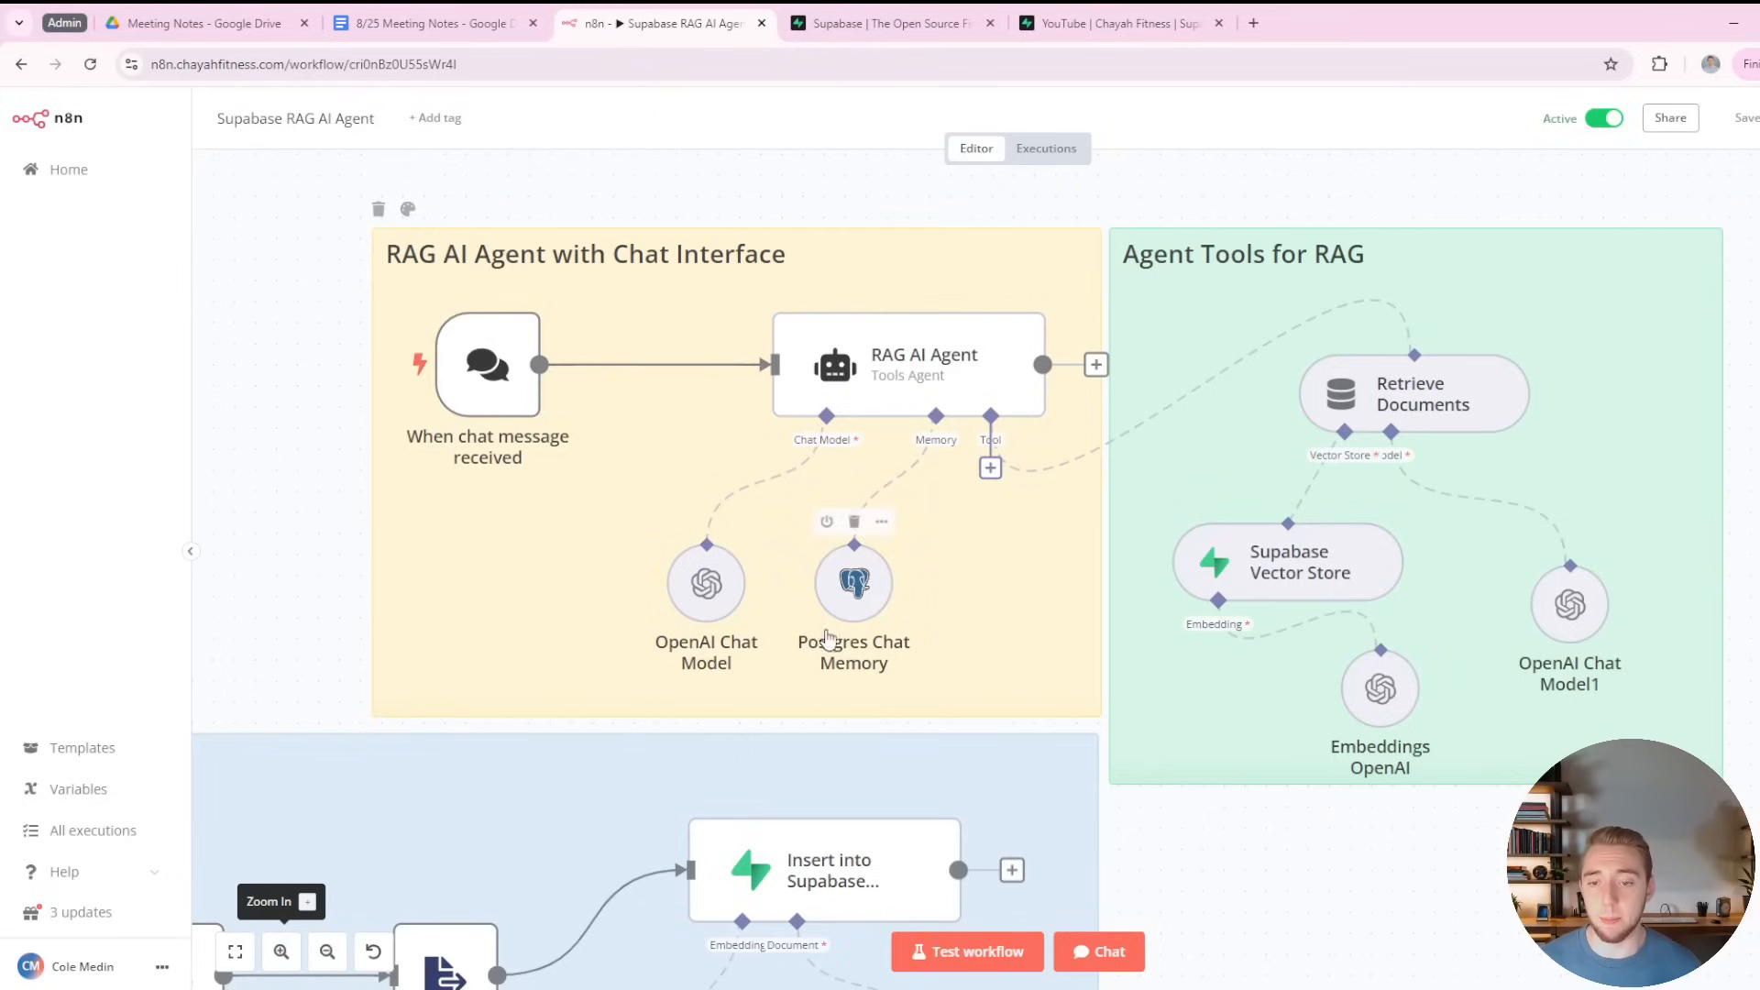
pyautogui.moveTo(1287, 557)
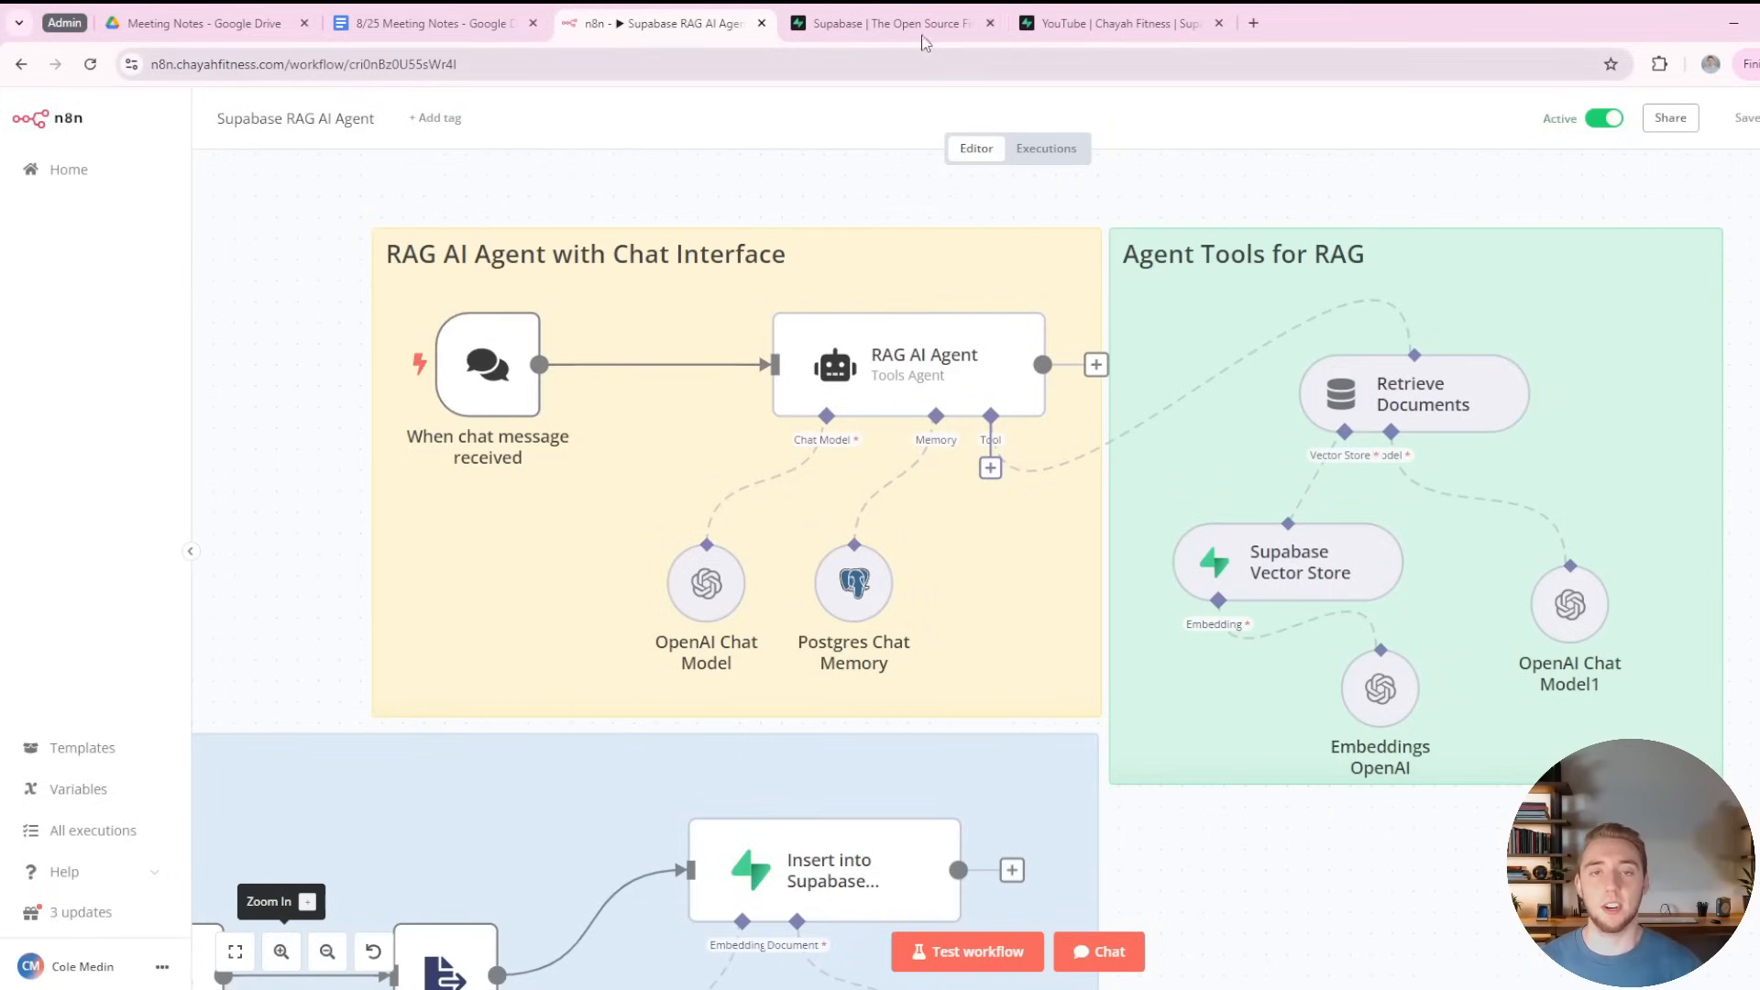
# On supabase.com, view Pricing and highlight the Free plan's included features.
pyautogui.click(893, 22)
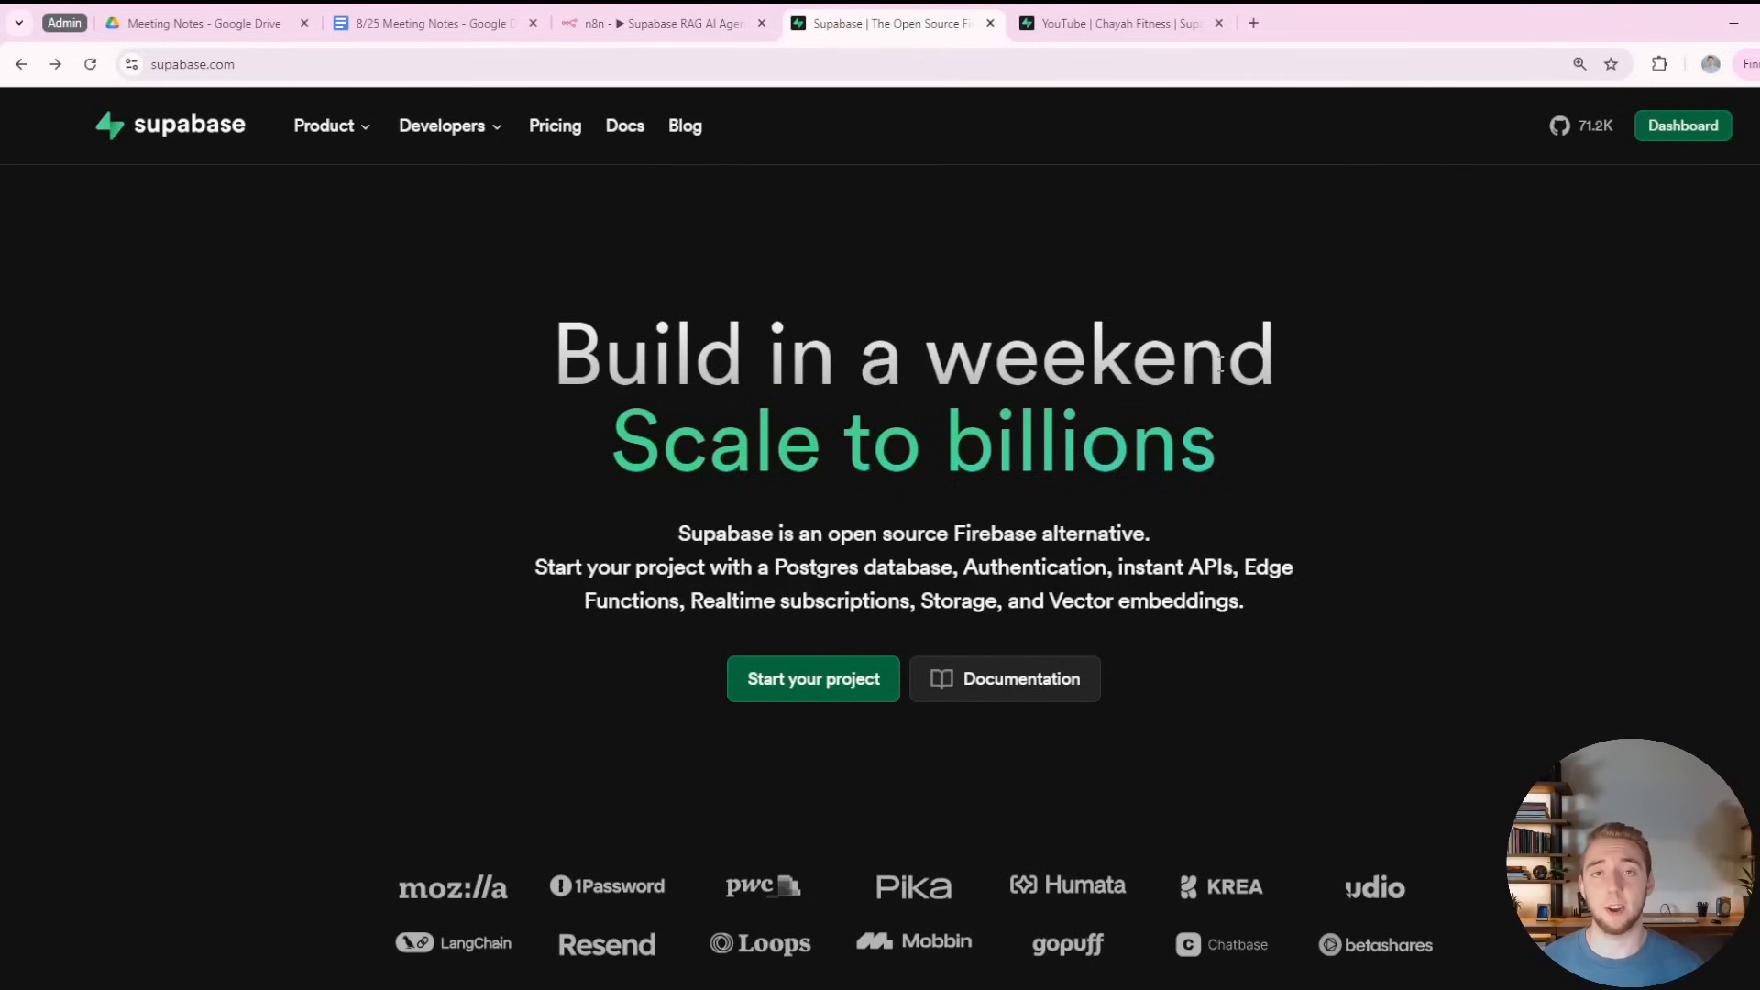
pyautogui.moveTo(553, 127)
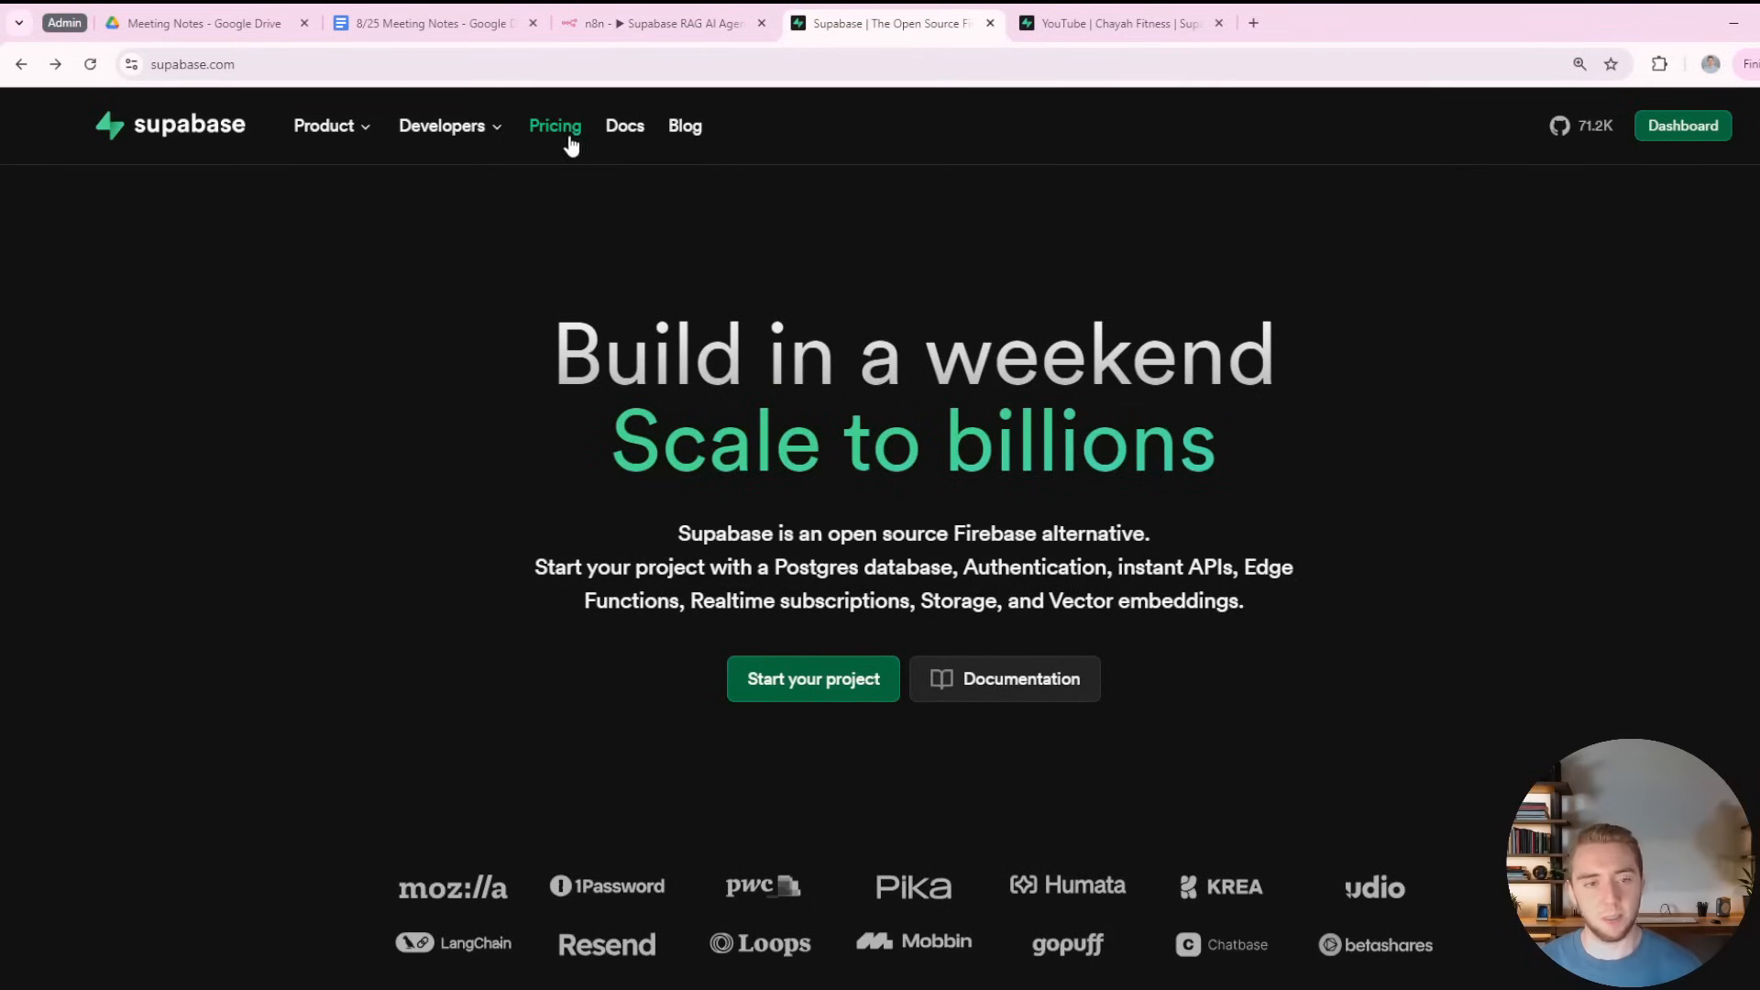
pyautogui.click(554, 126)
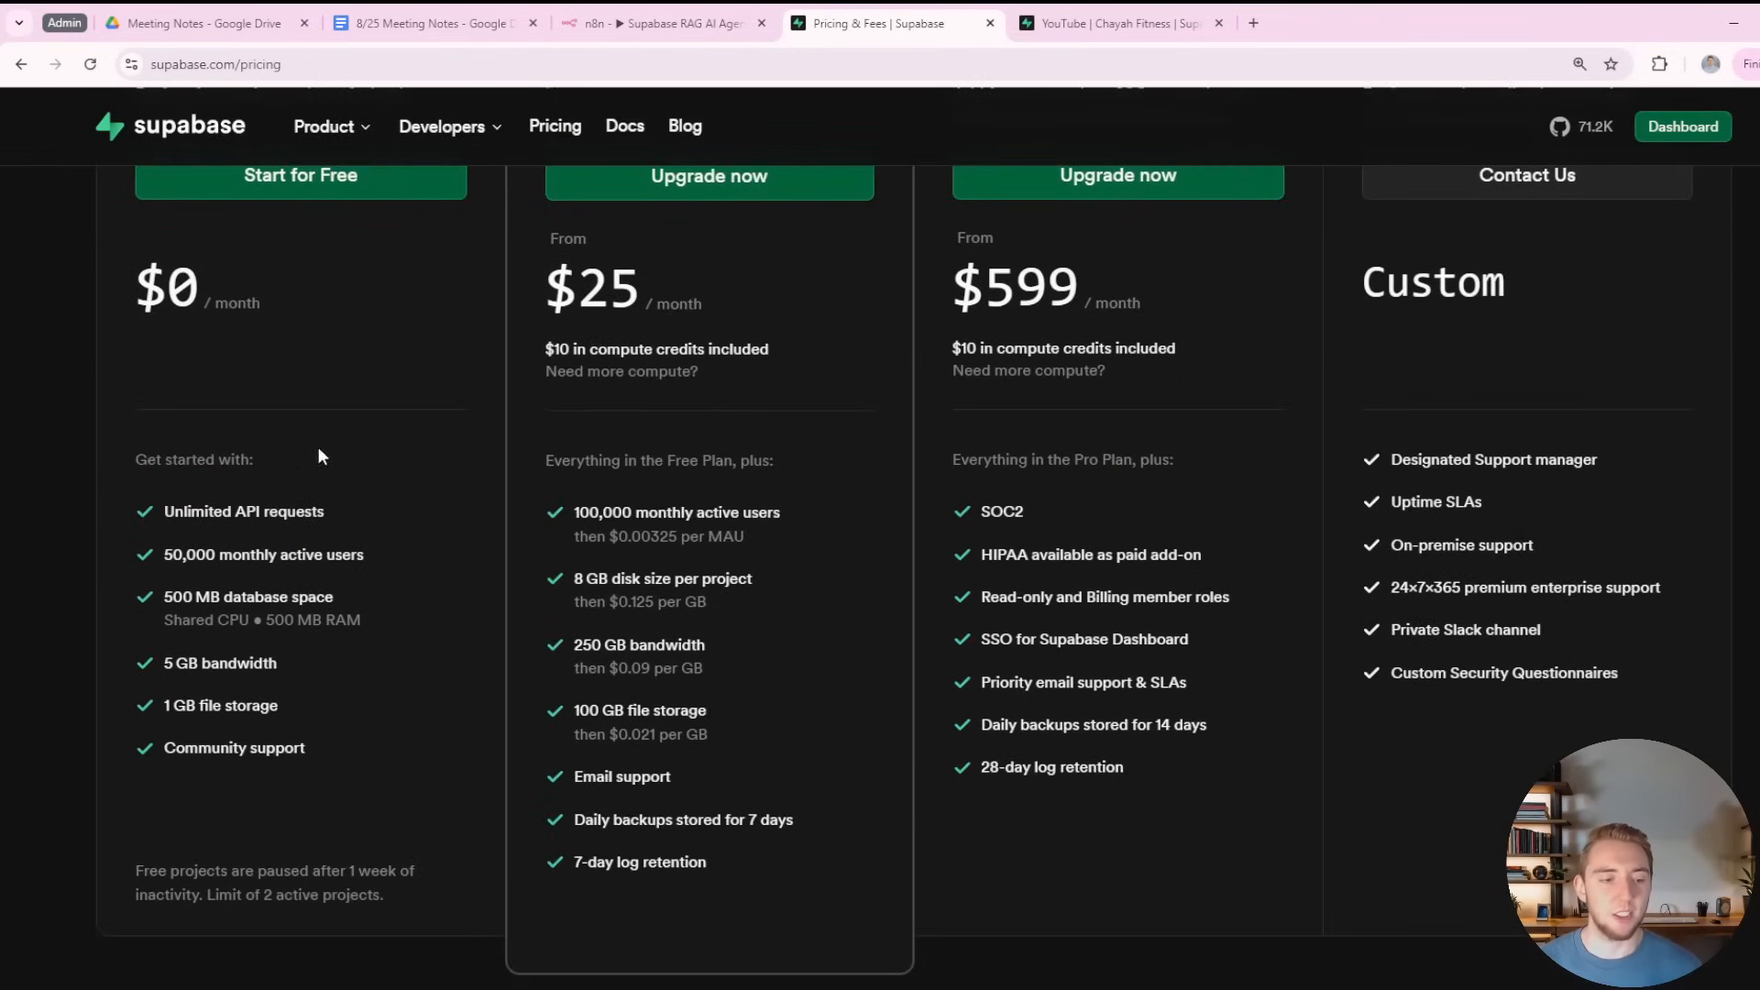
pyautogui.moveTo(164, 512); pyautogui.dragTo(306, 748)
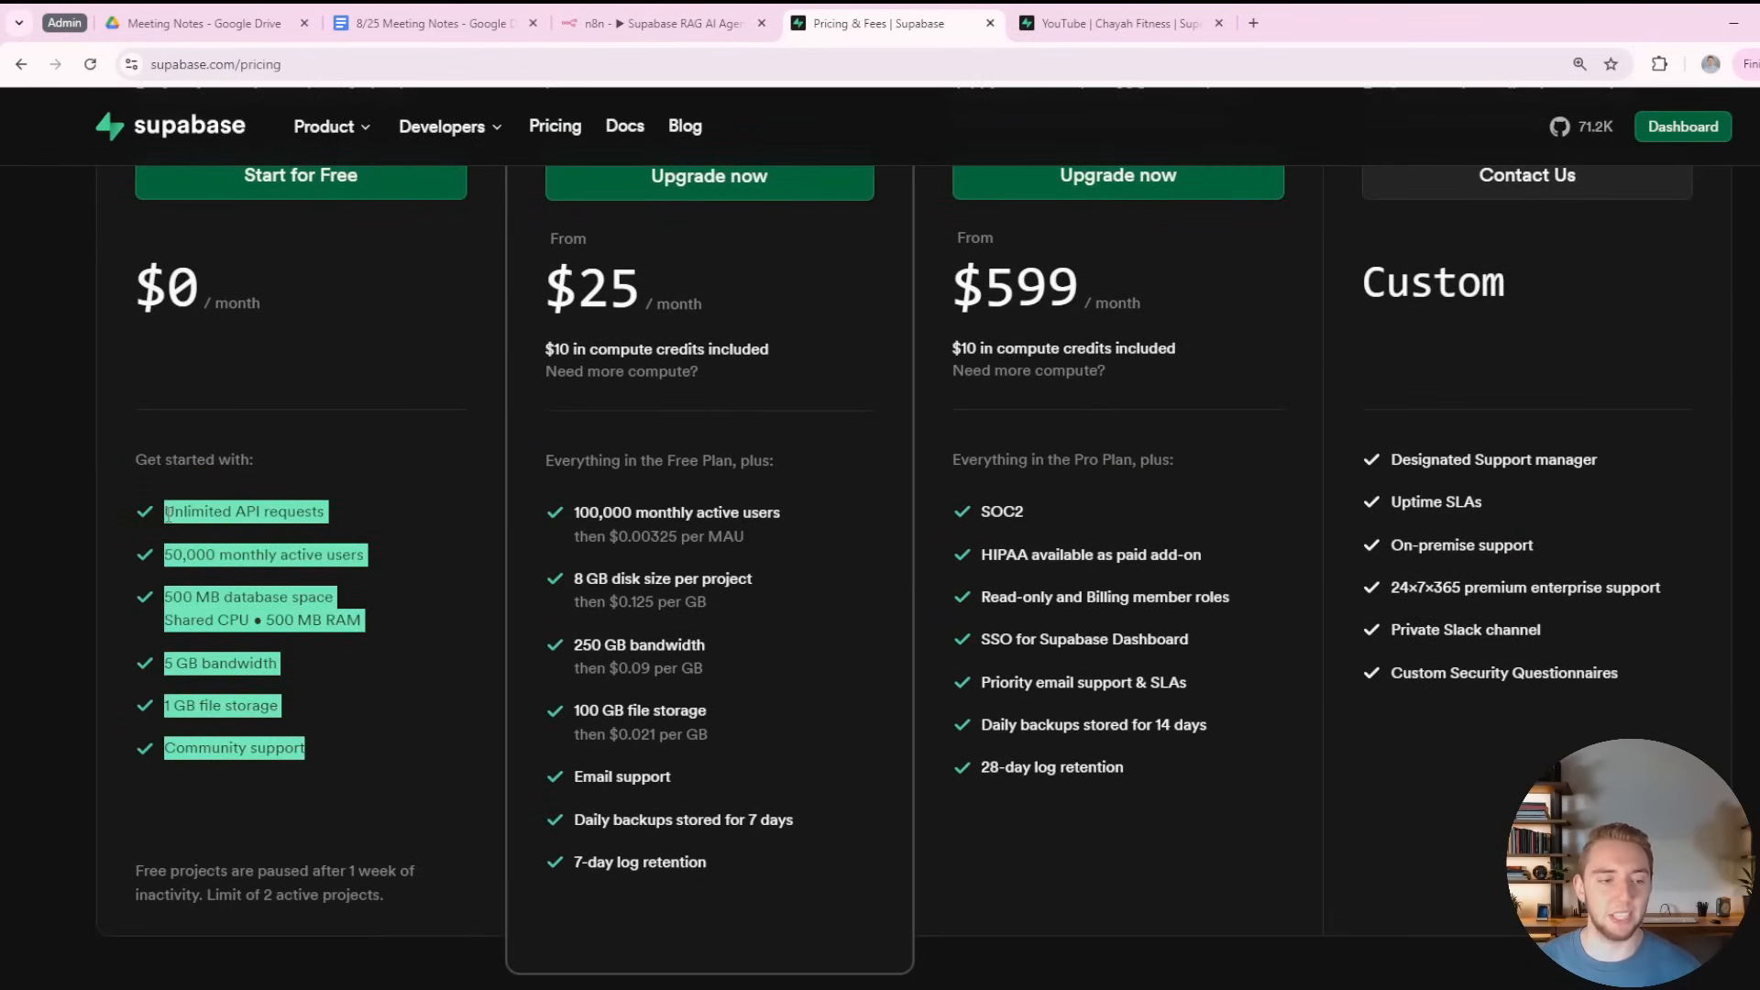
pyautogui.click(174, 482)
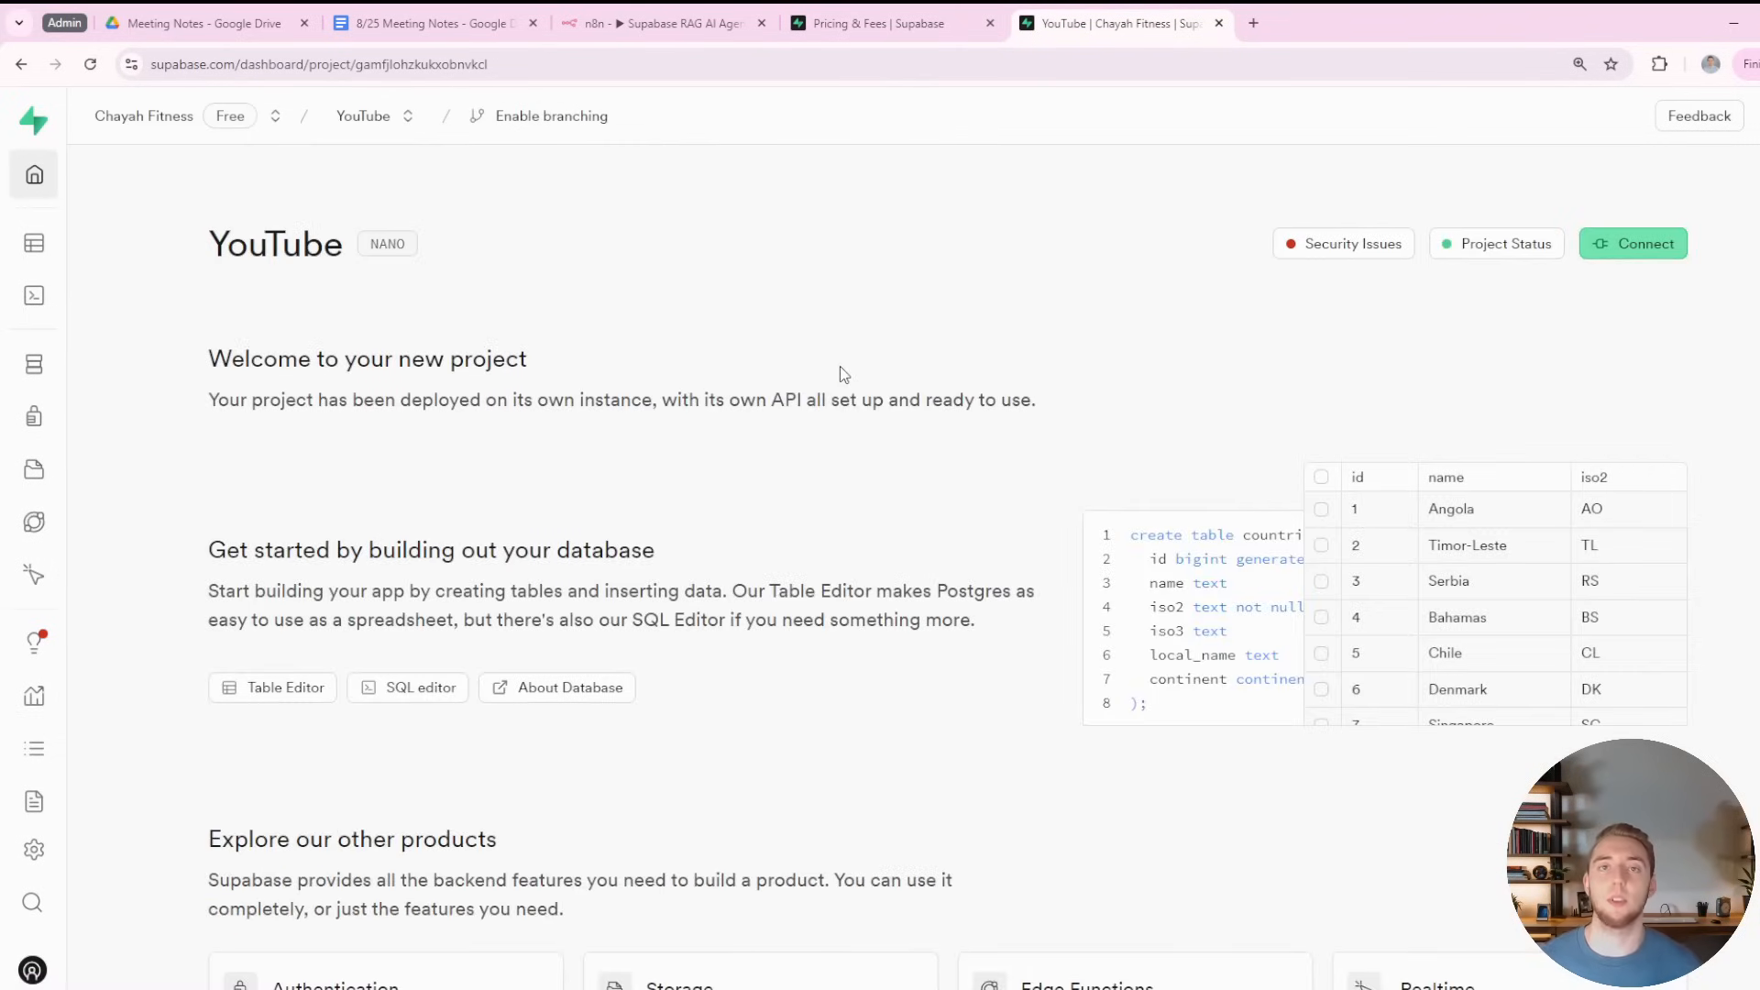
pyautogui.moveTo(789, 380)
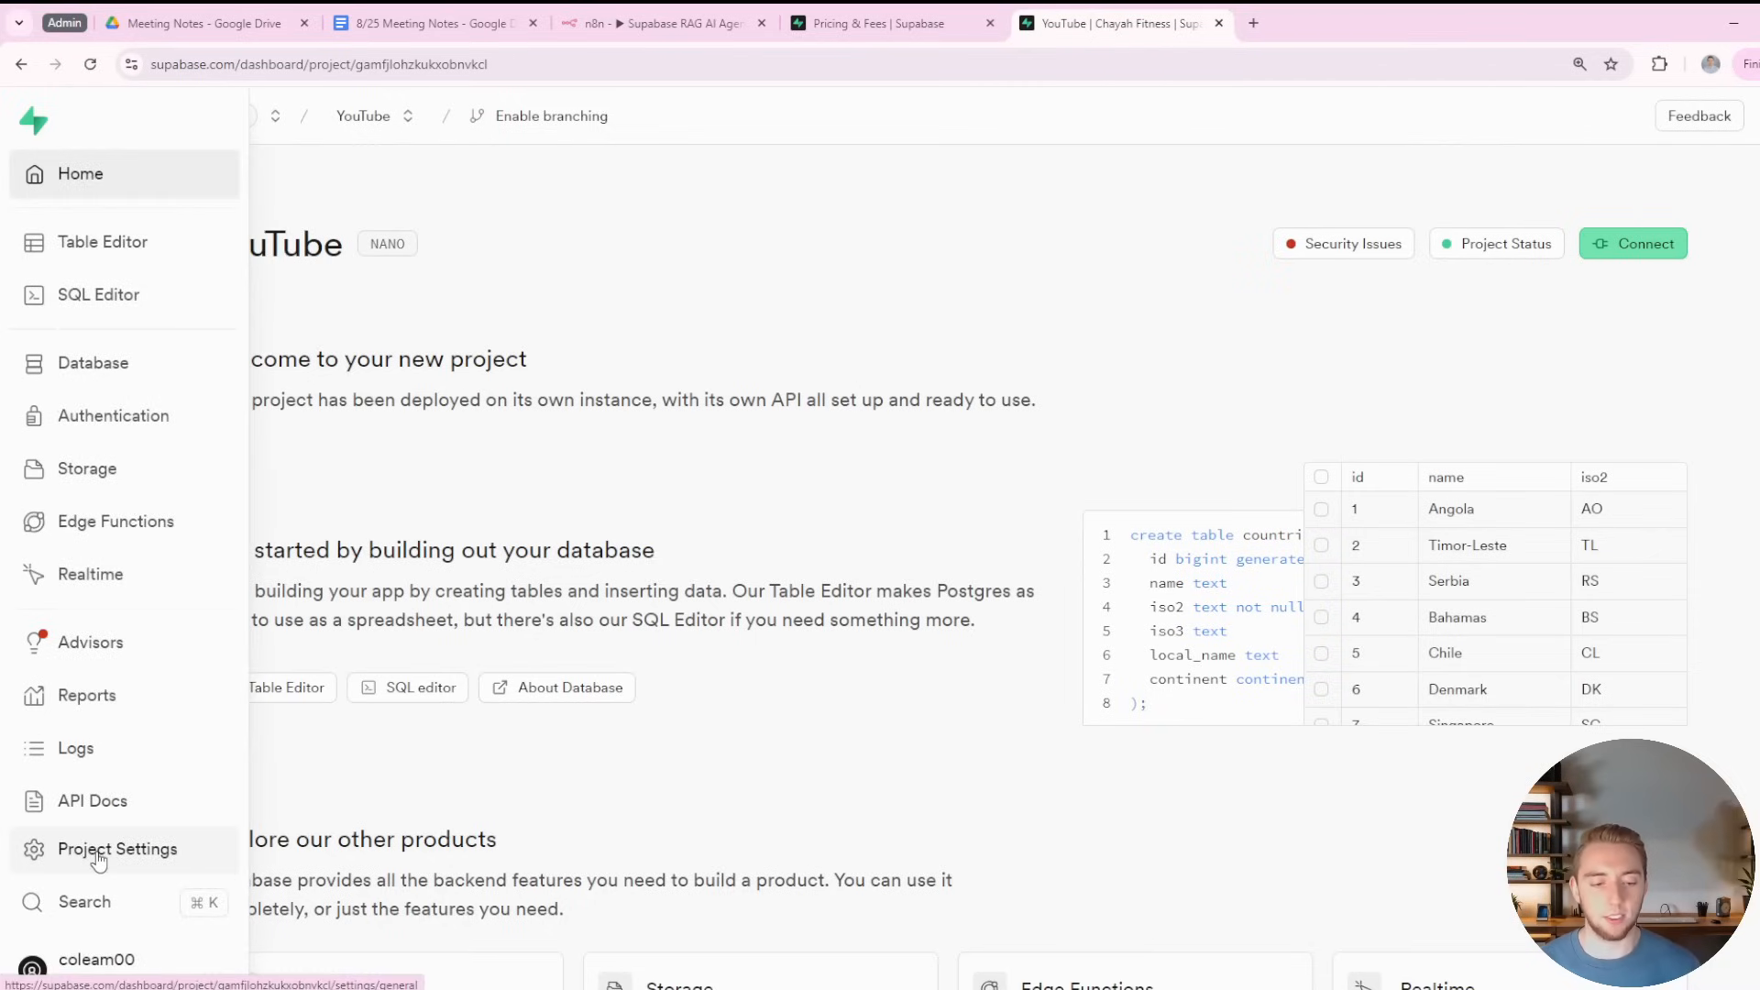
# Review the YouTube project's Database connection parameters, then its API settings with URL and keys.
pyautogui.click(117, 849)
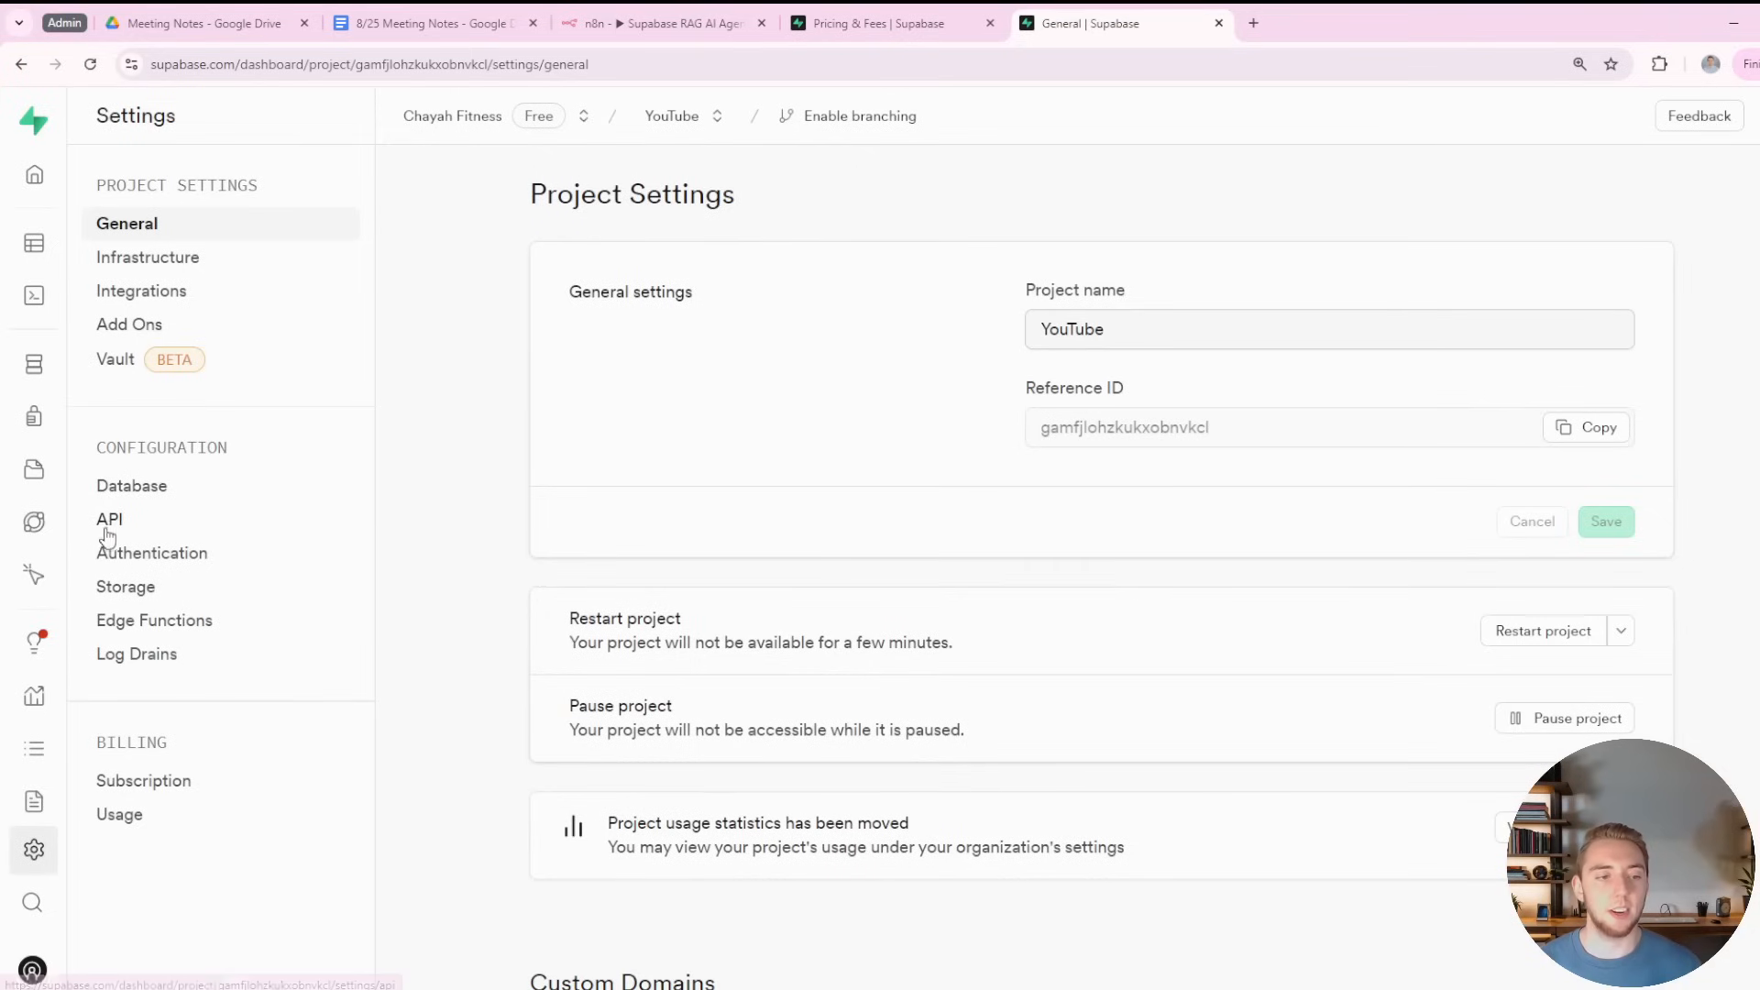
pyautogui.click(132, 484)
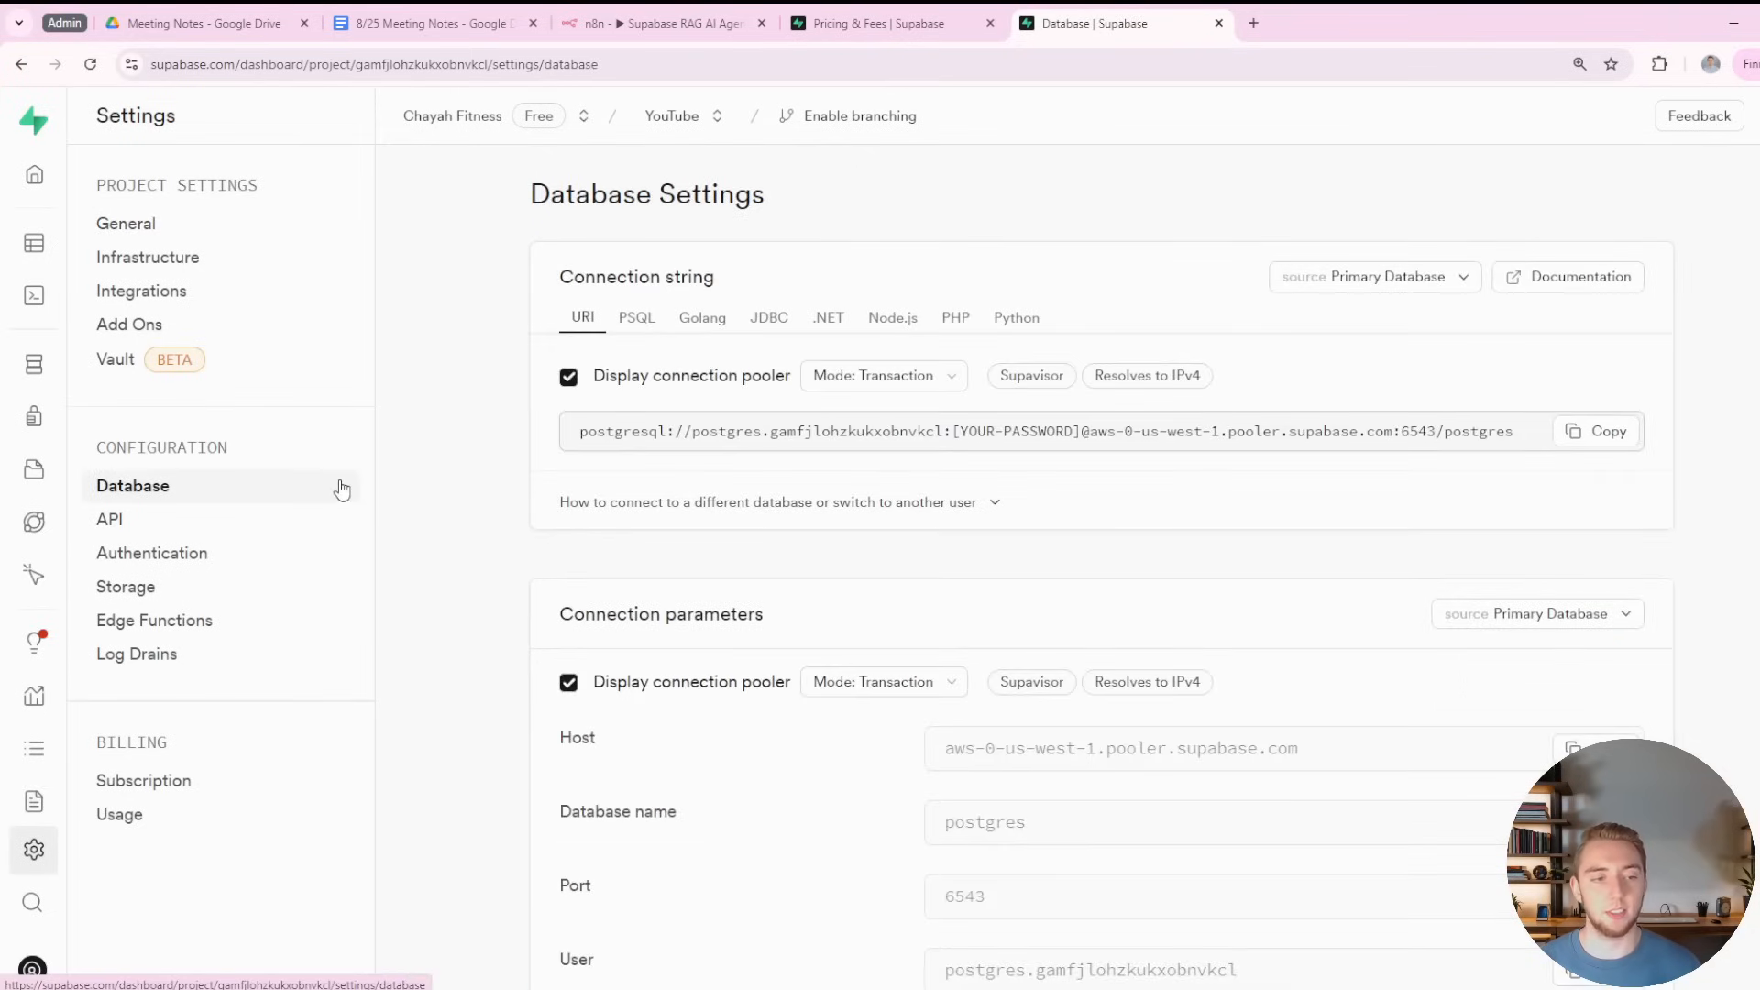
pyautogui.scroll(-3)
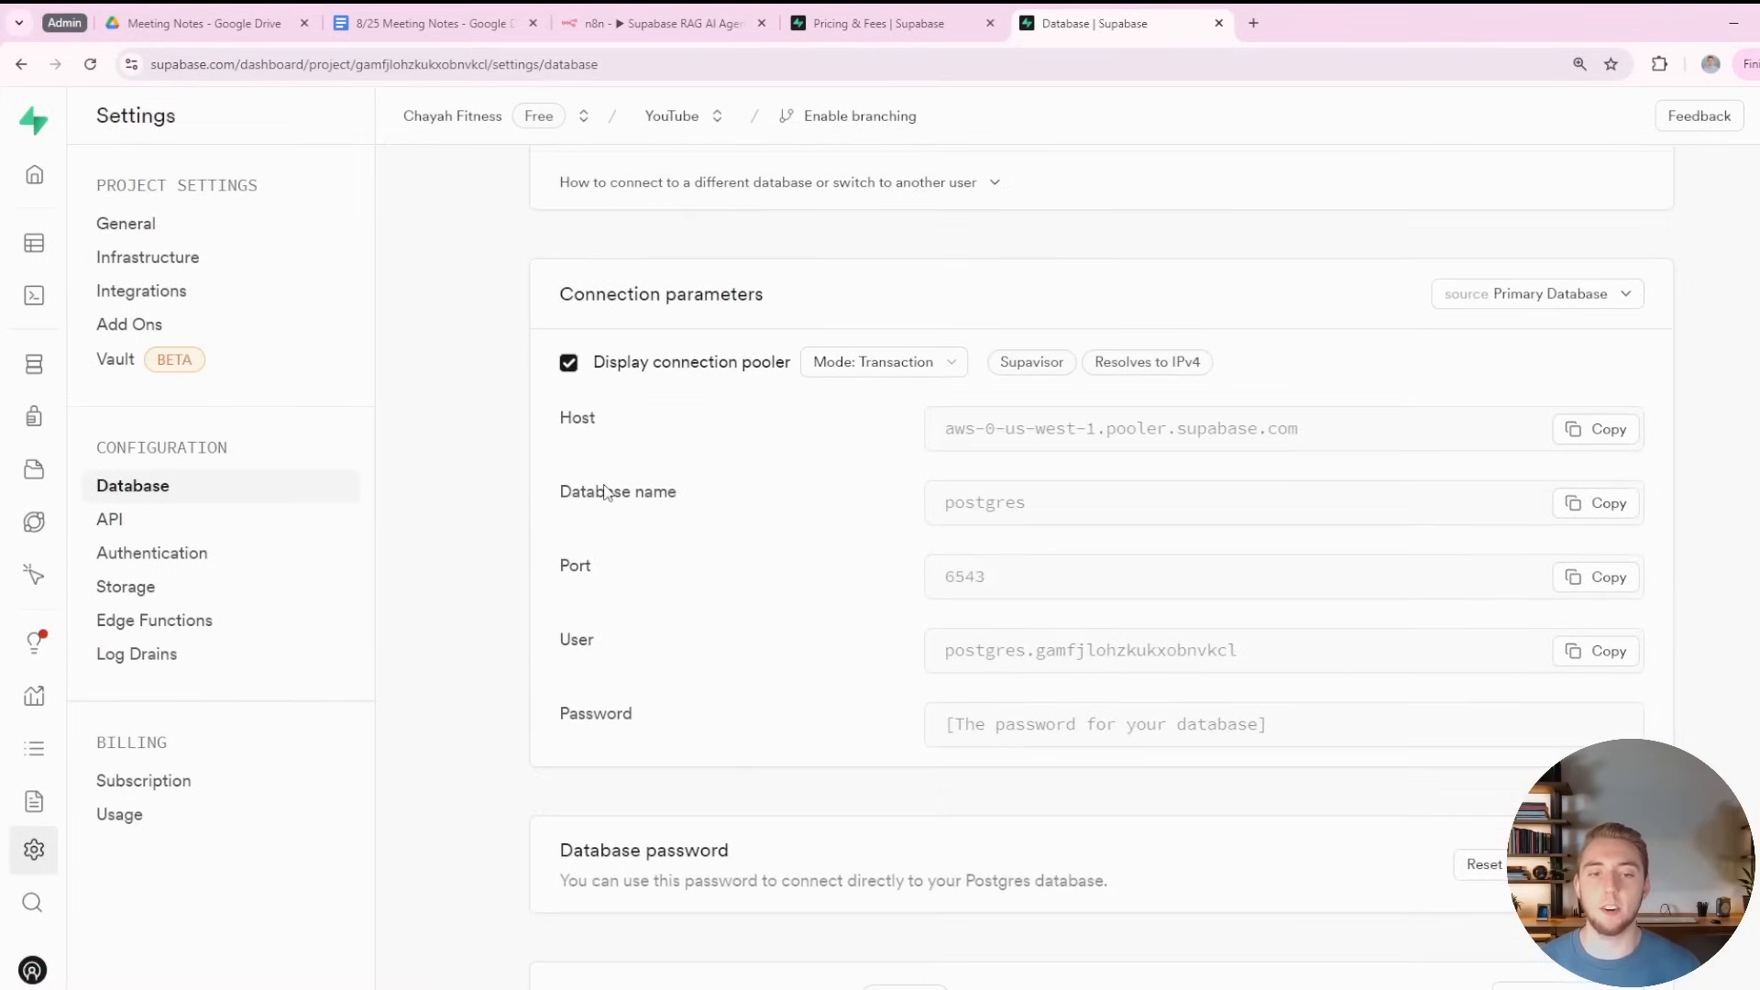
pyautogui.scroll(3)
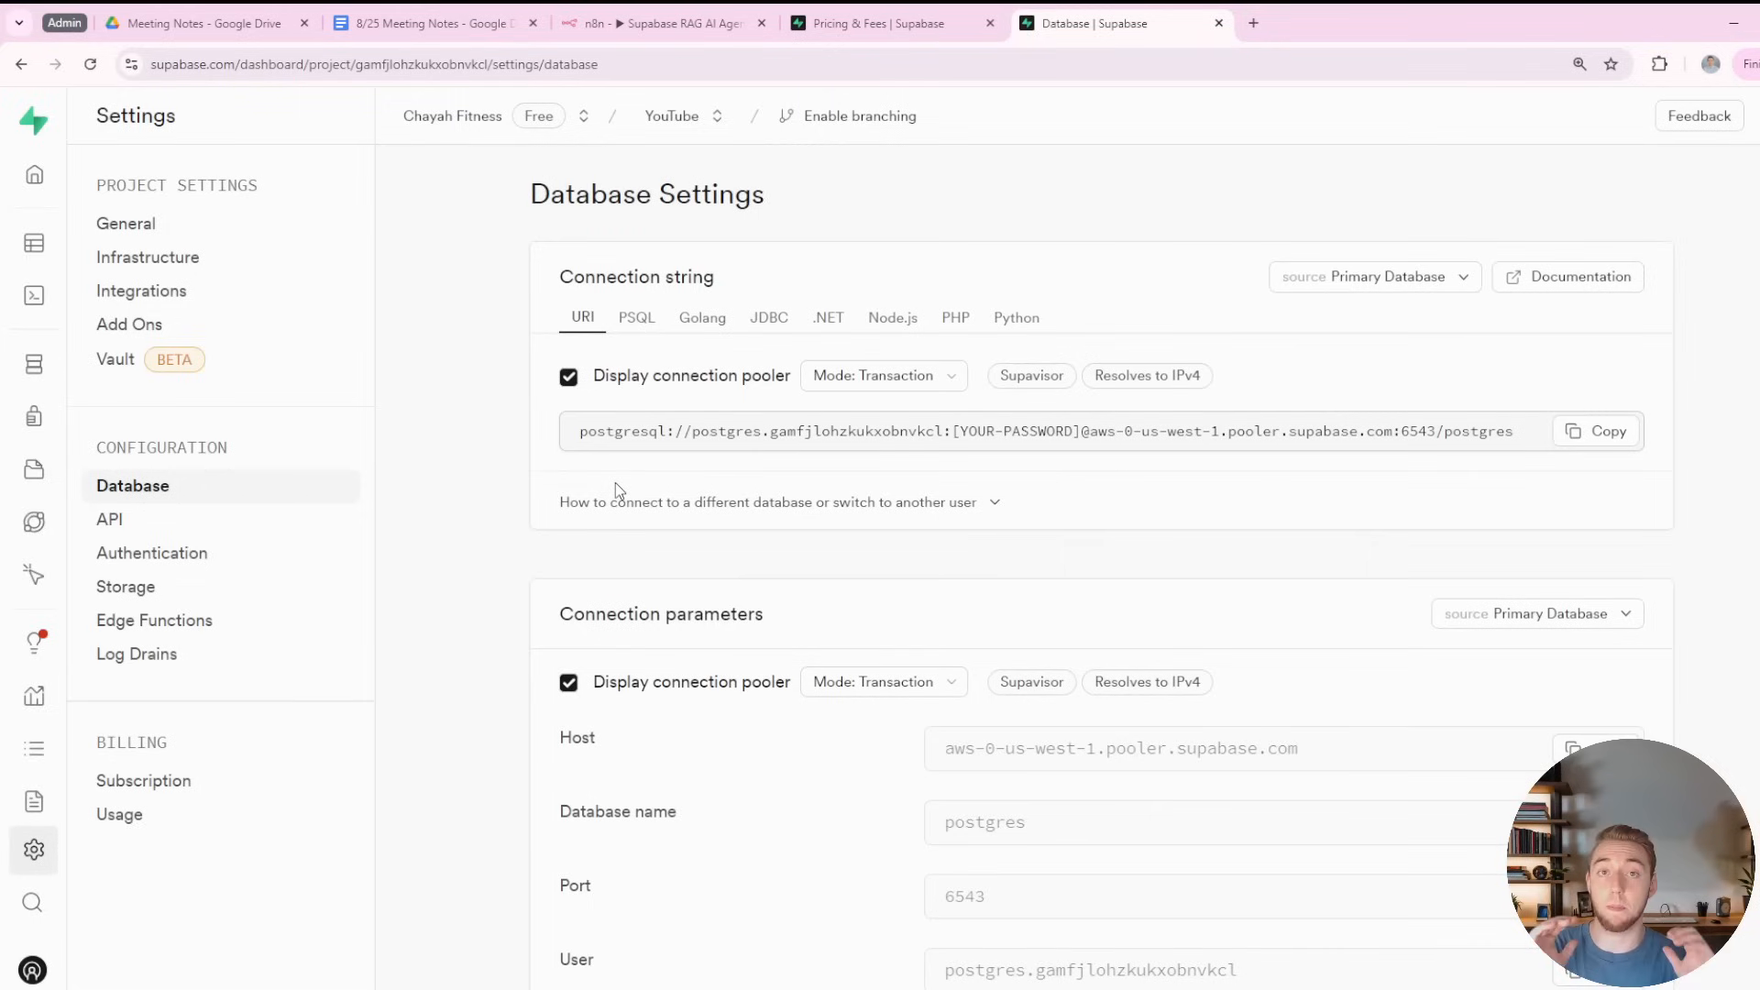
pyautogui.moveTo(722, 561)
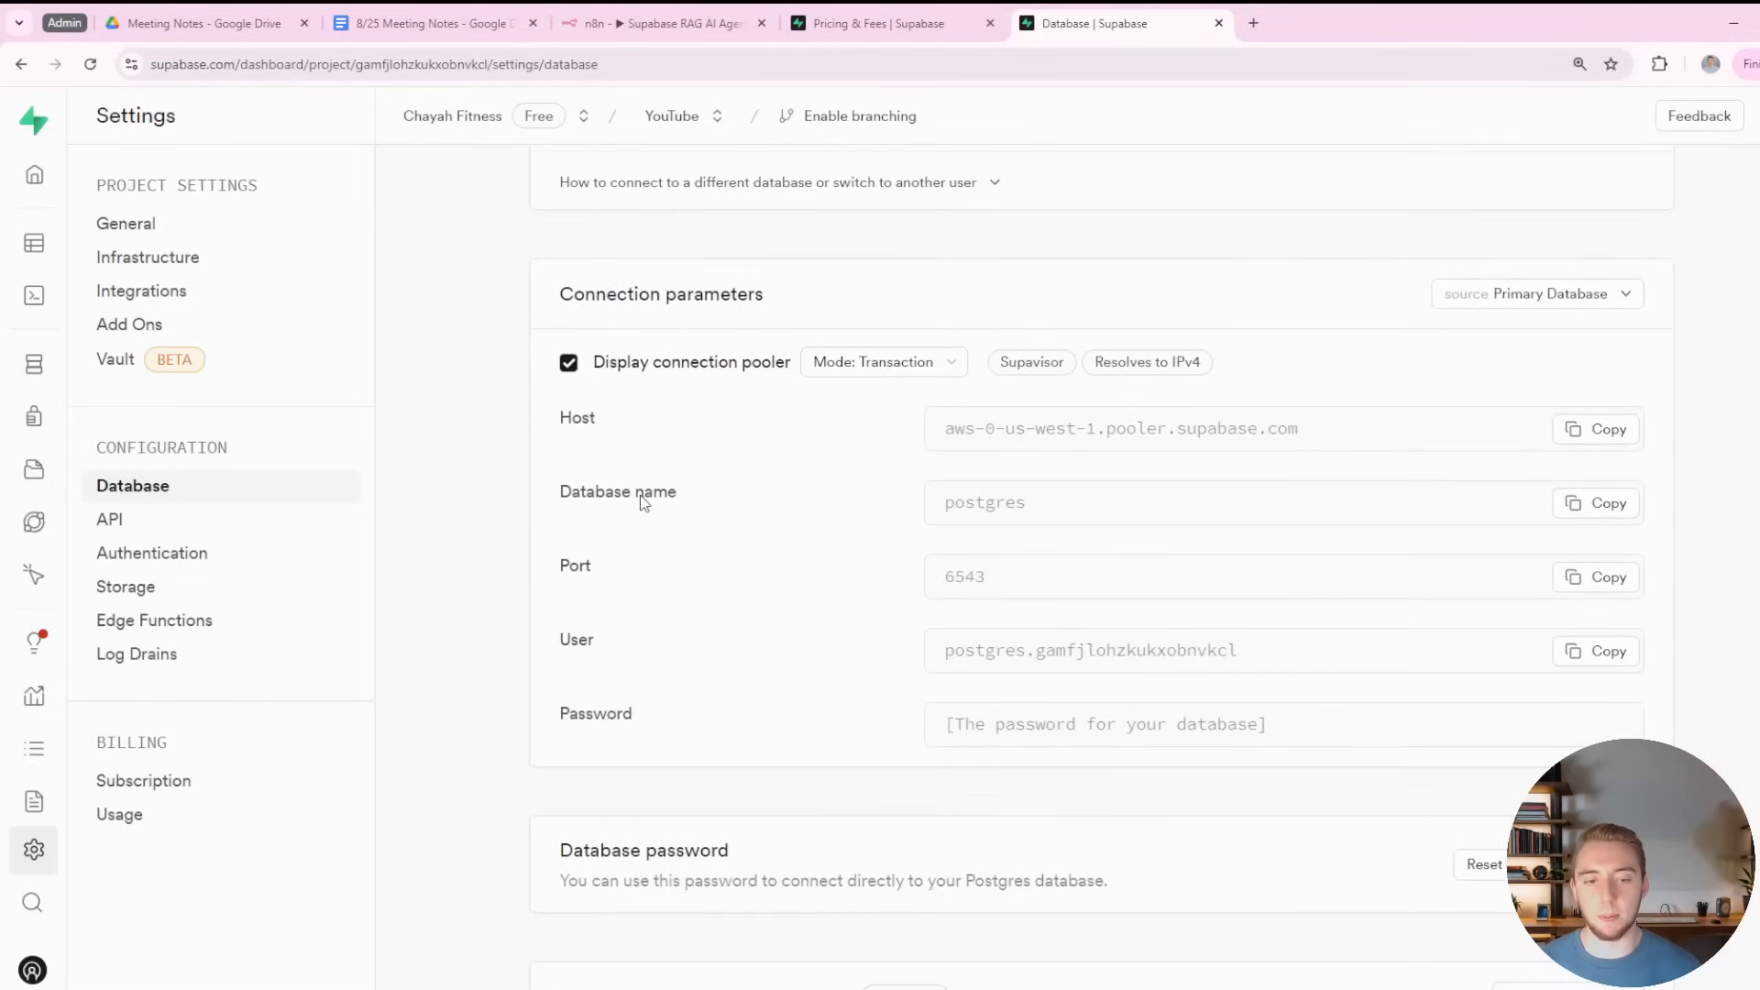
pyautogui.scroll(3)
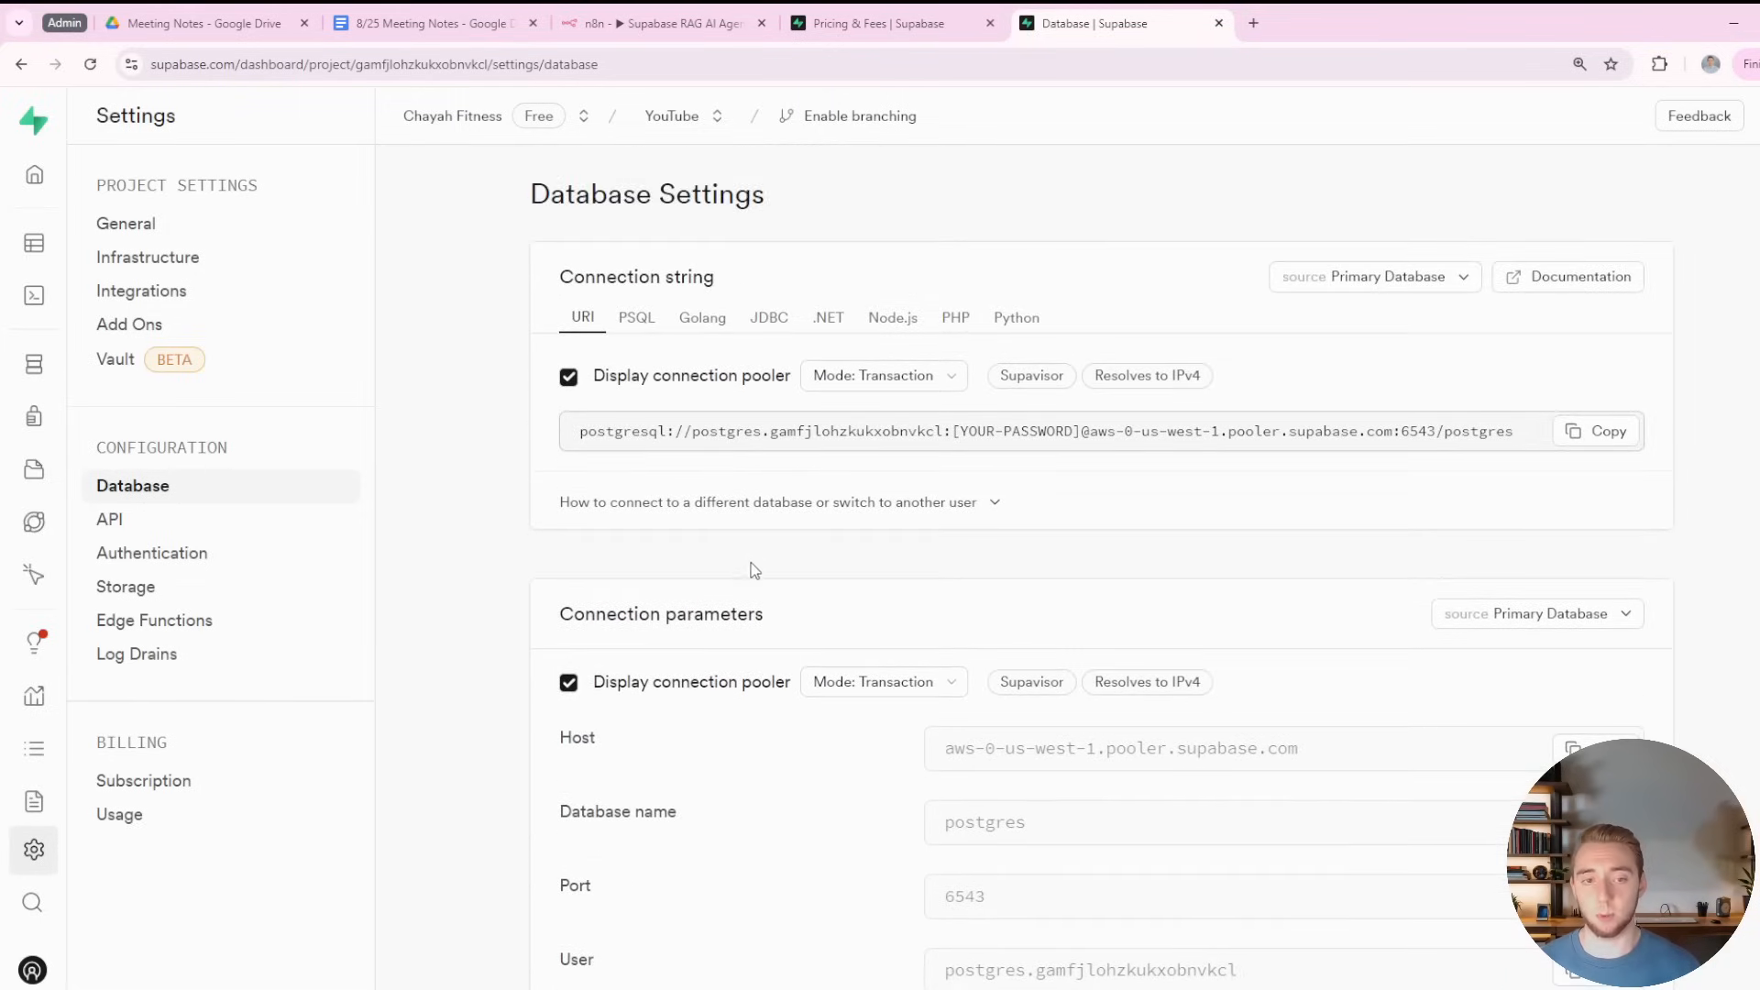
pyautogui.moveTo(679, 482)
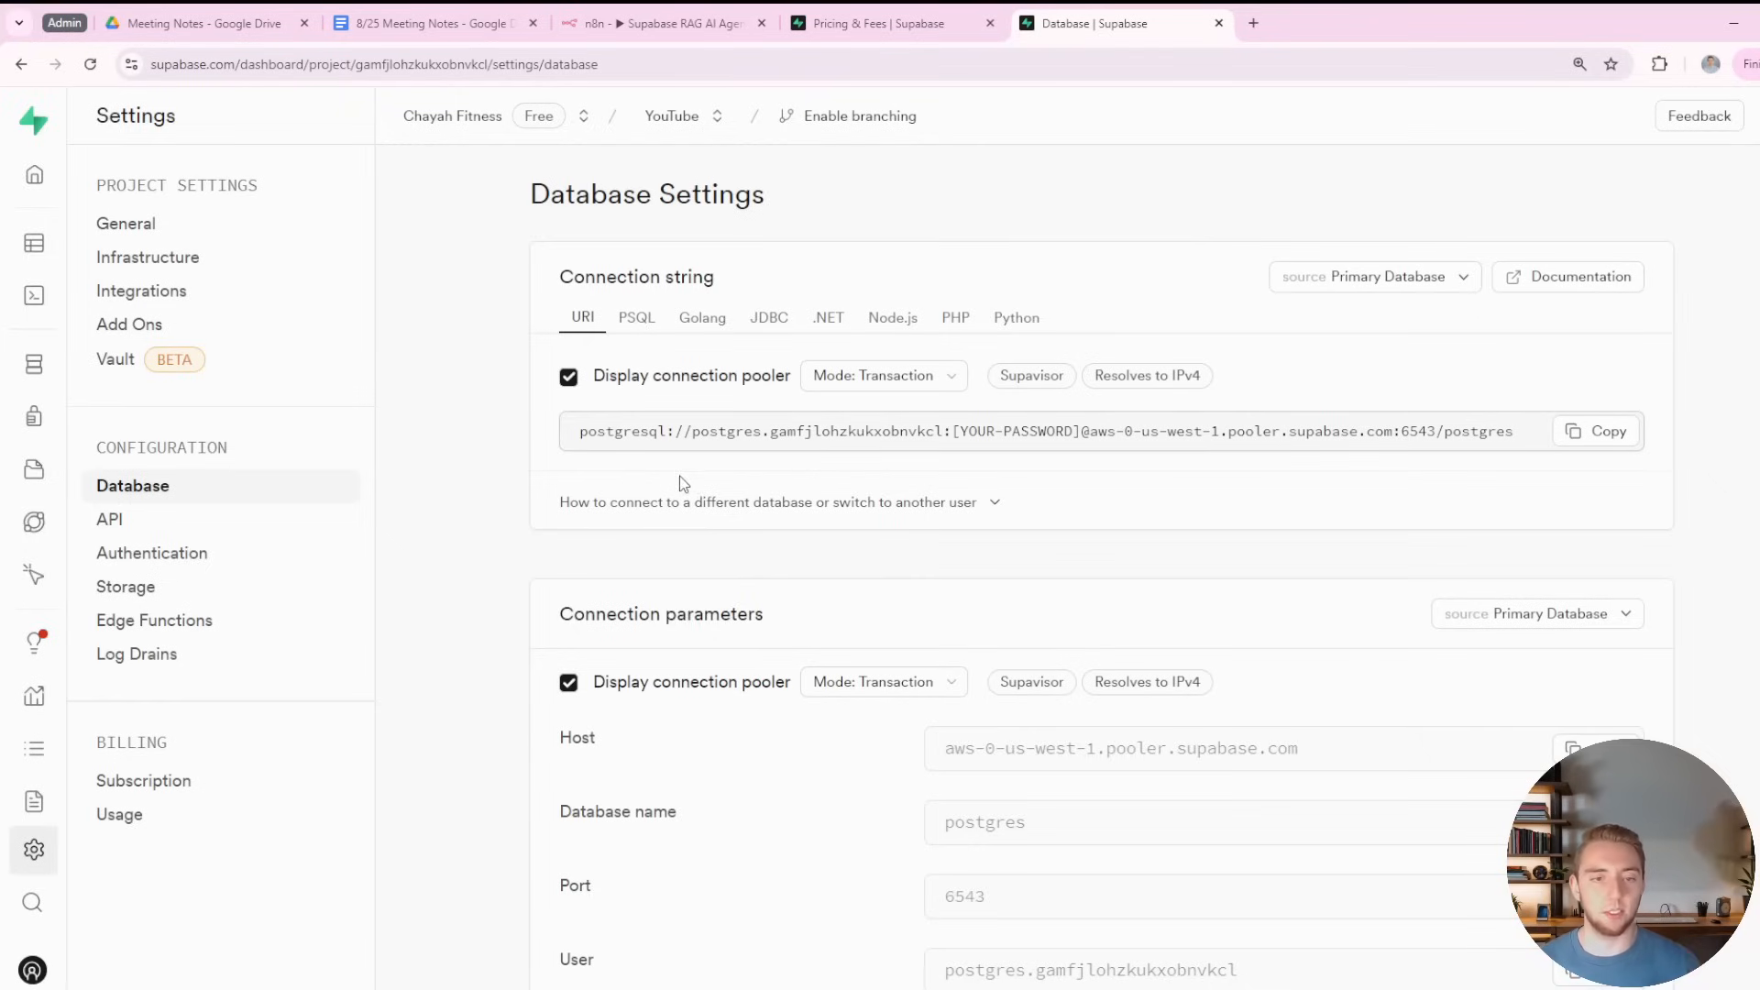
pyautogui.moveTo(792, 275)
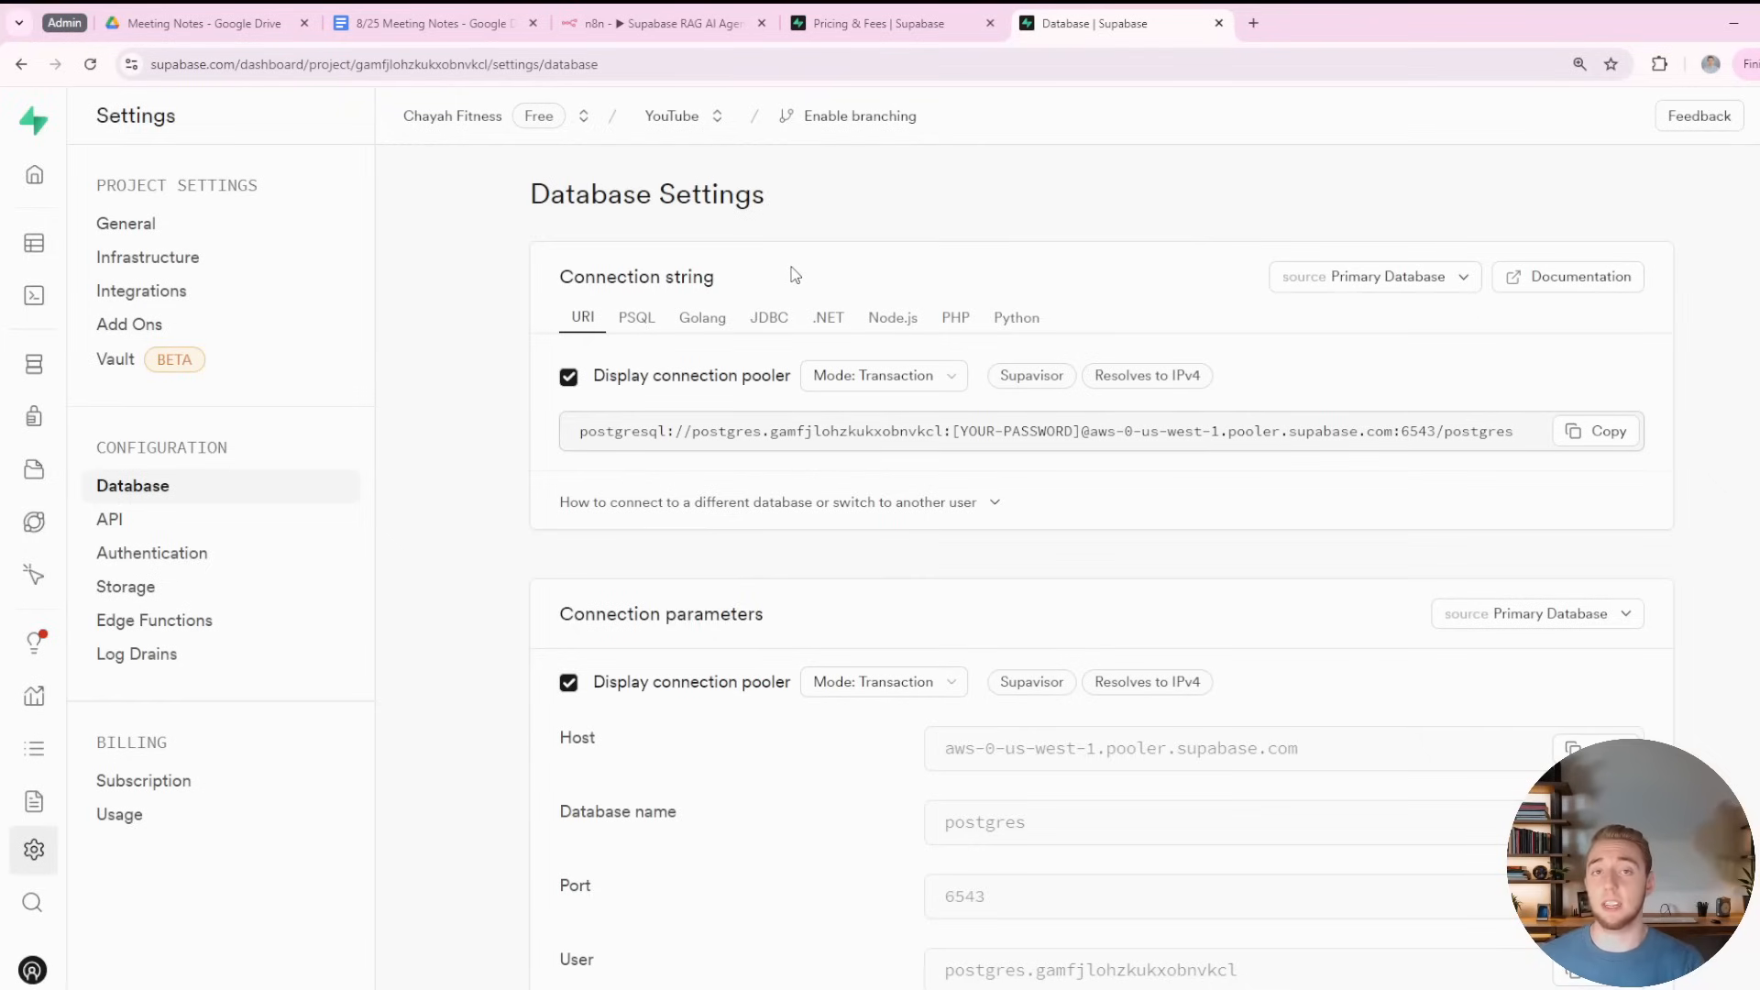
pyautogui.moveTo(767, 279)
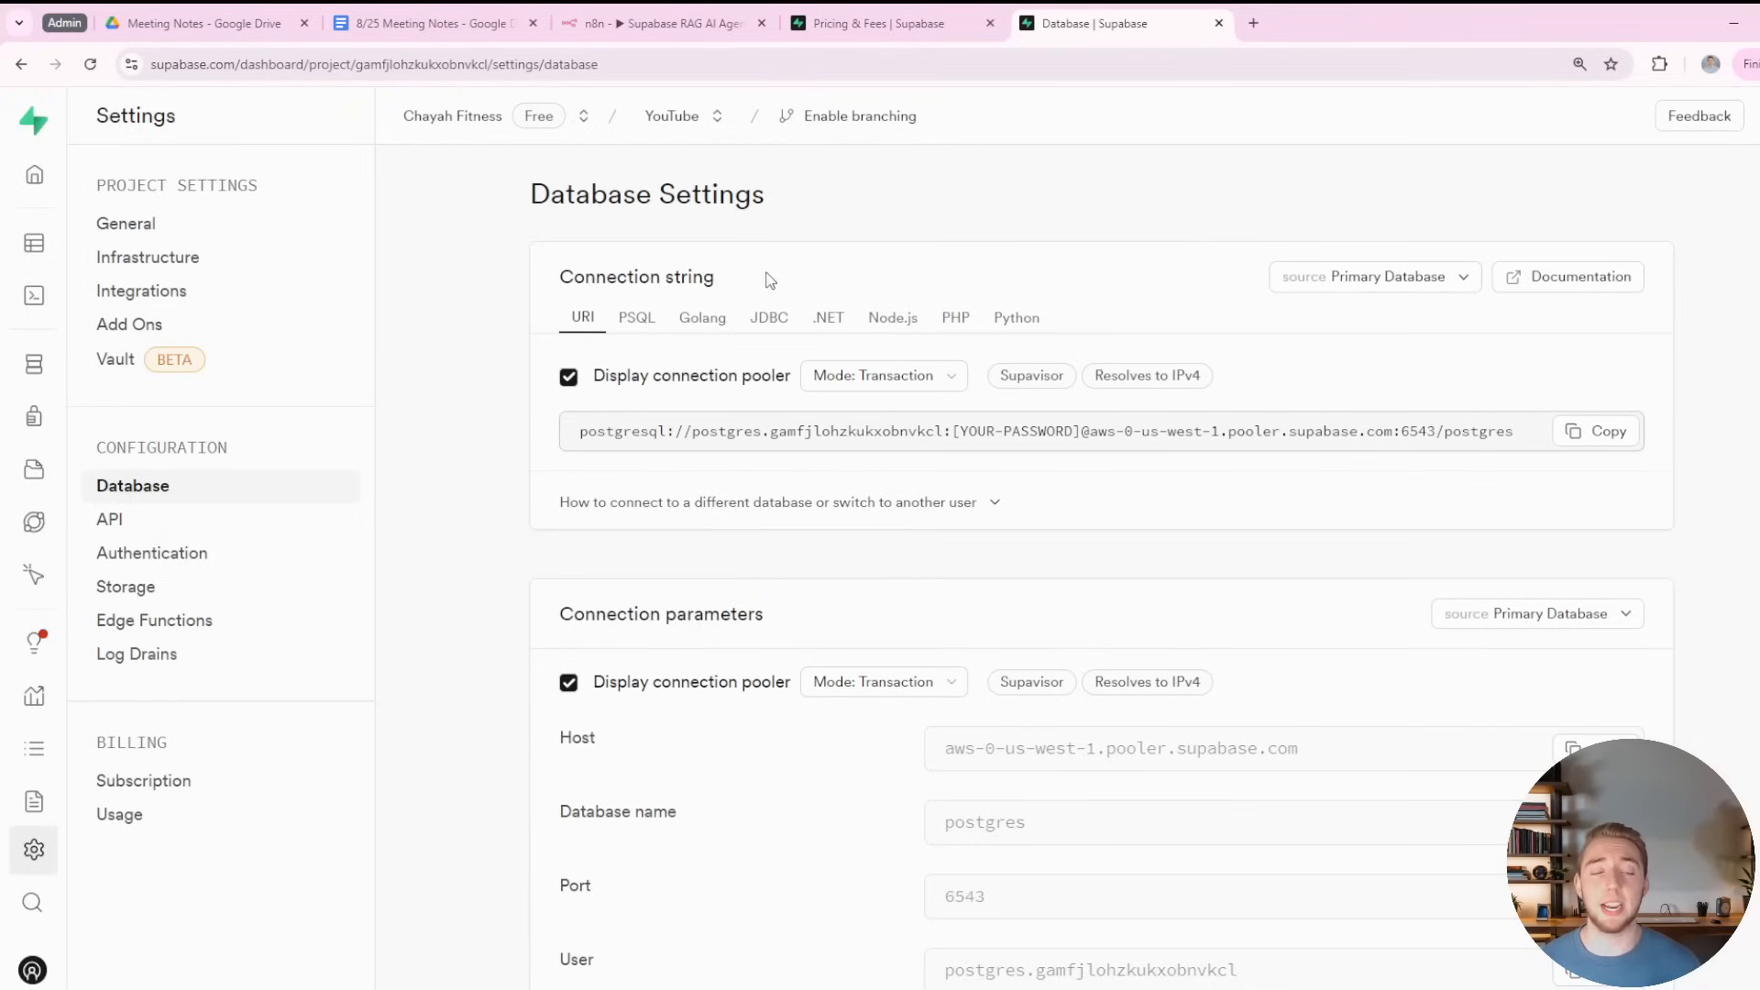
pyautogui.click(108, 518)
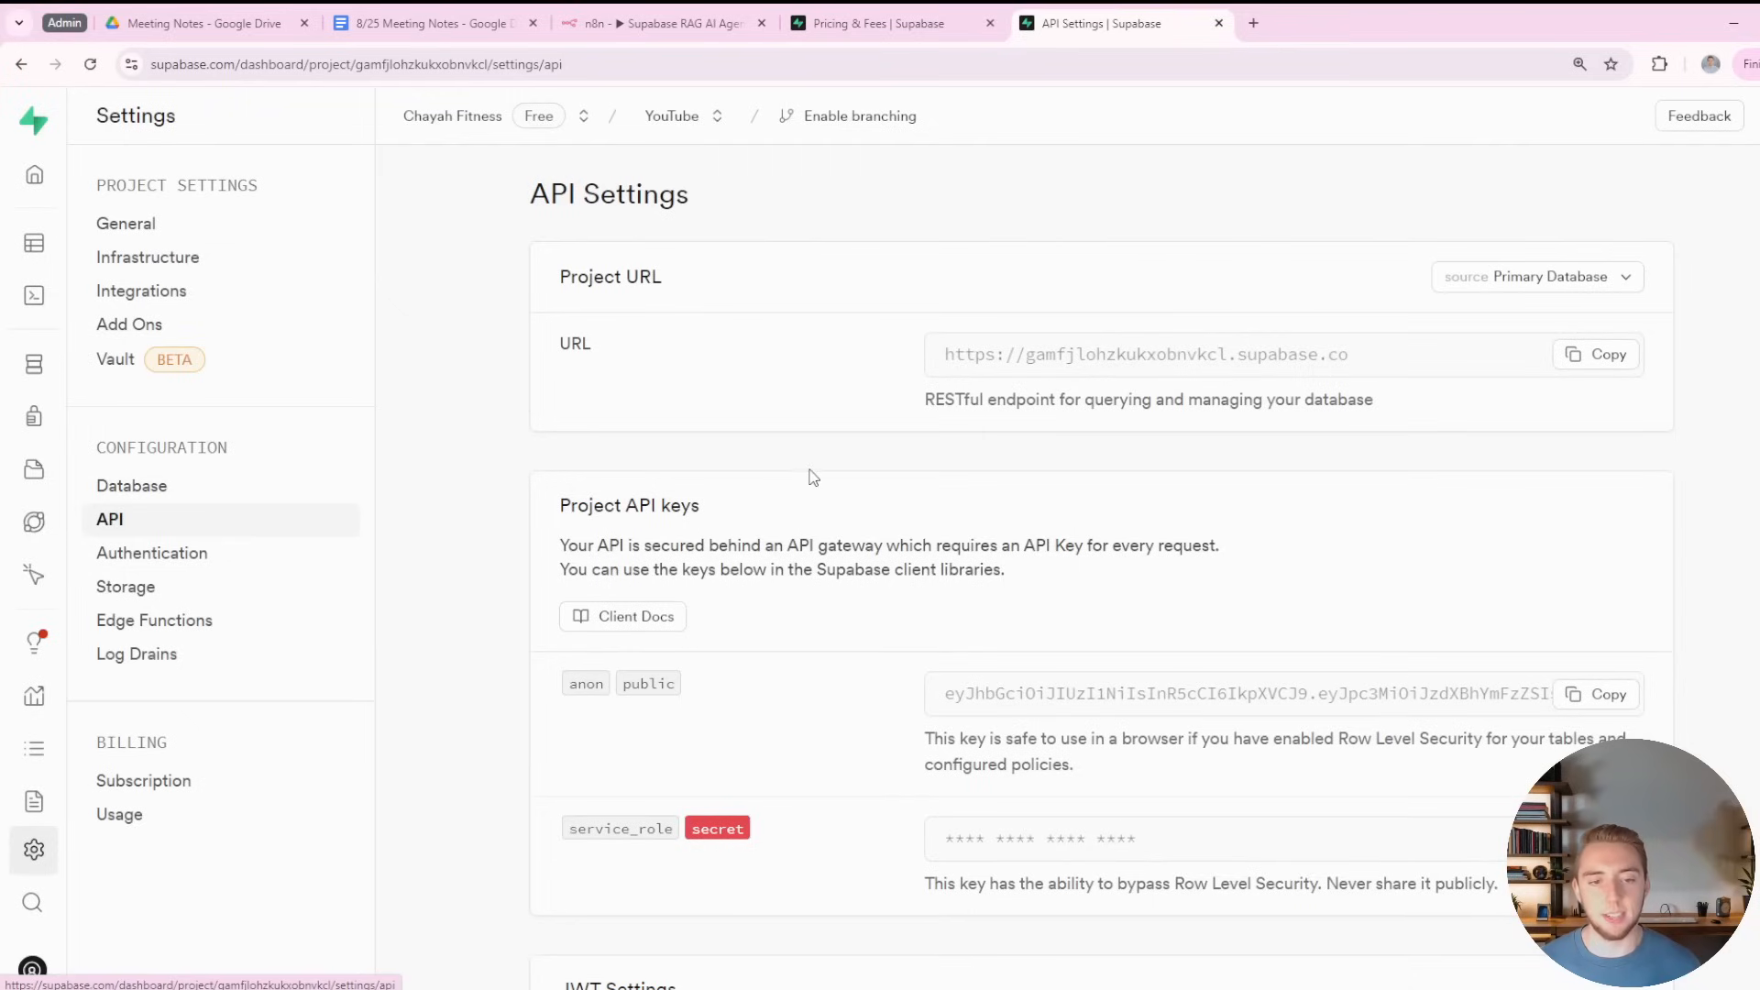
# Copy the Project URL, check the service_role key, and return to the n8n workflow.
pyautogui.doubleClick(1144, 354)
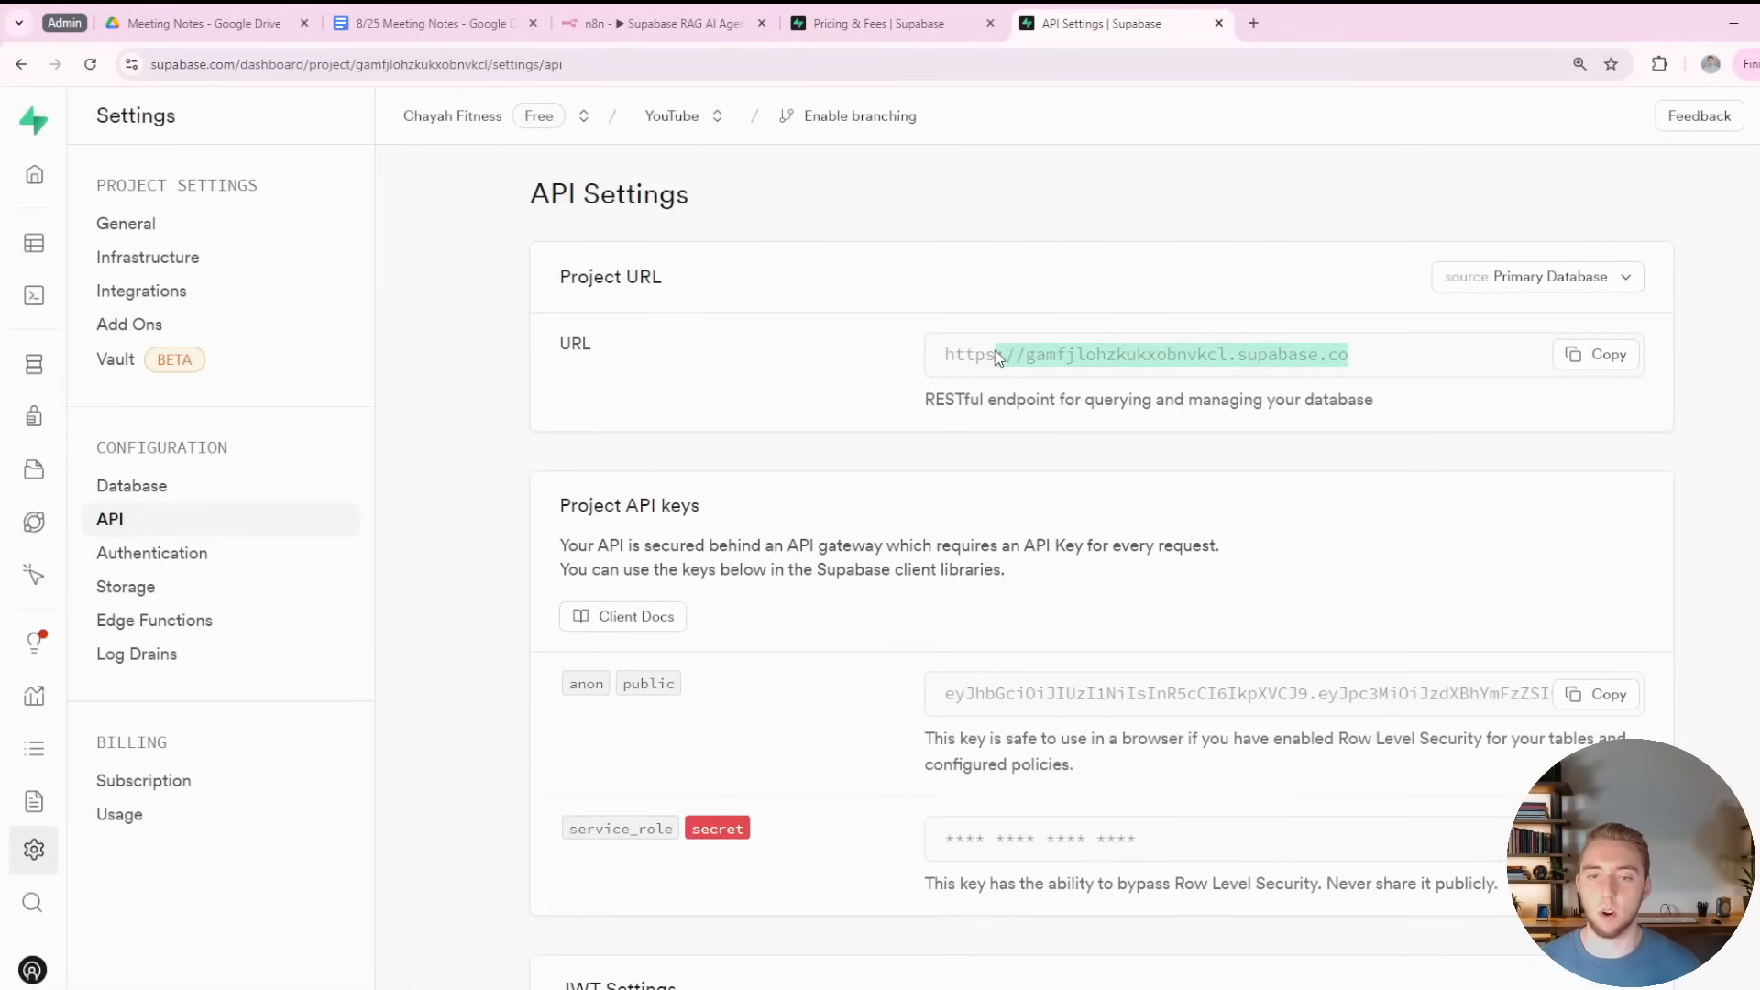
pyautogui.scroll(-3)
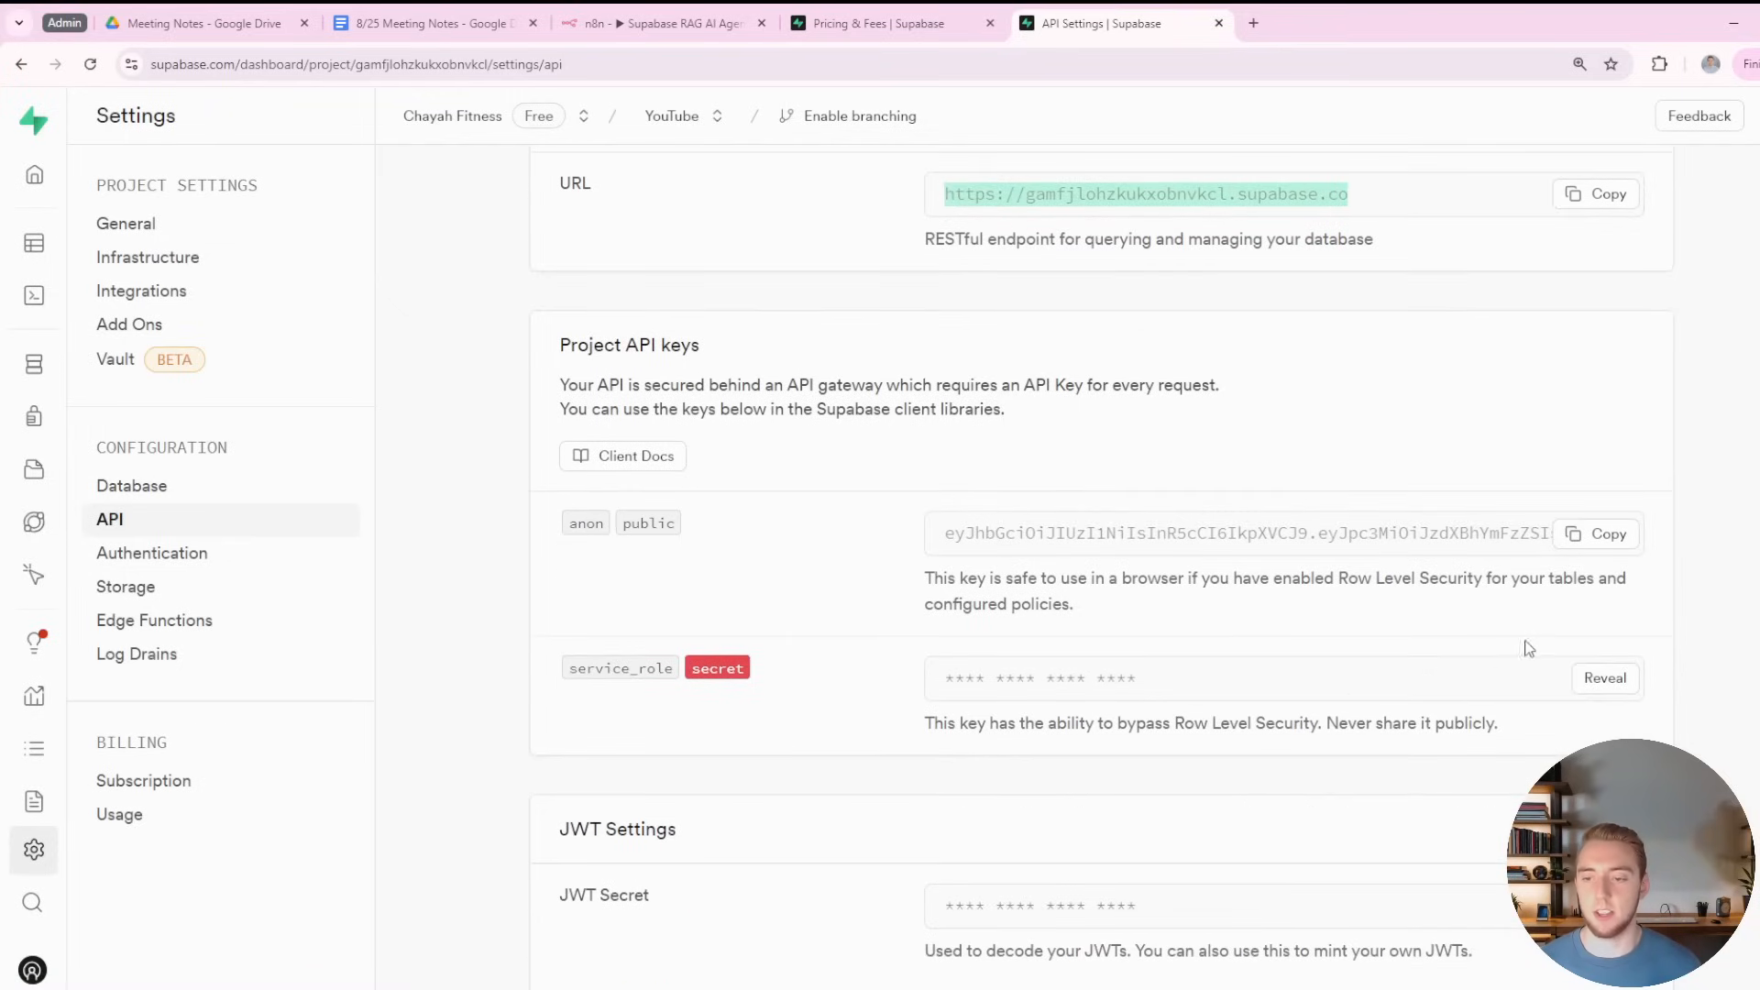
pyautogui.moveTo(1604, 677)
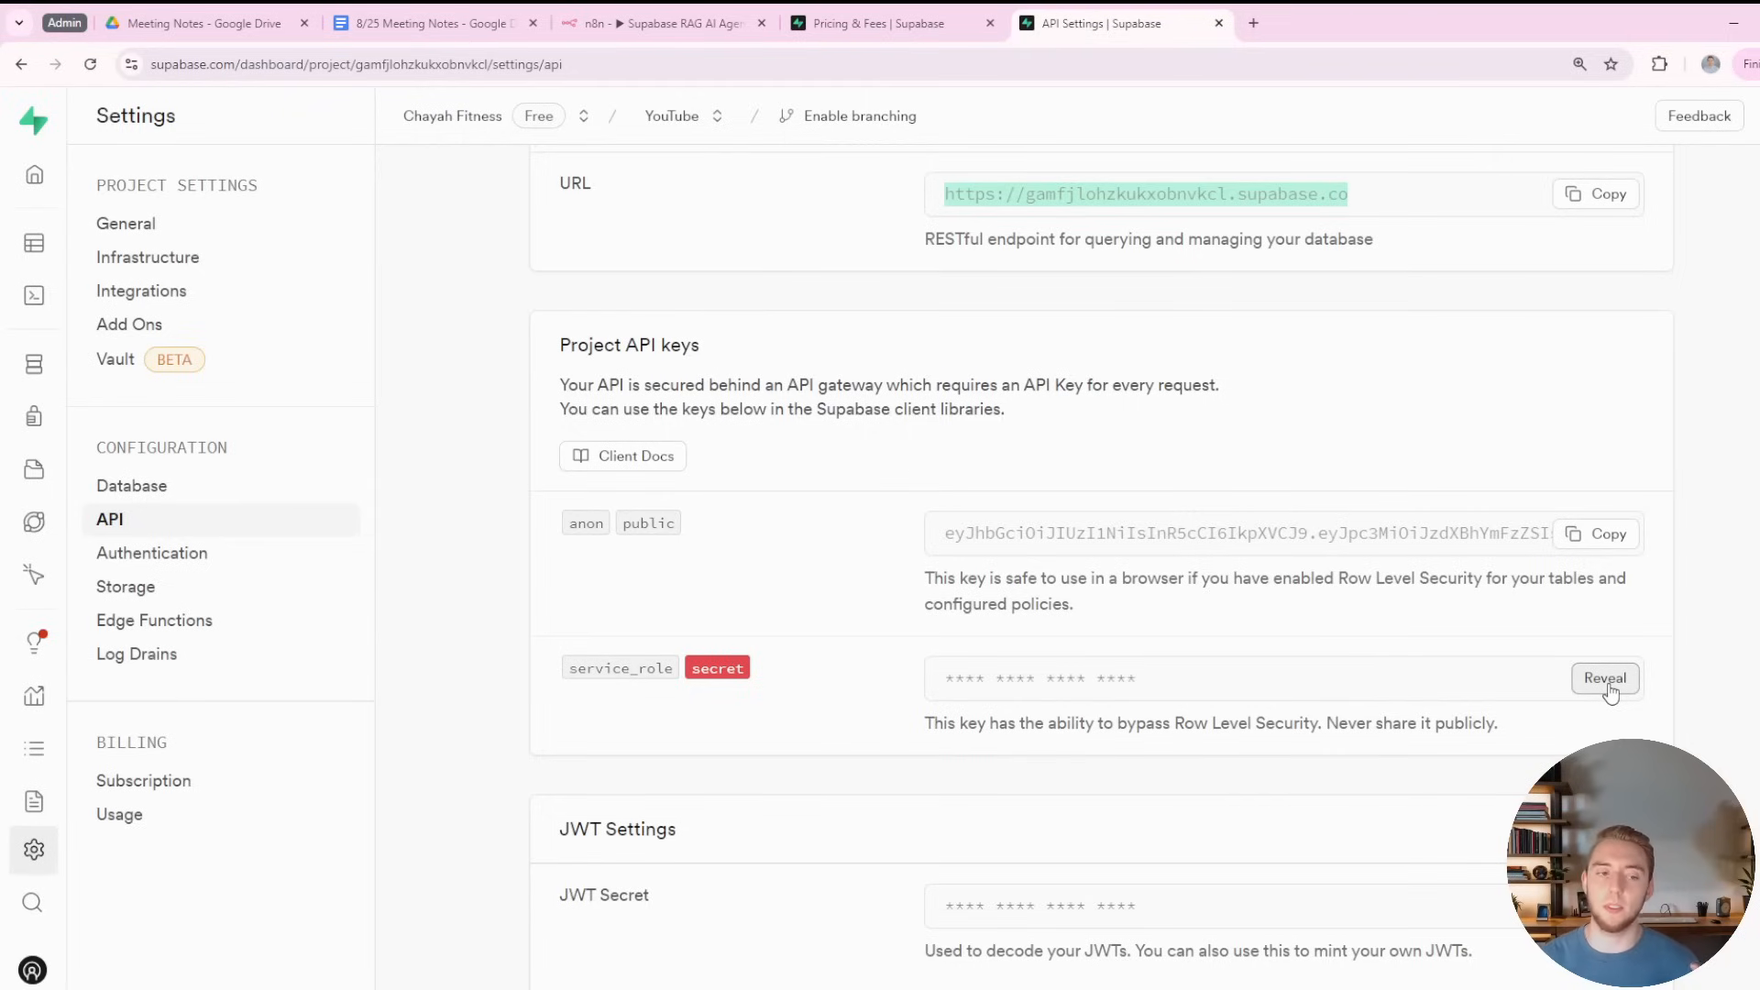
pyautogui.moveTo(220, 492)
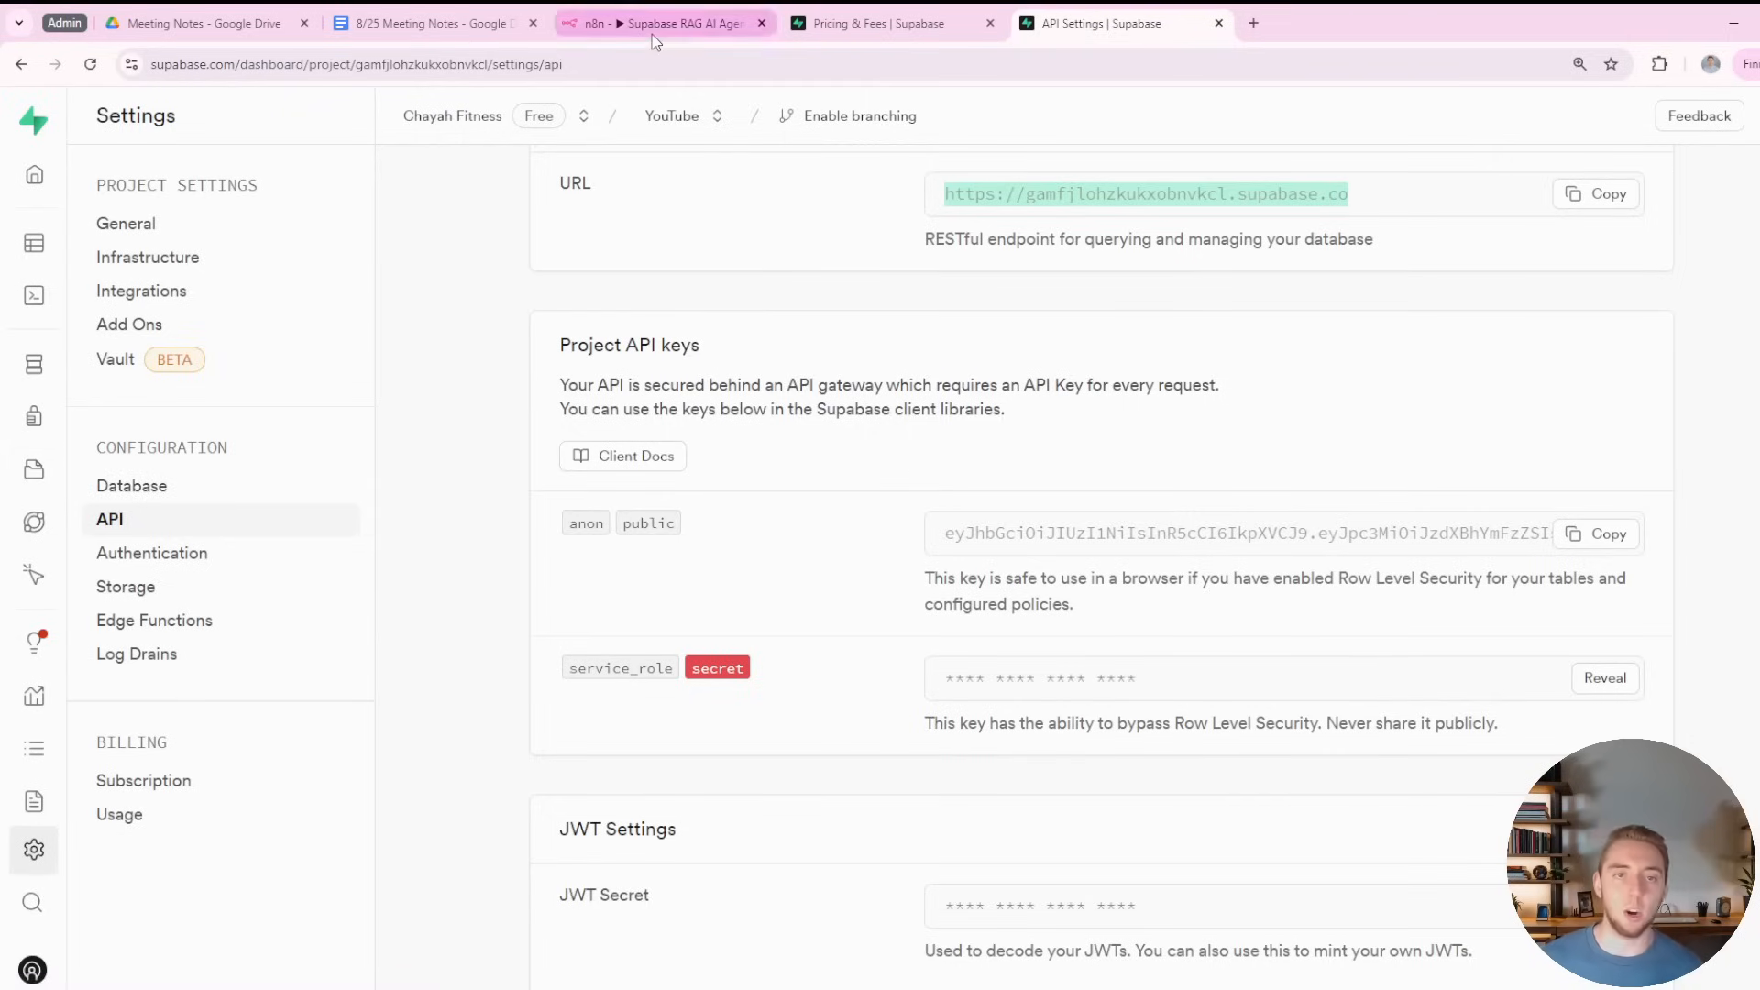
pyautogui.click(662, 22)
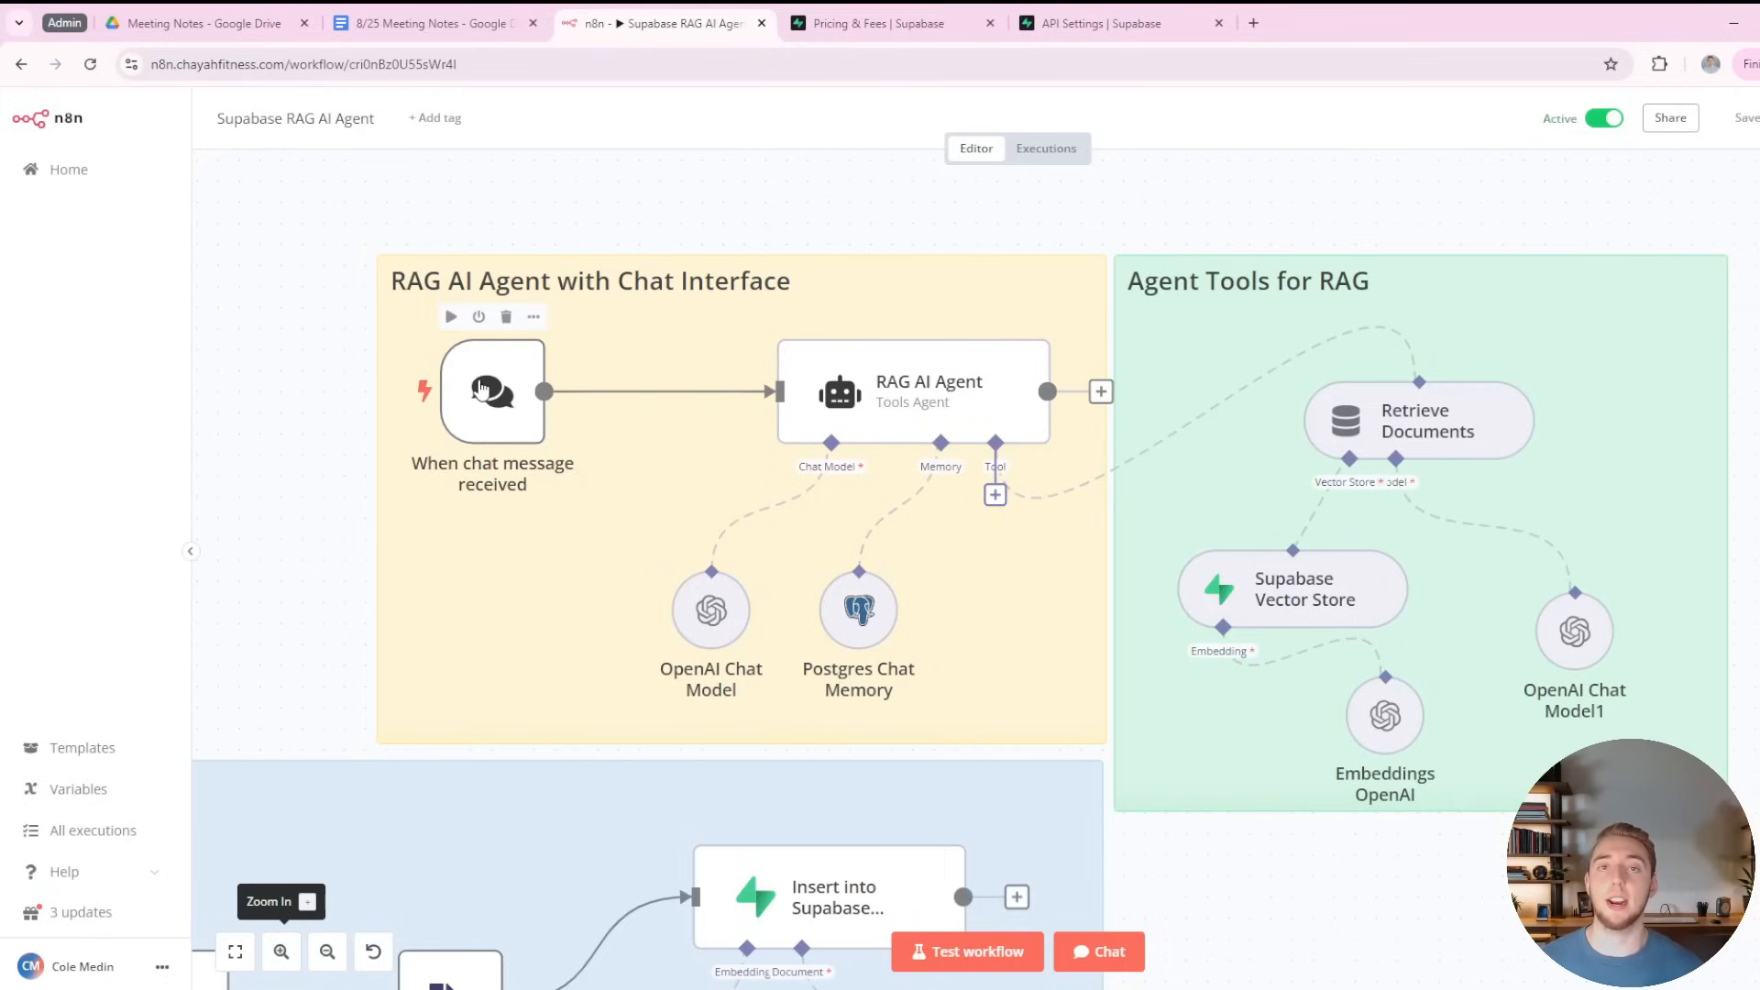
pyautogui.moveTo(491, 407)
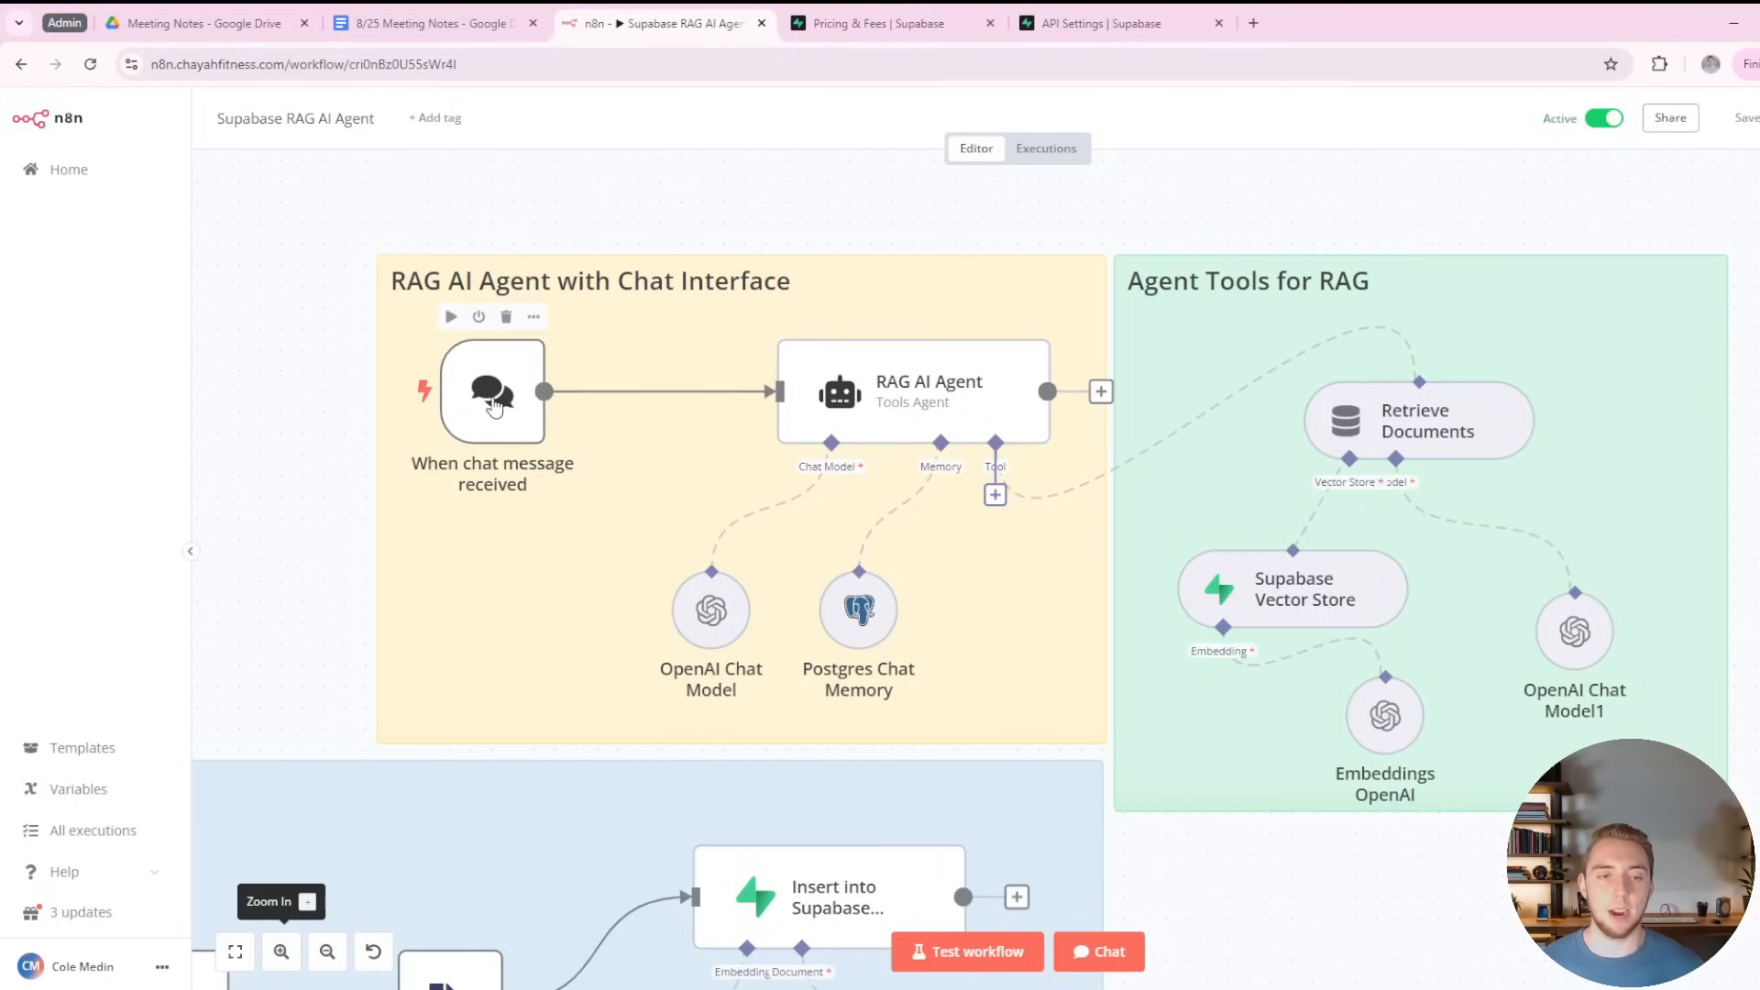
# Search the node panel for 'chat', then launch the RAG agent's test chat.
pyautogui.click(1100, 392)
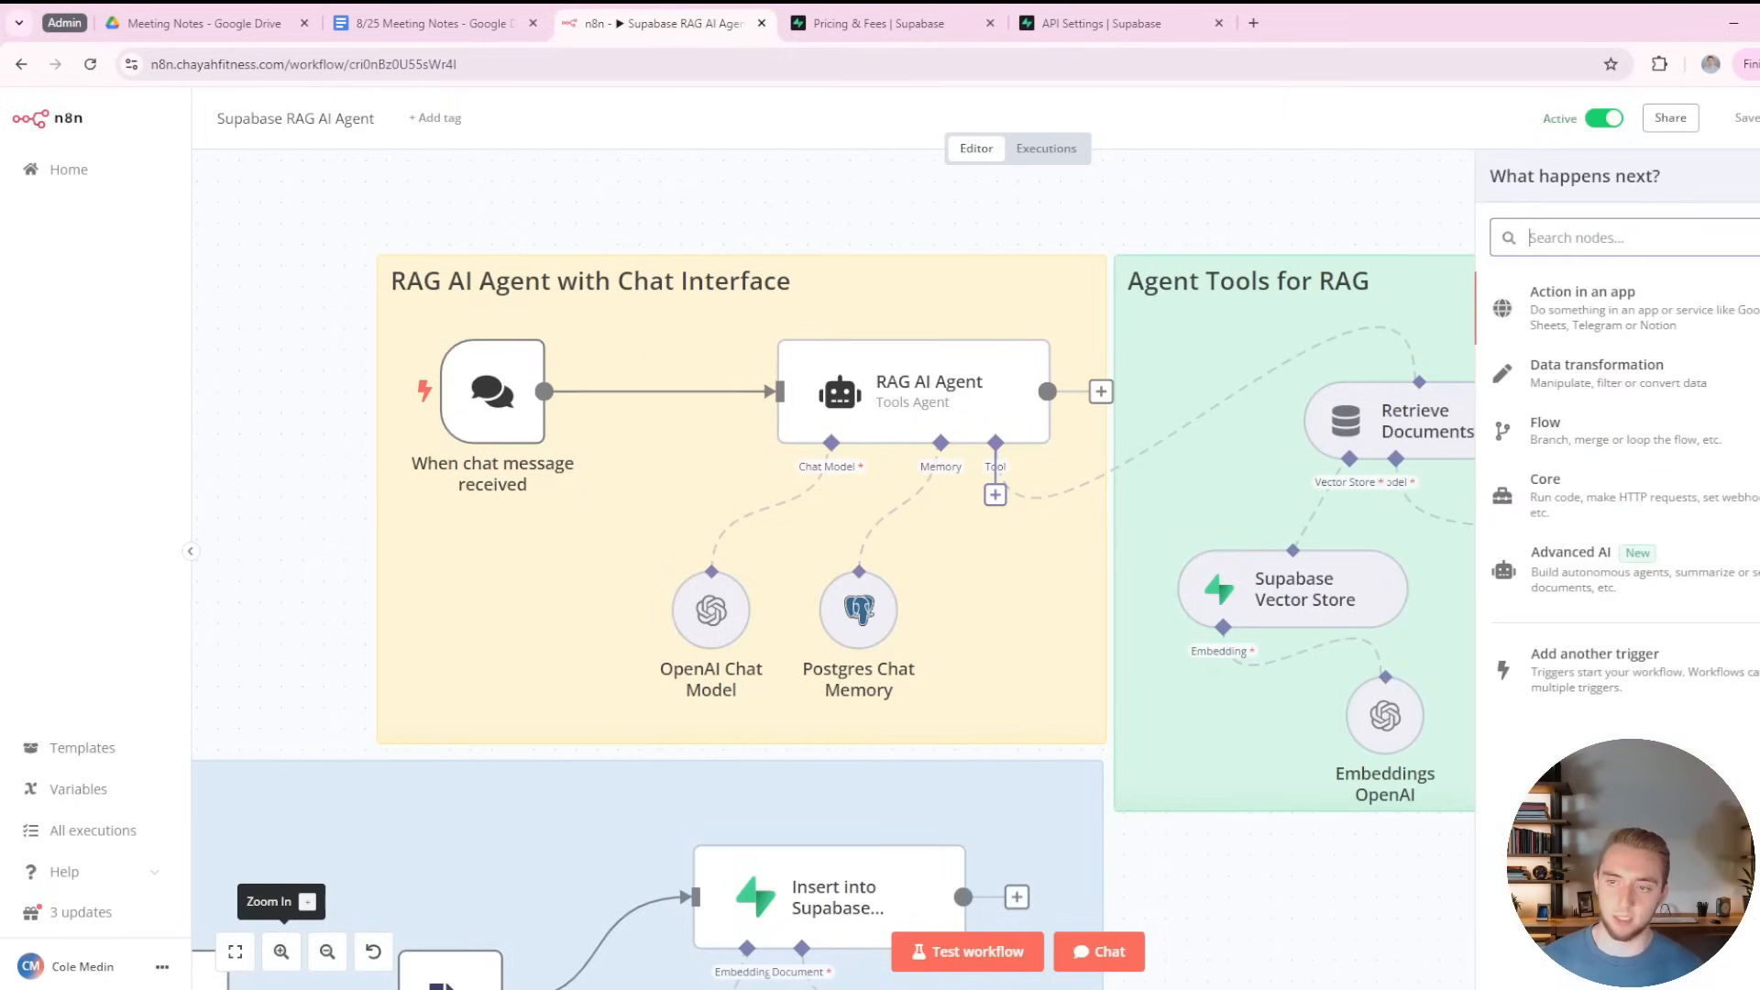
pyautogui.write('chat')
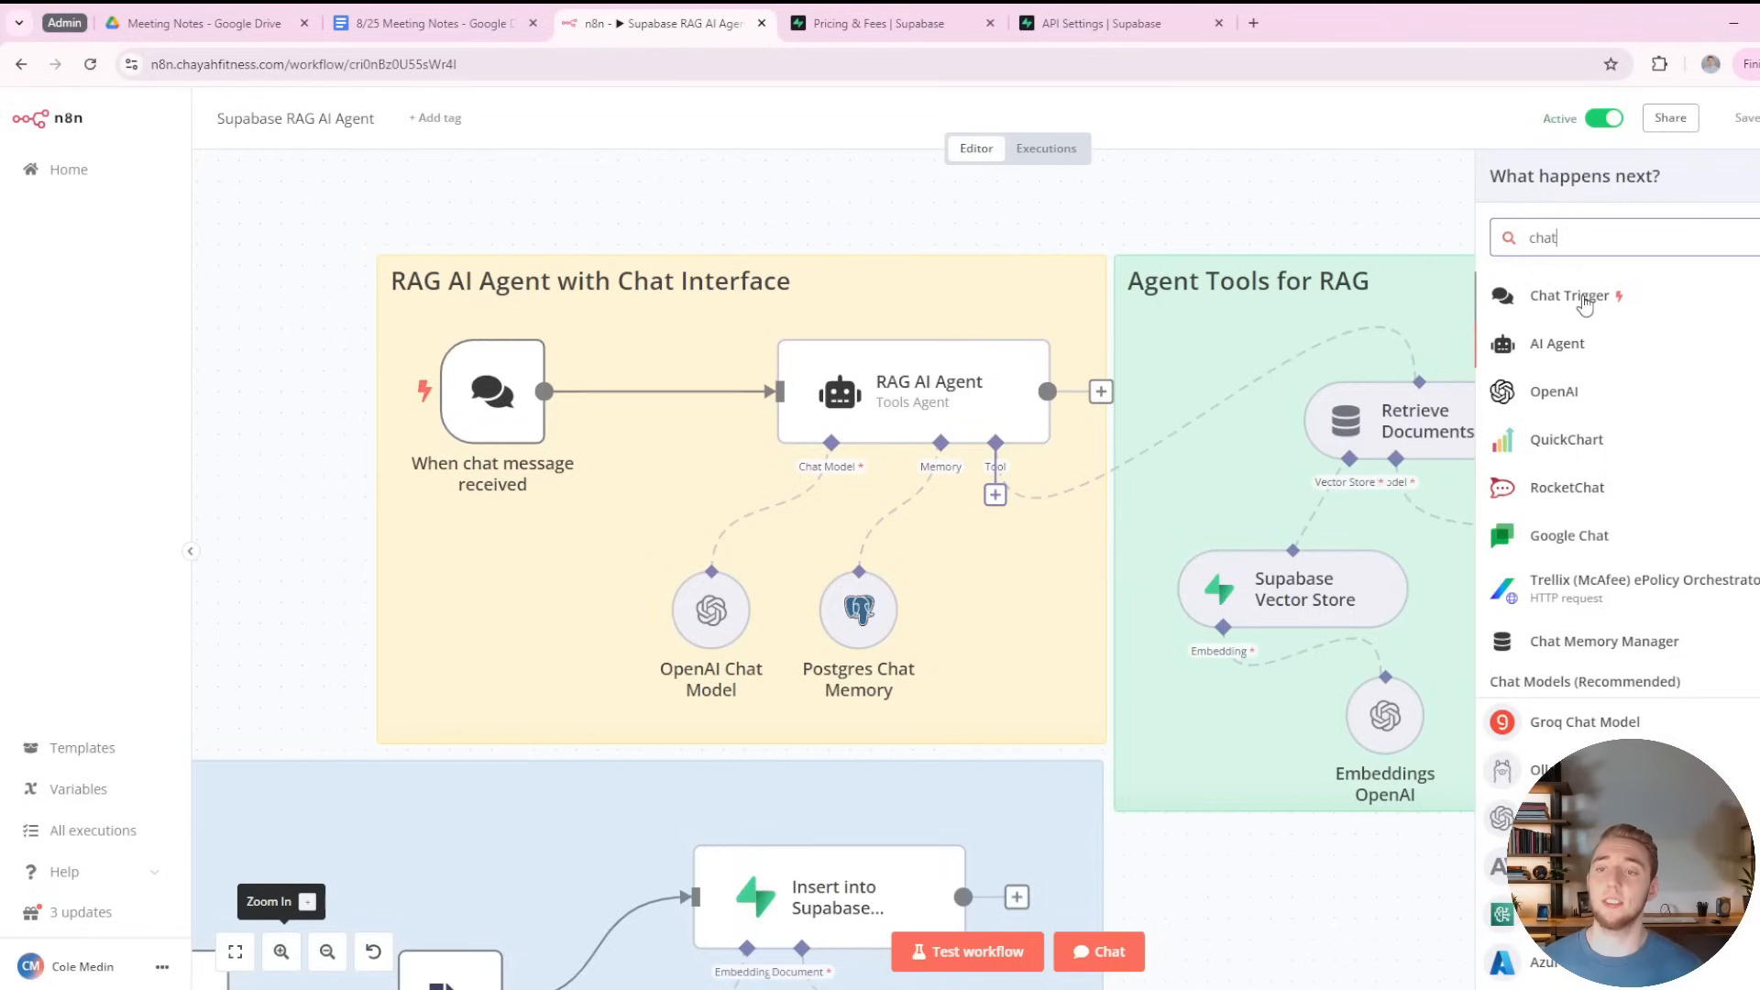
pyautogui.moveTo(1603, 198)
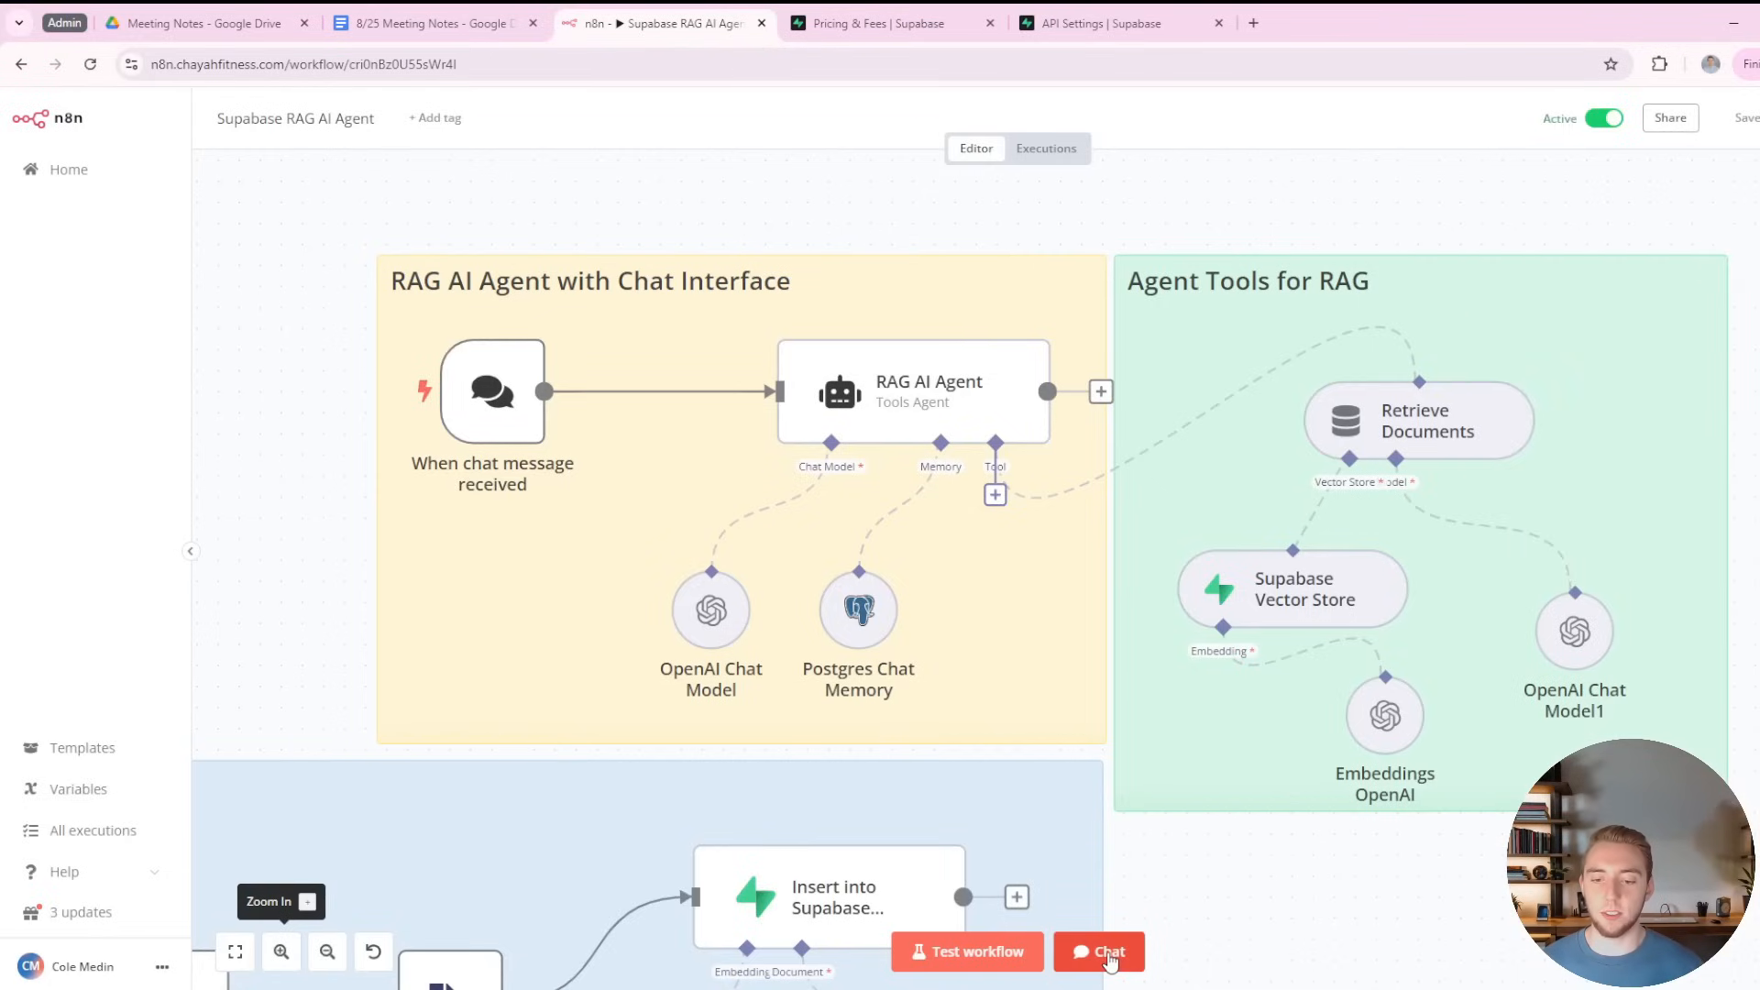
pyautogui.click(1099, 952)
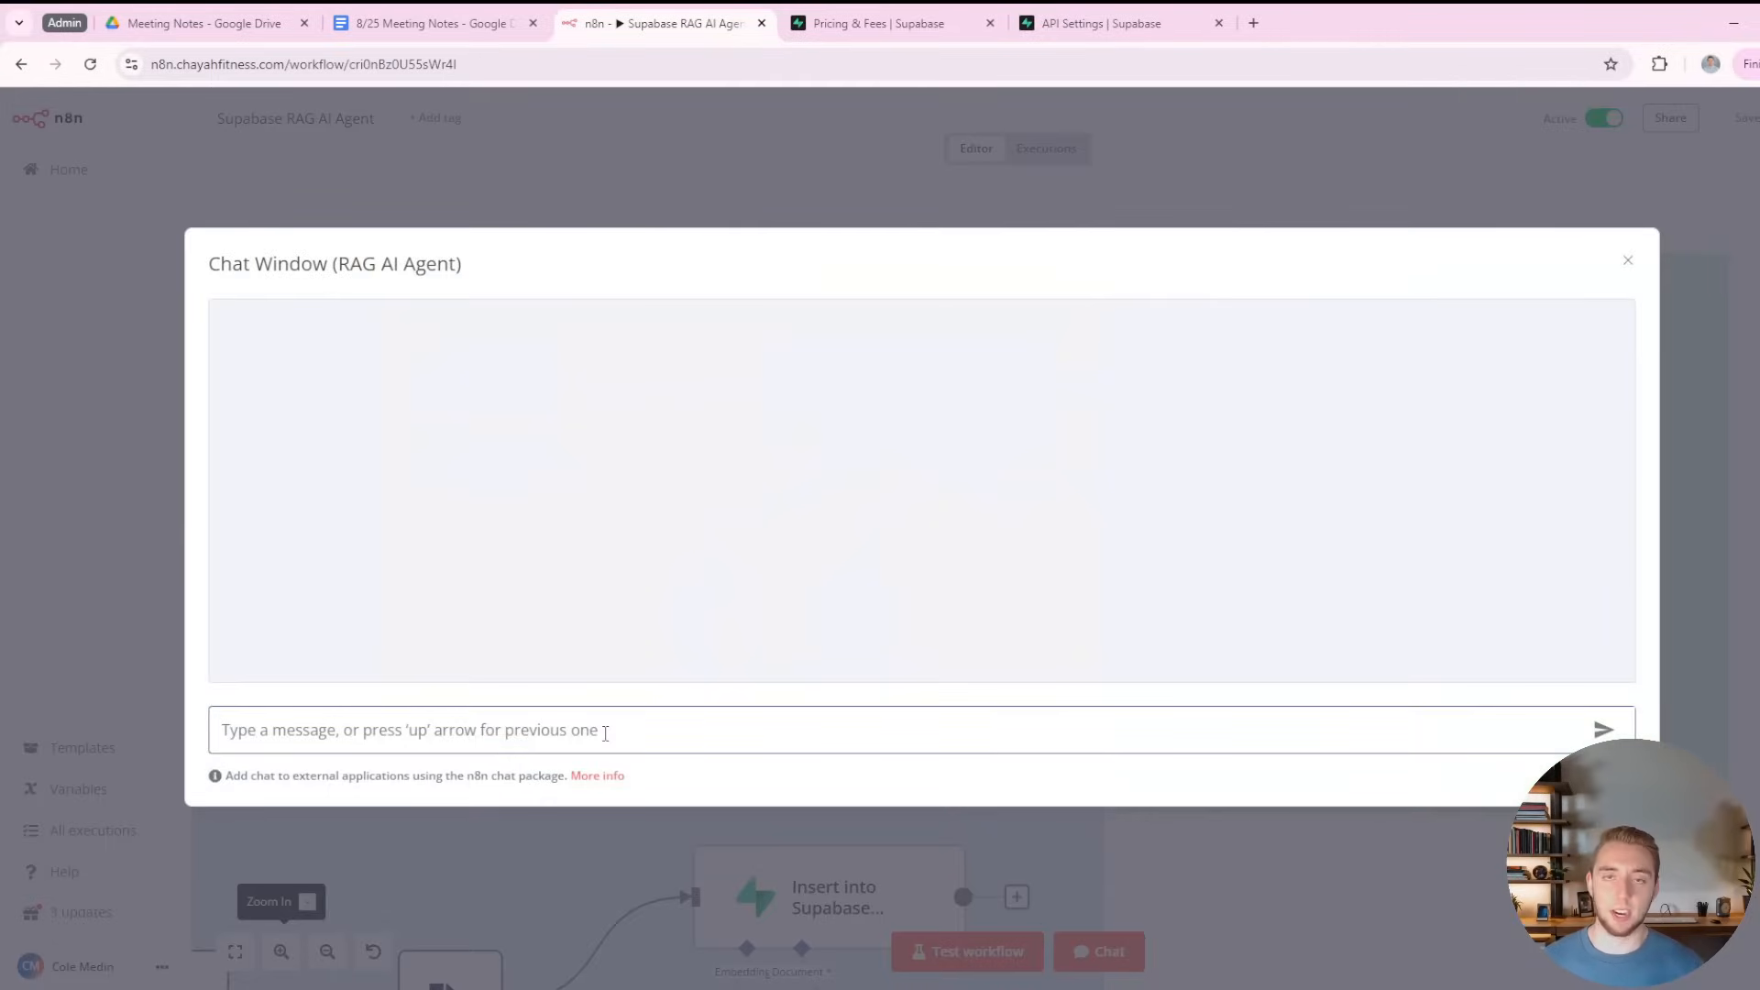
# Ask 'What are the 8/25 action items?' and check the five-item answer against the meeting doc.
pyautogui.write('What are')
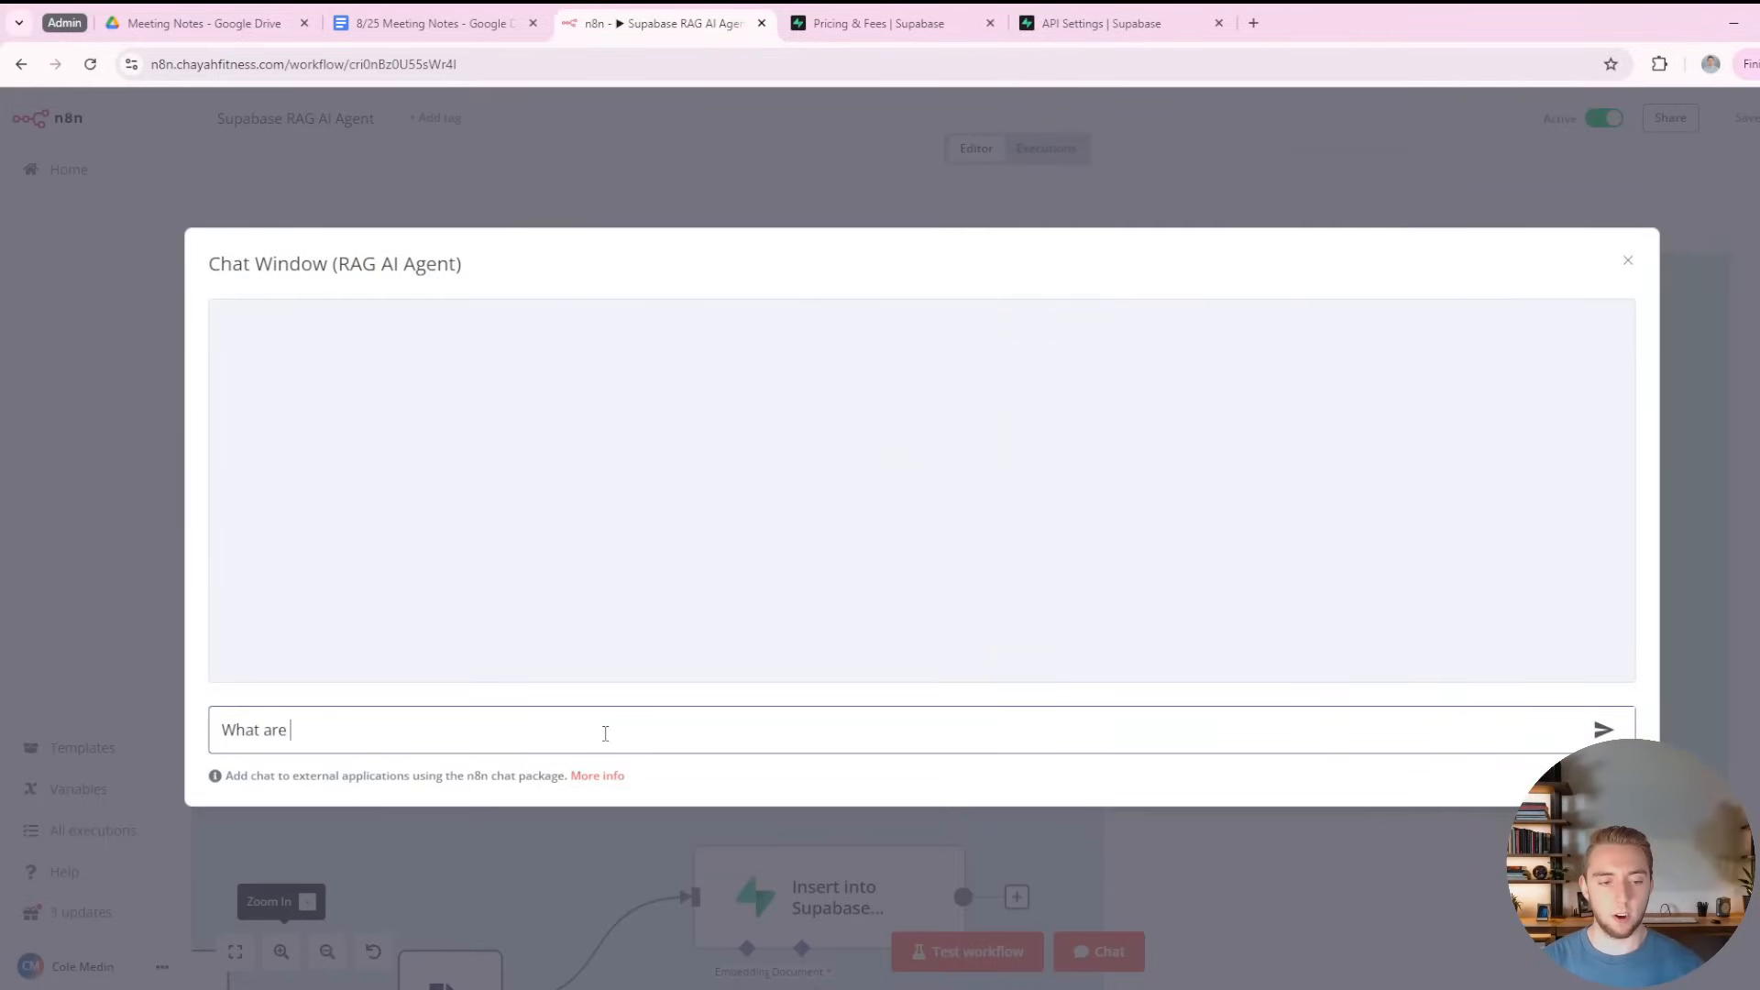
pyautogui.write('the 8/25 action it')
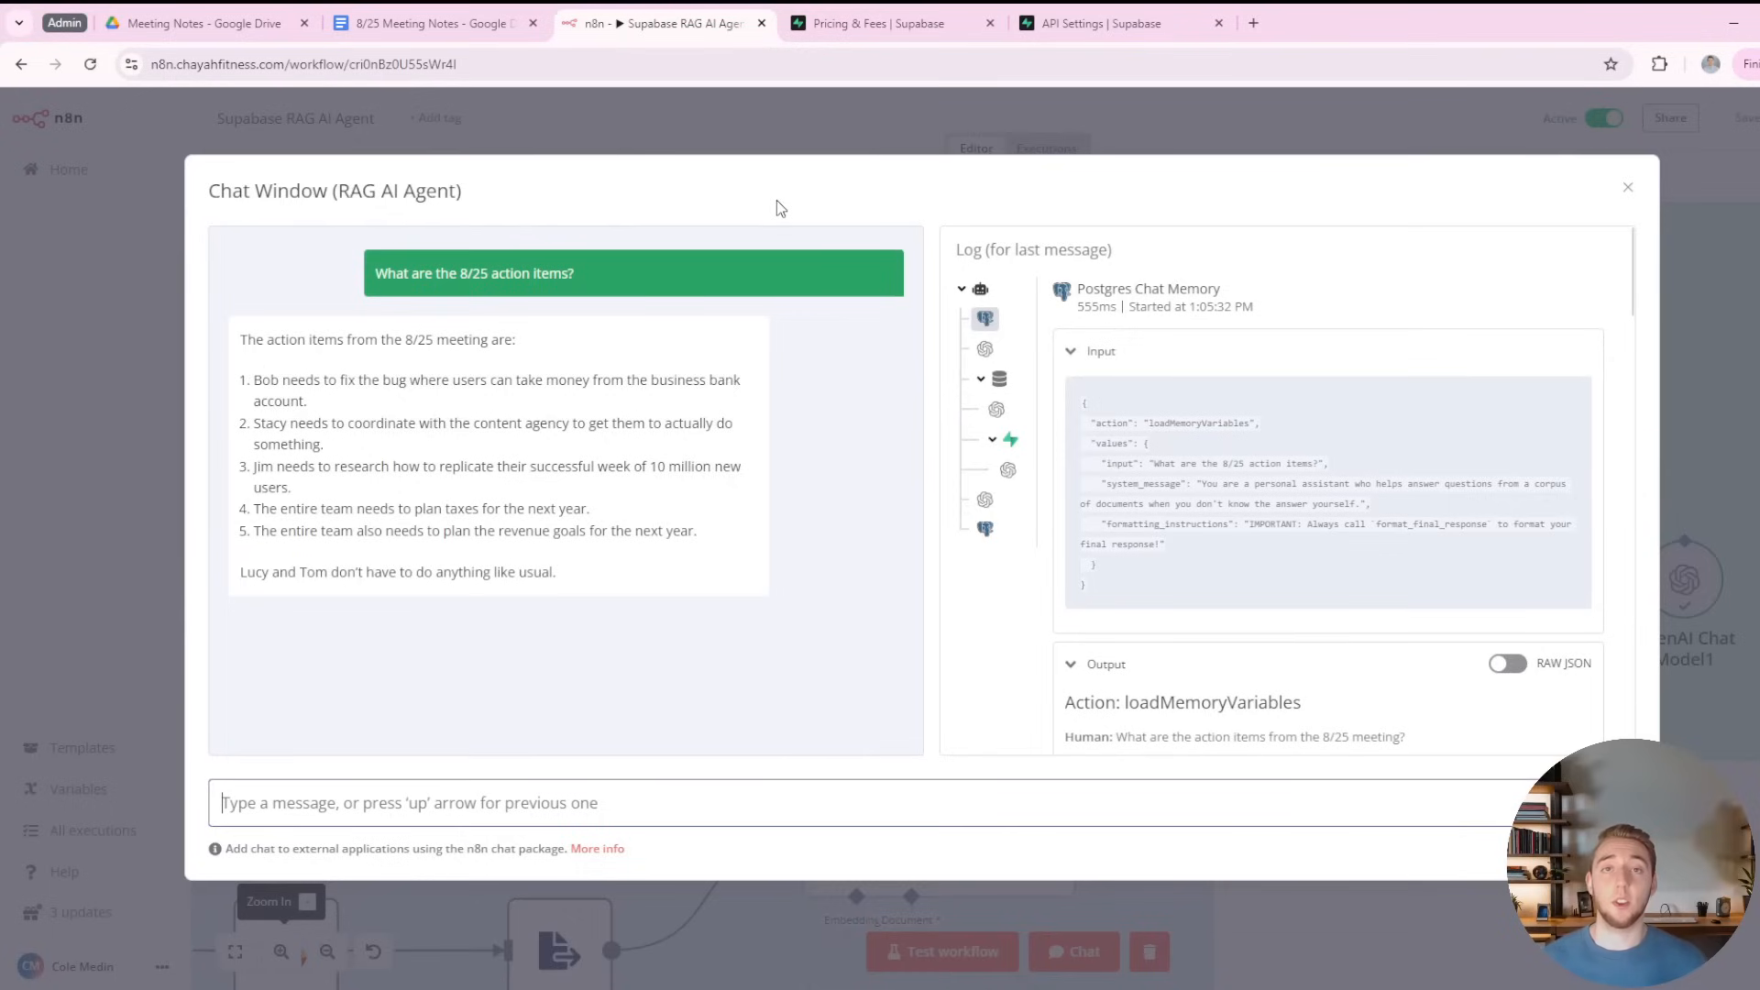
pyautogui.moveTo(657, 238)
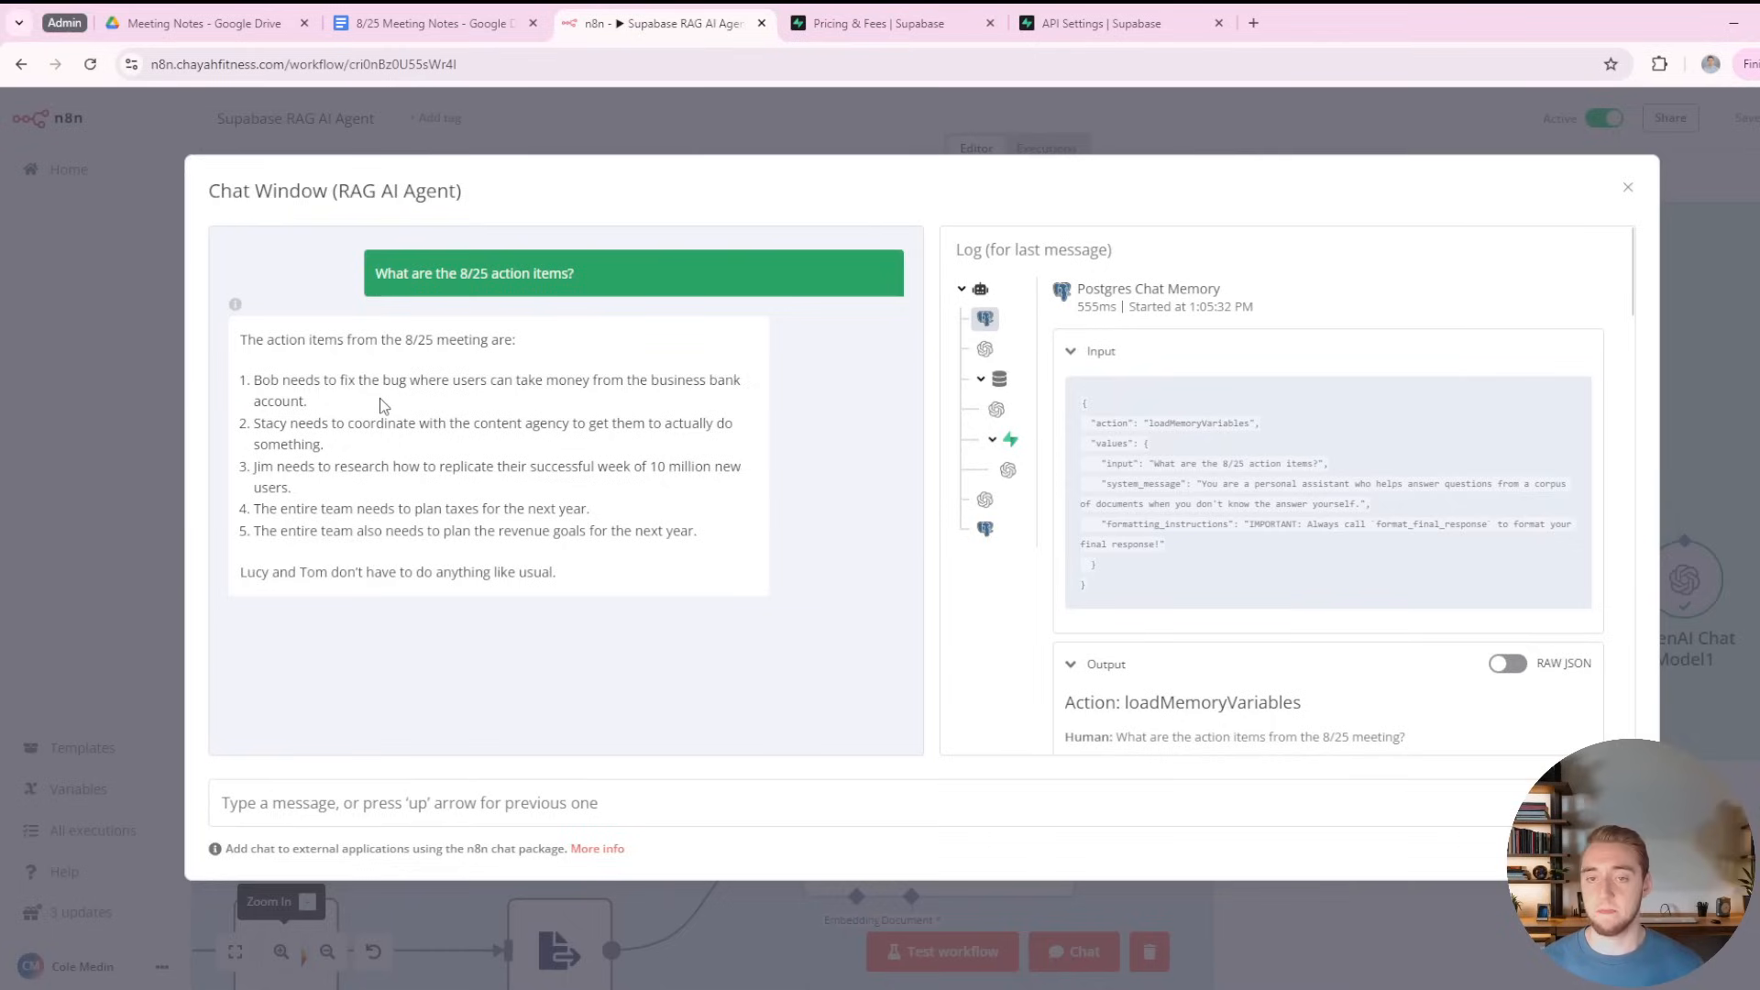
pyautogui.click(432, 22)
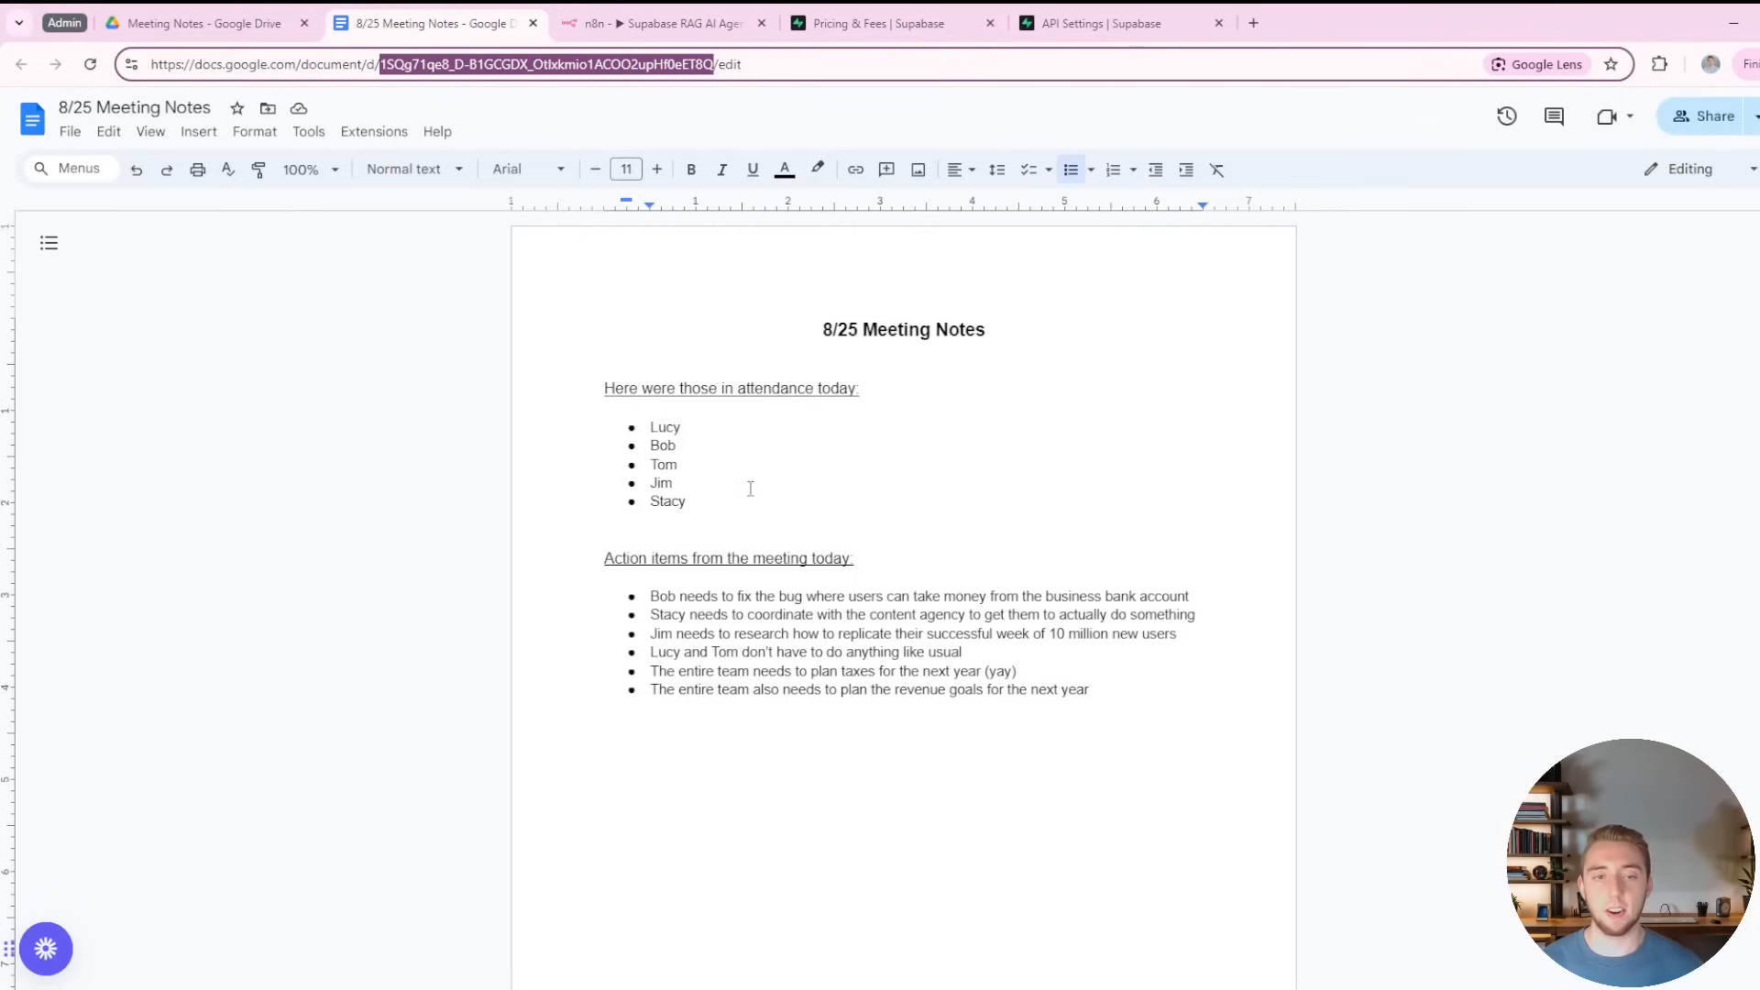
pyautogui.click(662, 22)
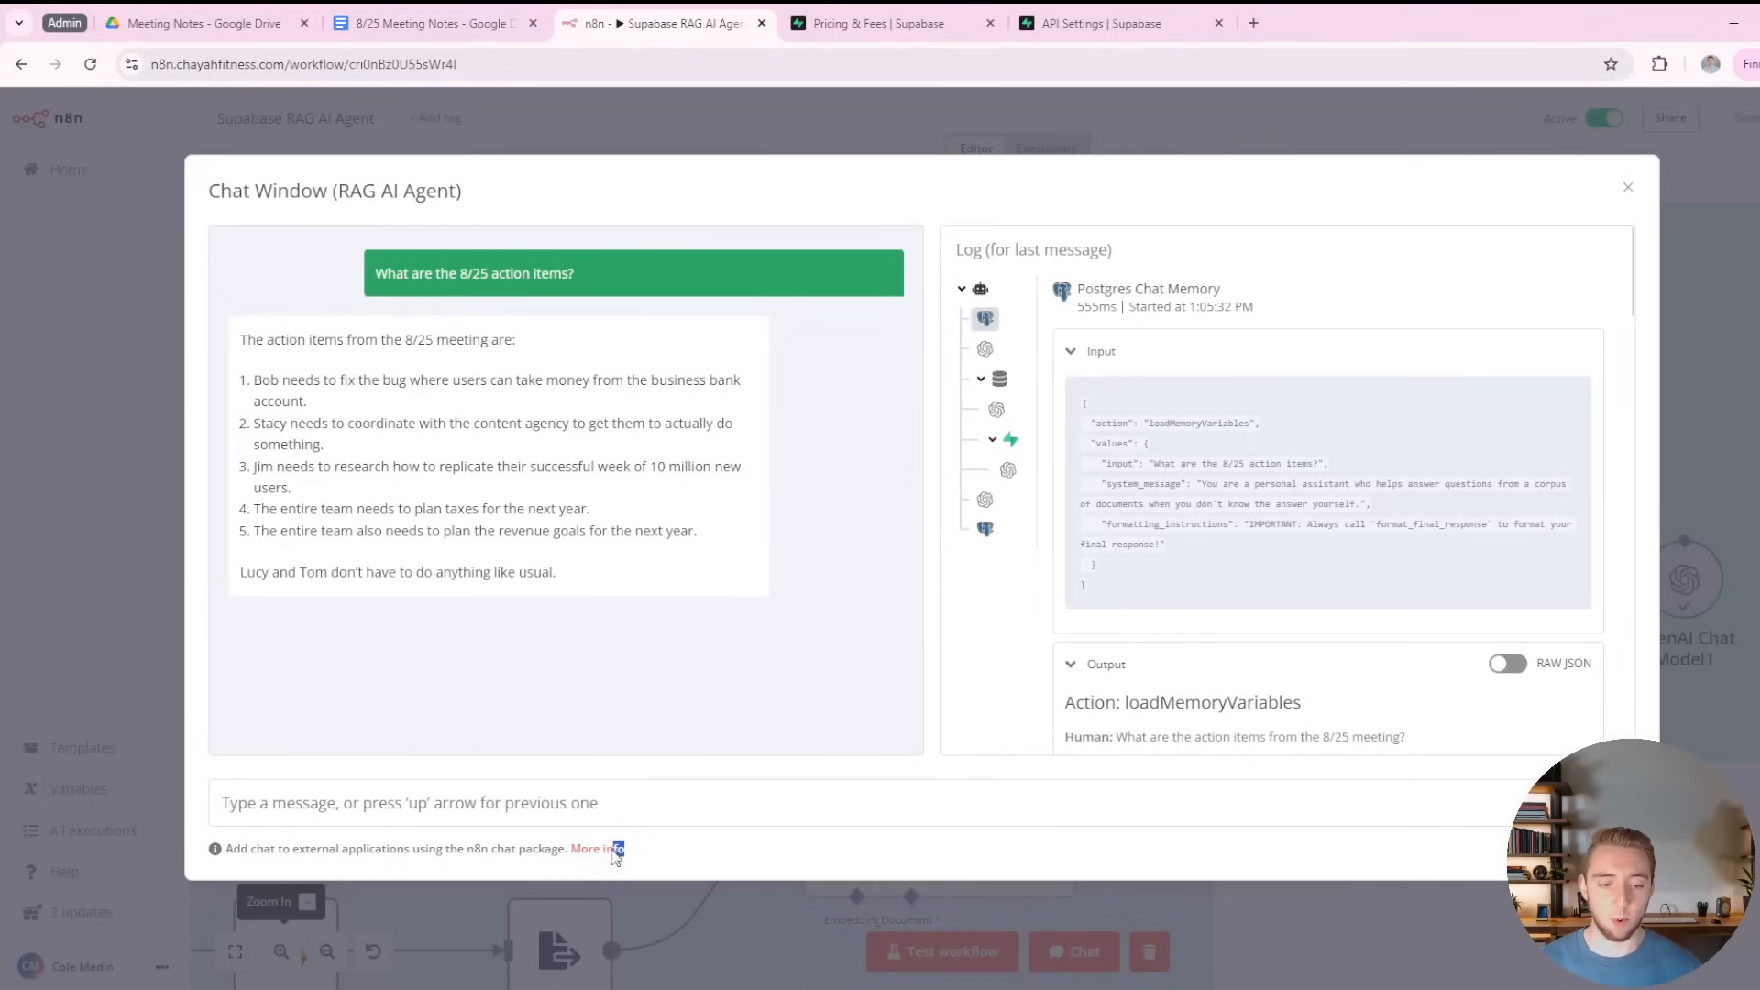
pyautogui.click(596, 848)
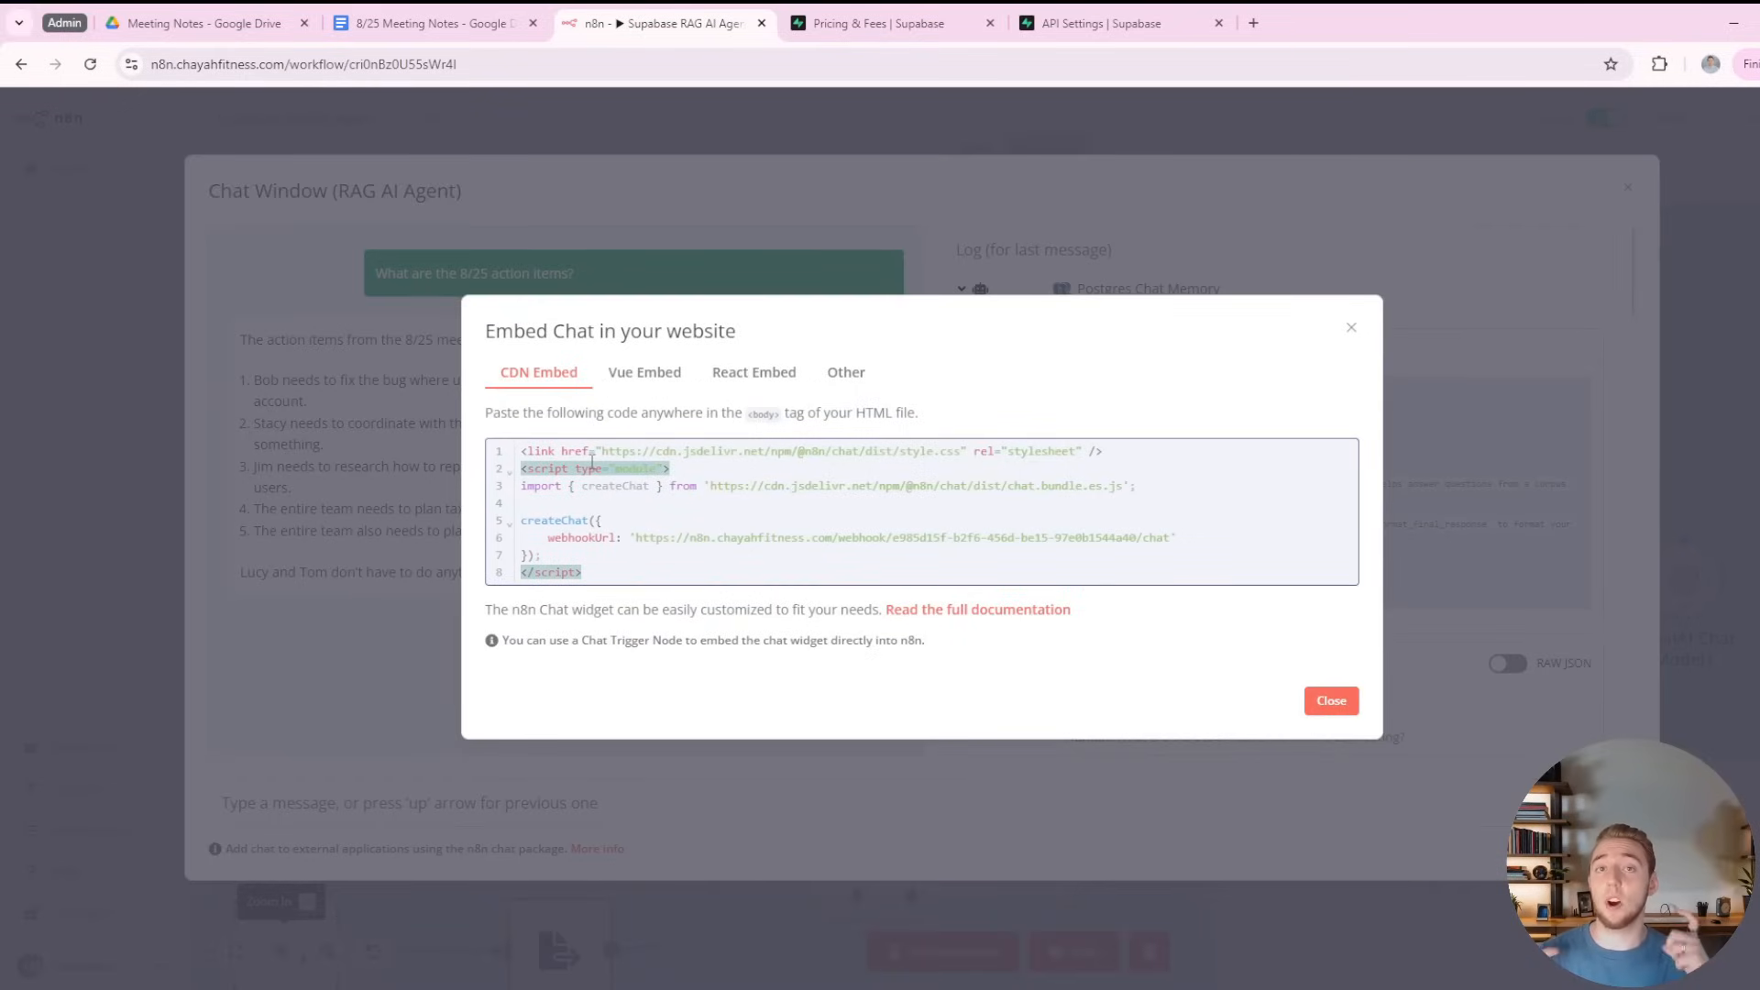
pyautogui.click(1330, 700)
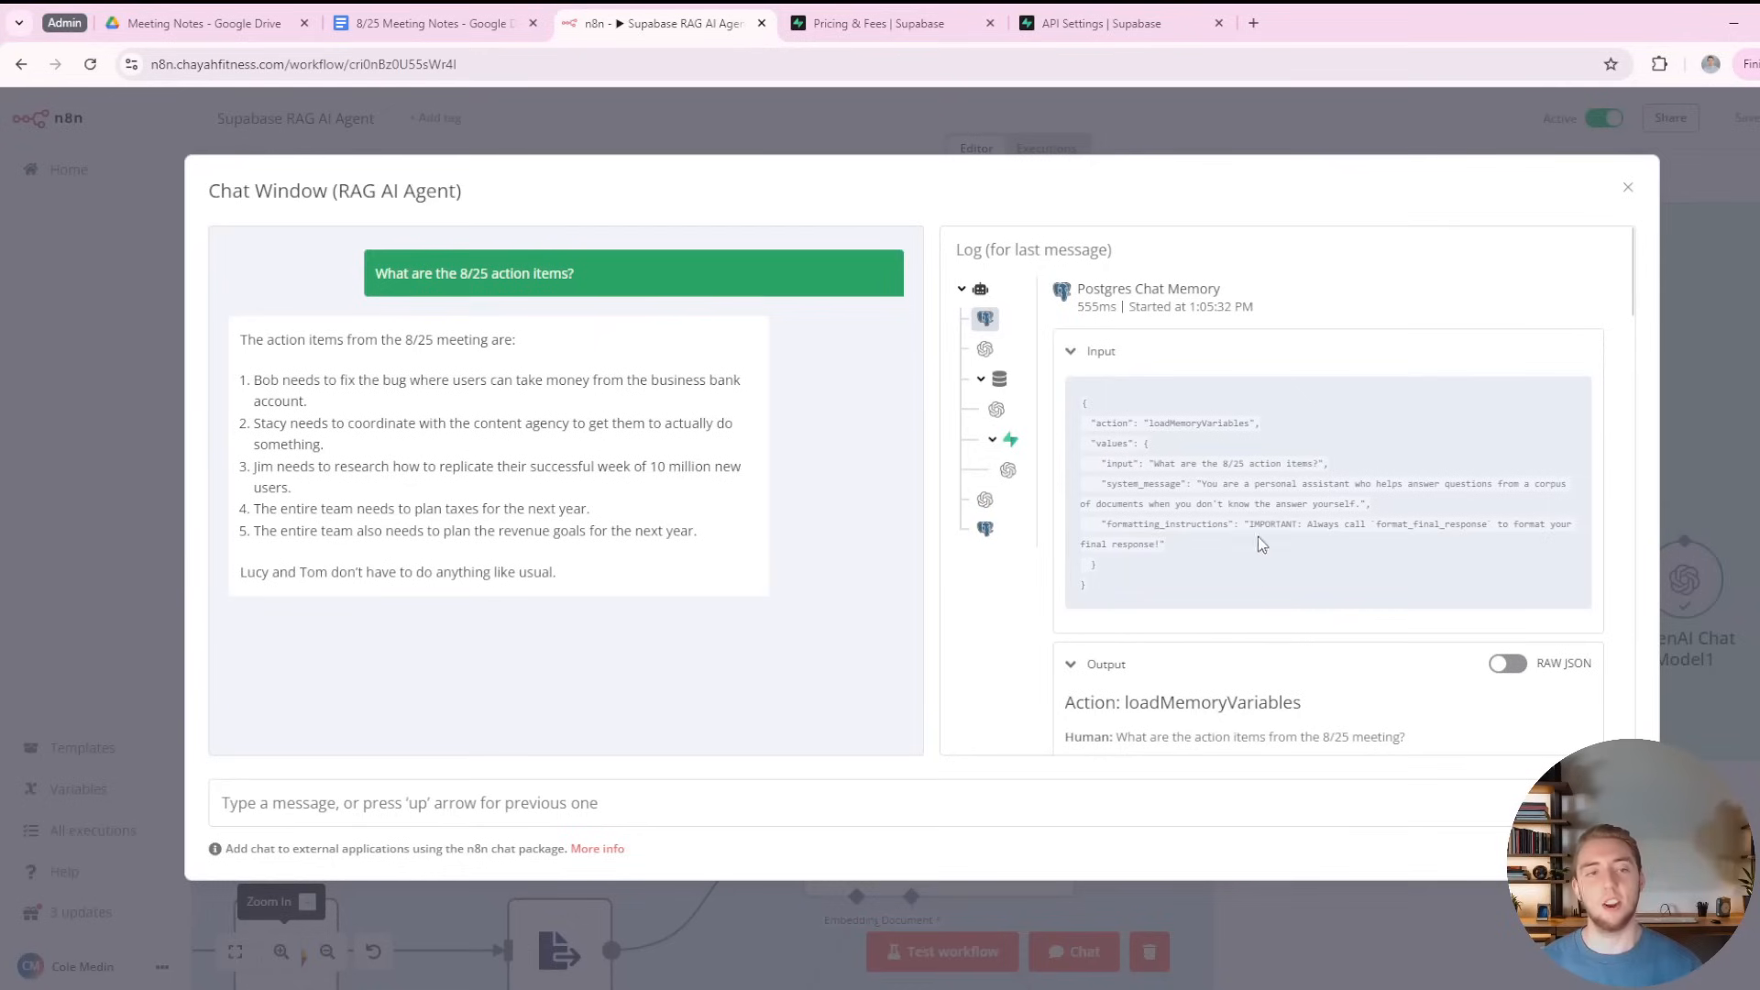
pyautogui.click(1626, 187)
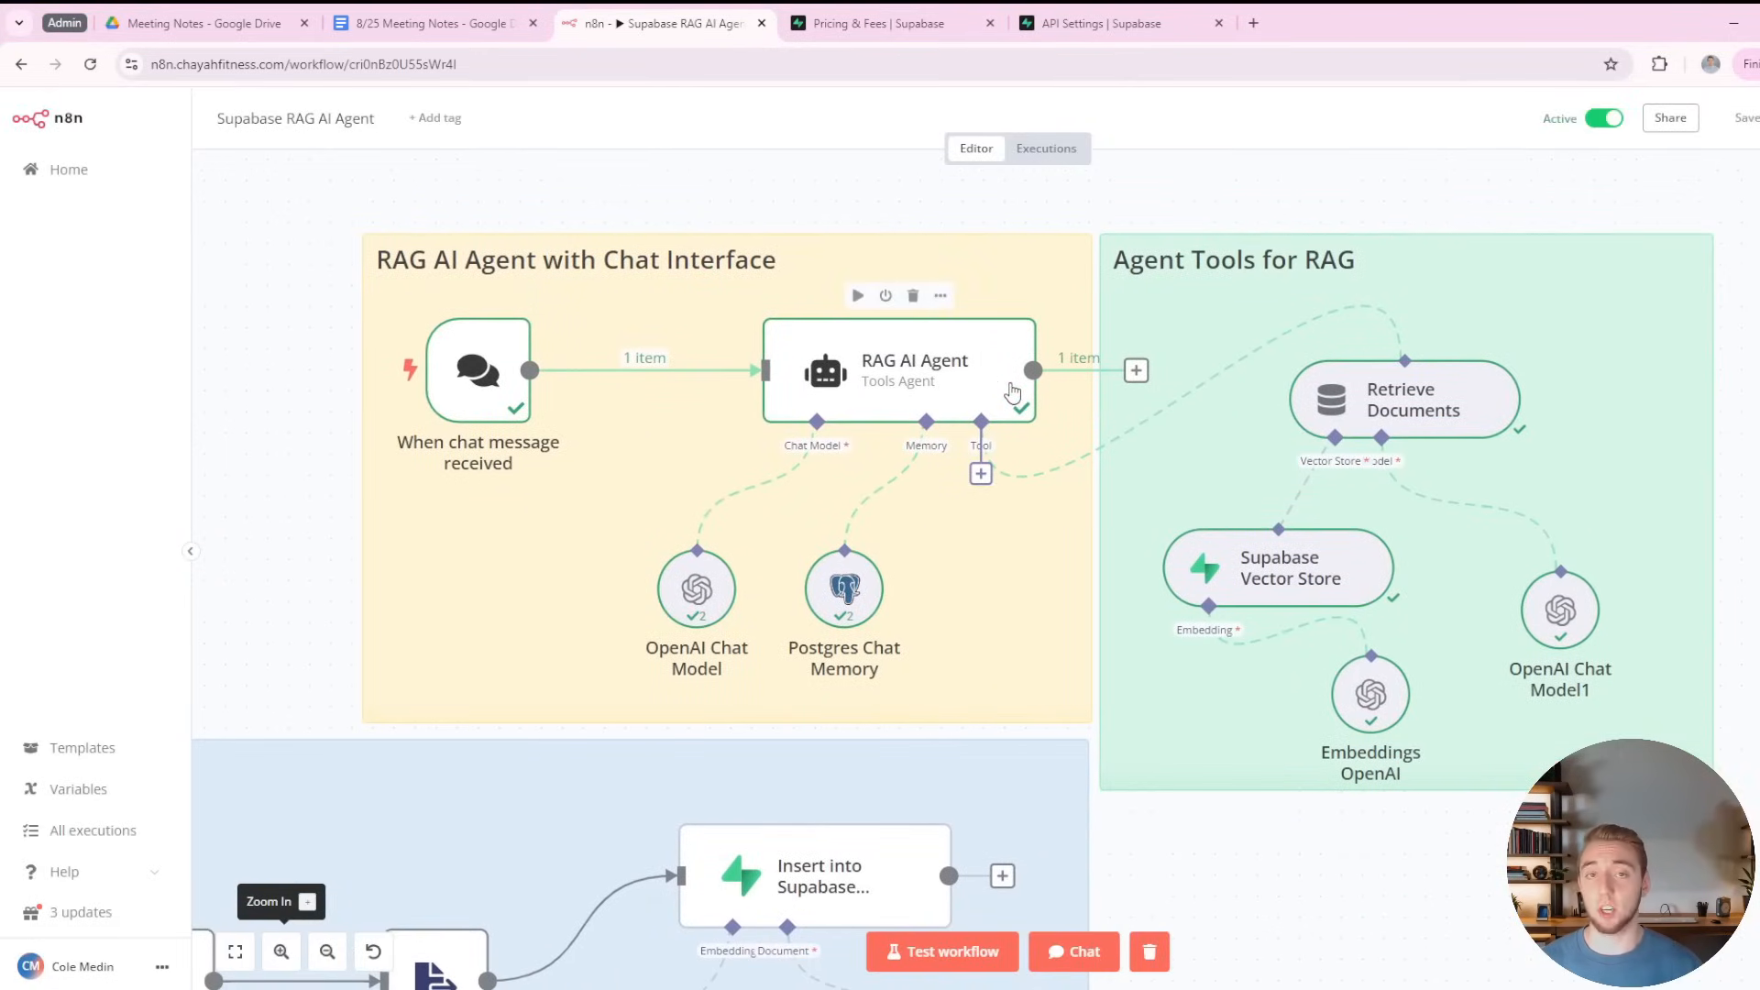
pyautogui.moveTo(483, 381)
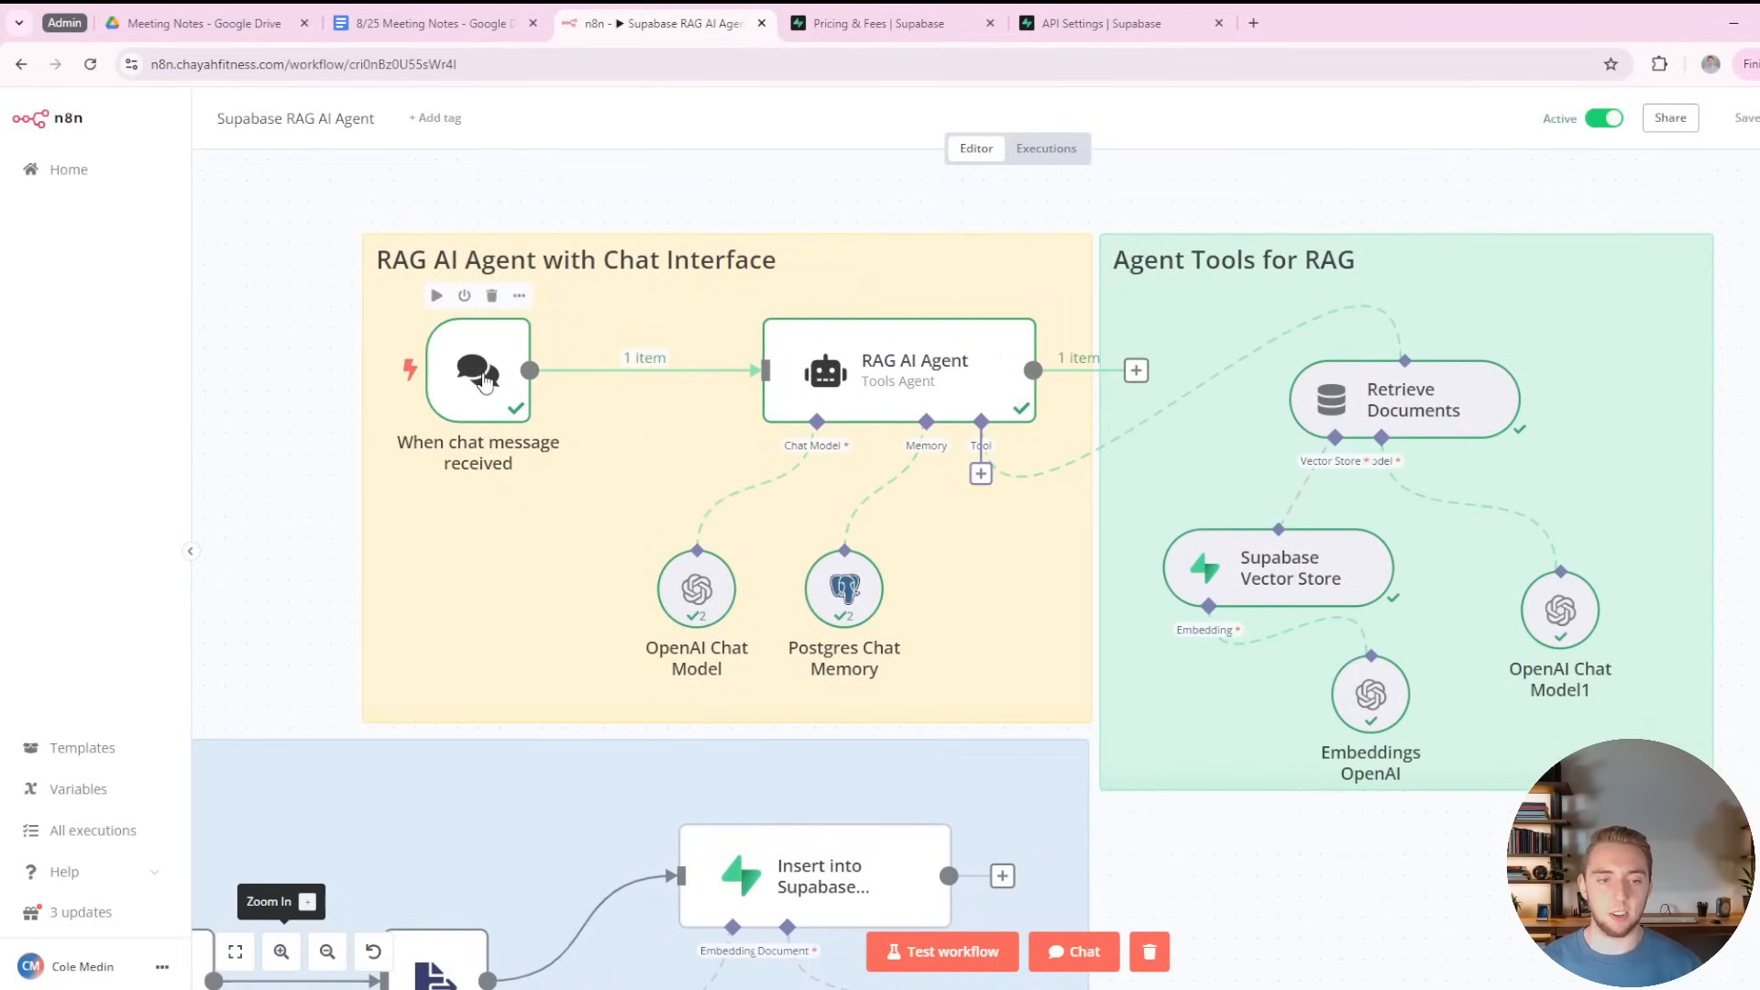
pyautogui.doubleClick(478, 370)
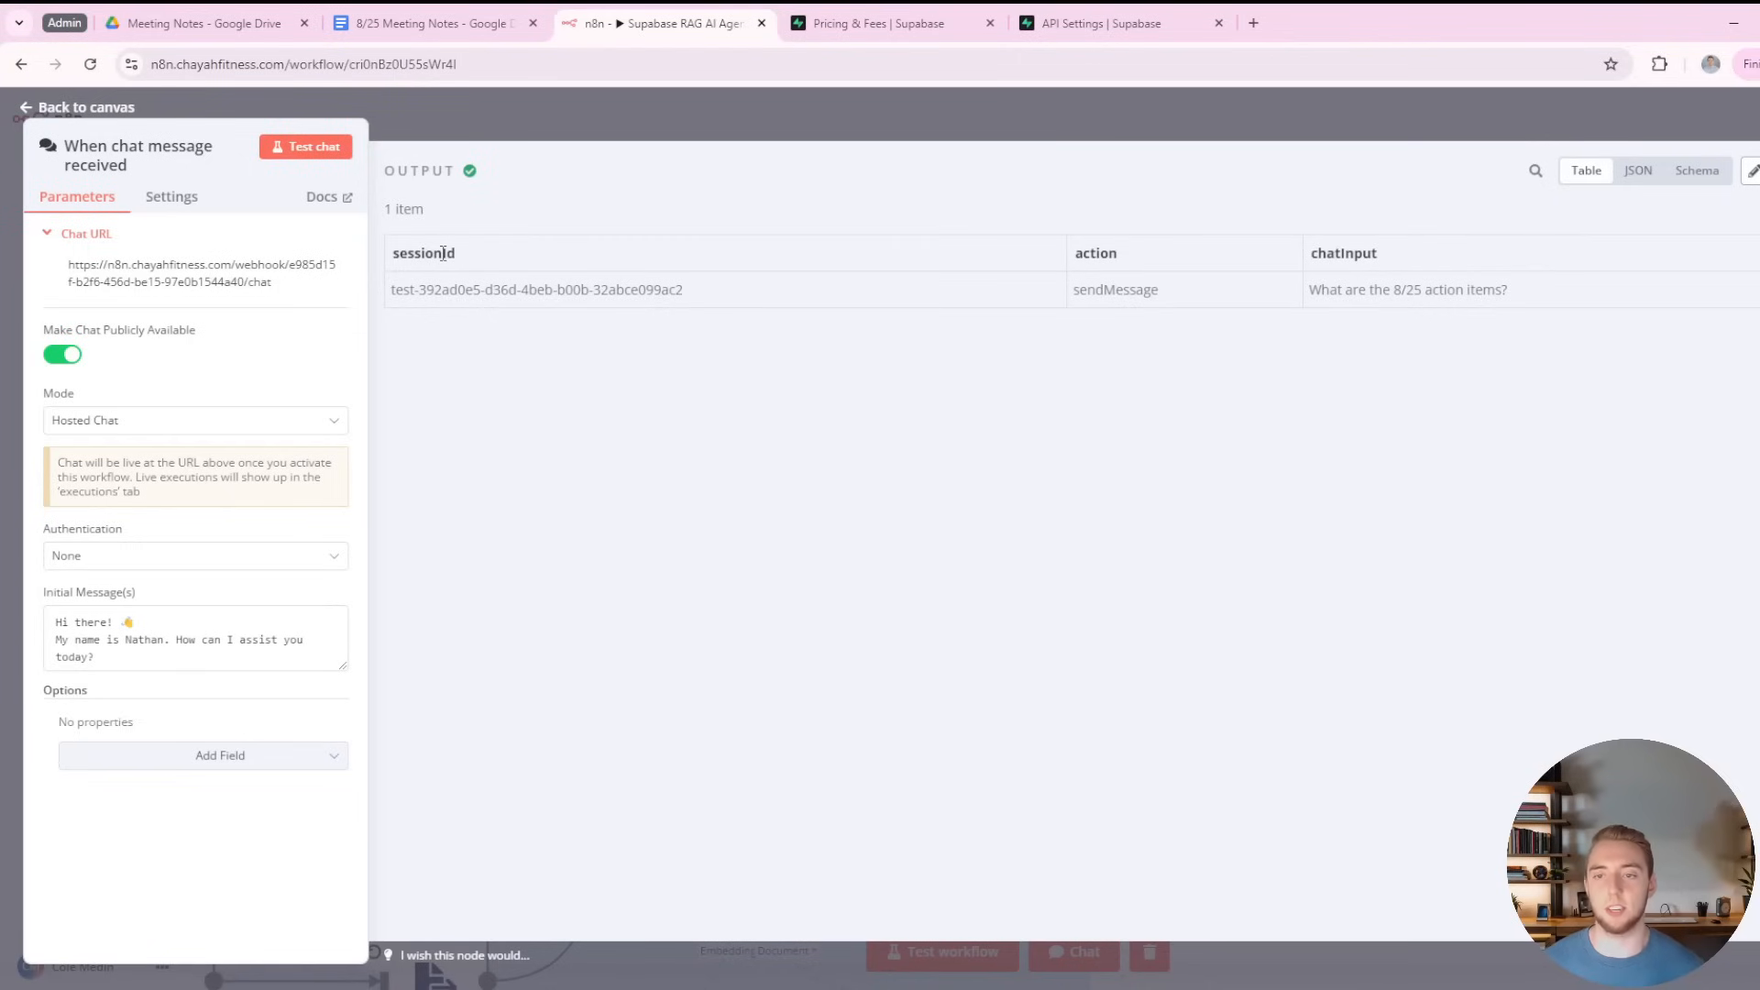
pyautogui.doubleClick(1408, 289)
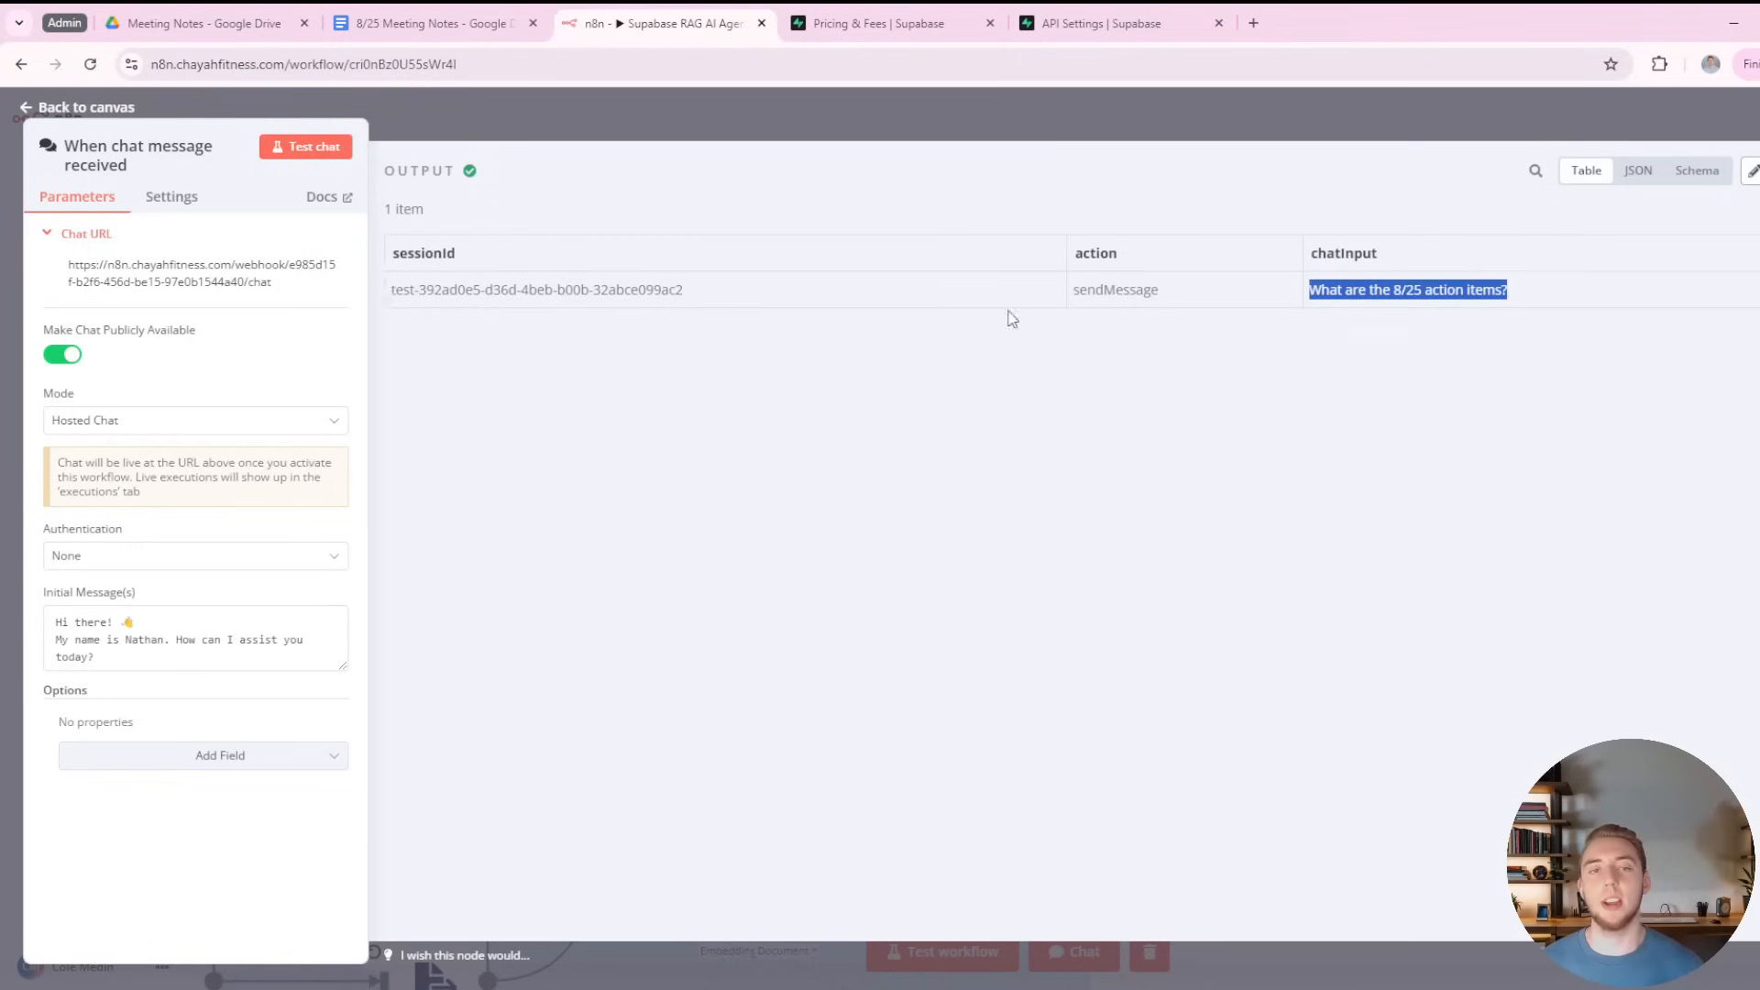
pyautogui.click(75, 107)
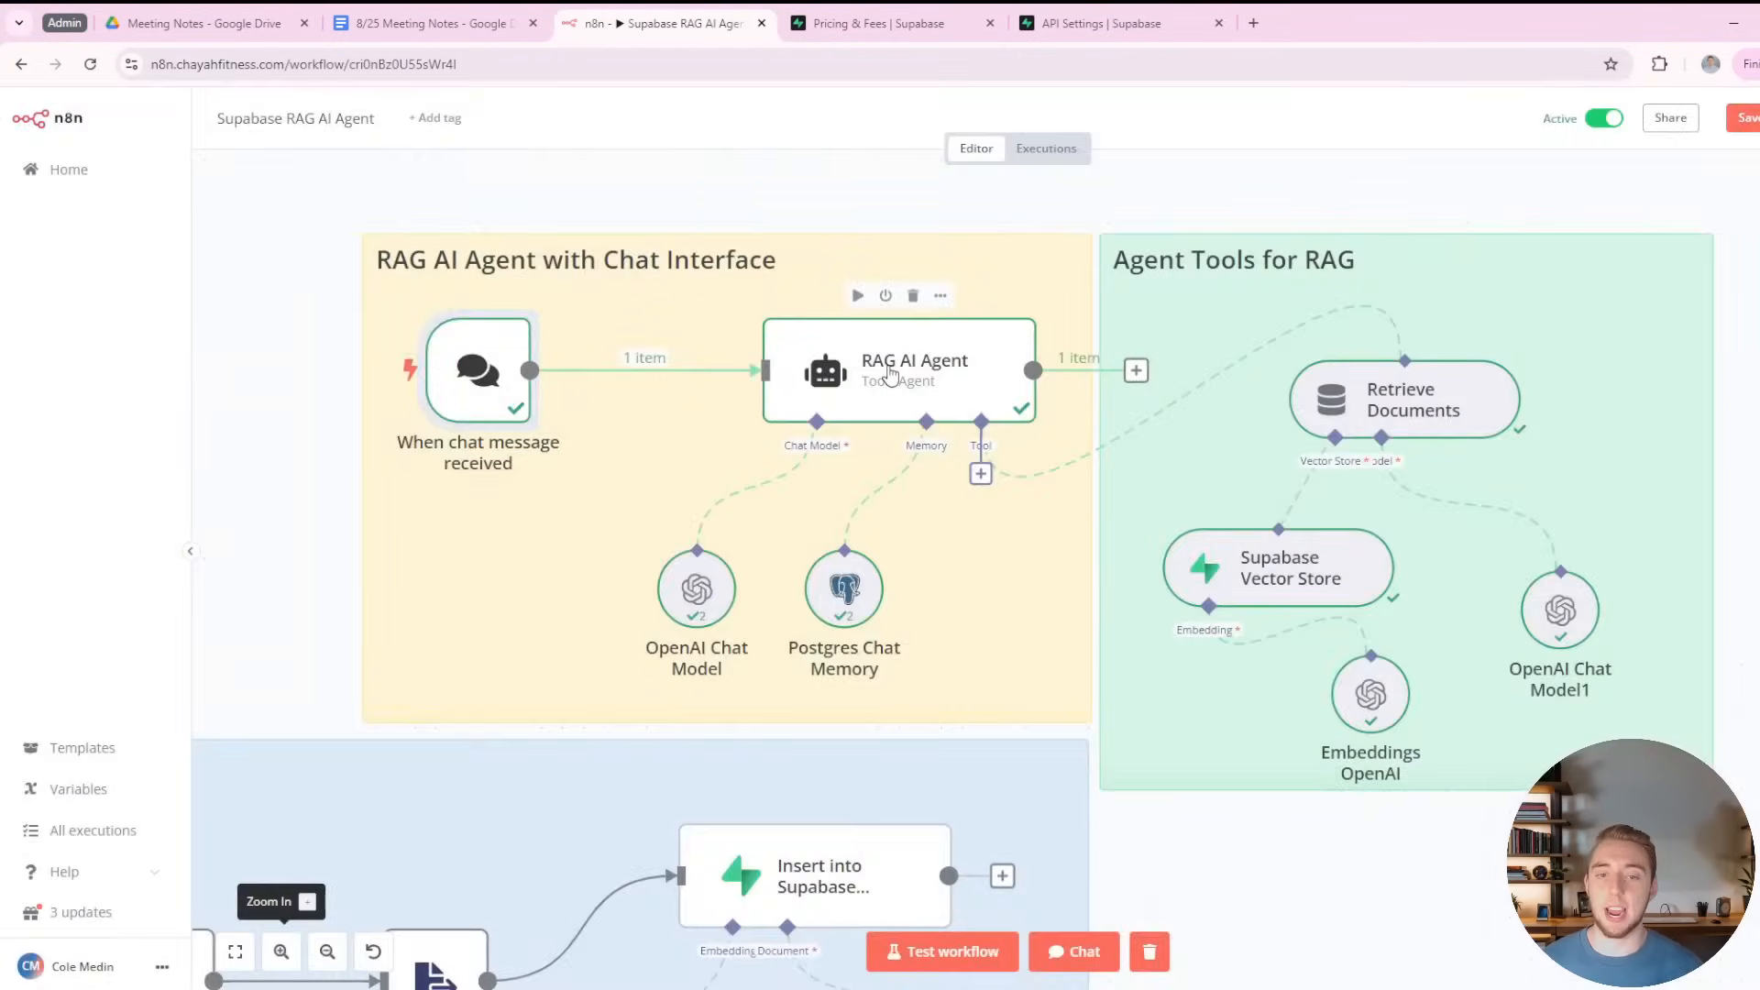
pyautogui.doubleClick(899, 370)
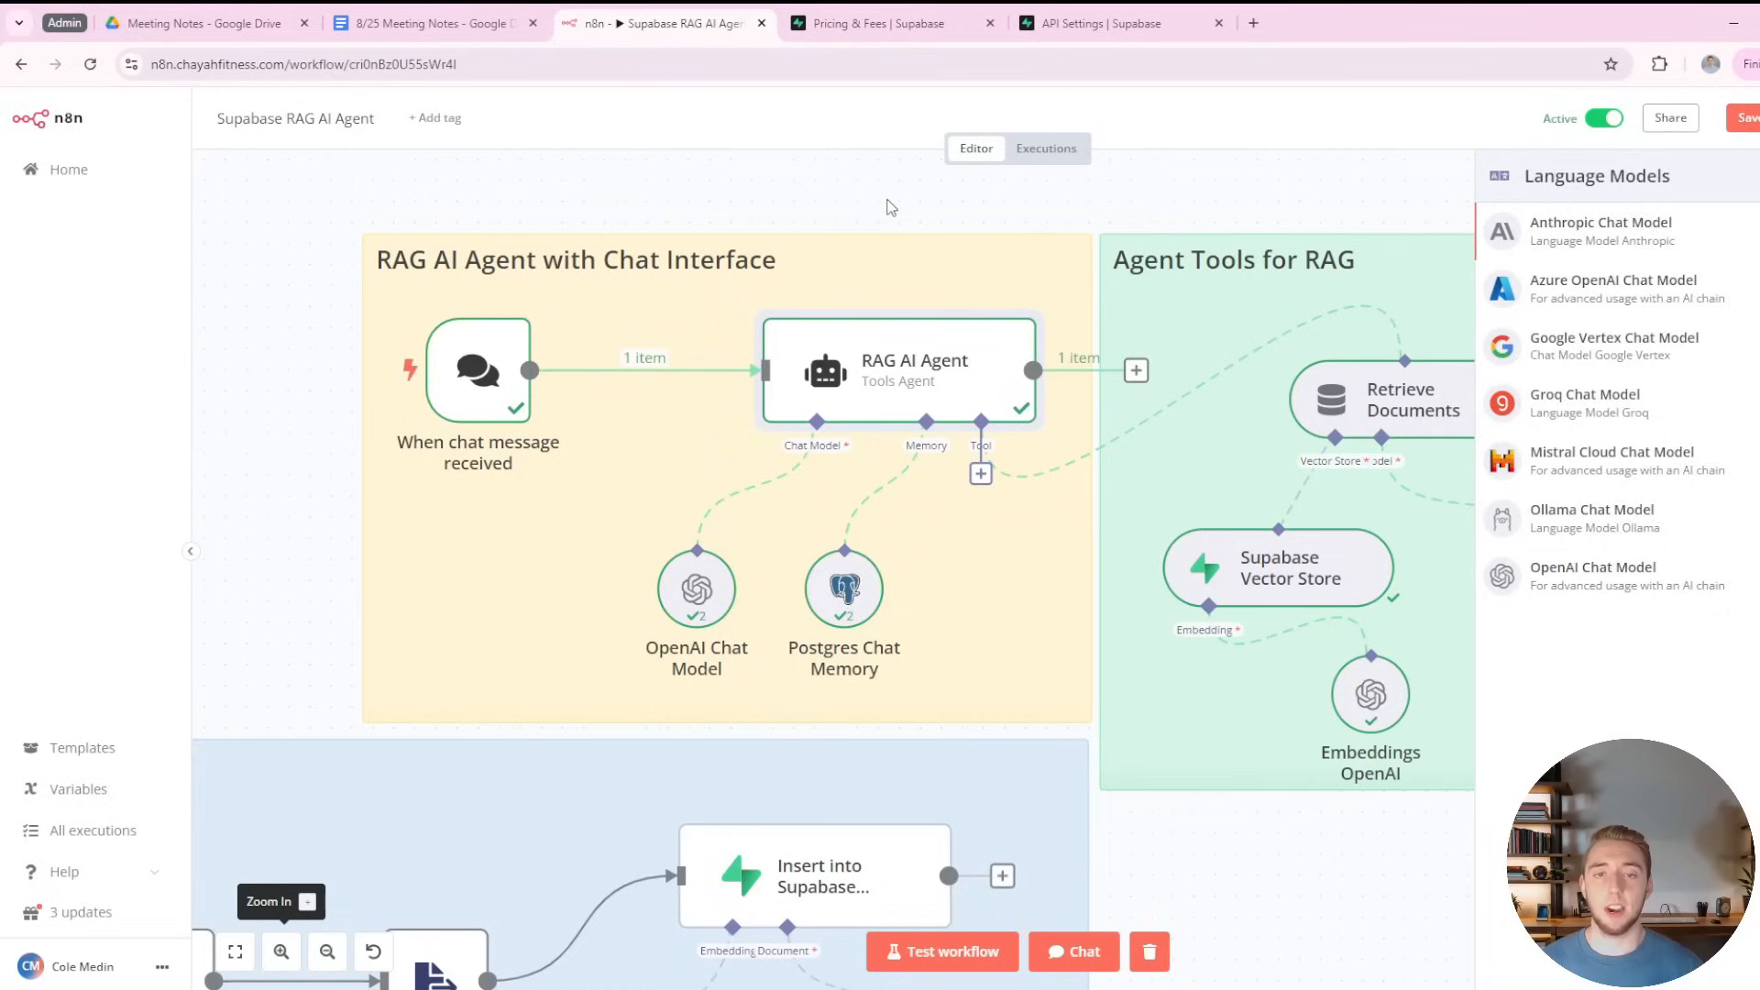
pyautogui.click(928, 460)
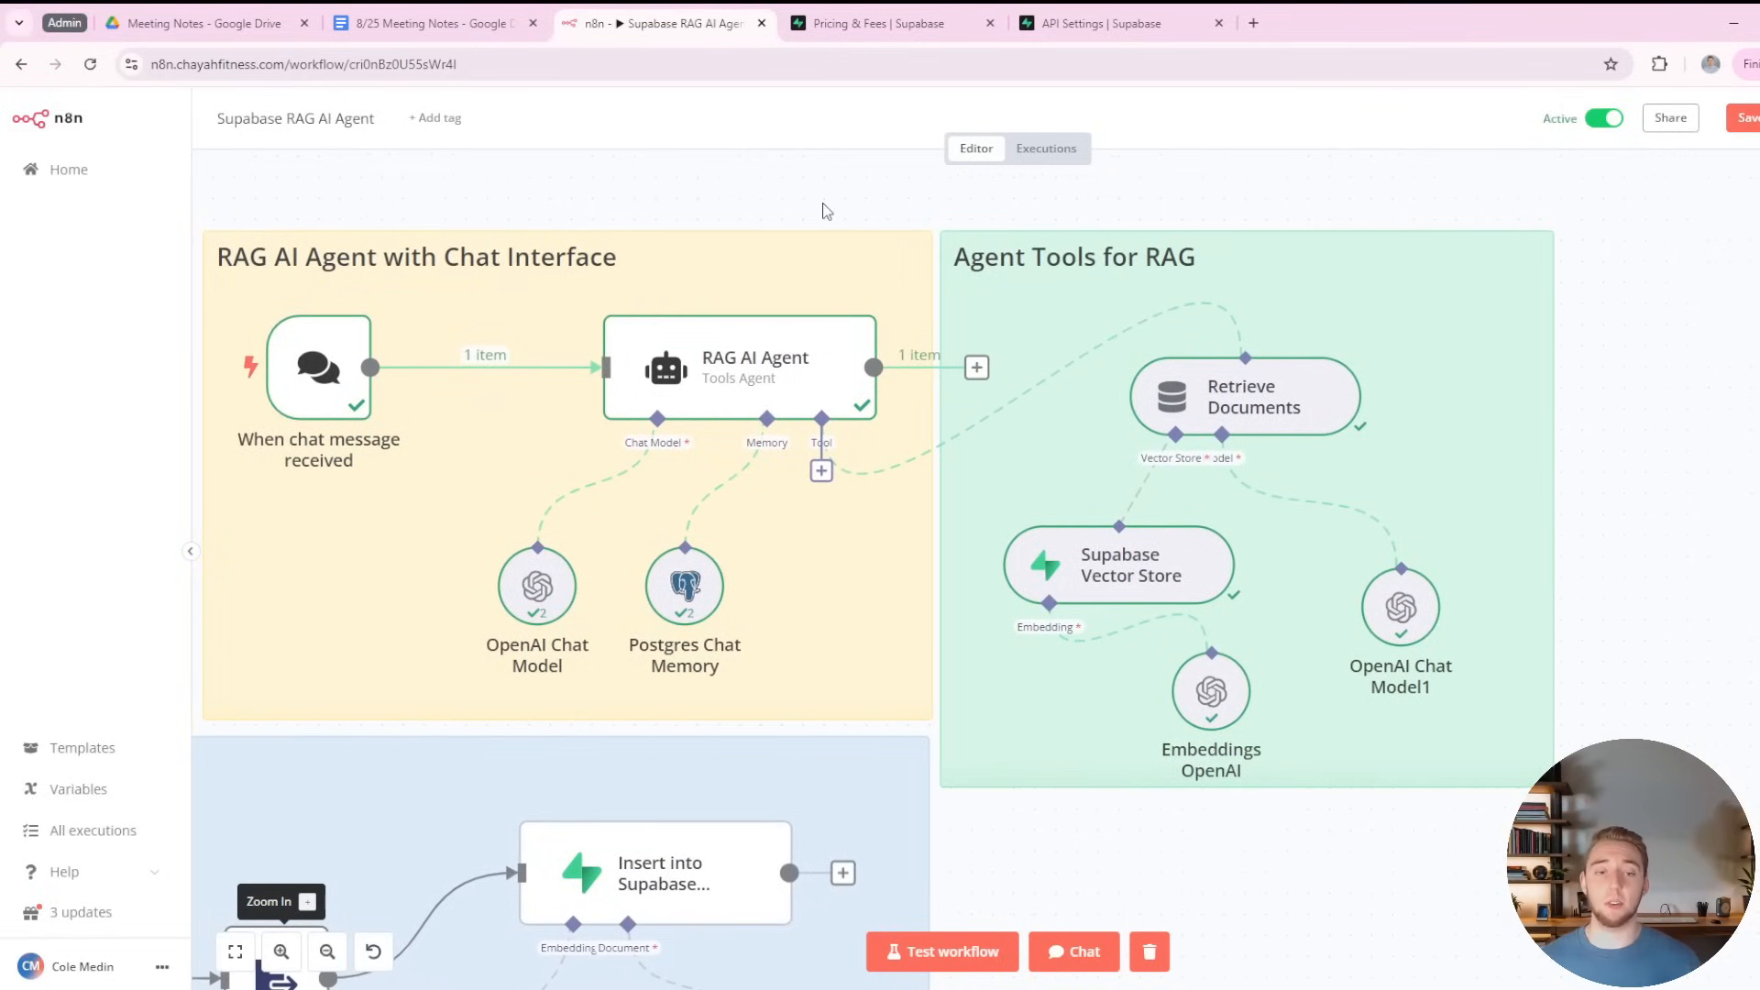
pyautogui.moveTo(537, 586)
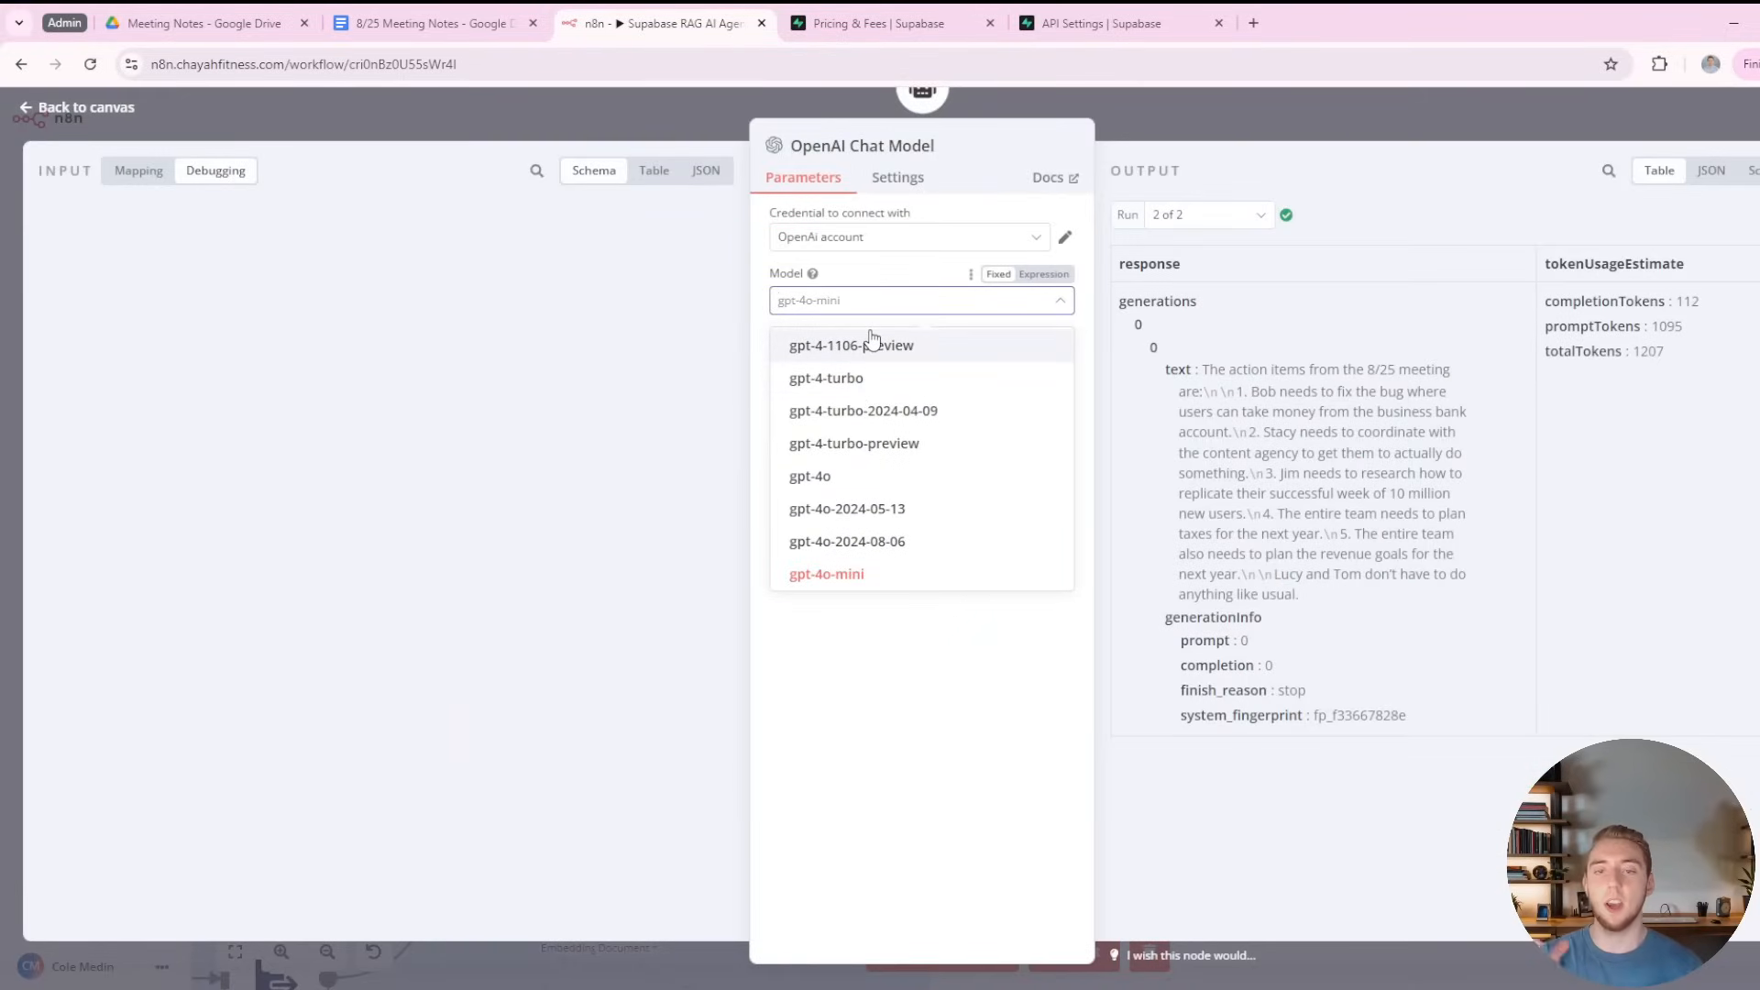
pyautogui.click(827, 574)
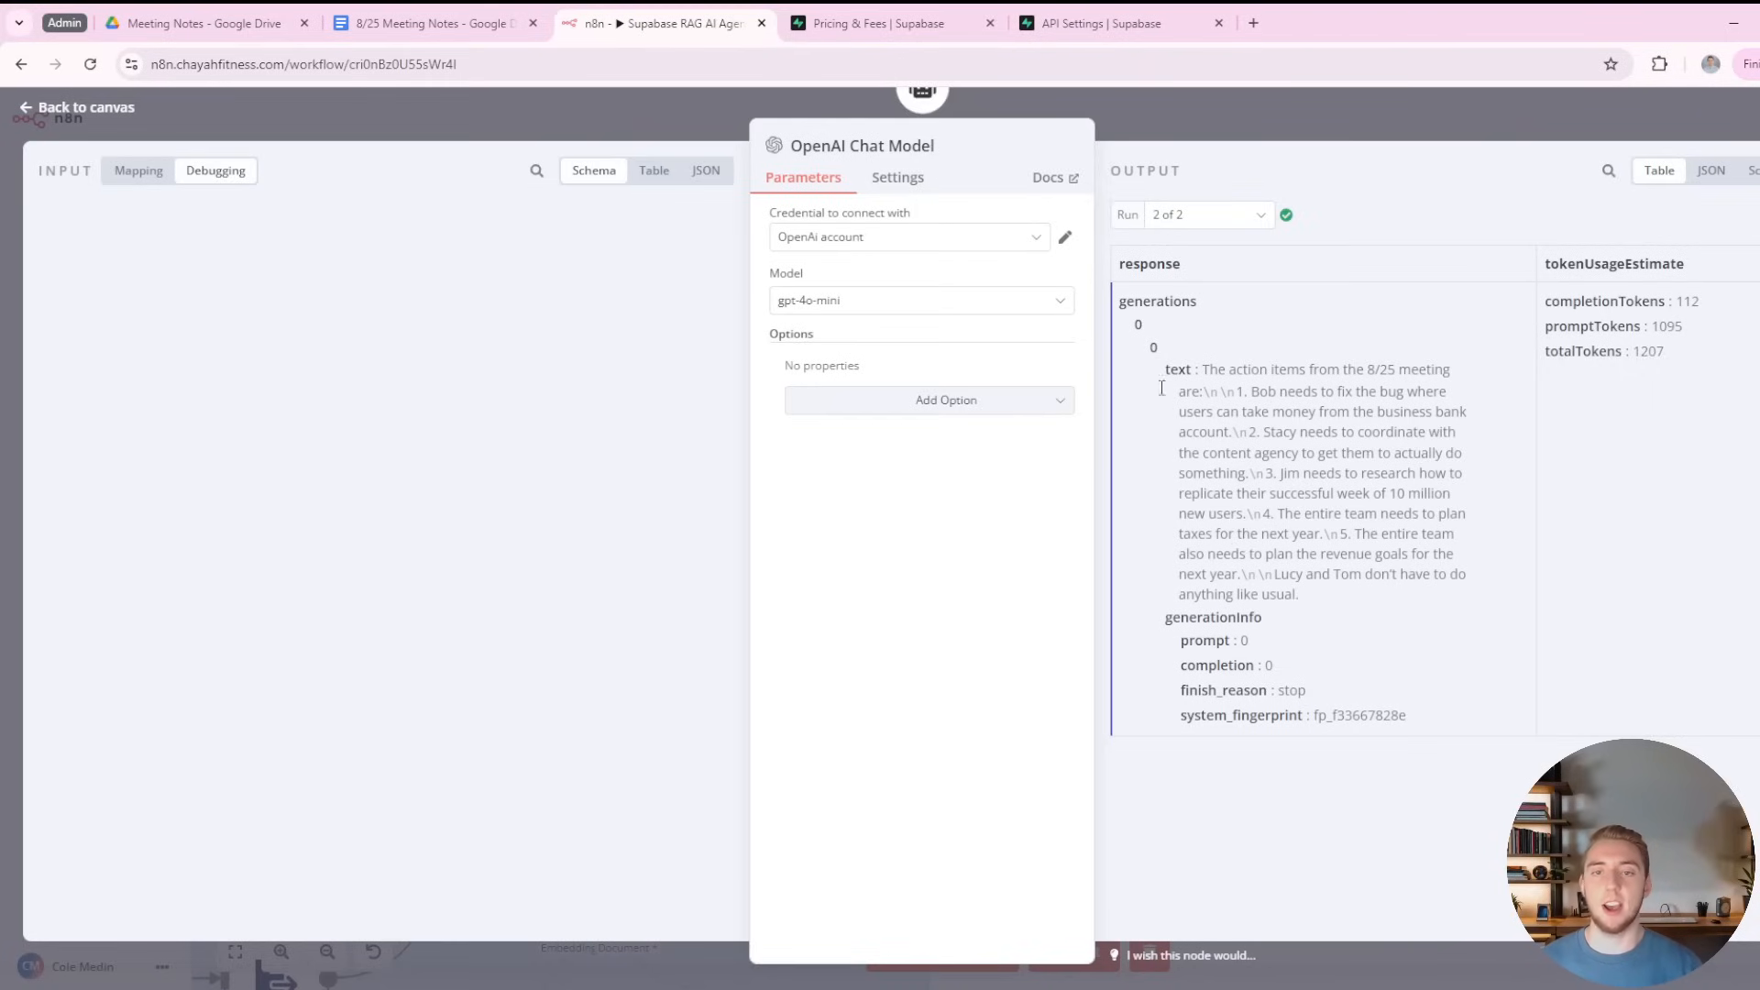
pyautogui.click(1064, 236)
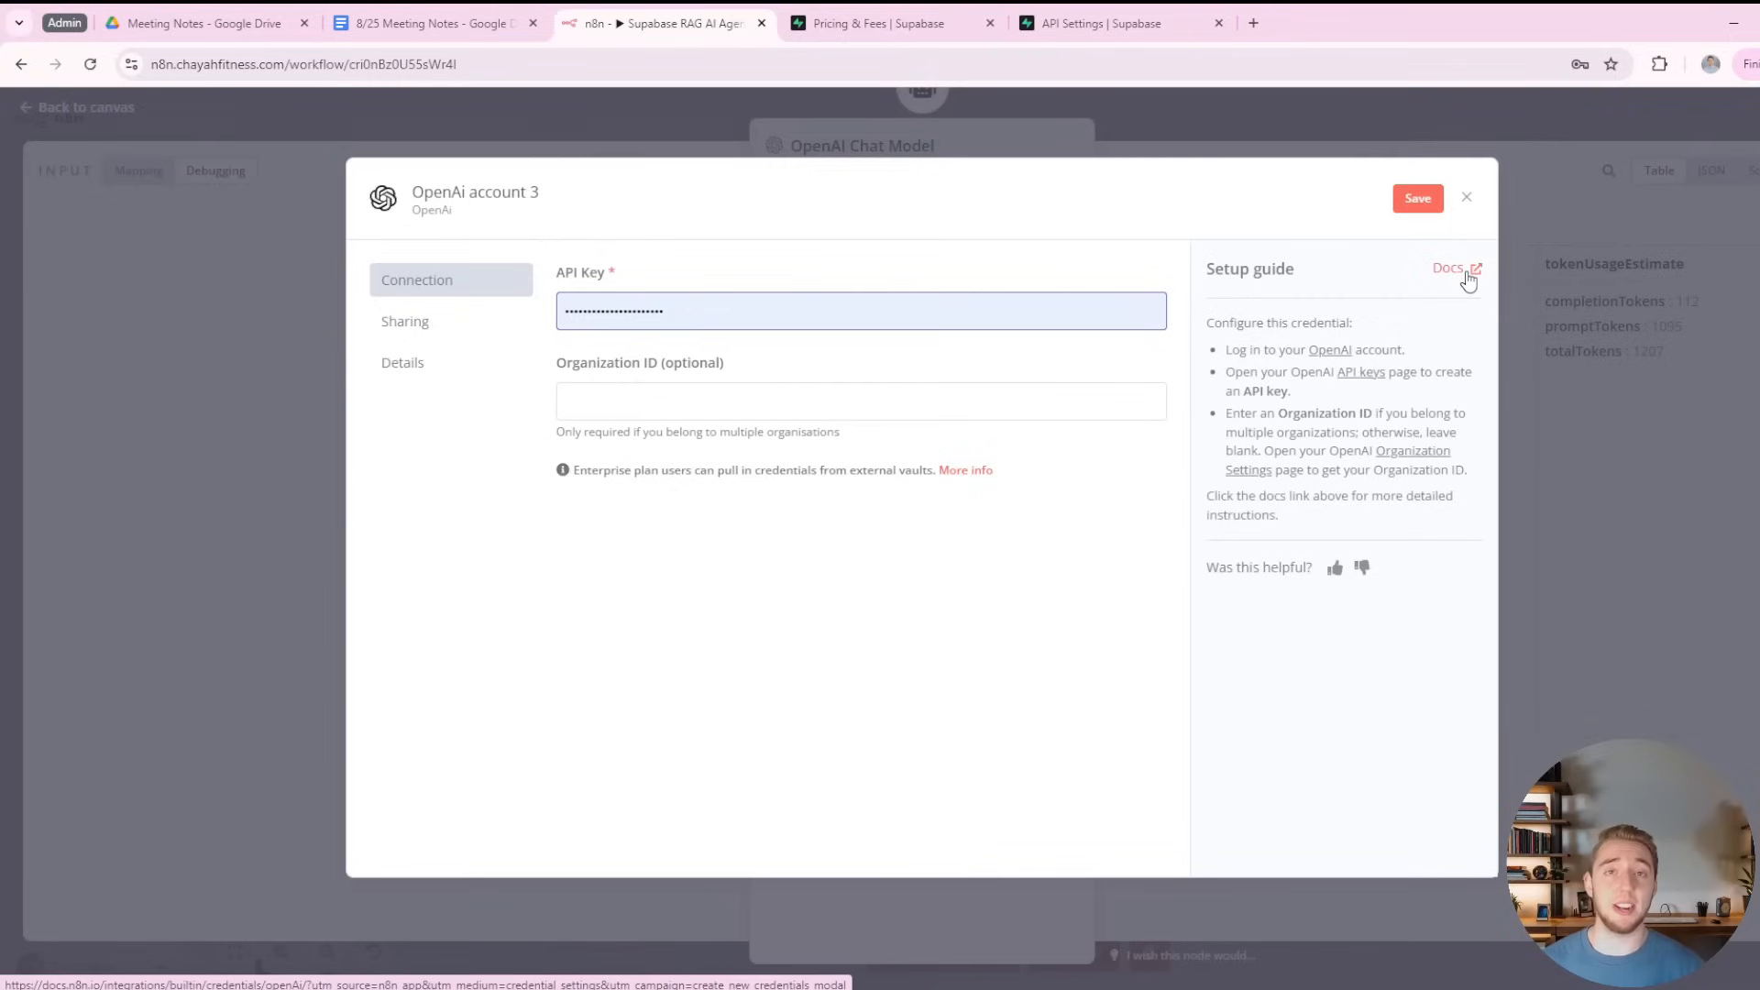
pyautogui.click(1449, 268)
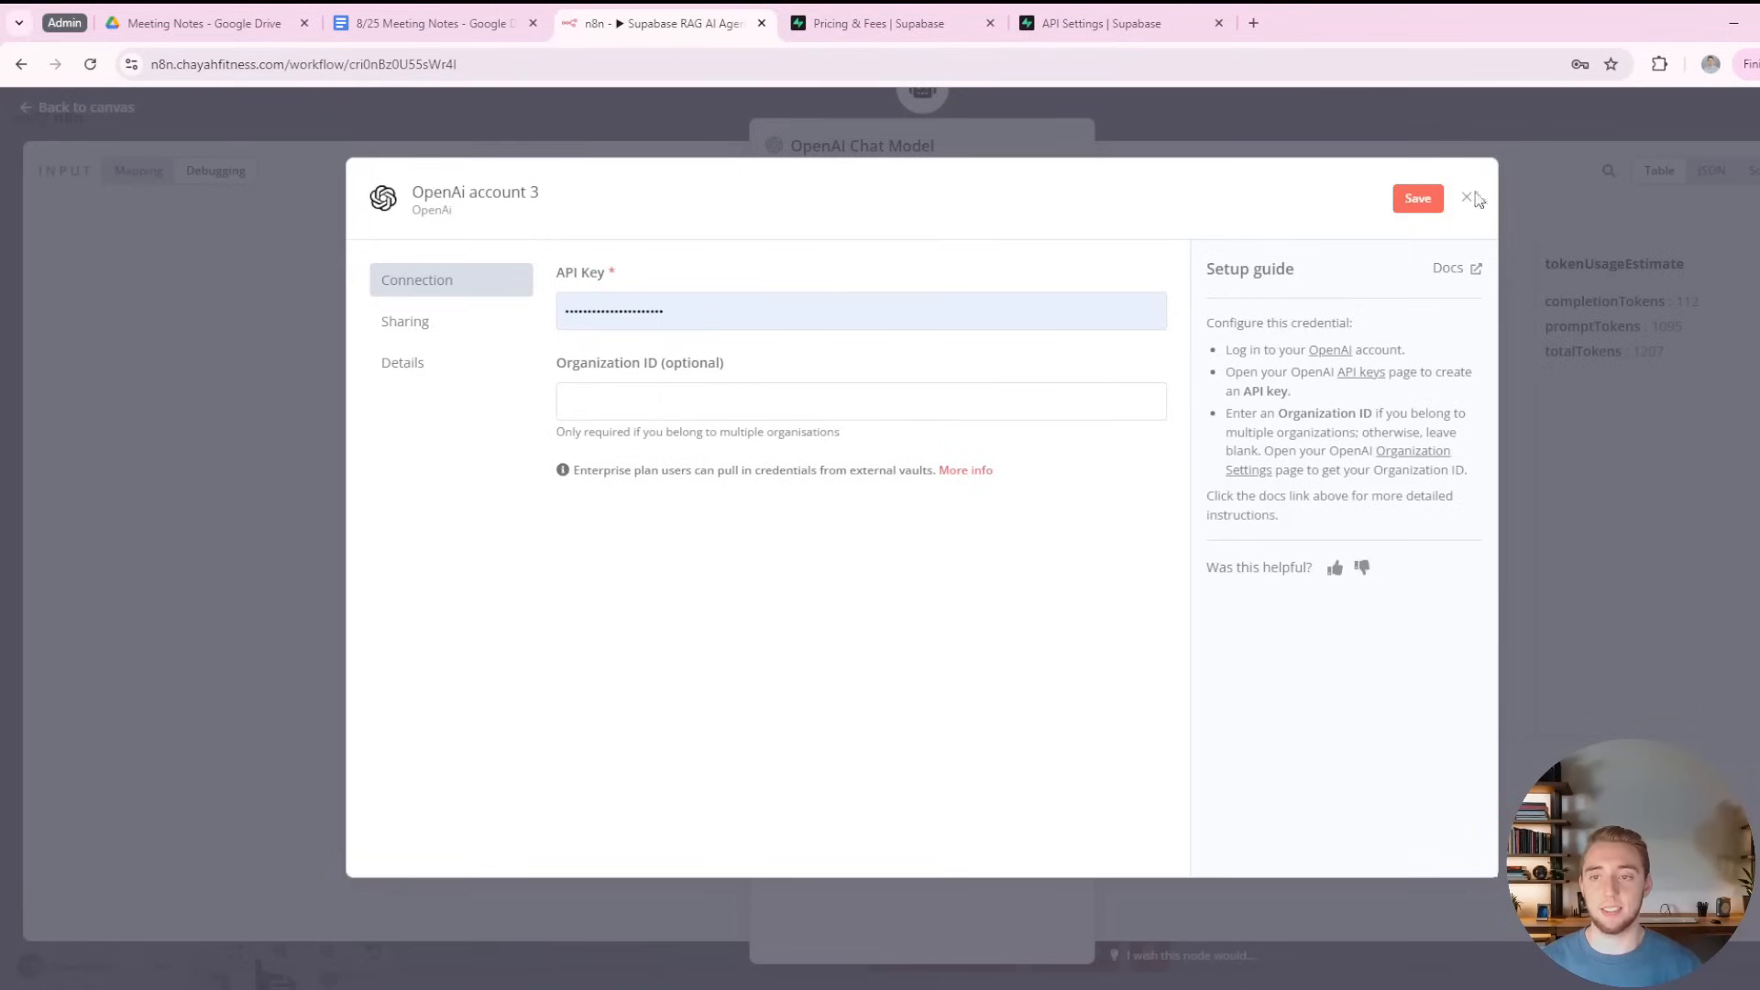
pyautogui.click(1467, 198)
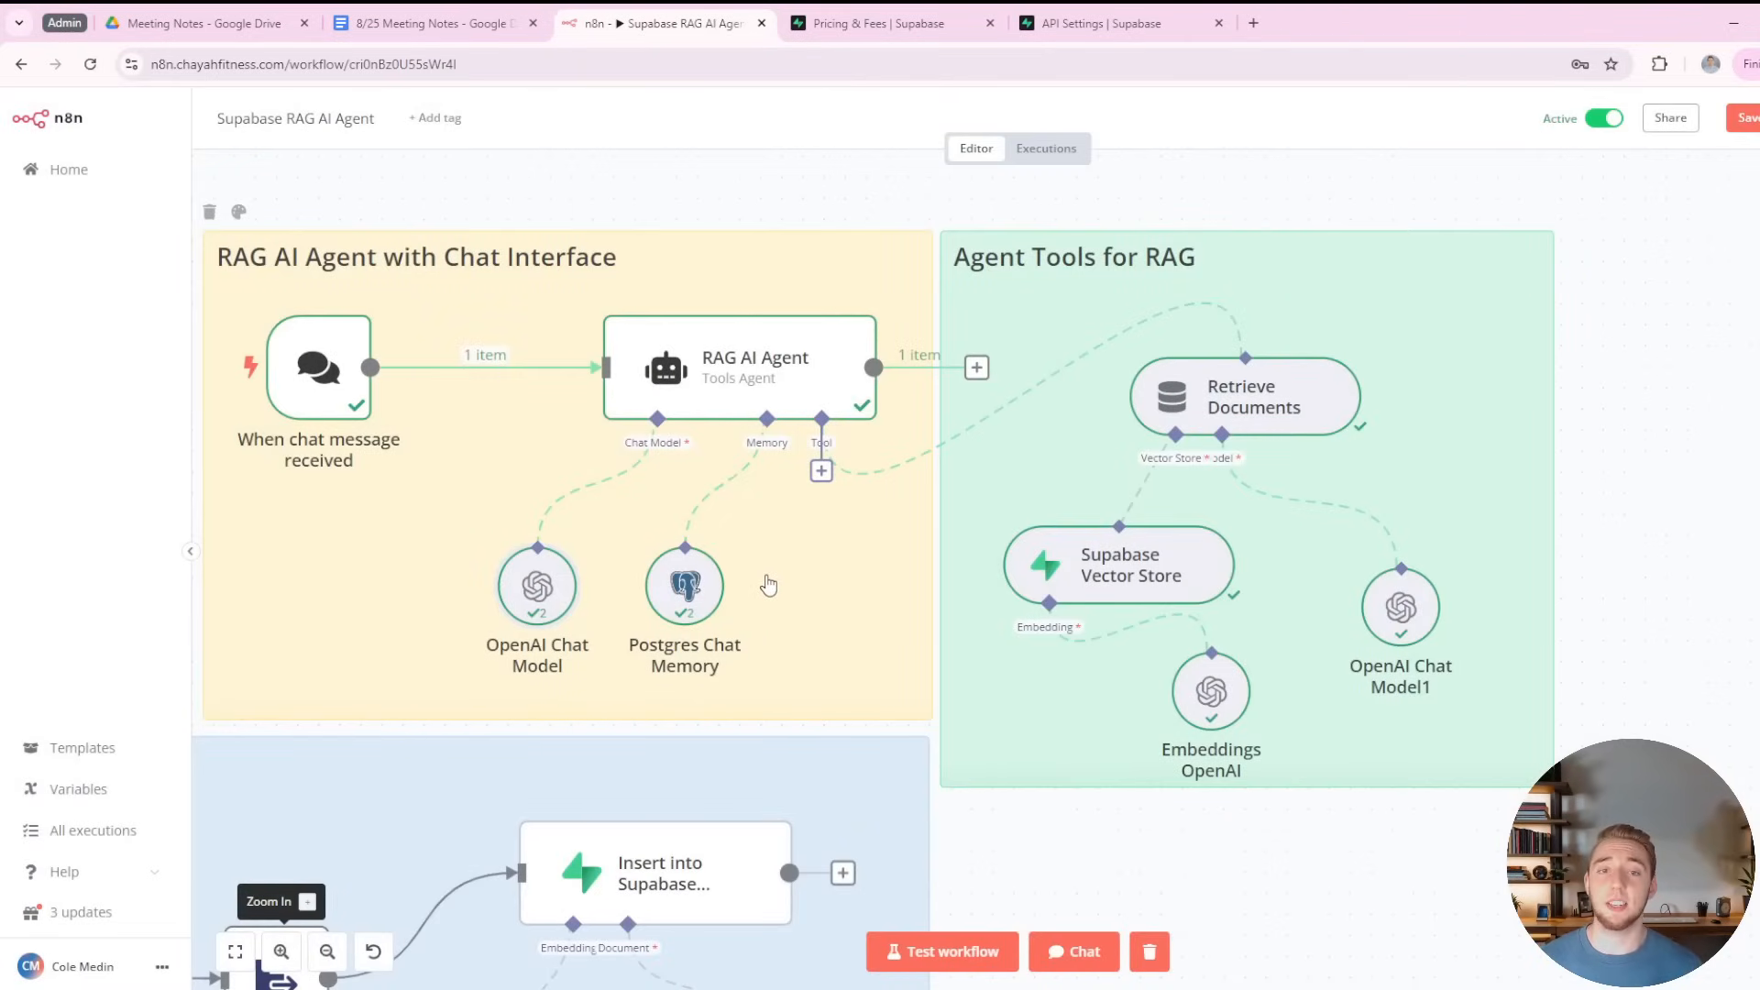
# Browse memory options and show Postgres Chat Memory using the Supabase Postgres credential and n8n_chat_histories table.
pyautogui.click(766, 442)
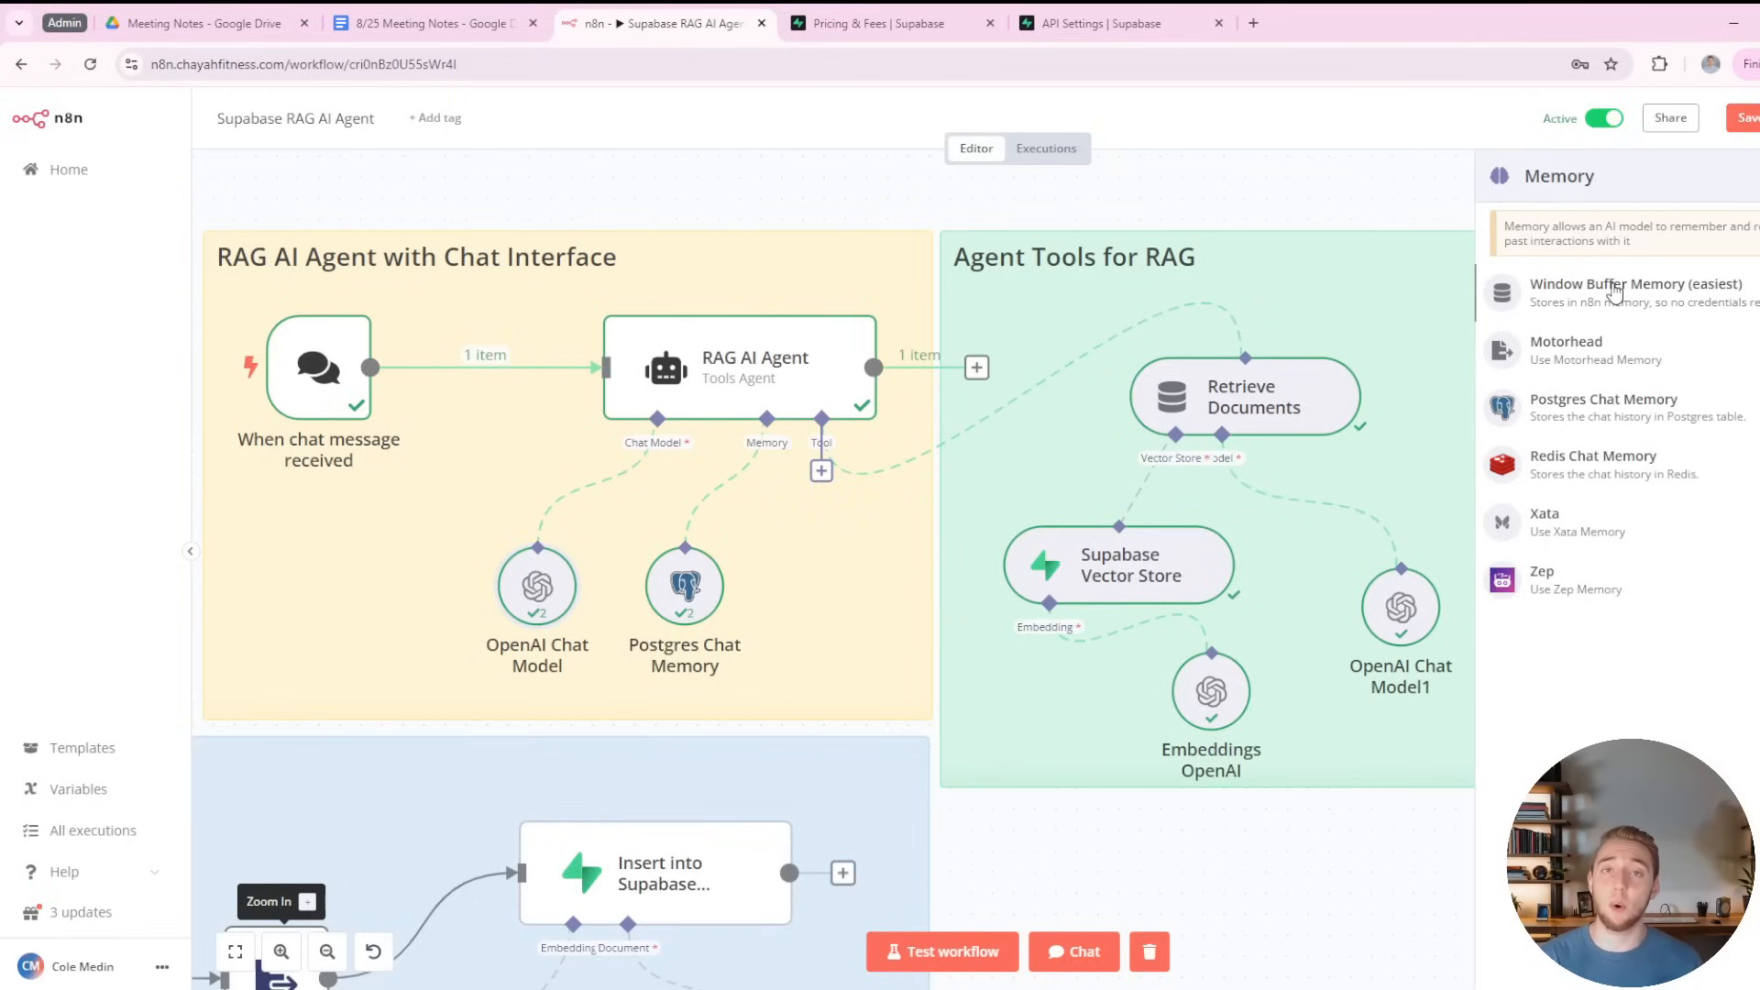
pyautogui.moveTo(1555, 154)
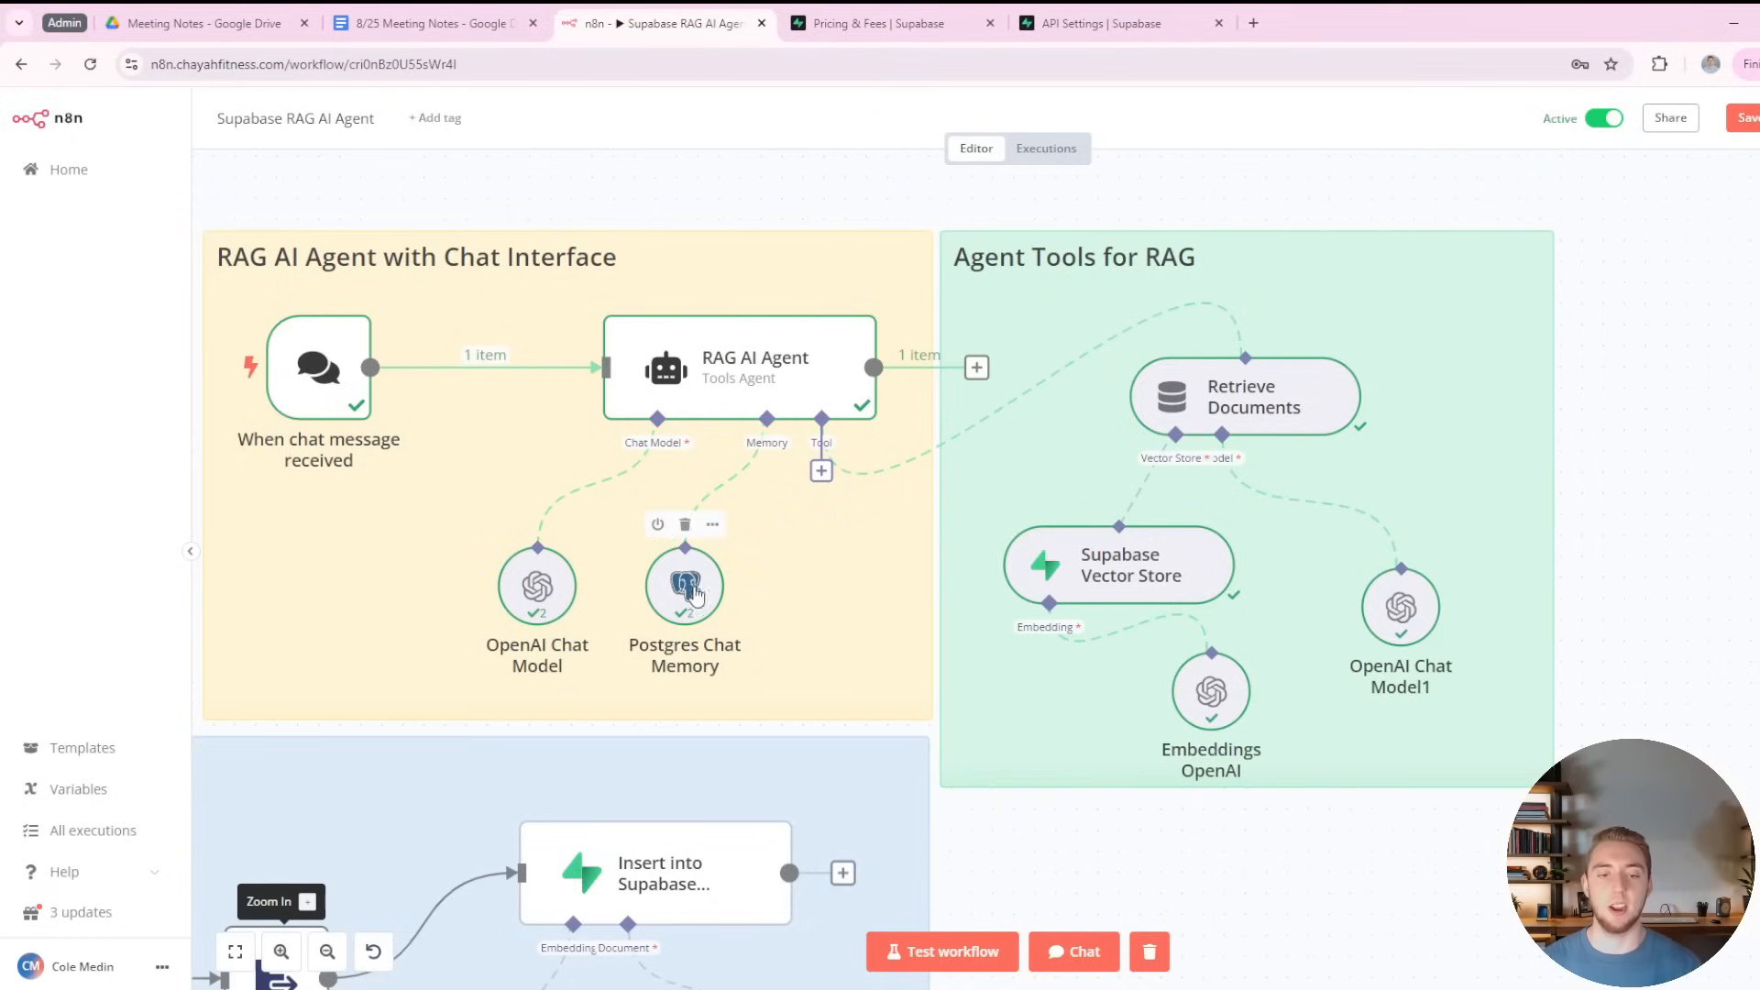
pyautogui.doubleClick(684, 585)
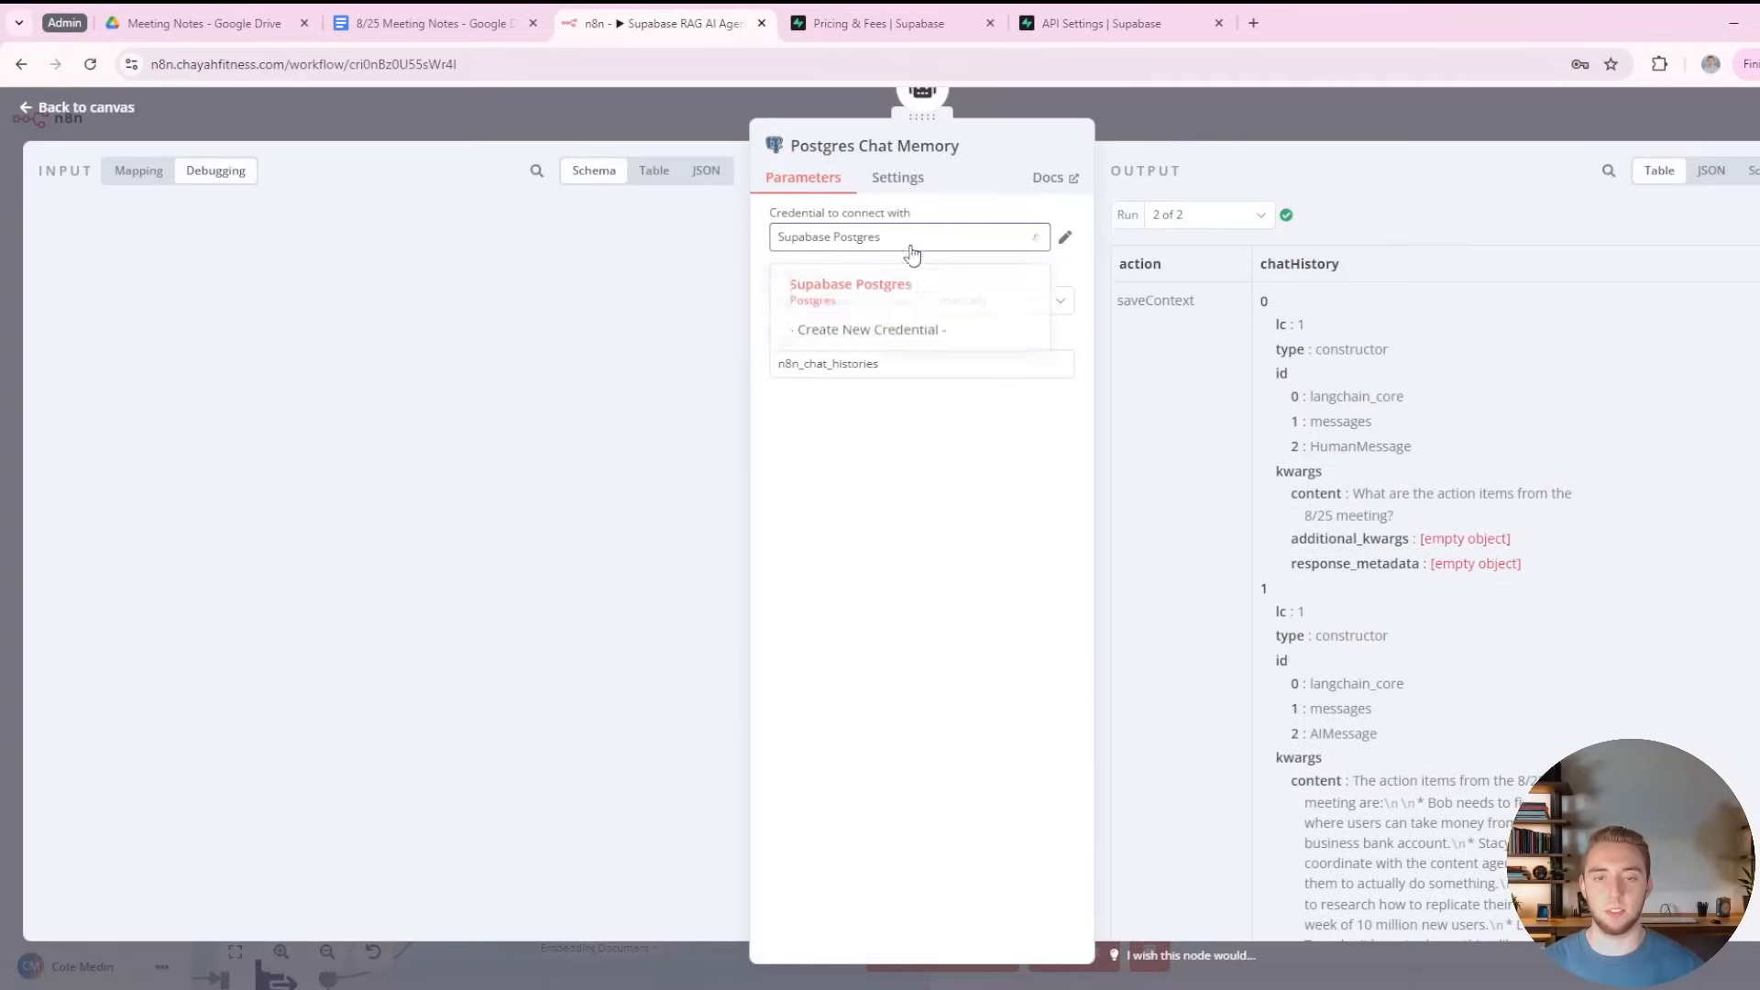
pyautogui.click(1063, 237)
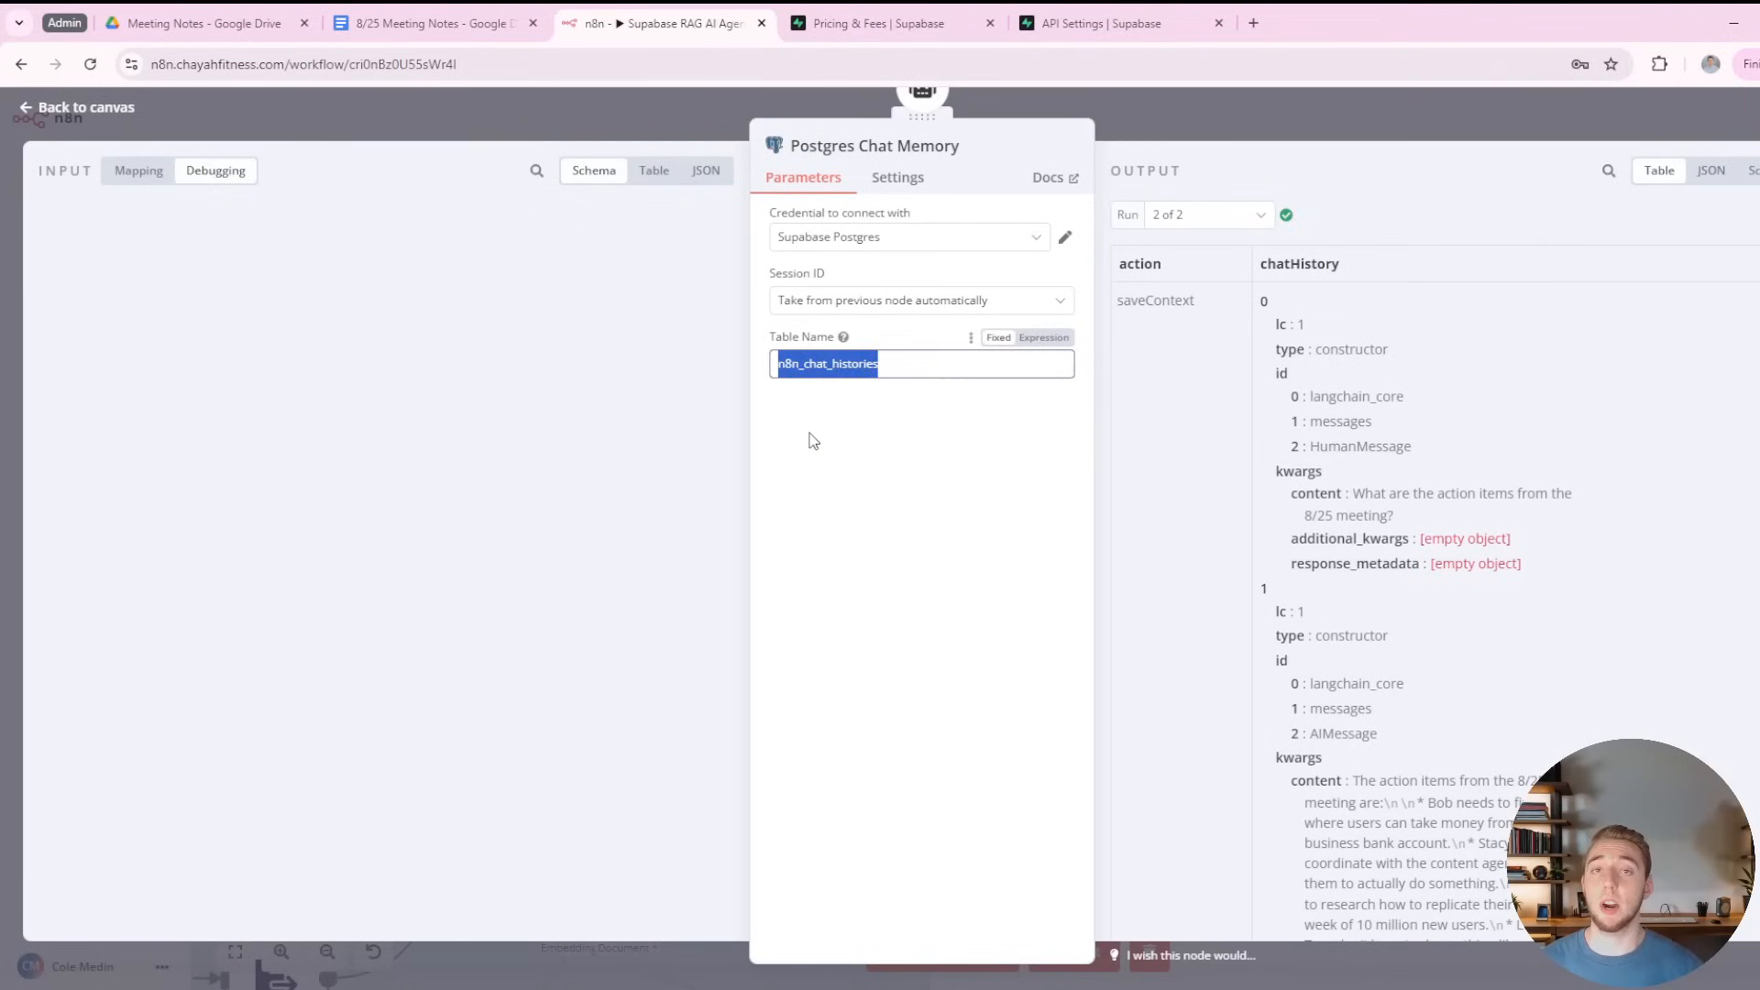
pyautogui.moveTo(843, 338)
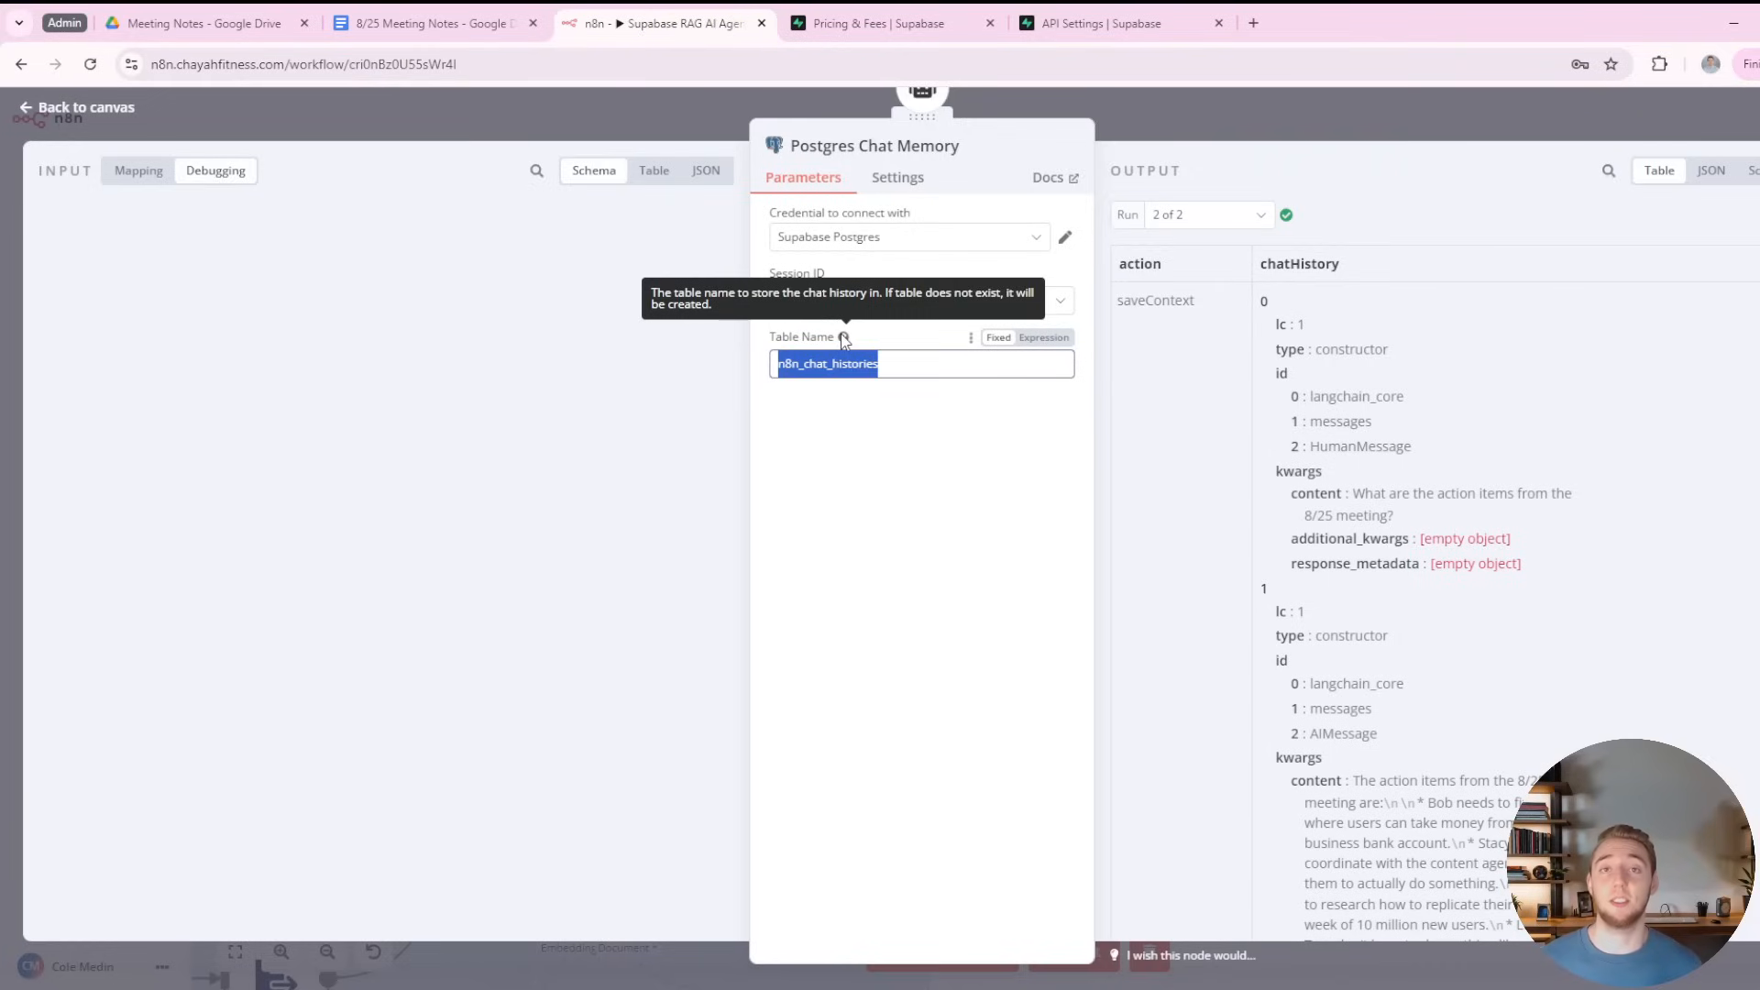
pyautogui.moveTo(638, 248)
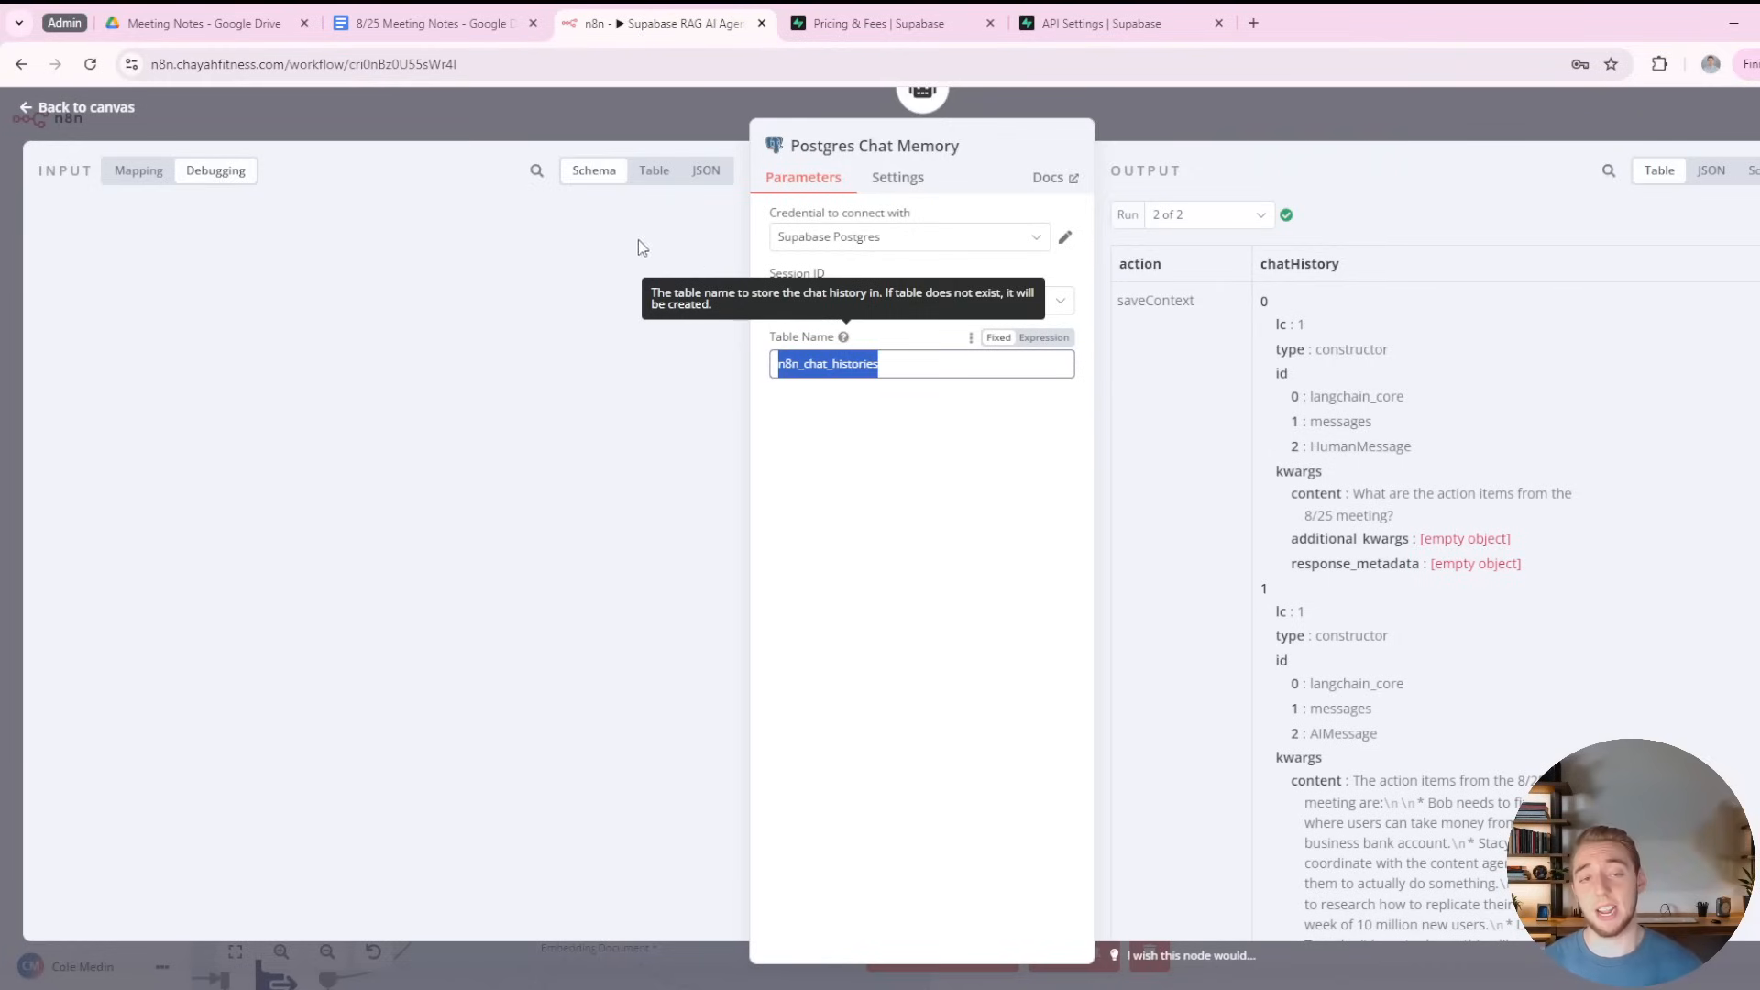
# Review the Supabase Vector Store node: Supabase credential, documents table, match_documents query, discarding a new credential draft.
pyautogui.click(76, 107)
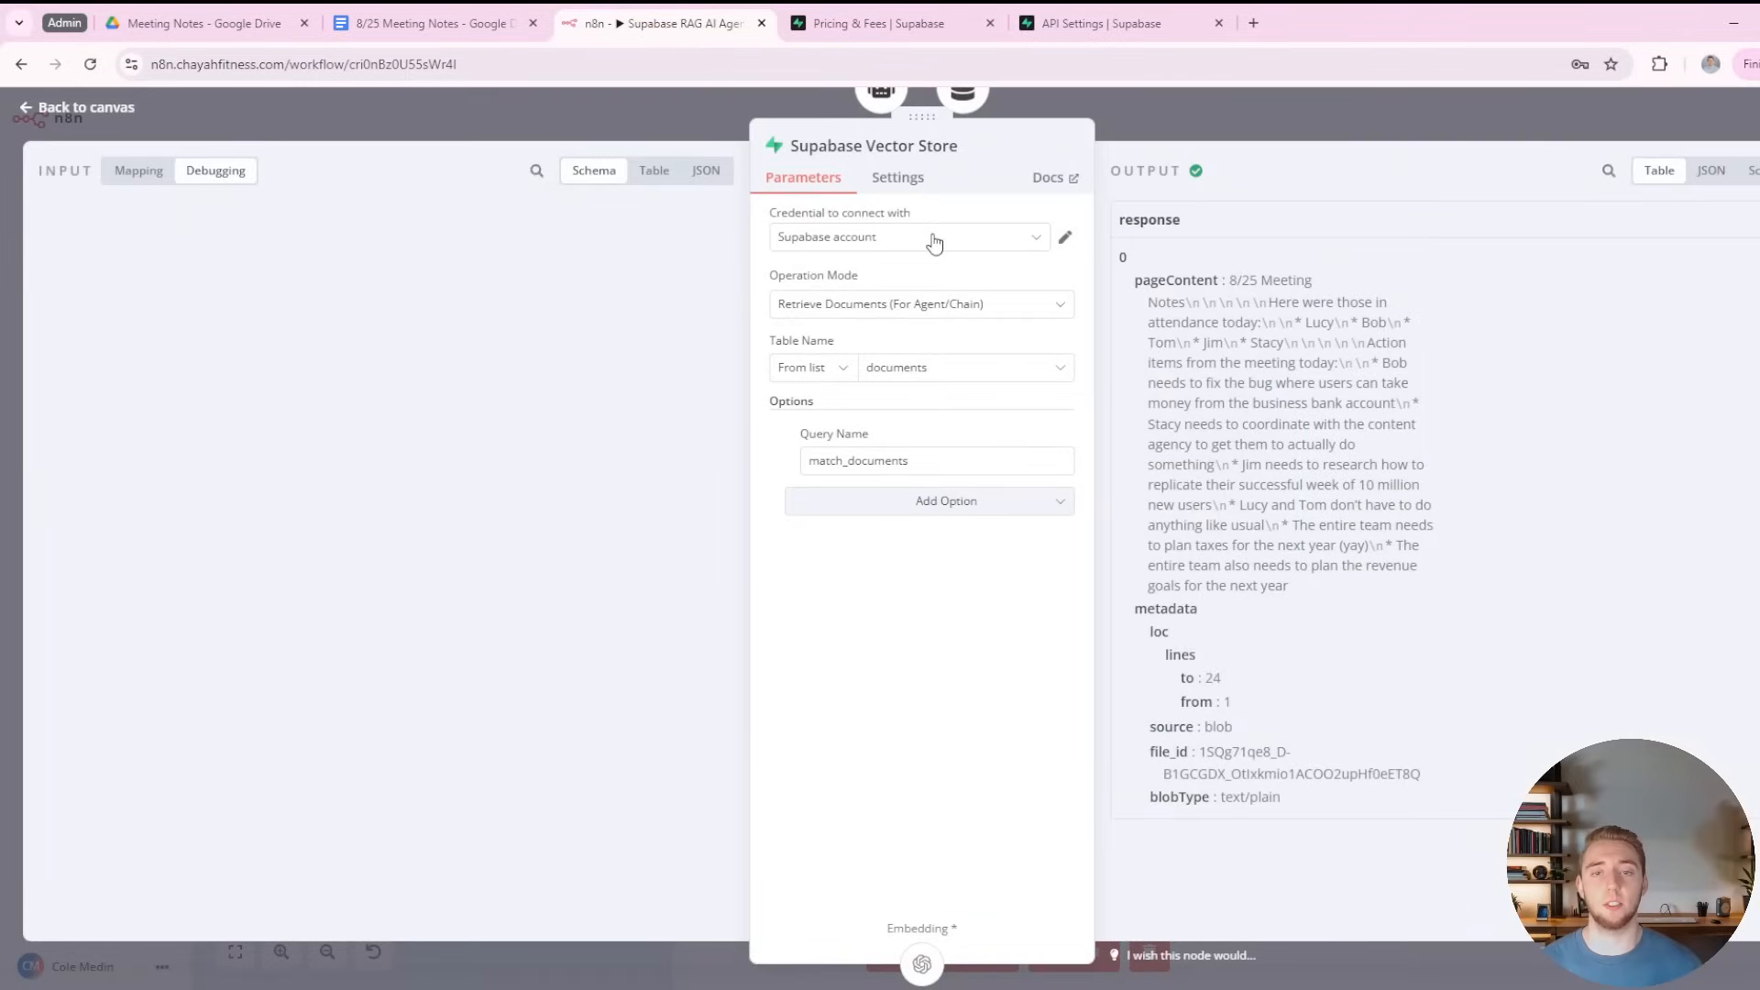
pyautogui.click(1064, 237)
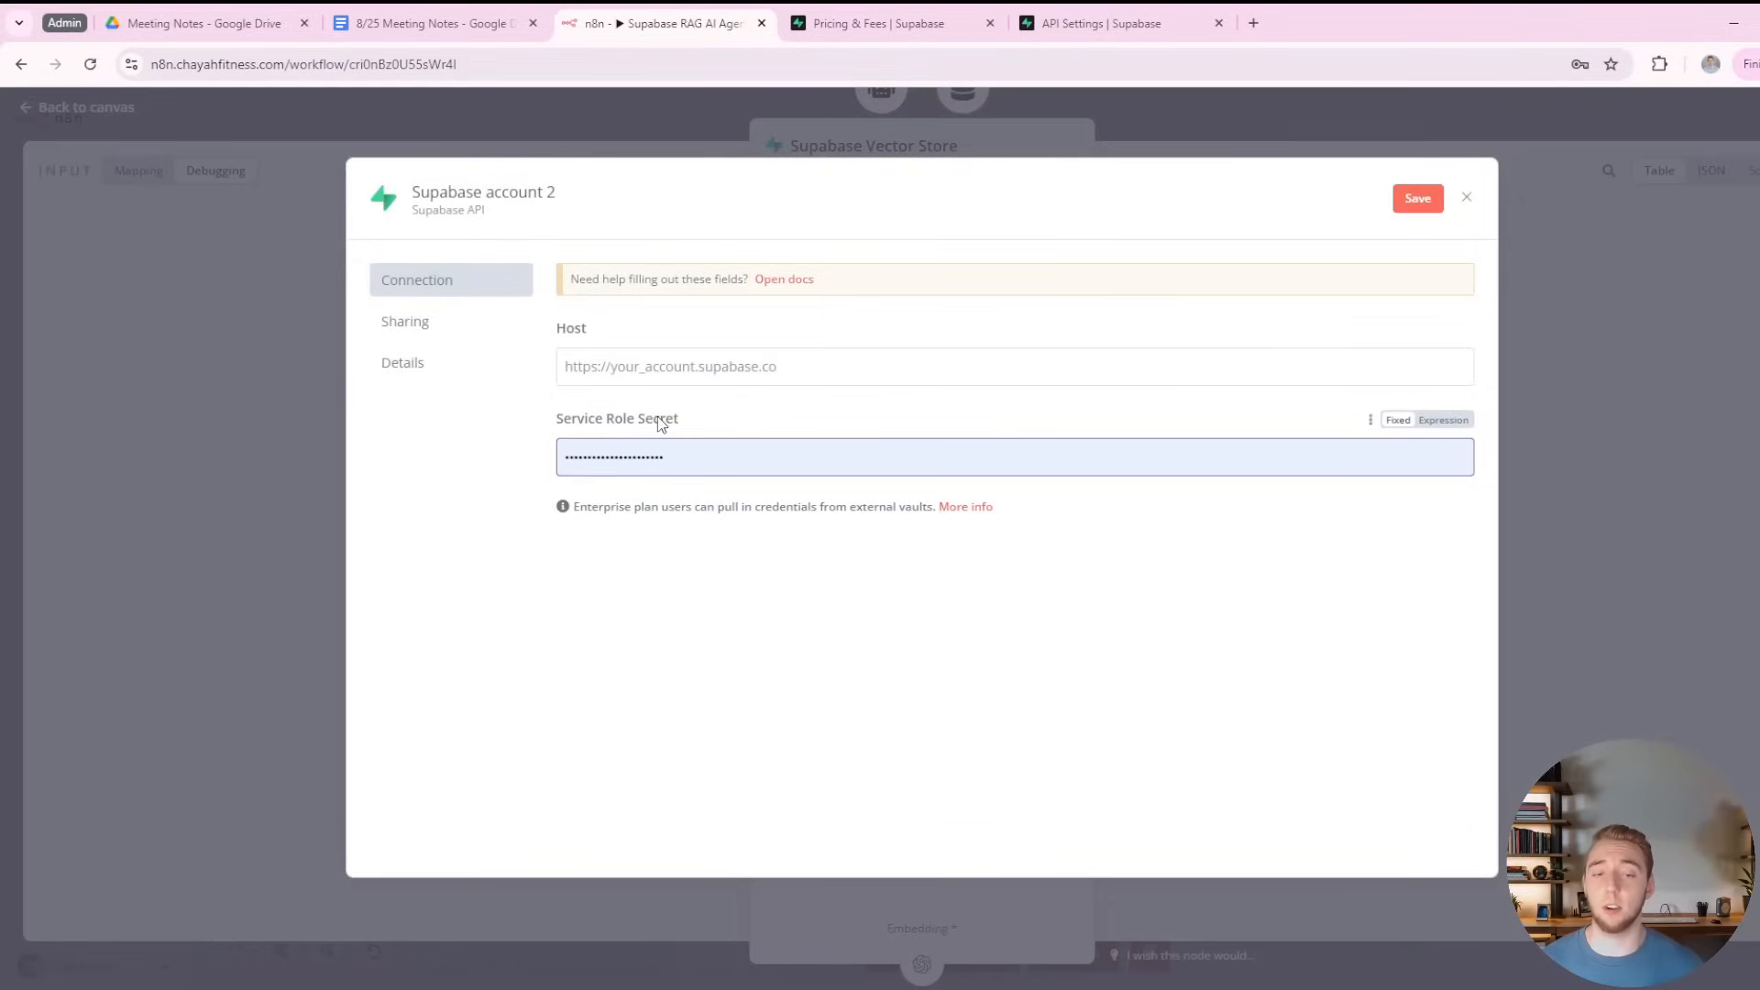
pyautogui.click(1467, 199)
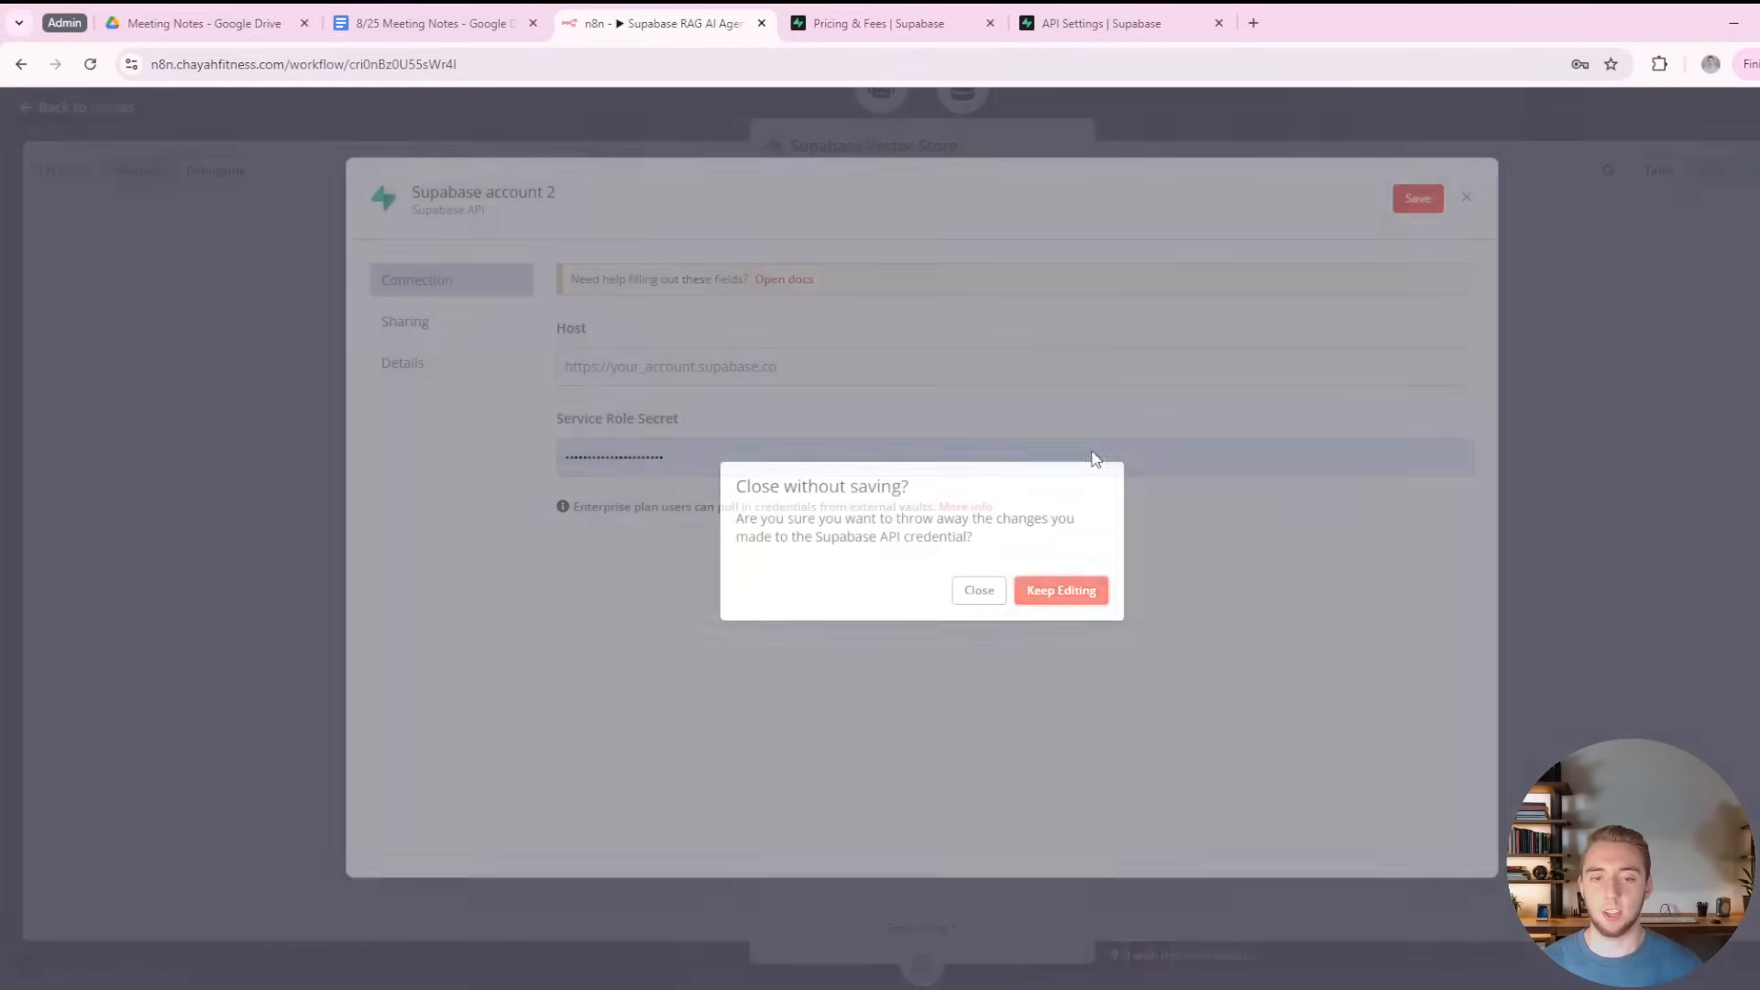
pyautogui.click(978, 589)
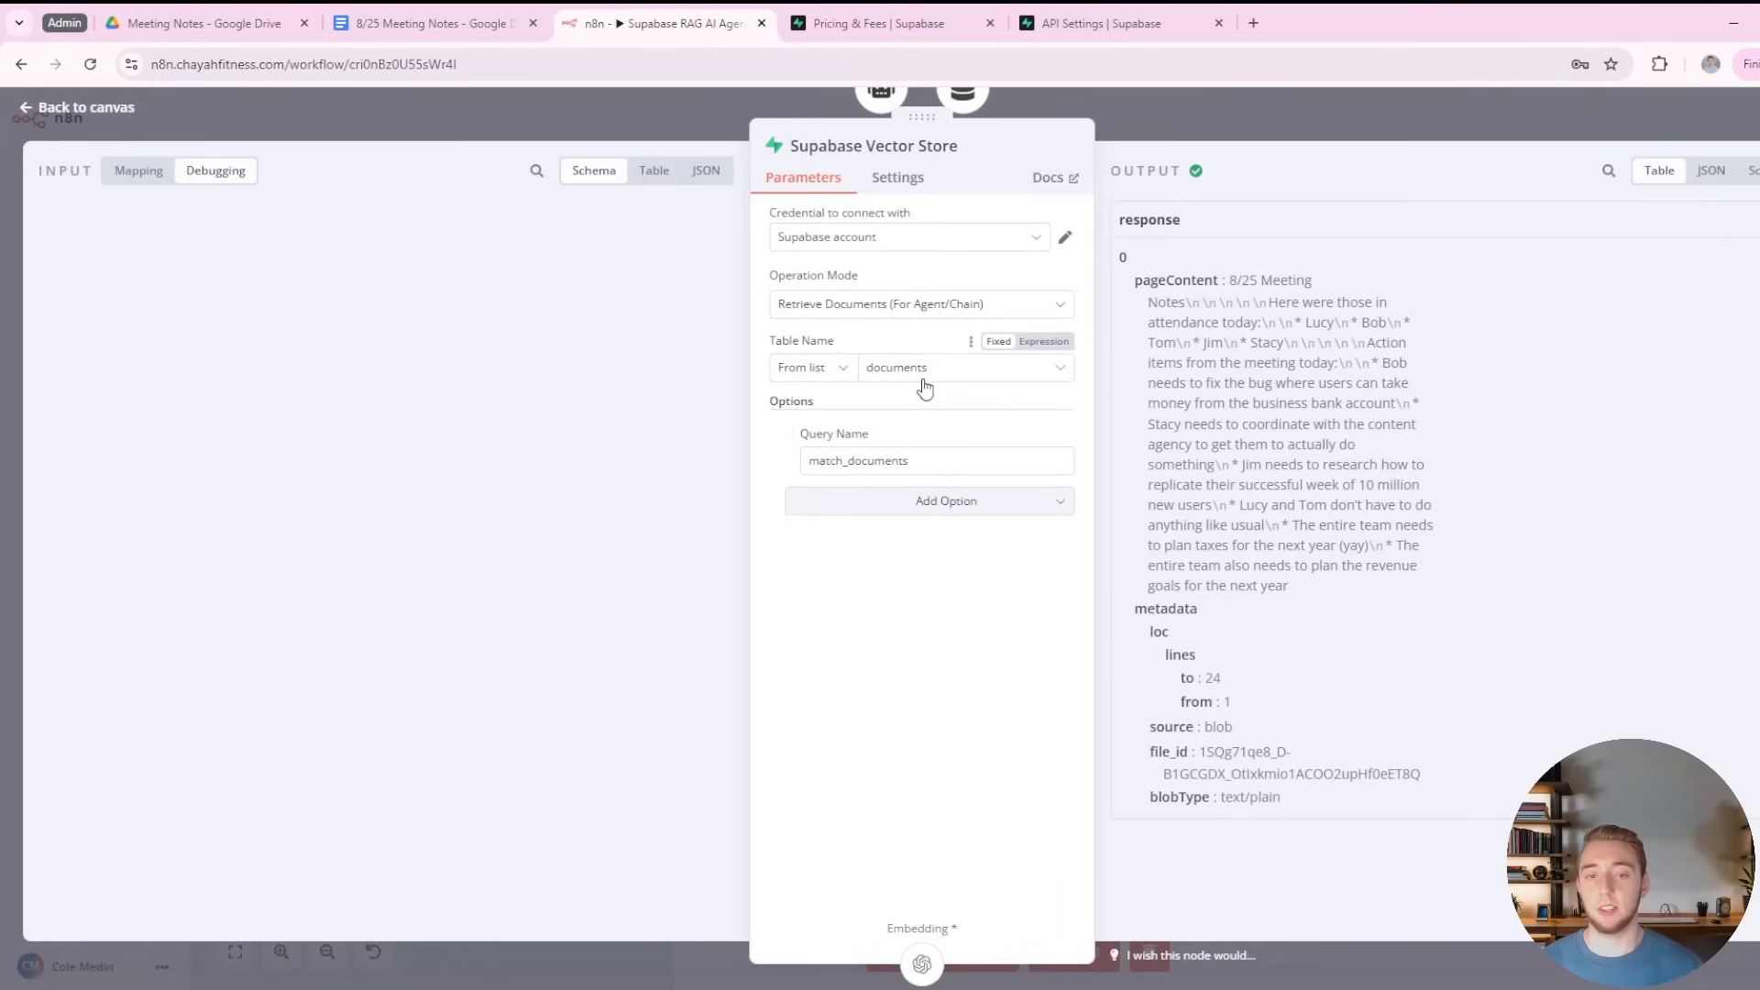
pyautogui.moveTo(913, 460)
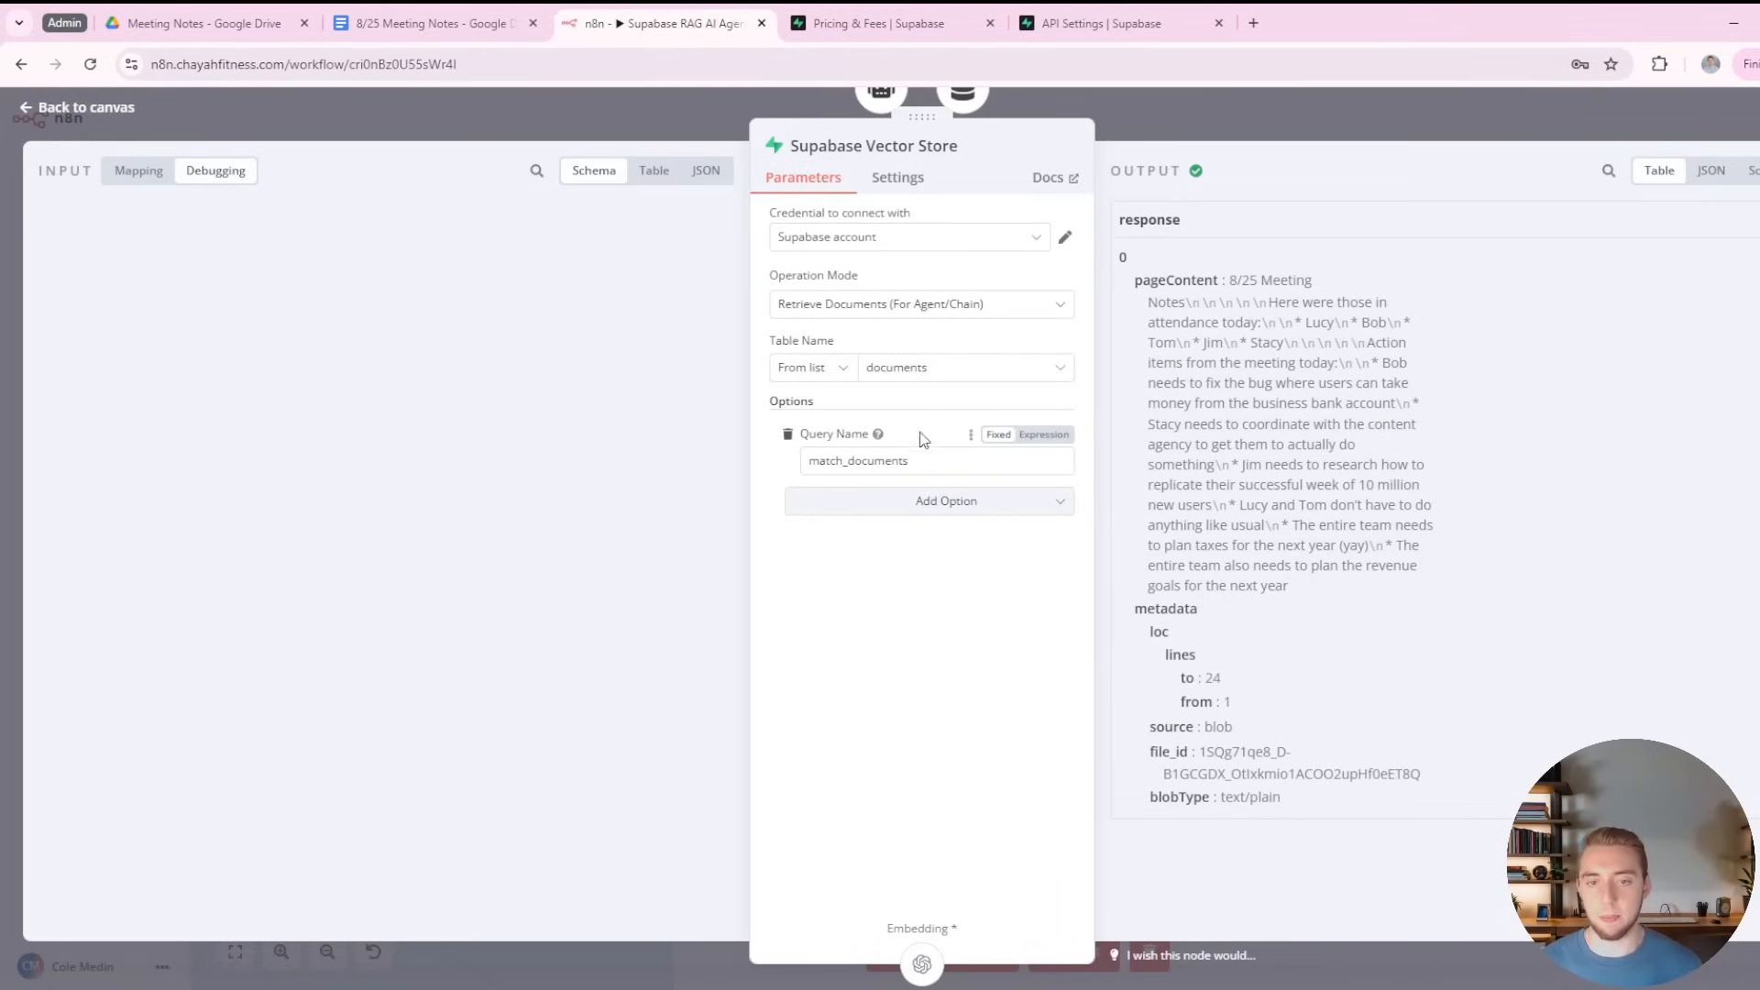
pyautogui.moveTo(1105, 114)
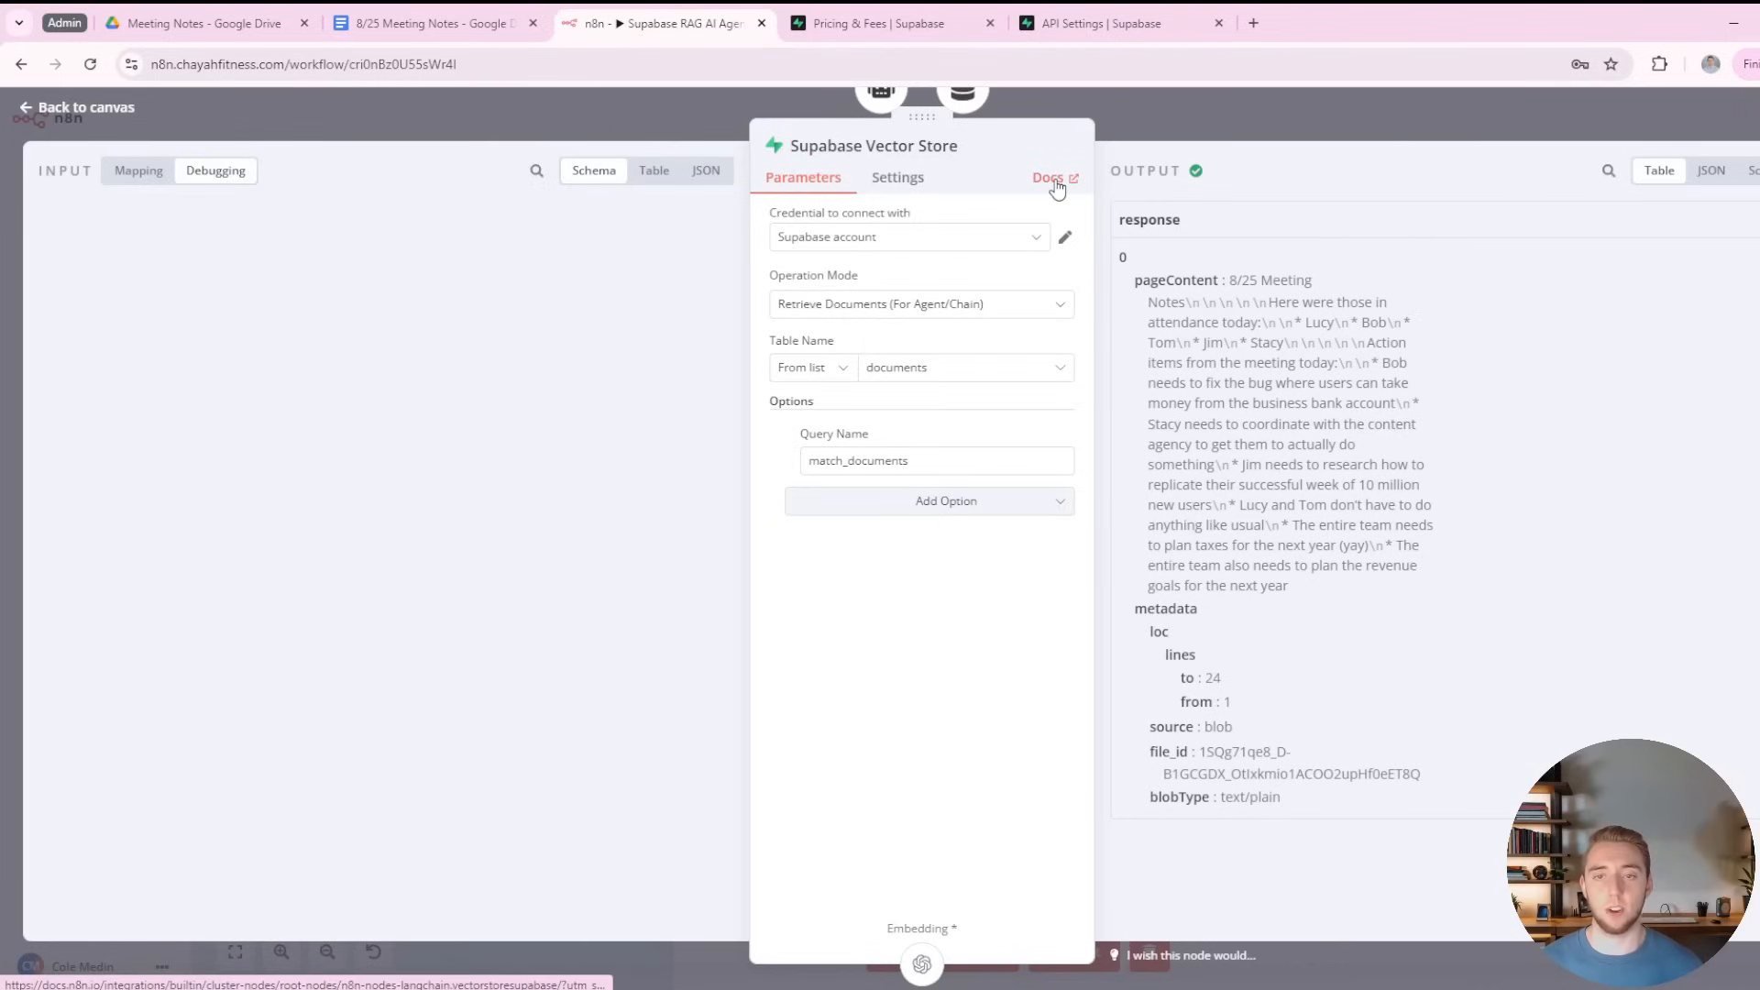
# Locate the LangChain setup SQL in Supabase Docs, then return to the project's API settings page.
pyautogui.click(1047, 178)
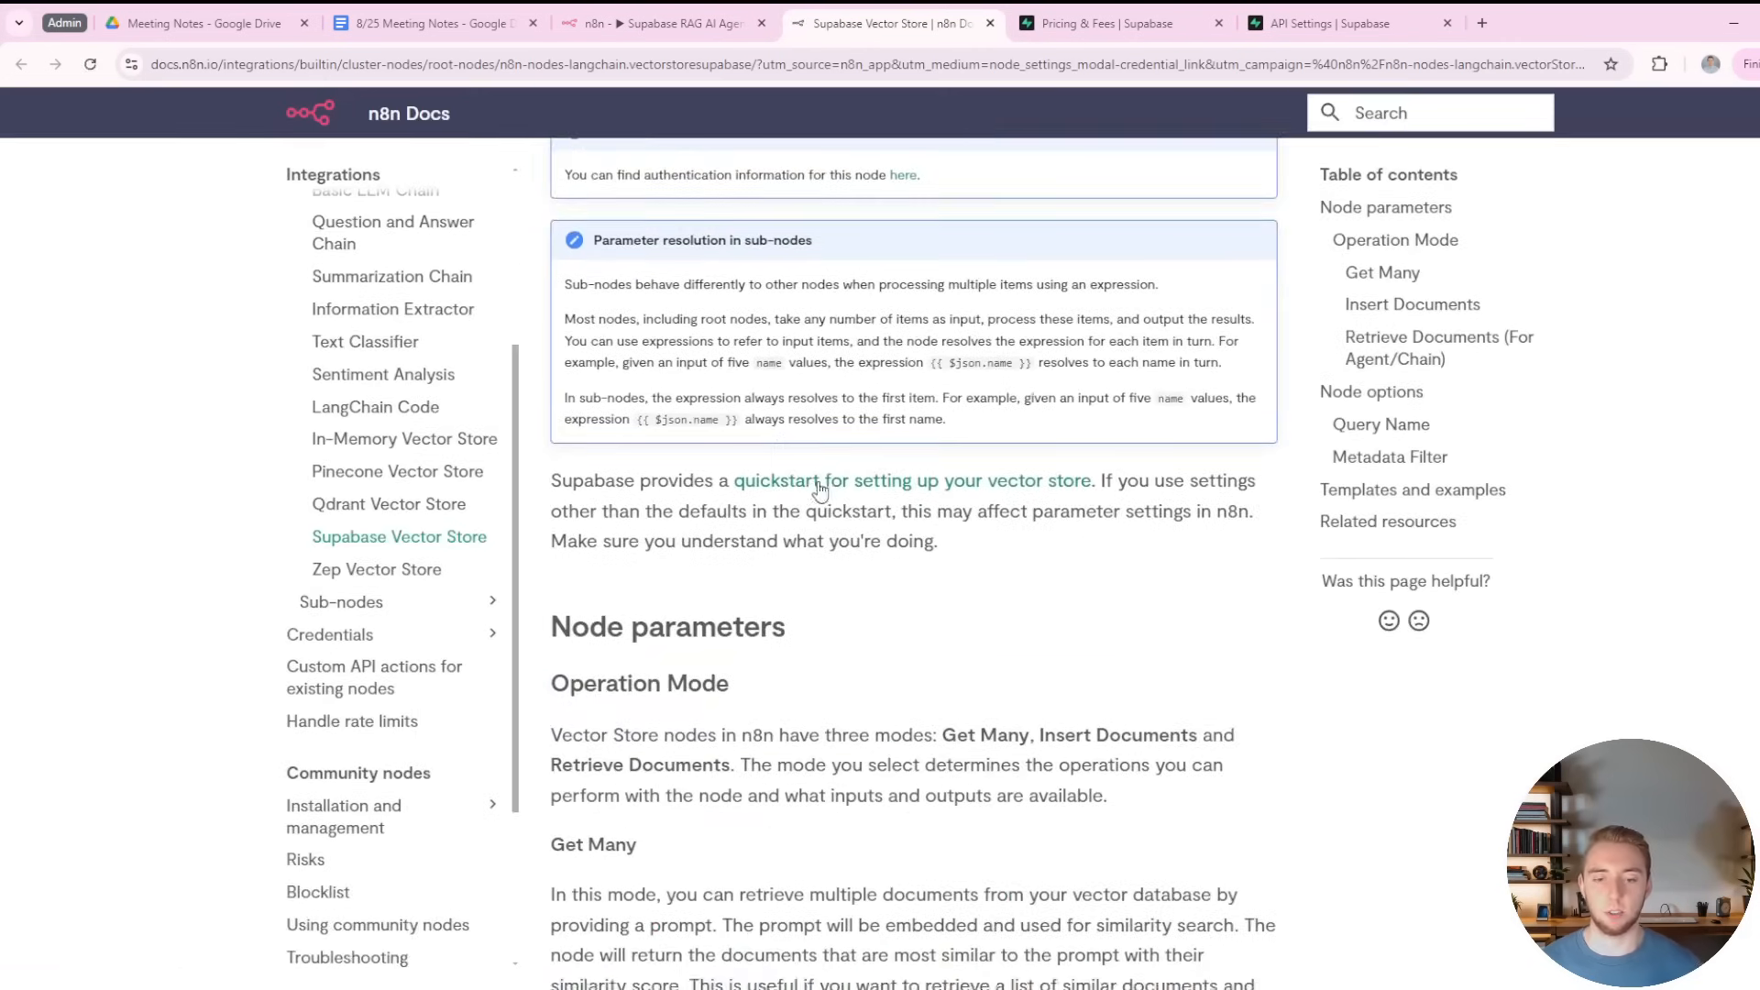
pyautogui.moveTo(910, 481)
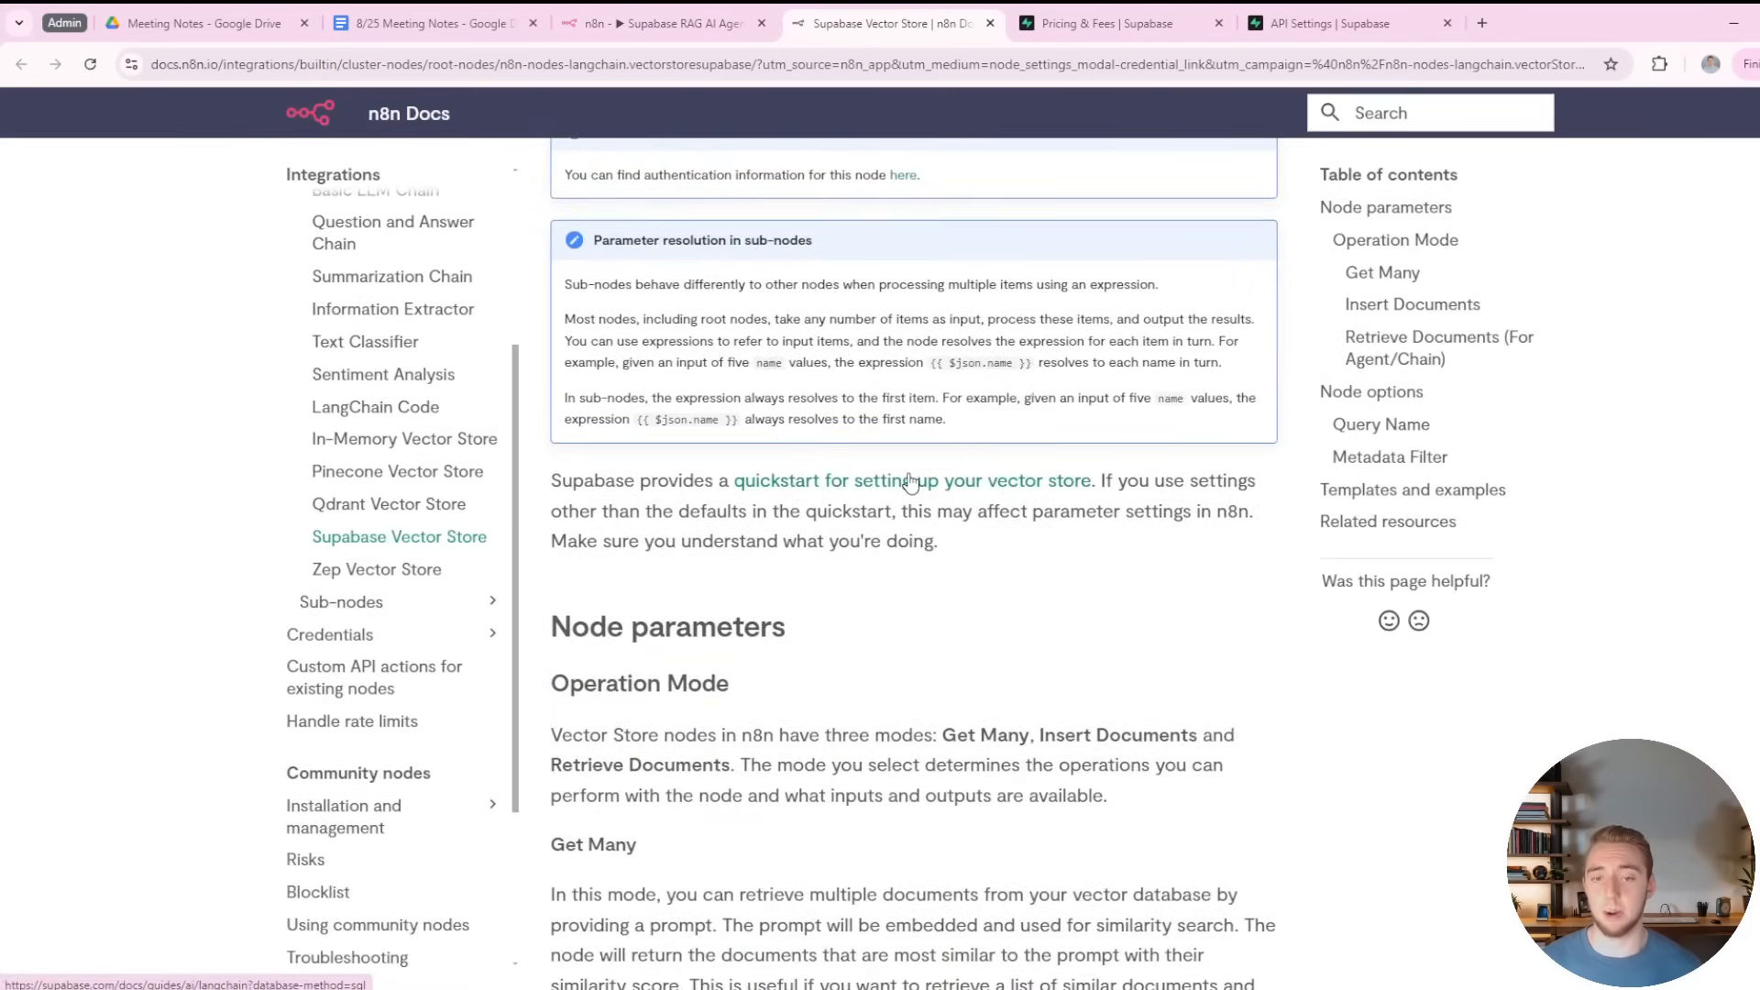
pyautogui.click(911, 480)
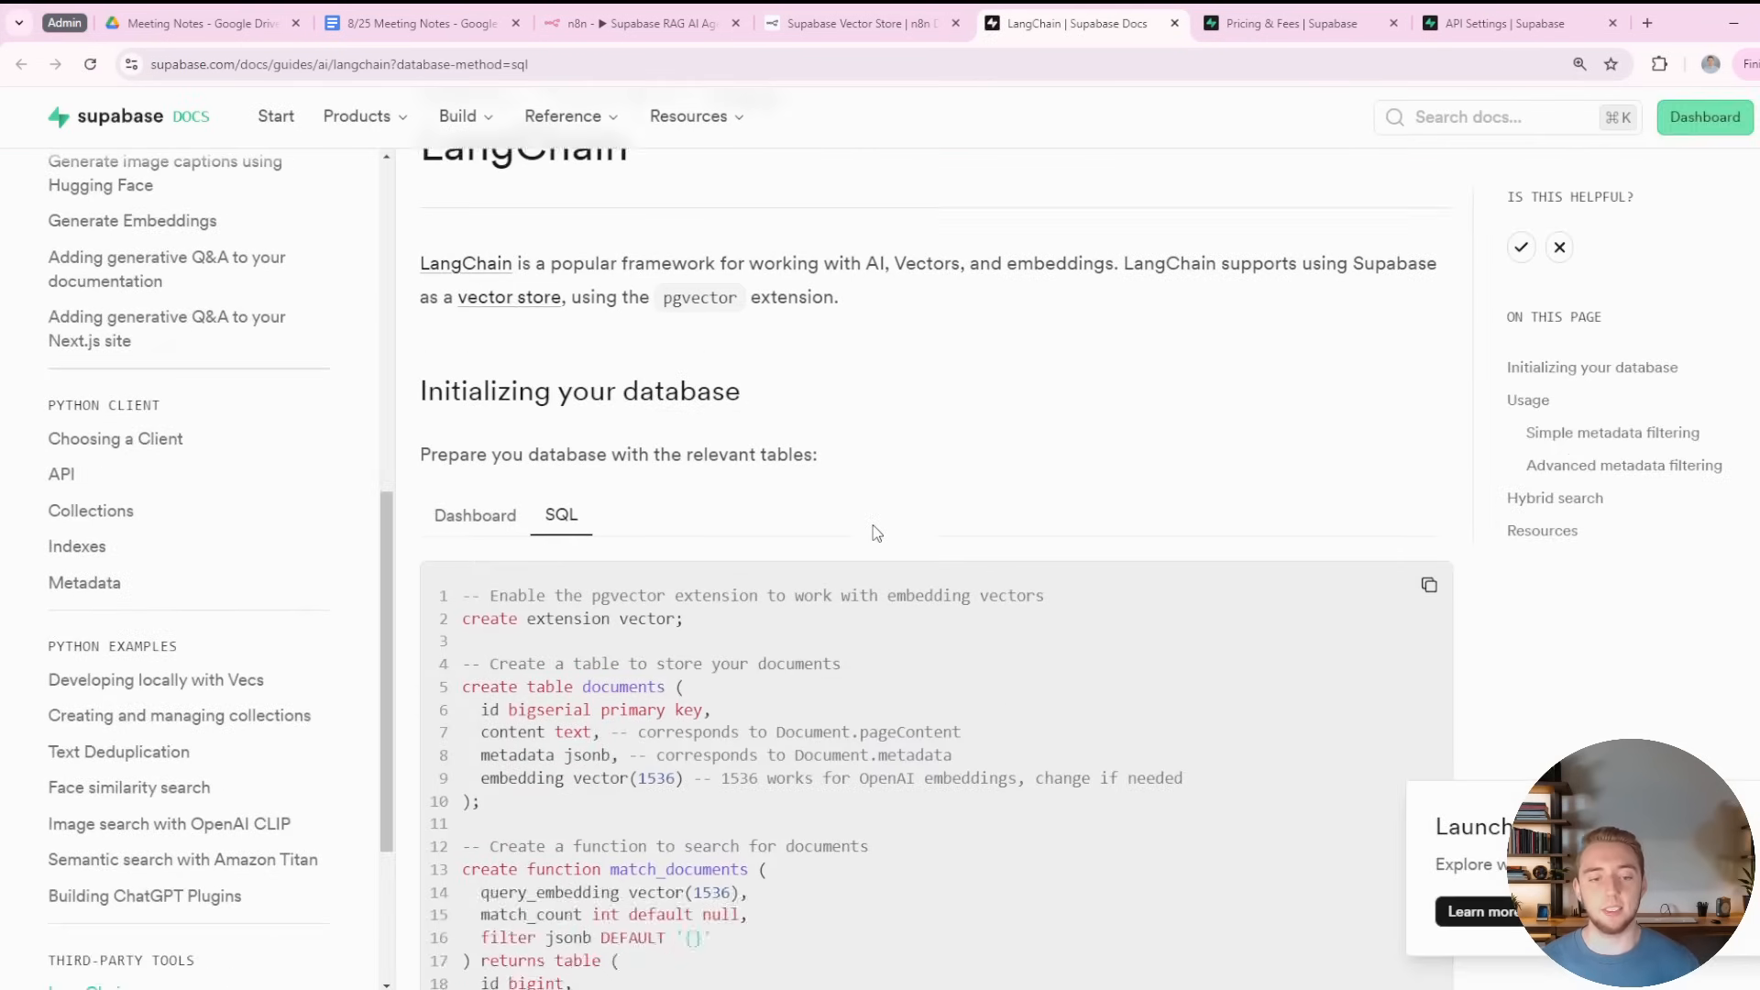
pyautogui.scroll(-3)
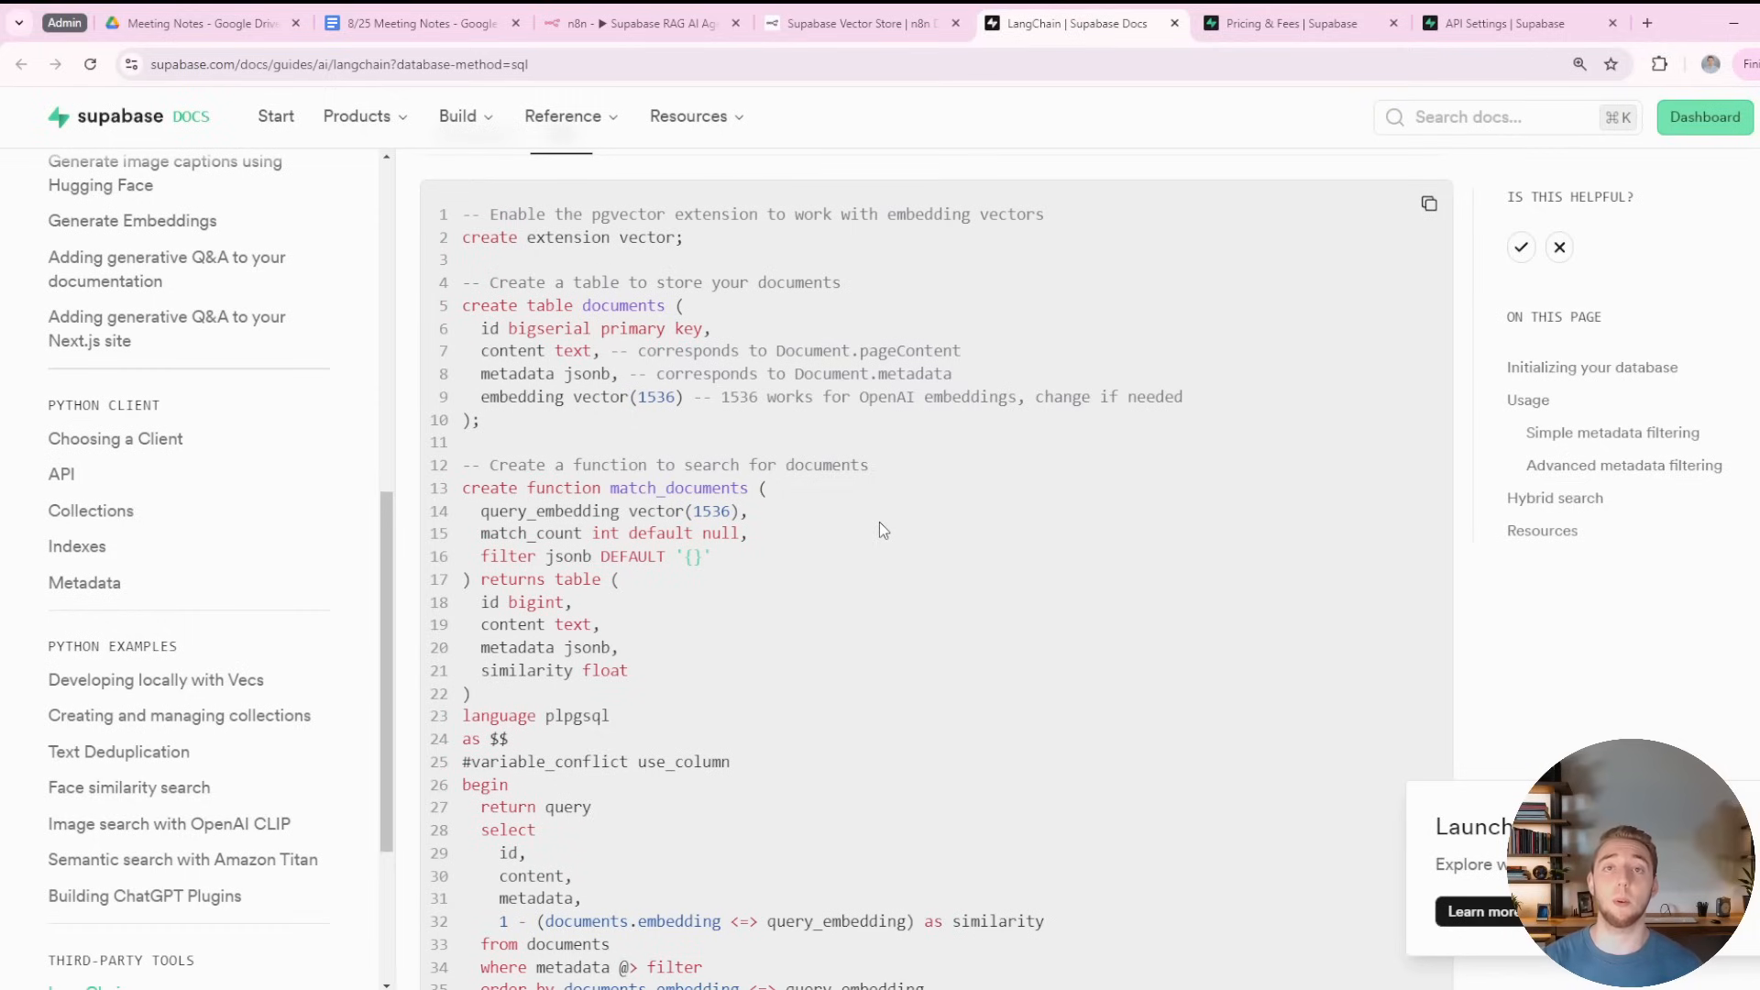
pyautogui.moveTo(831, 422)
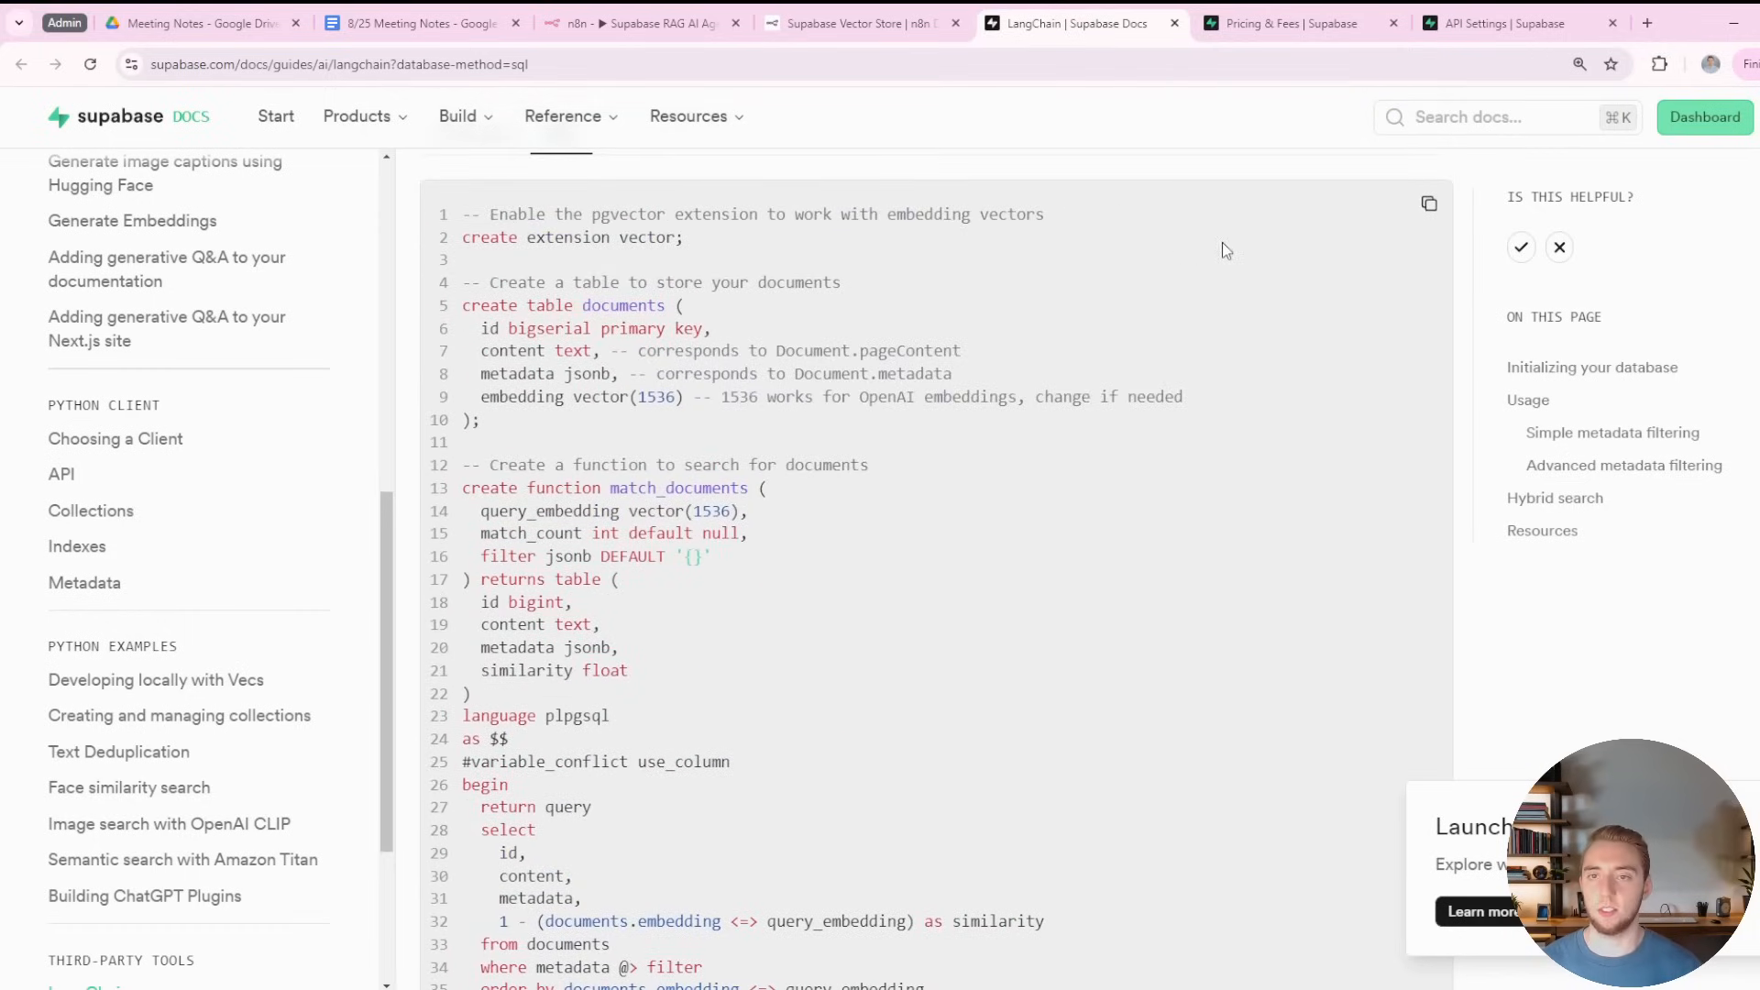
pyautogui.click(1517, 22)
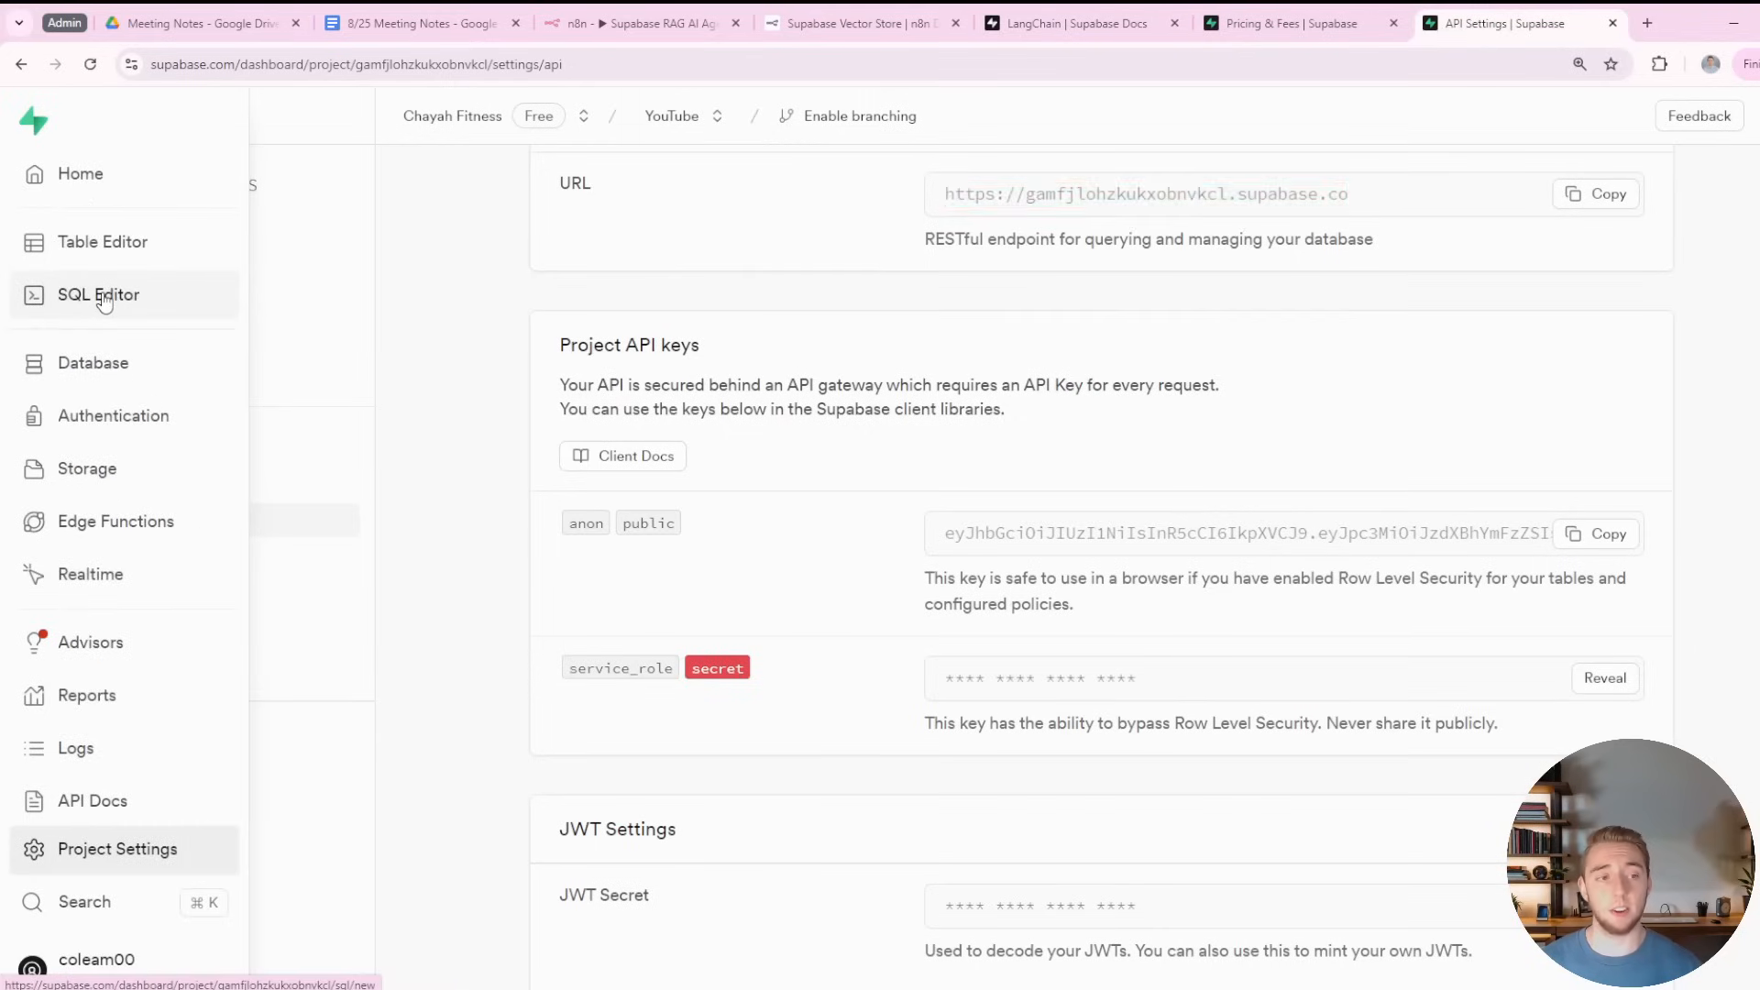
# Review the saved Document Search Function SQL in the Supabase SQL Editor.
pyautogui.click(99, 293)
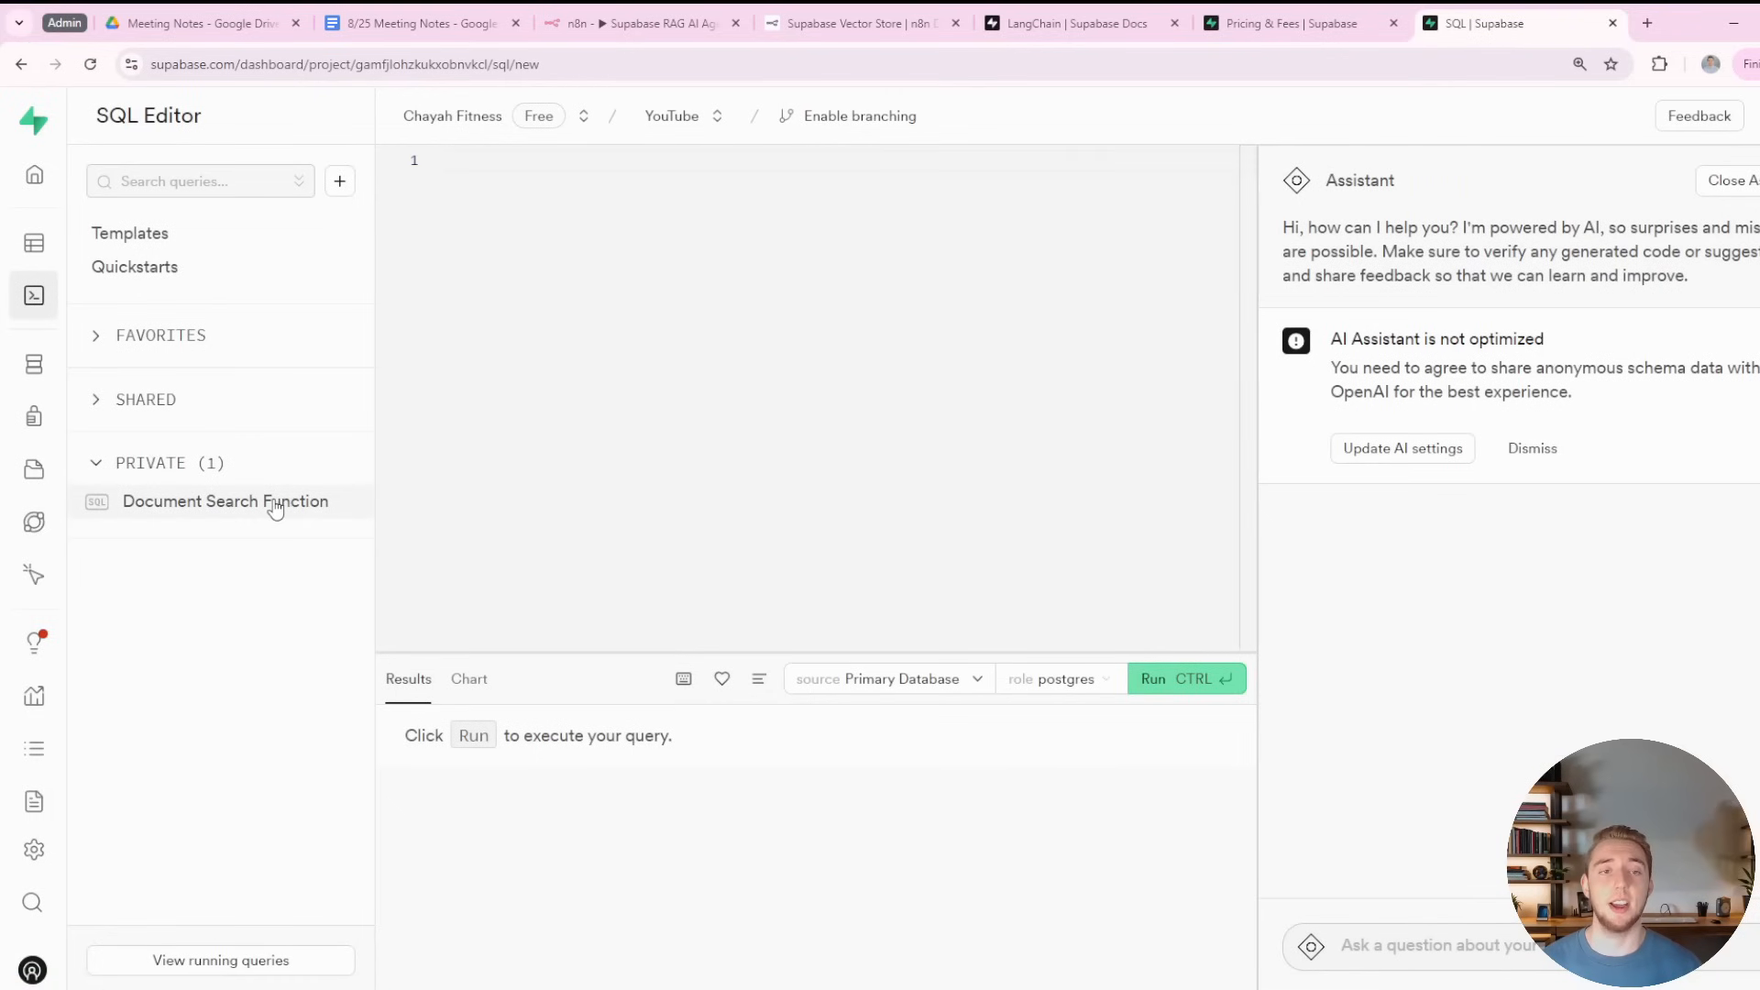
pyautogui.click(223, 503)
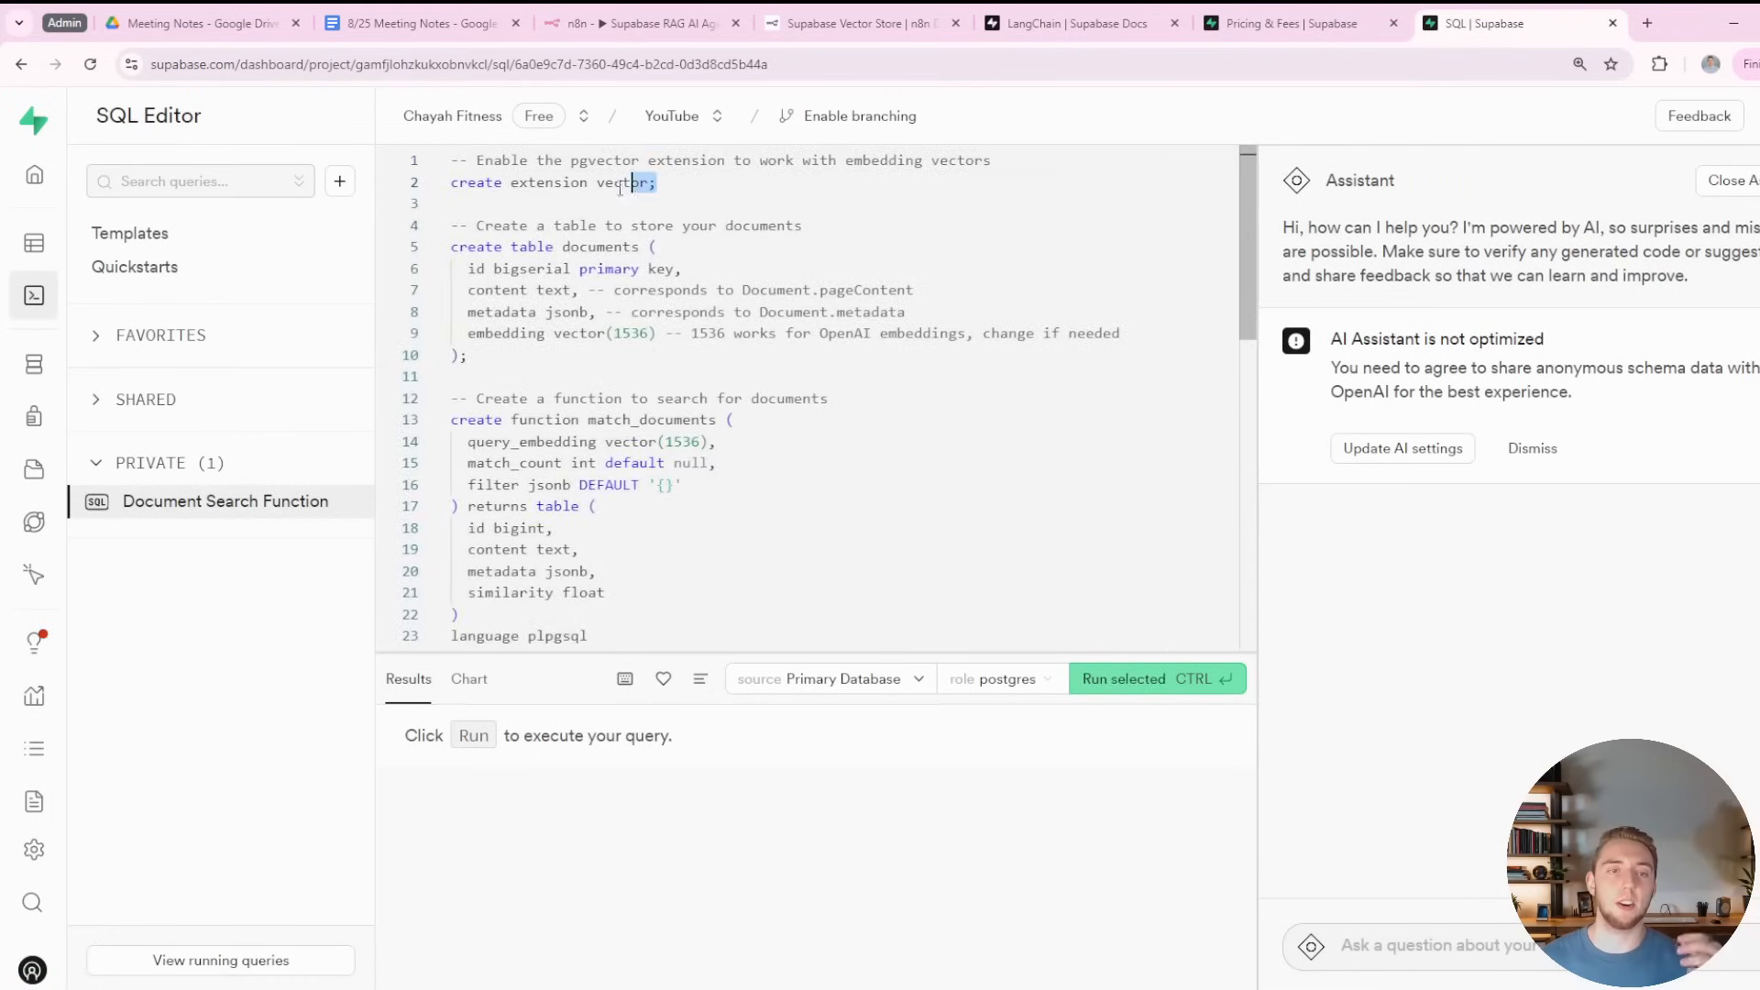
pyautogui.moveTo(451, 159); pyautogui.dragTo(655, 182)
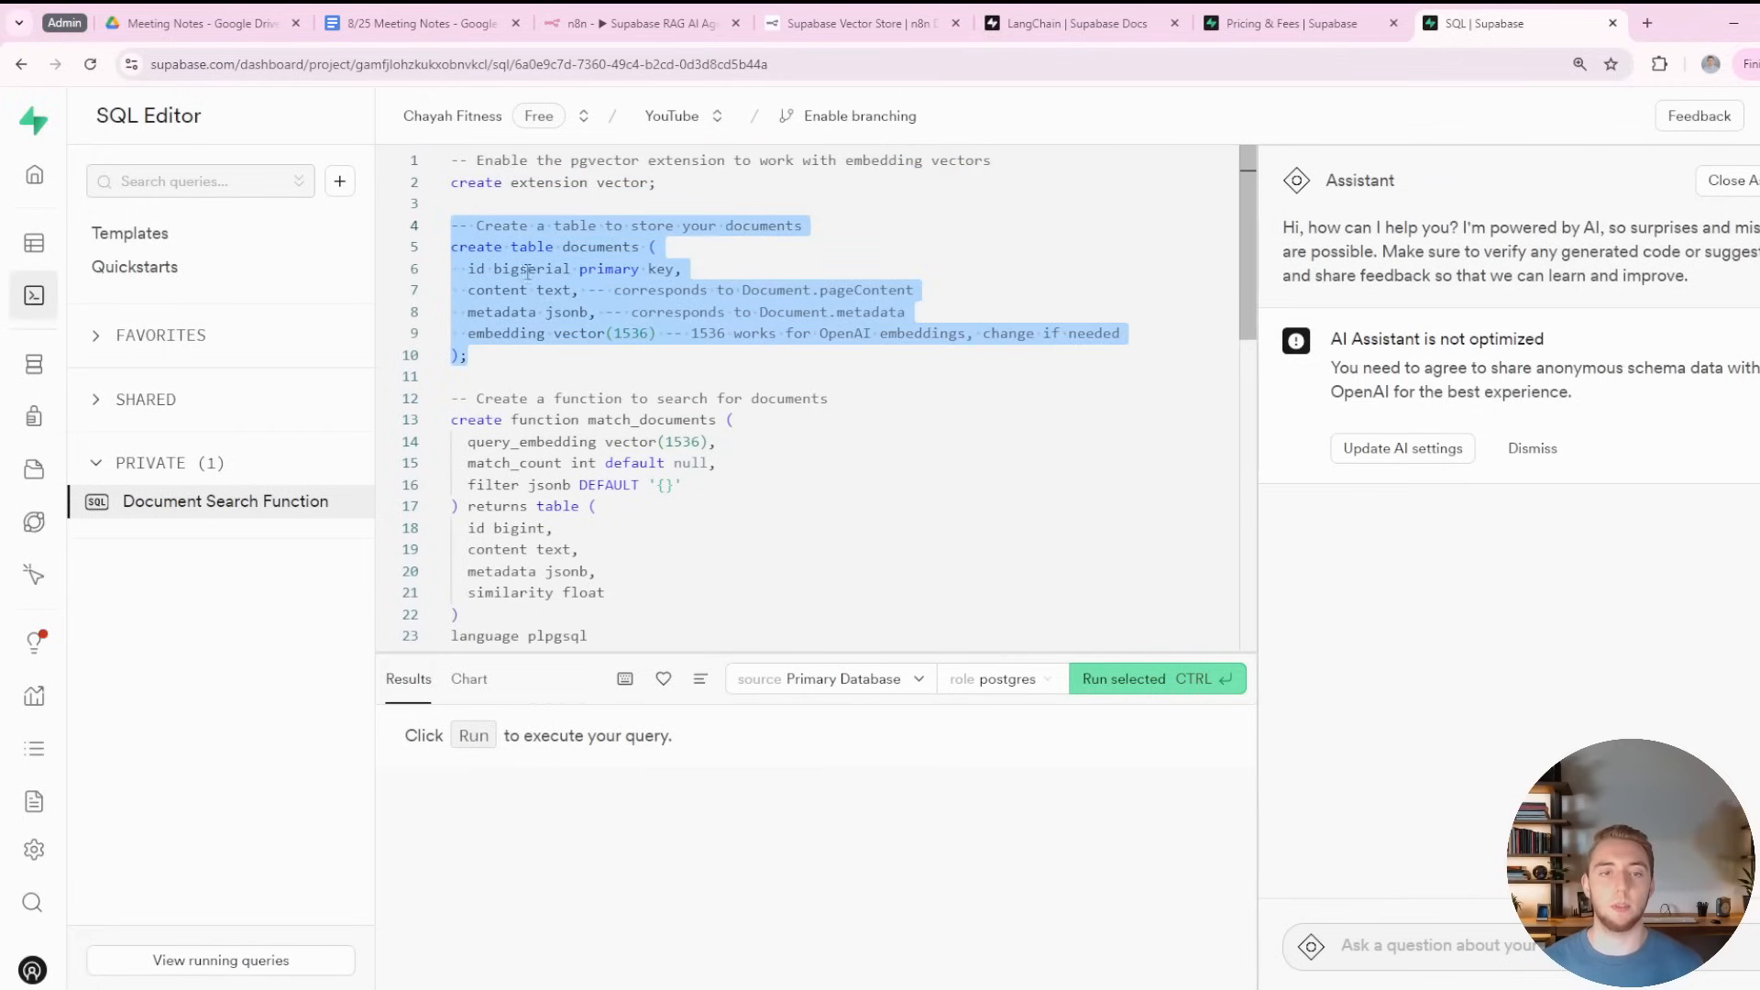
pyautogui.scroll(-3)
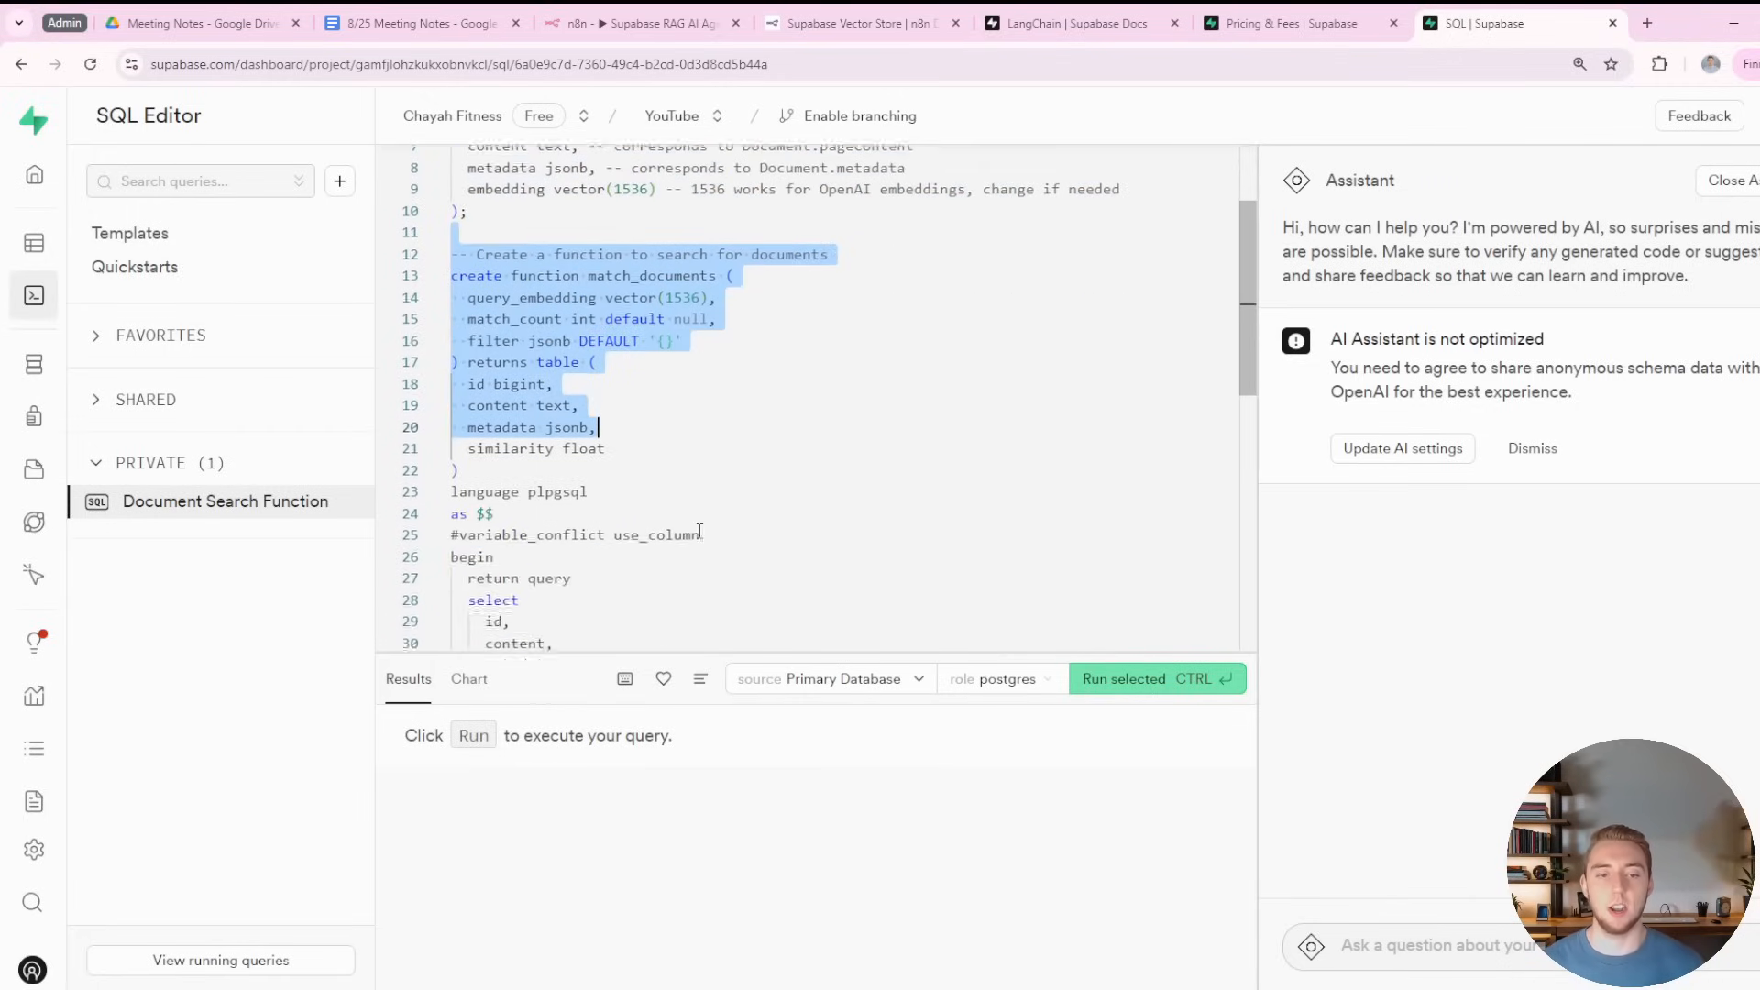
# View the documents and n8n_chat_histories tables in Table Editor, then return to n8n.
pyautogui.click(33, 242)
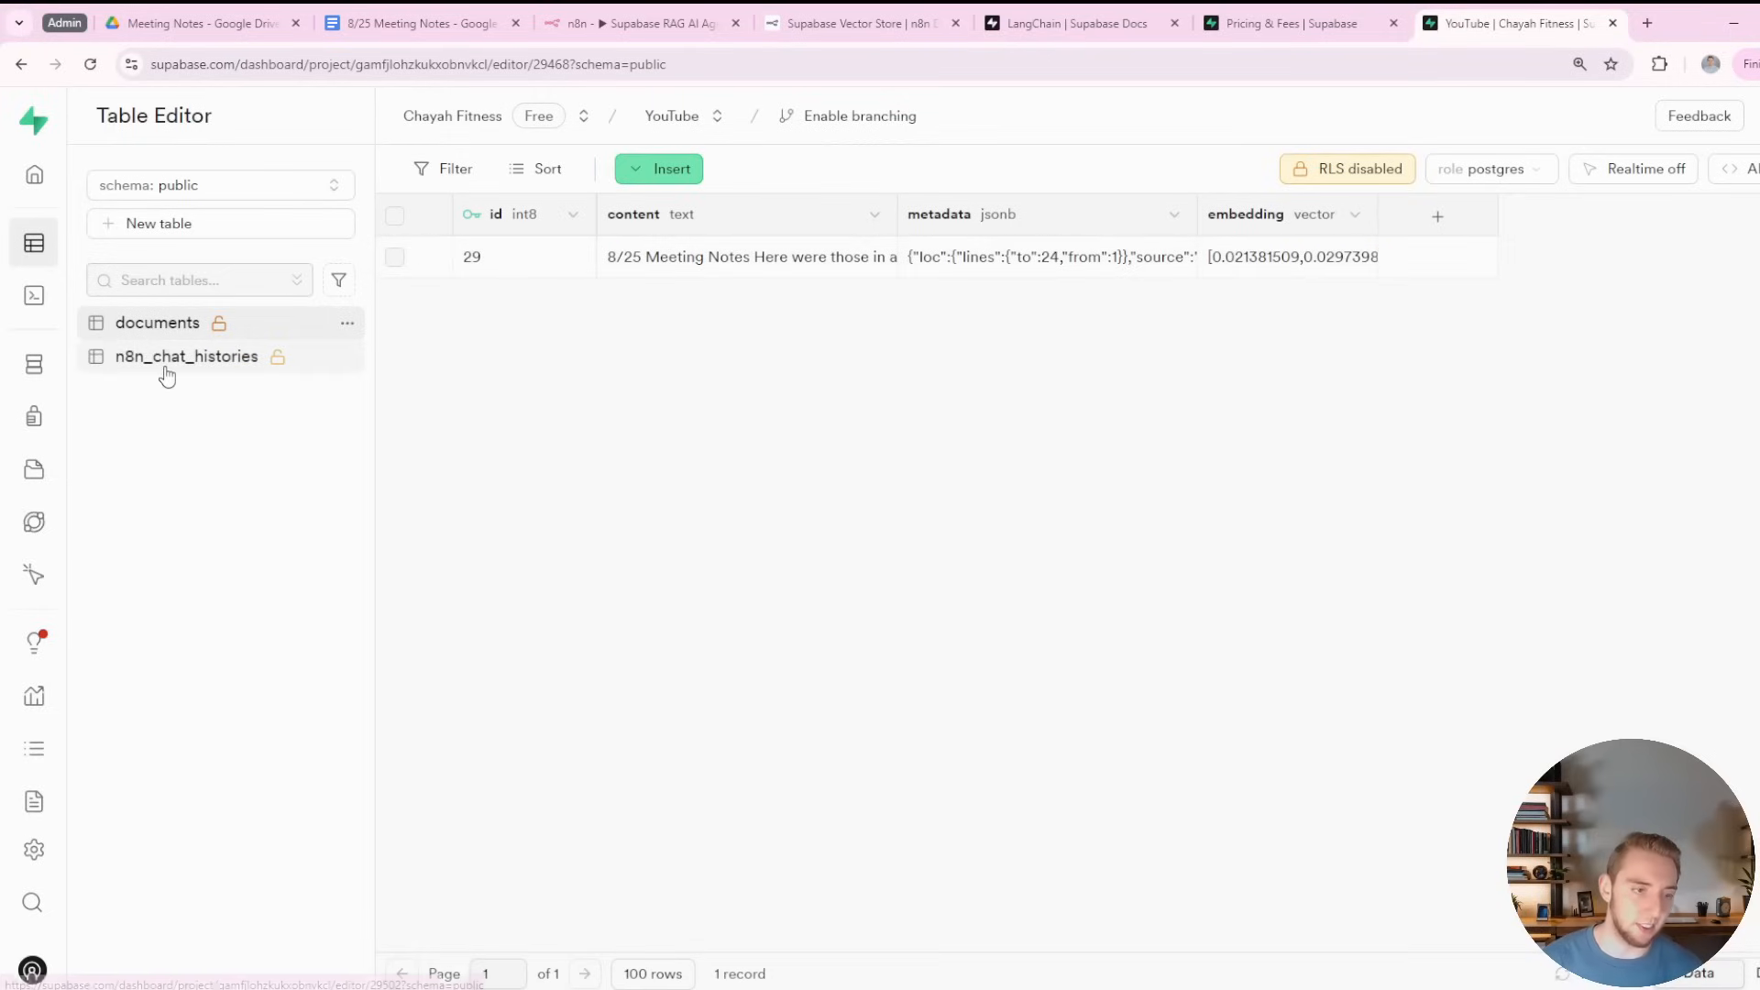
pyautogui.click(185, 355)
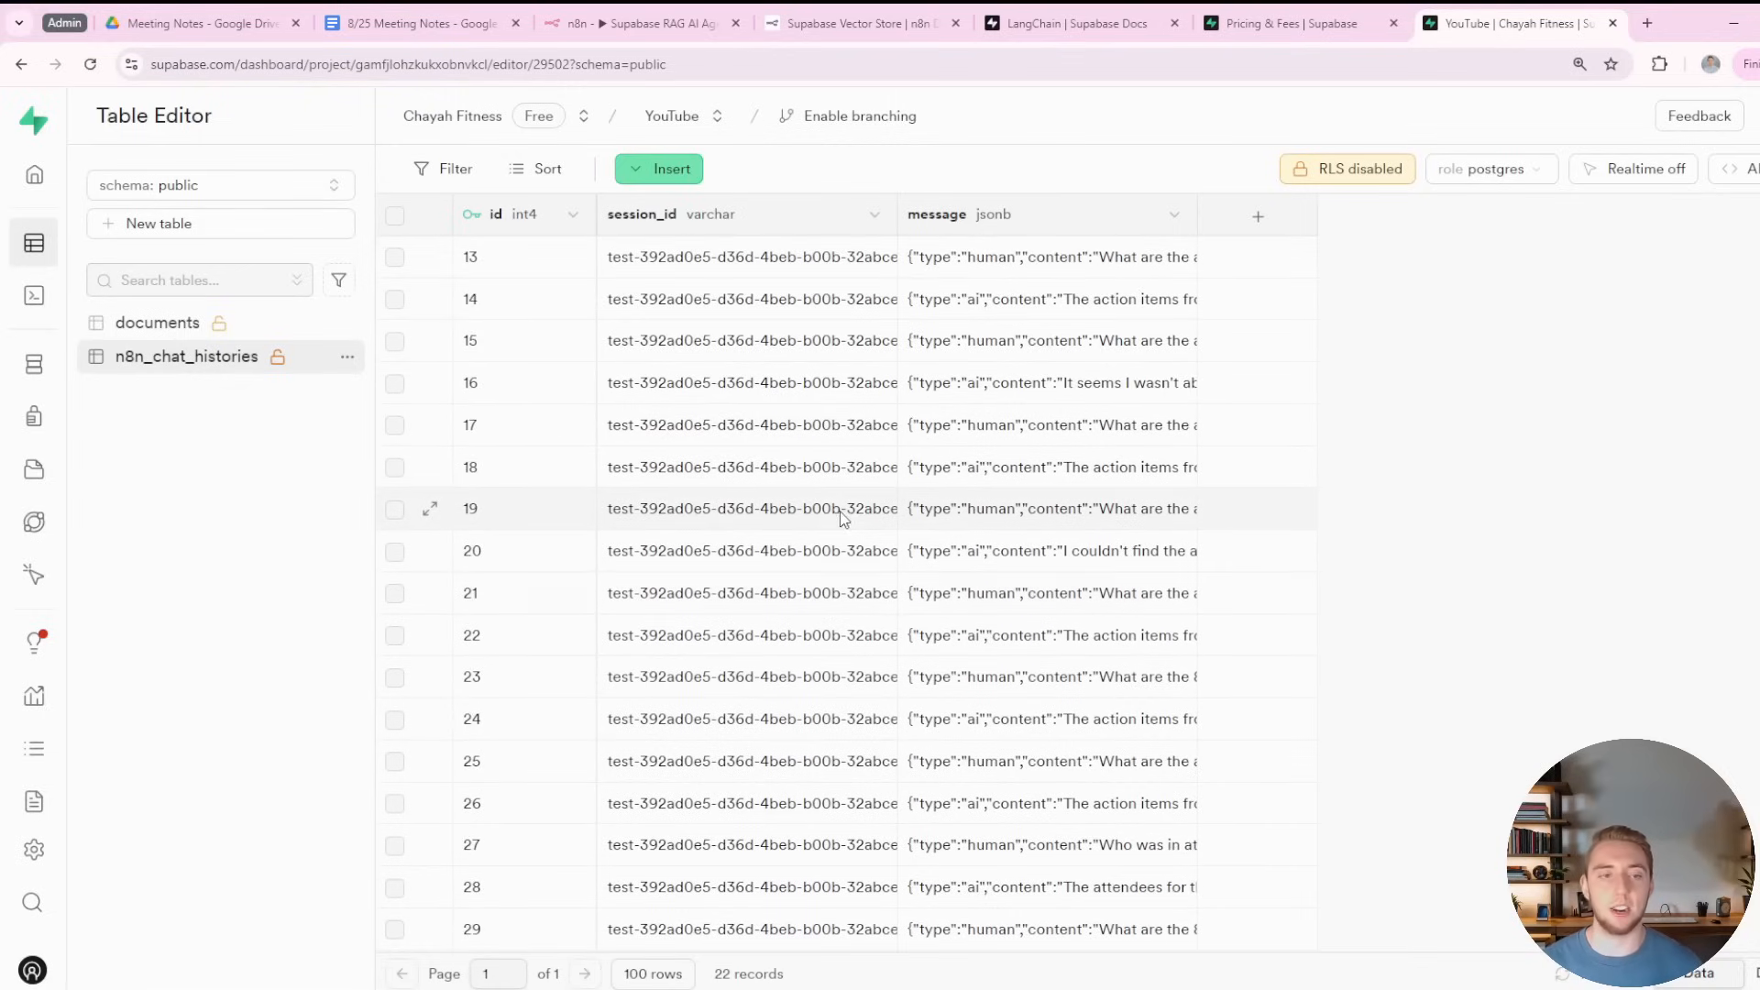
pyautogui.moveTo(851, 518)
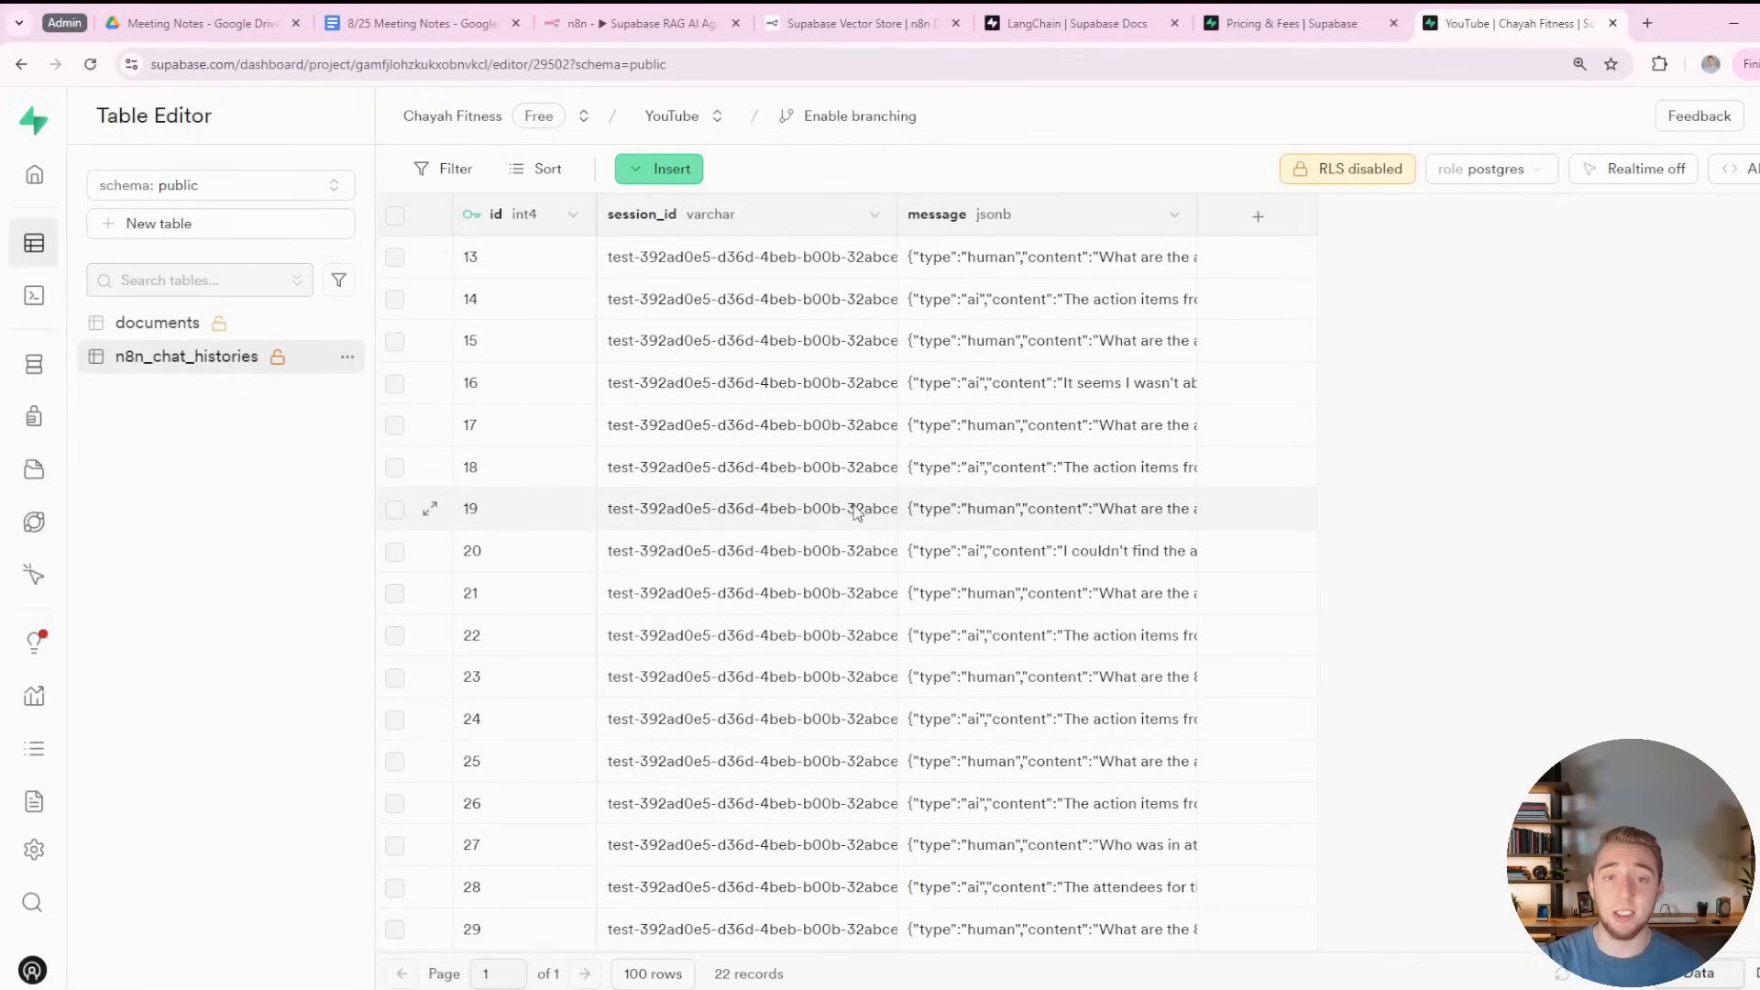
pyautogui.click(640, 22)
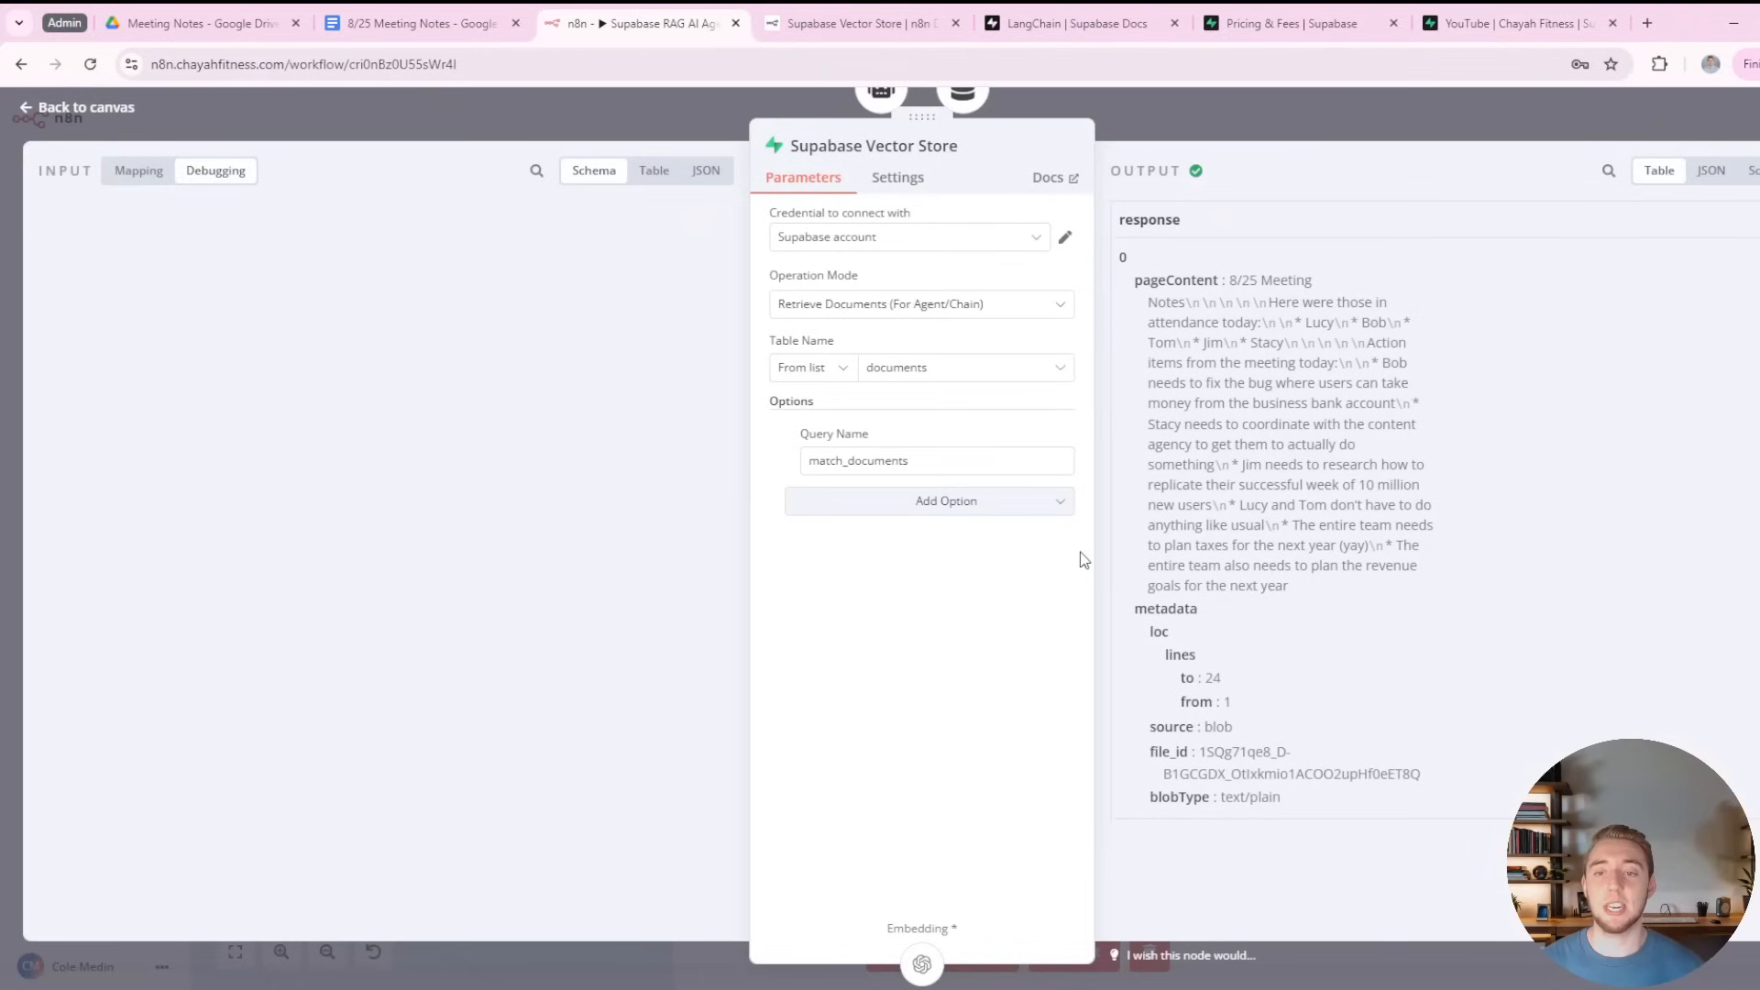
# Review the File Created trigger's Google Drive credential without saving changes.
pyautogui.click(75, 106)
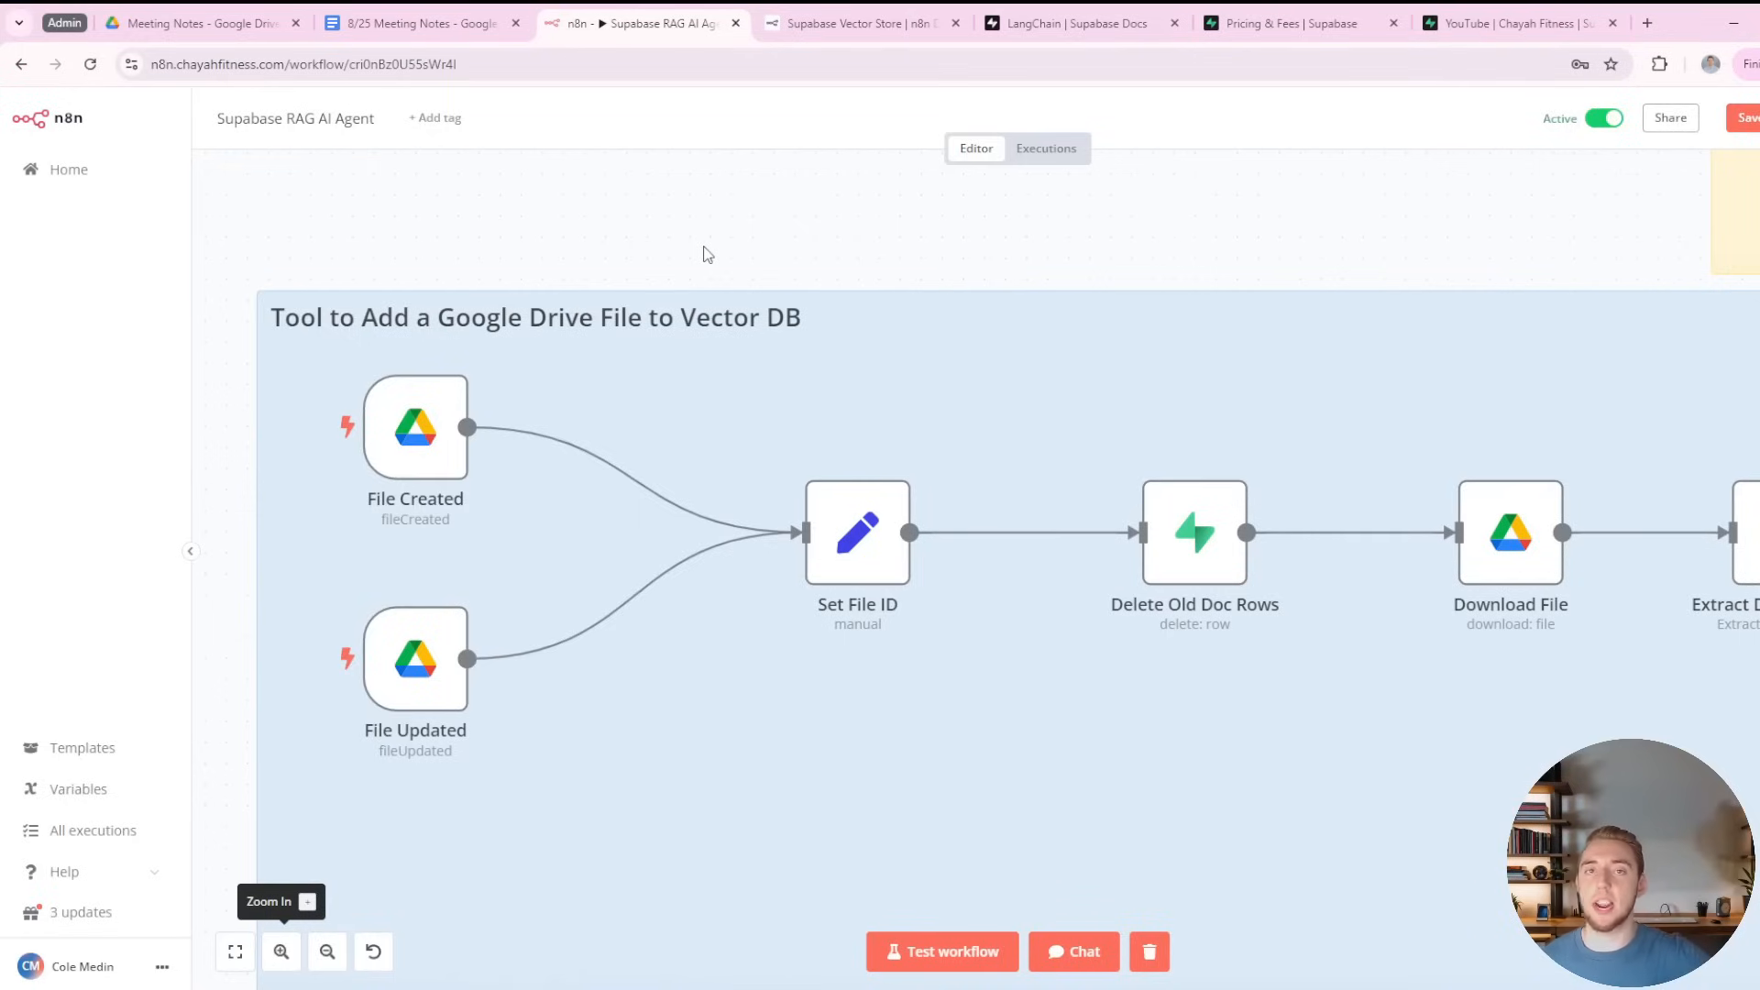
pyautogui.moveTo(462, 461)
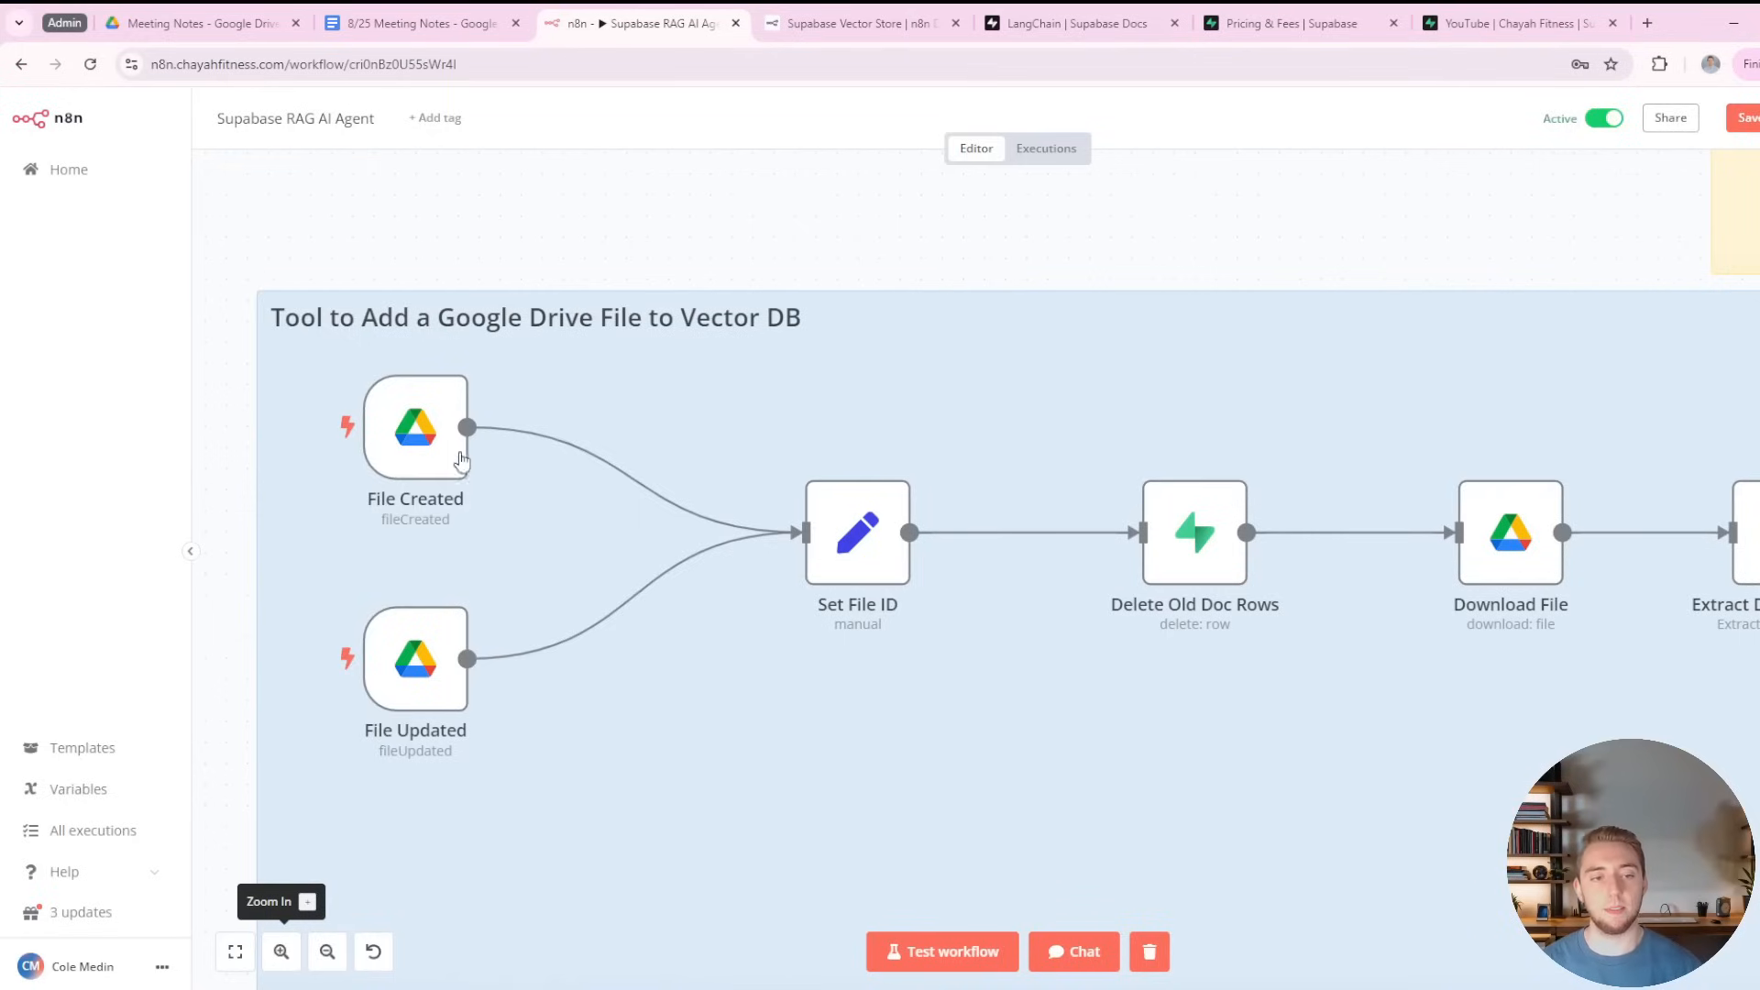
pyautogui.doubleClick(415, 427)
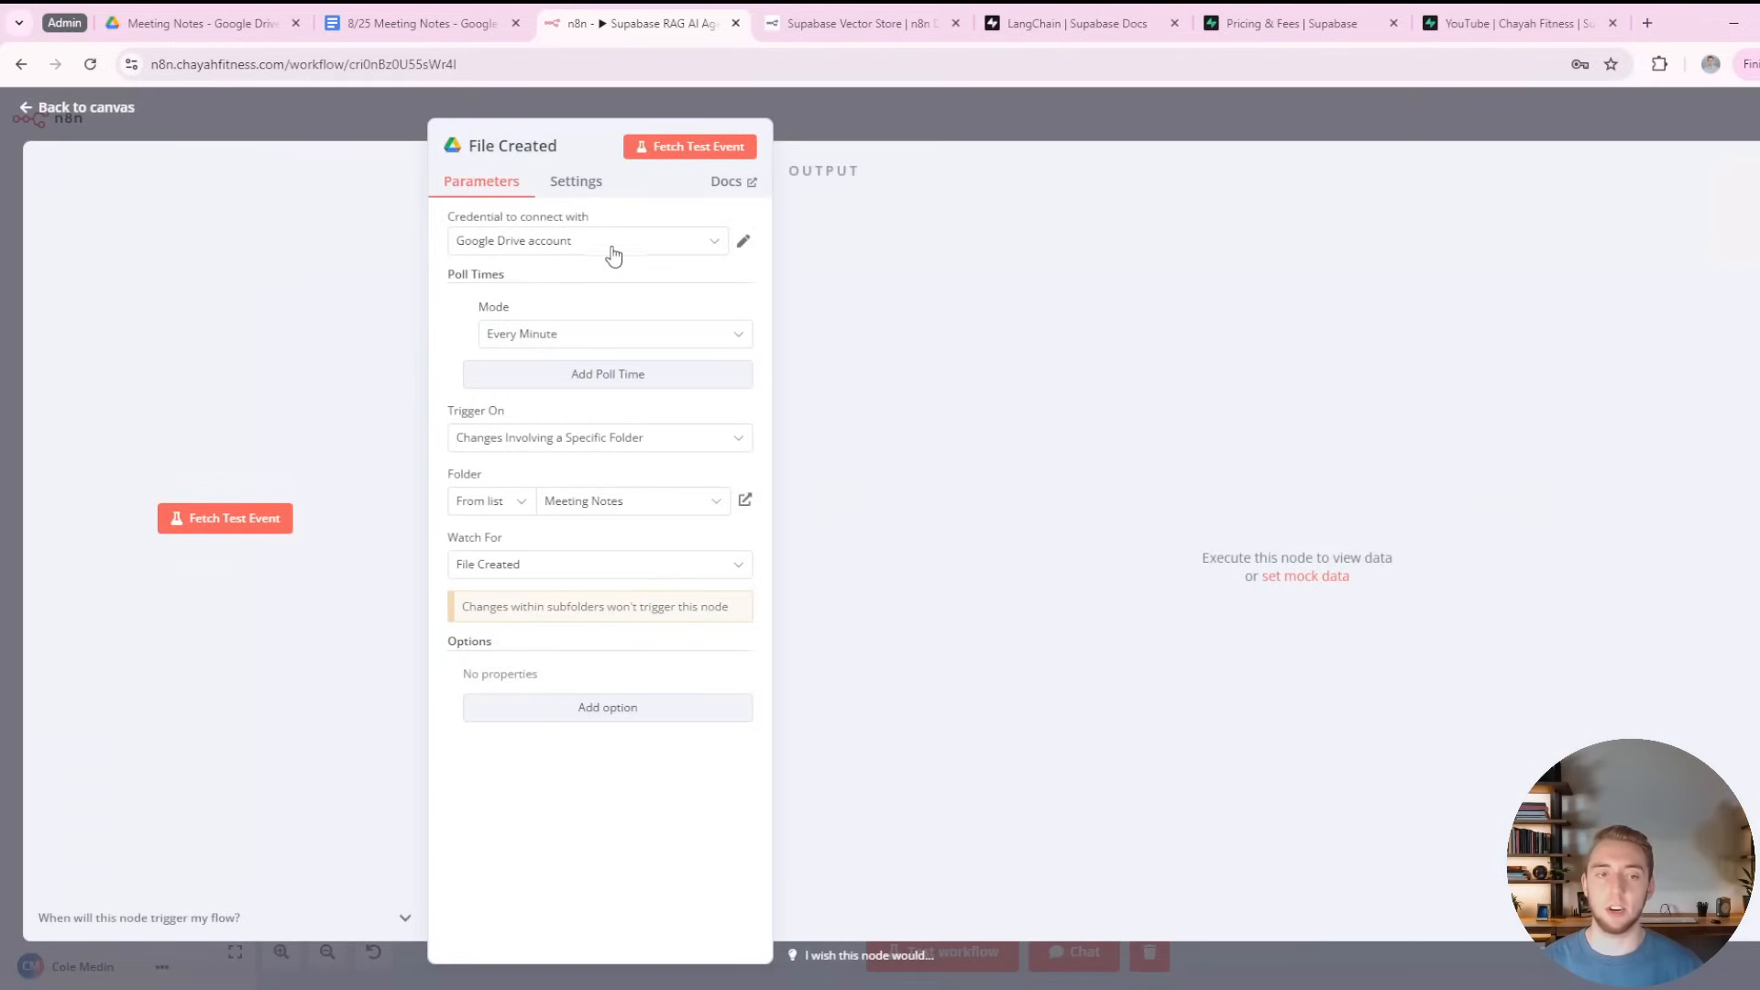
pyautogui.click(743, 240)
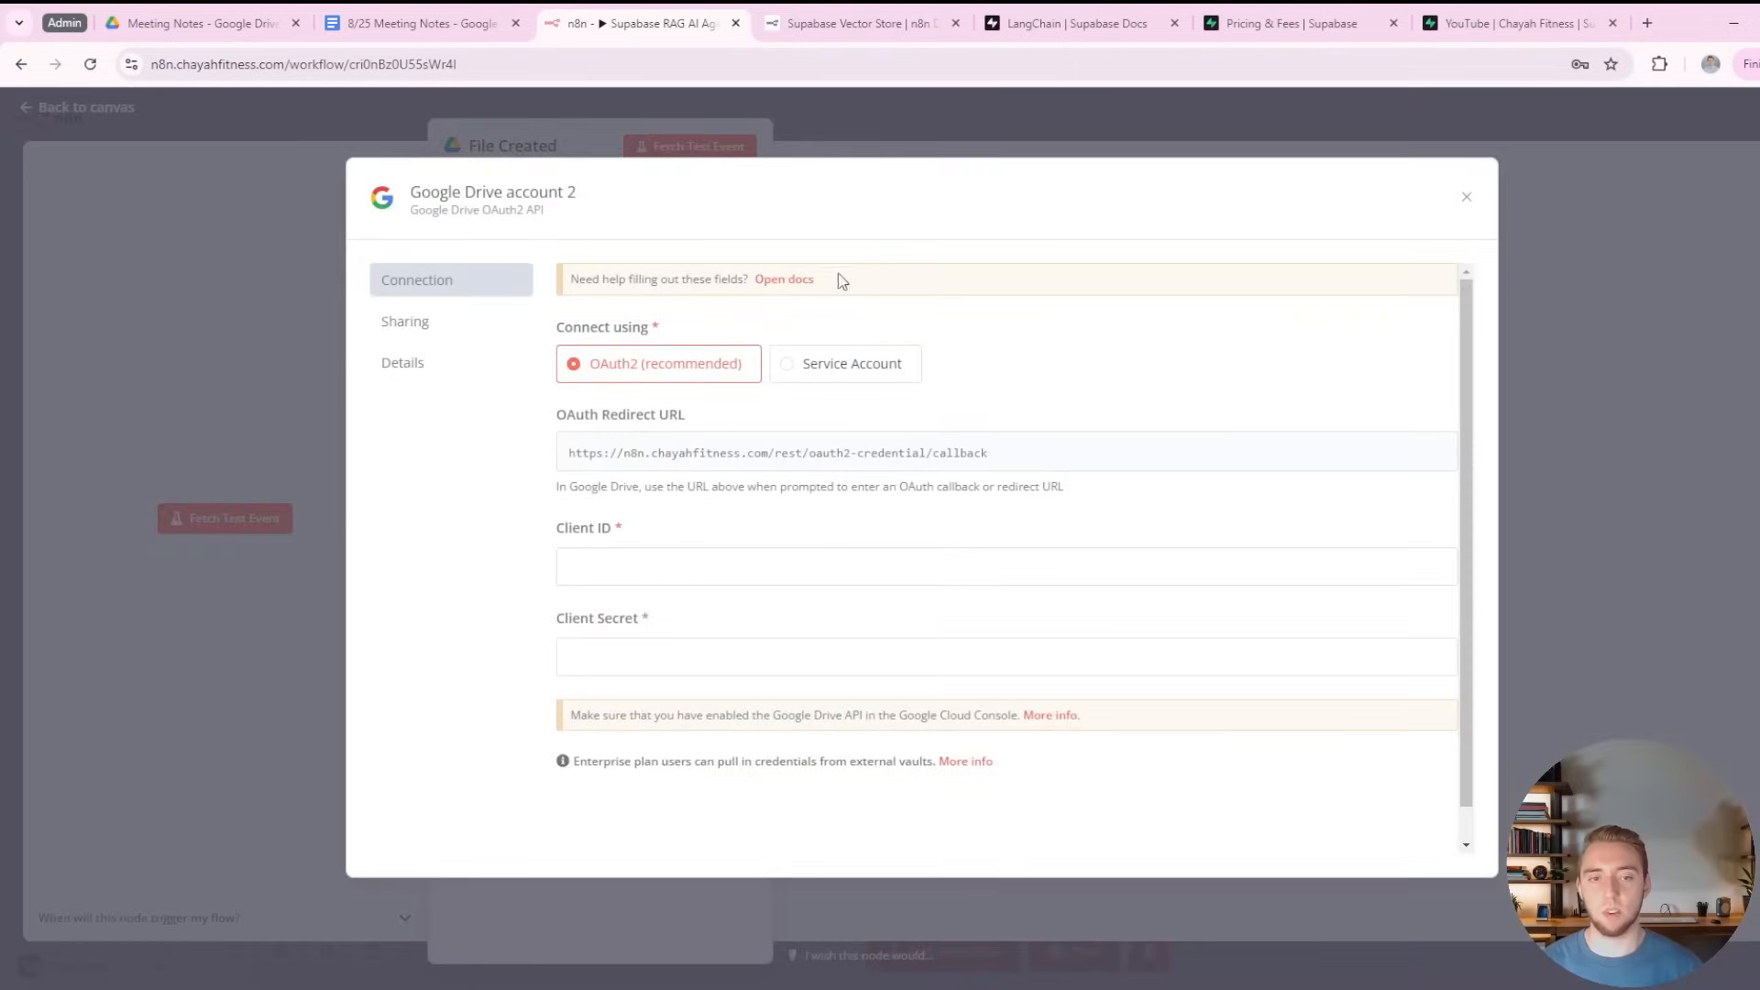
pyautogui.click(783, 279)
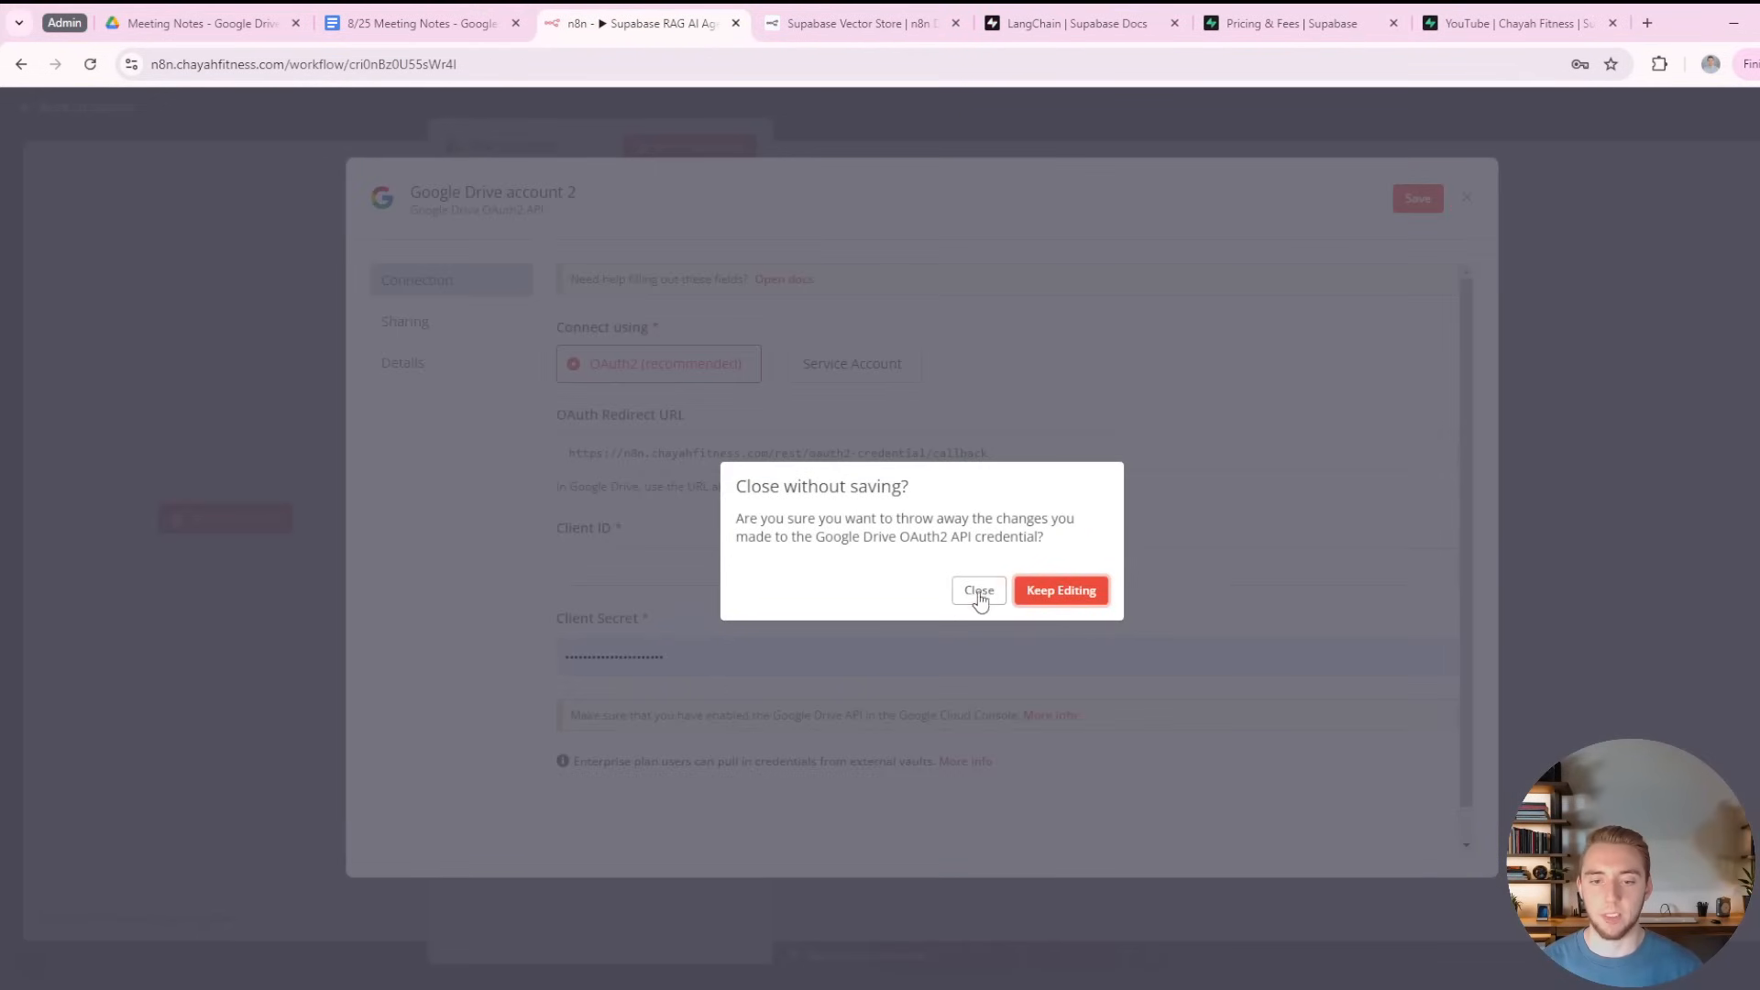
pyautogui.click(977, 591)
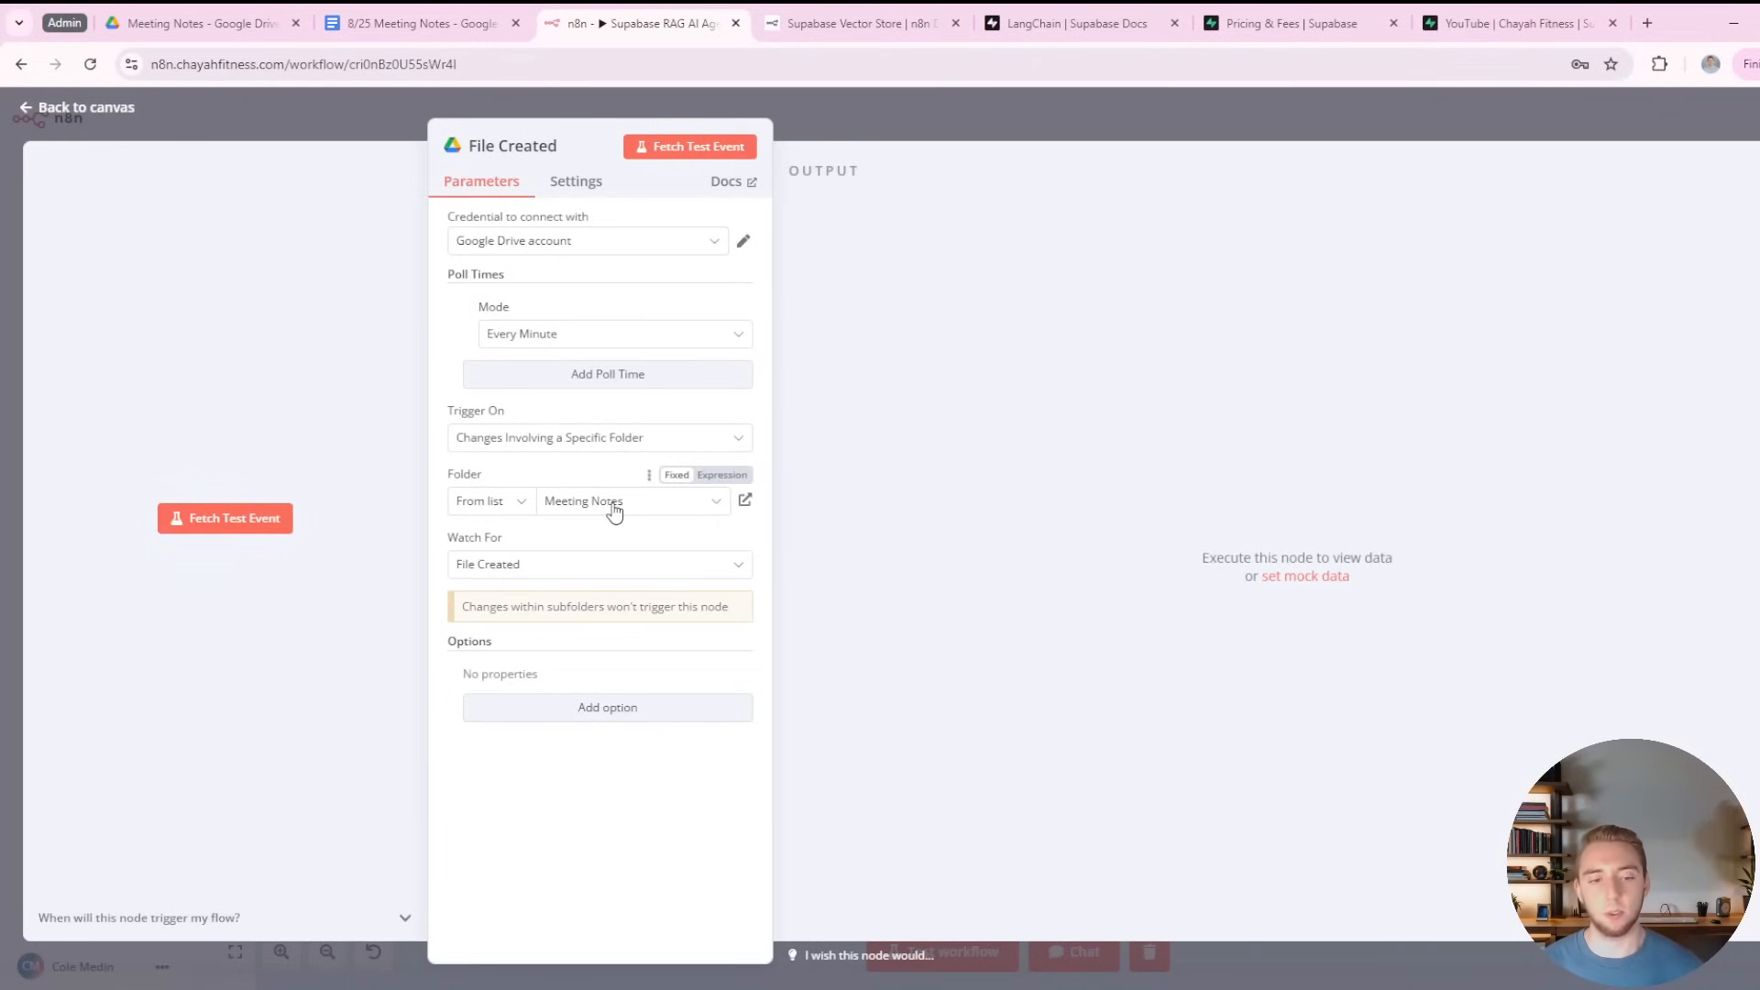
# Check the watched Meeting Notes folder in Drive and return to the workflow canvas.
pyautogui.click(200, 22)
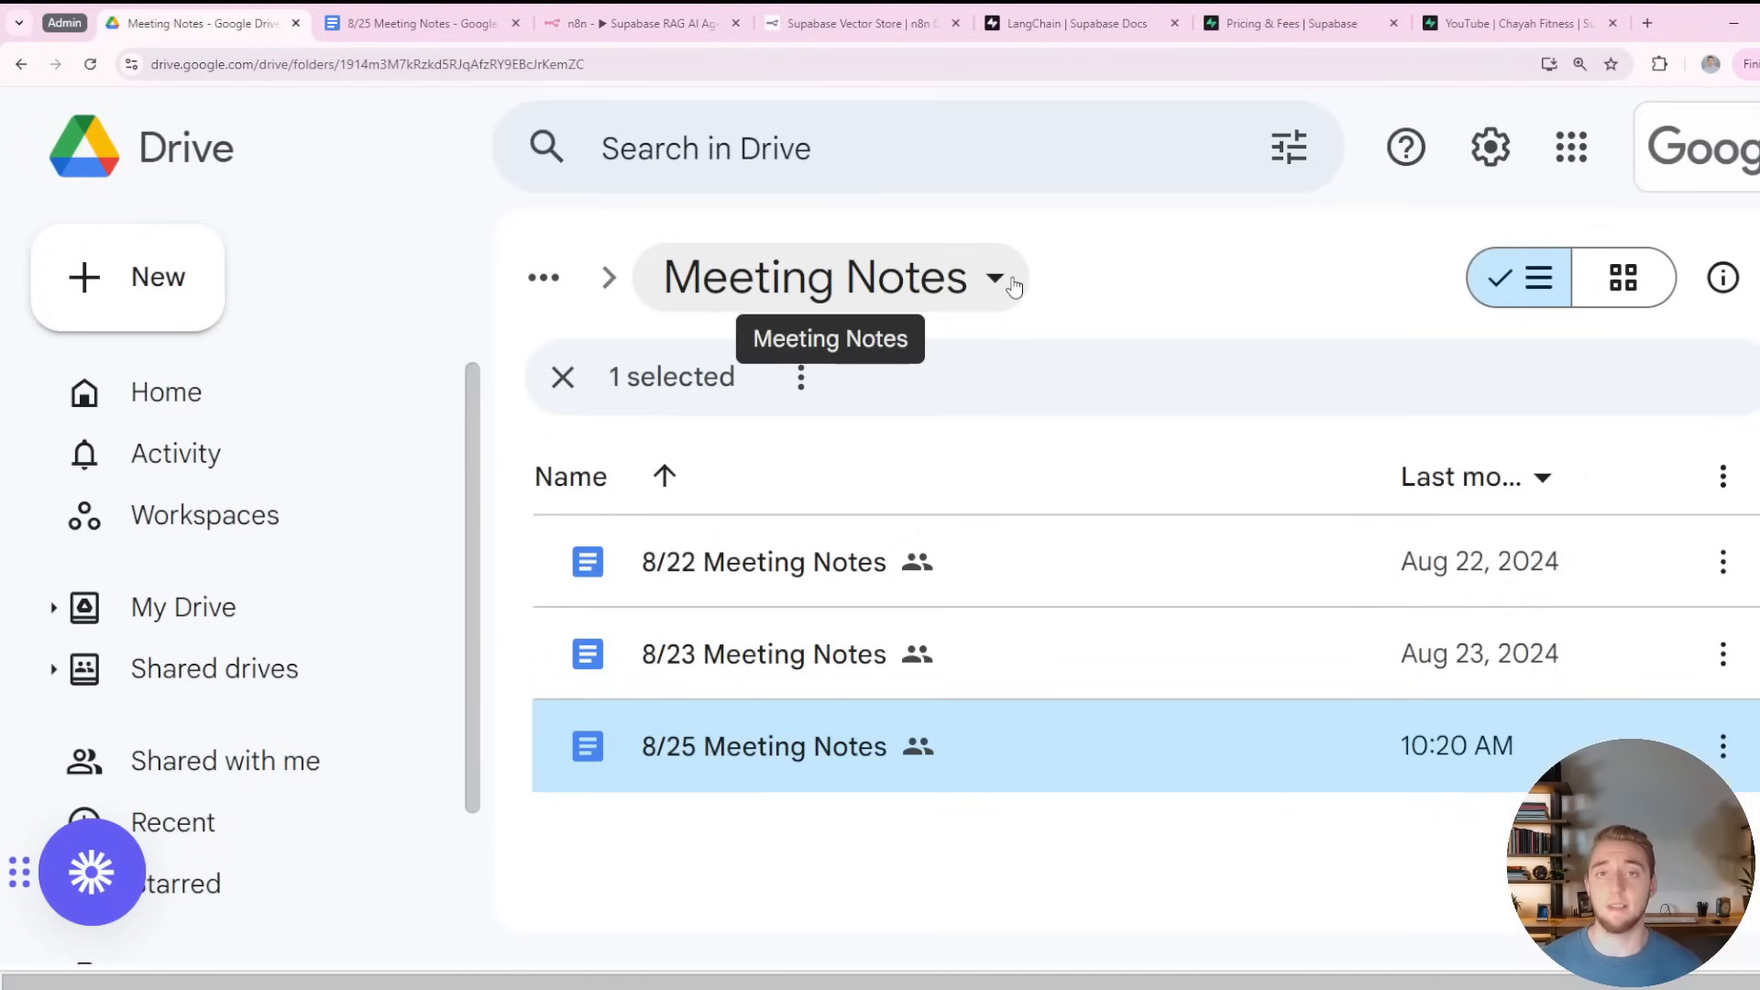
pyautogui.click(640, 22)
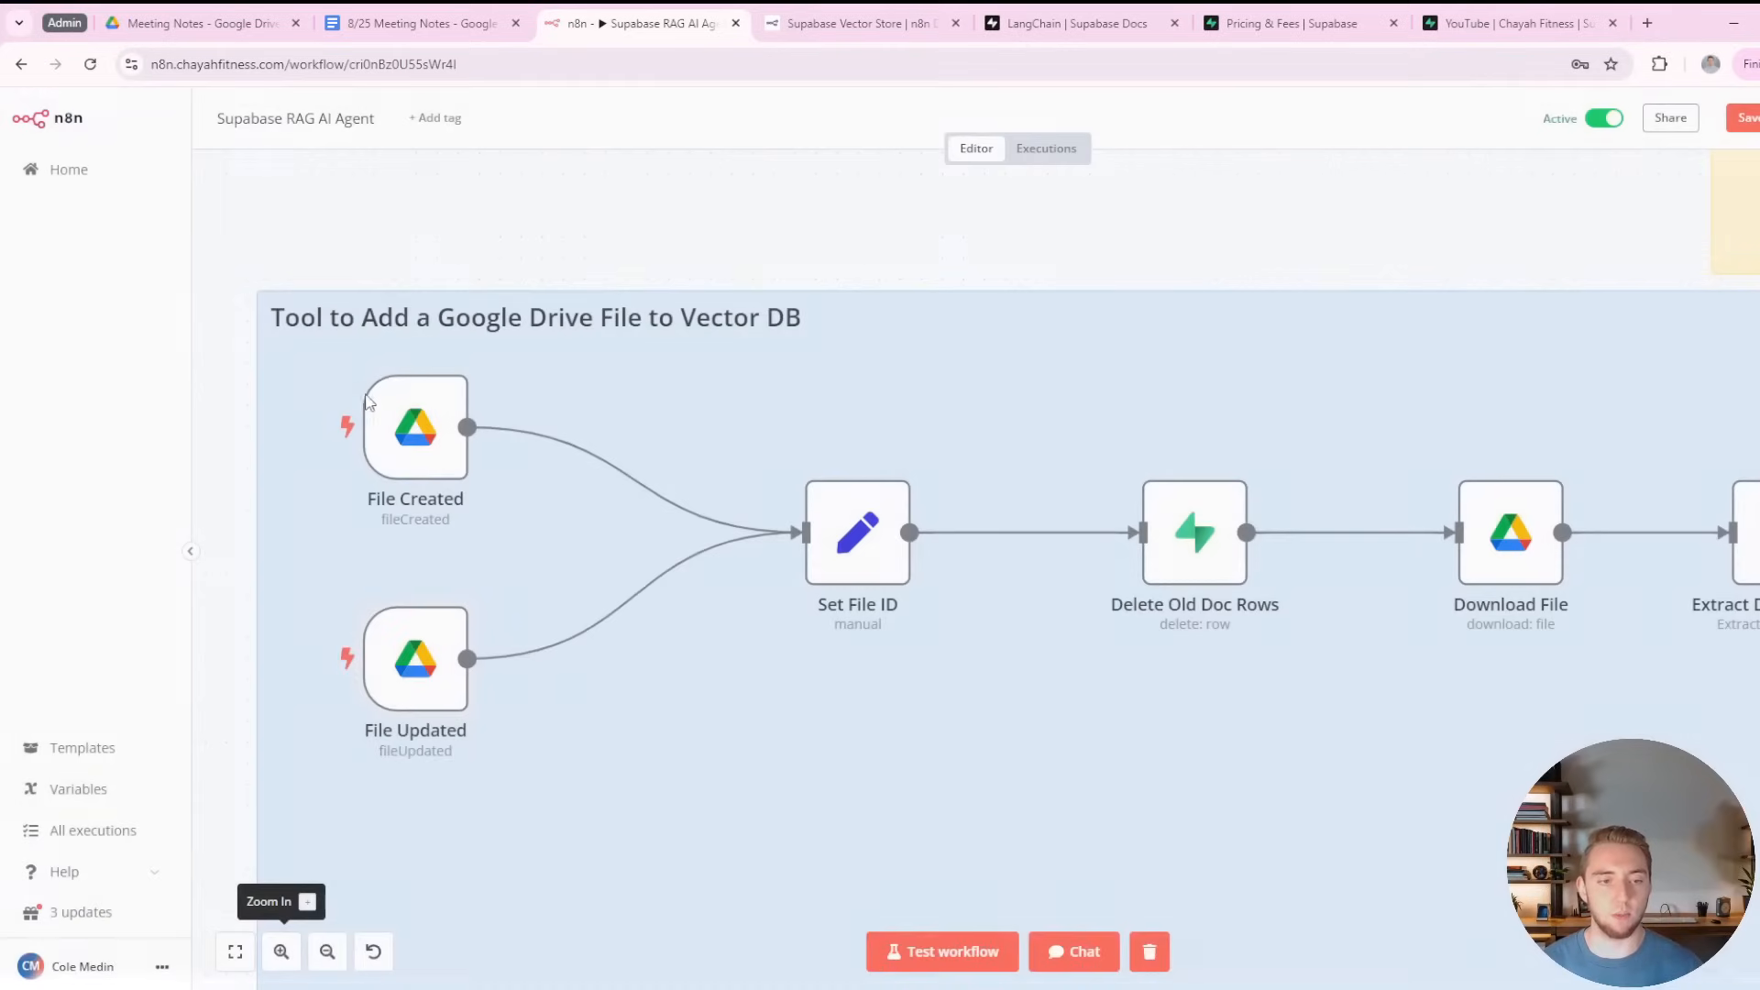
# Fetch a test event from the File Created trigger for the new Drive file.
pyautogui.doubleClick(415, 428)
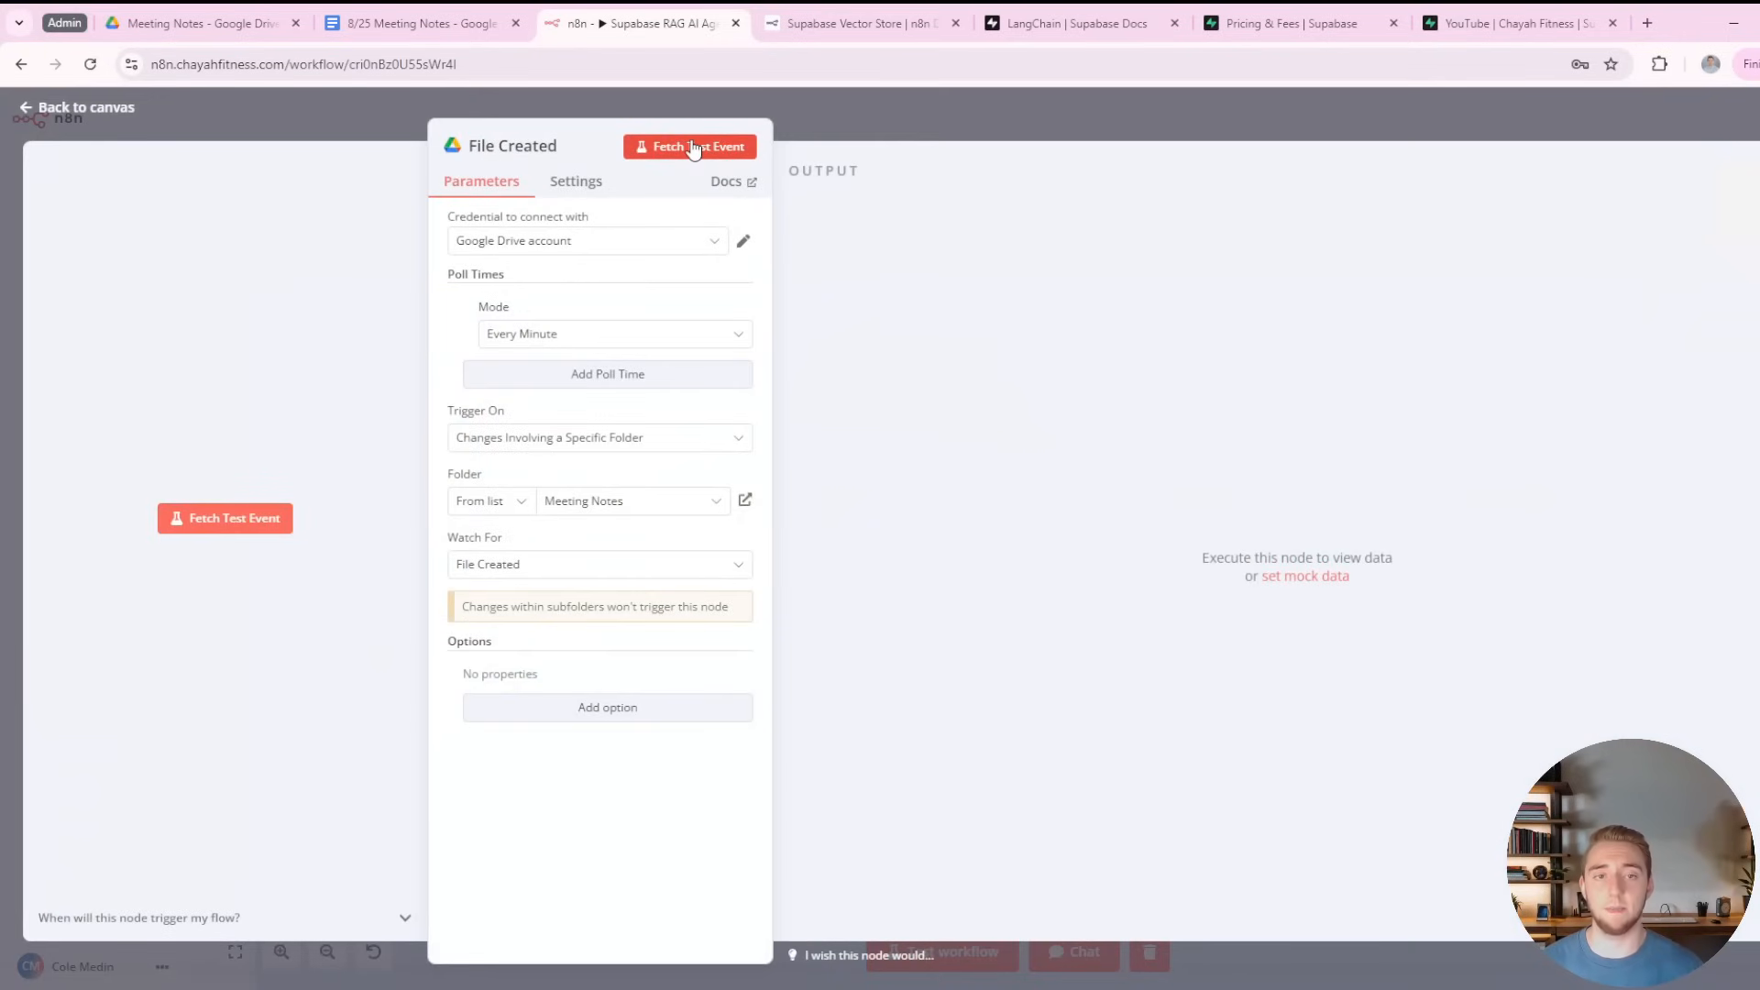
pyautogui.click(689, 146)
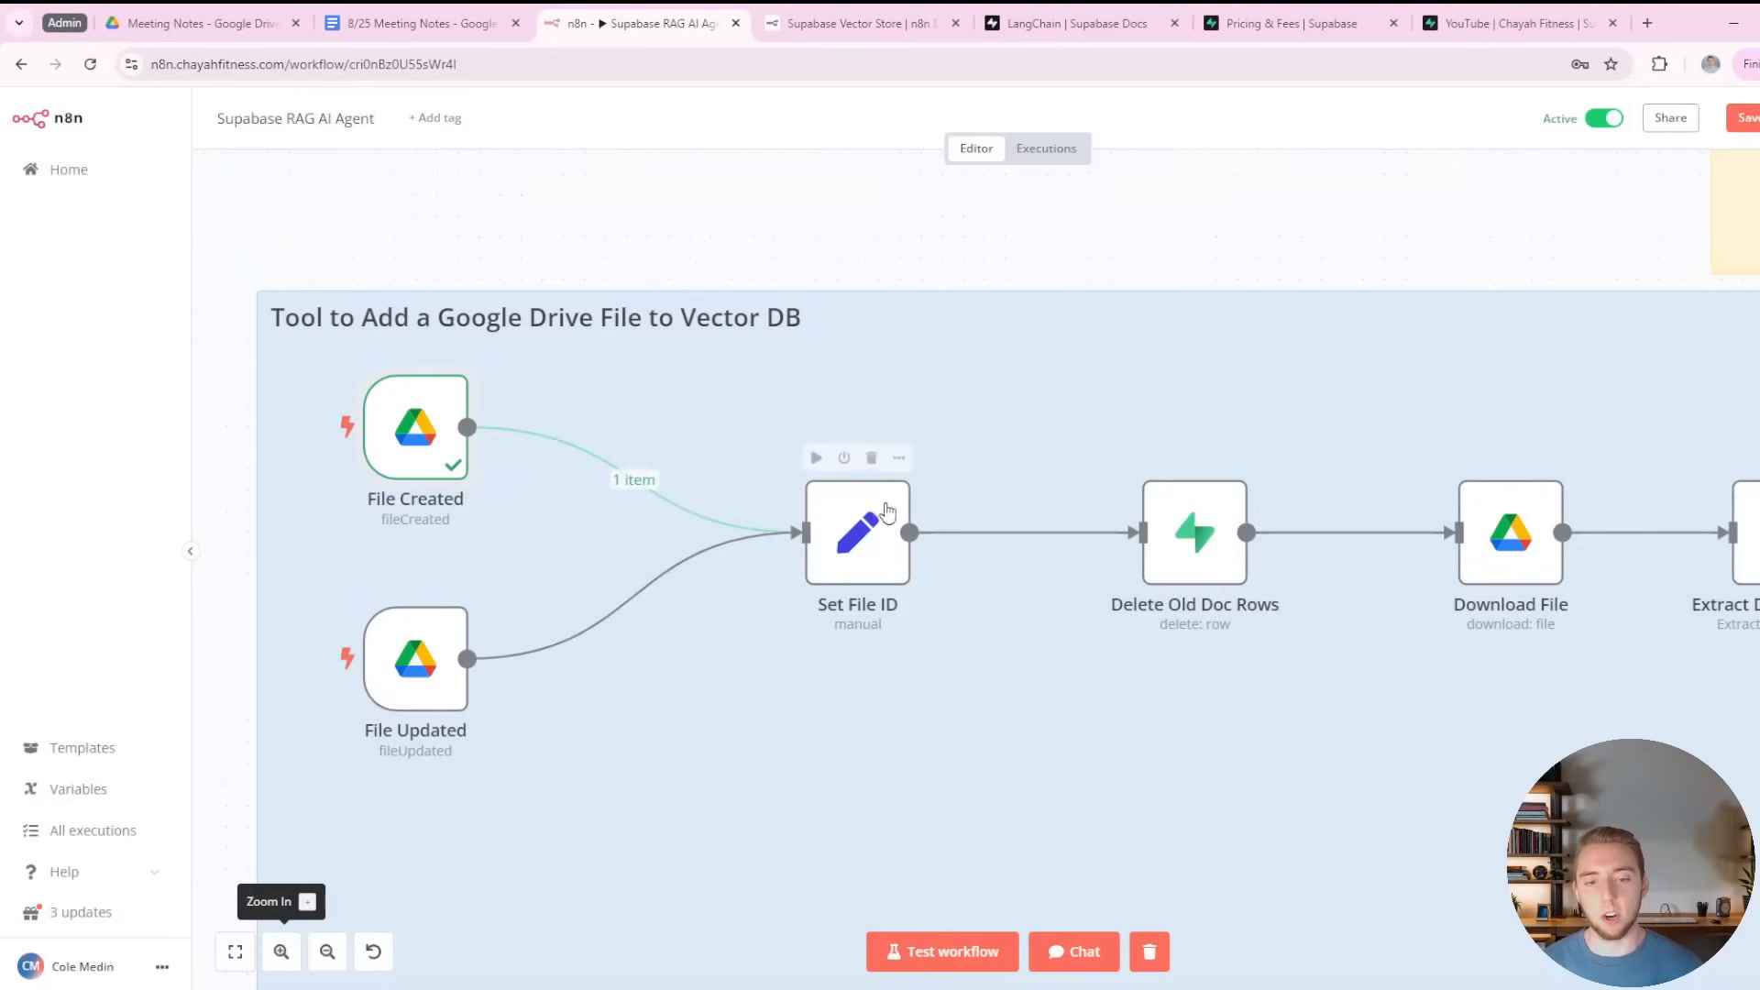
pyautogui.moveTo(1010, 561); pyautogui.dragTo(820, 555)
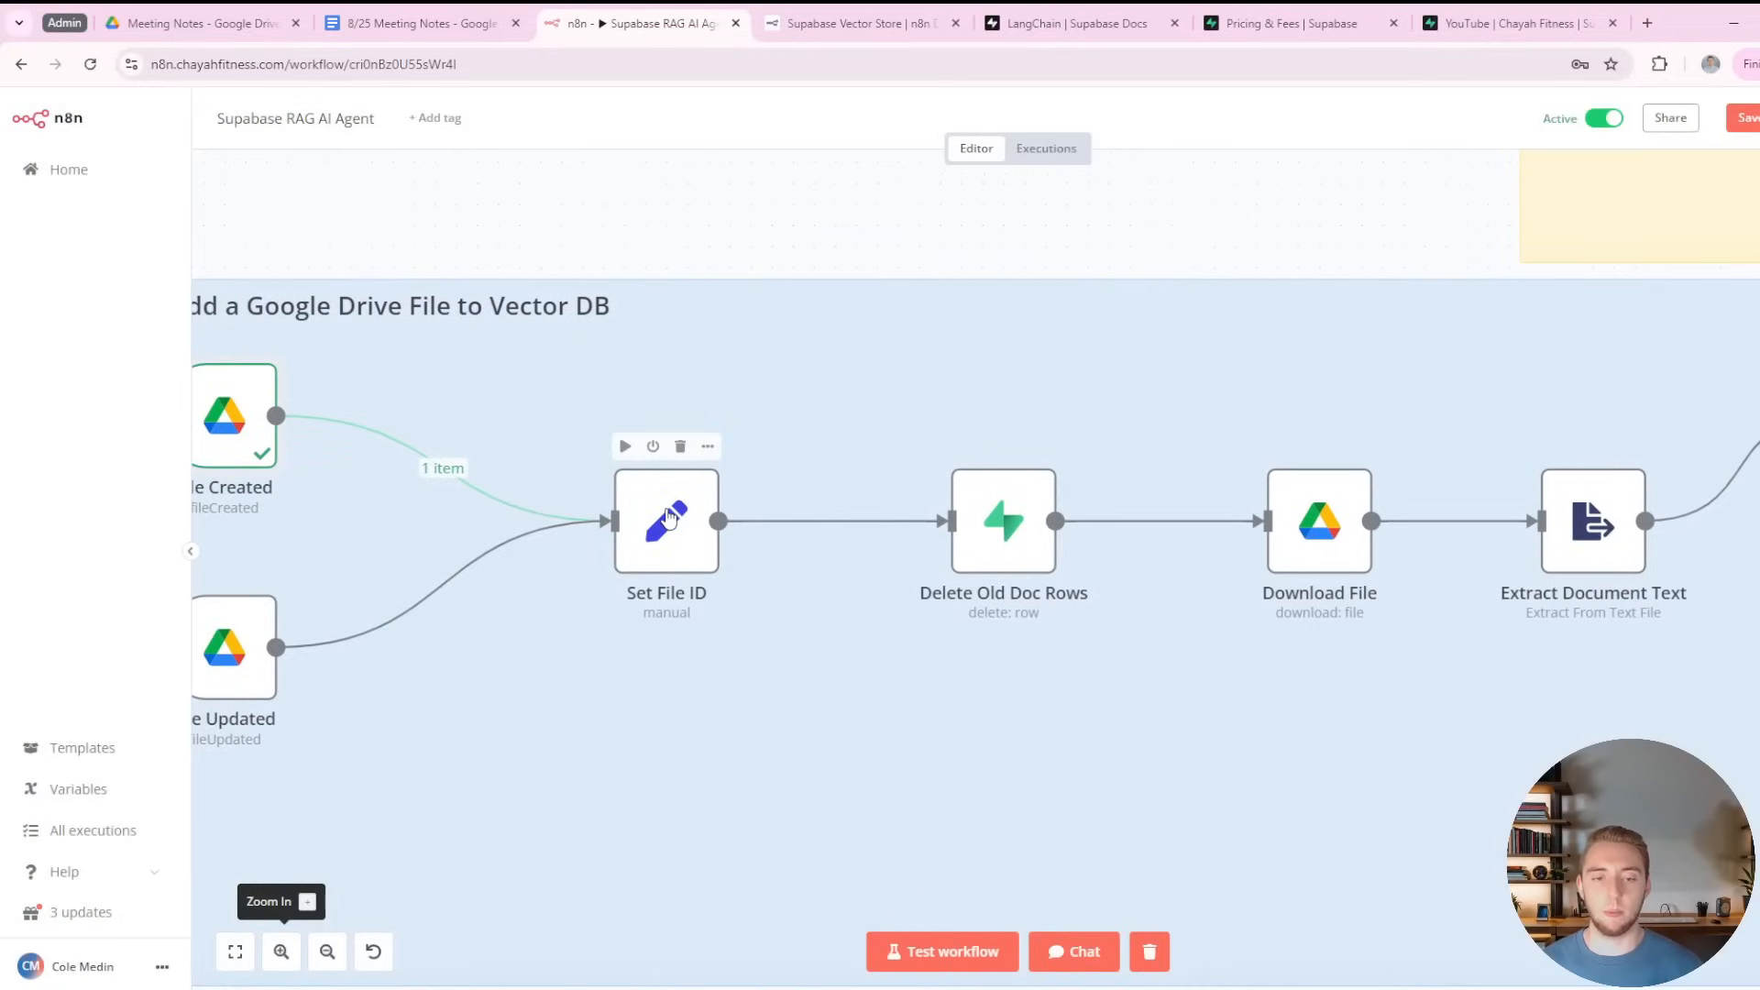
# Test the Set File ID step so it outputs the Drive file's id as file_id.
pyautogui.doubleClick(665, 519)
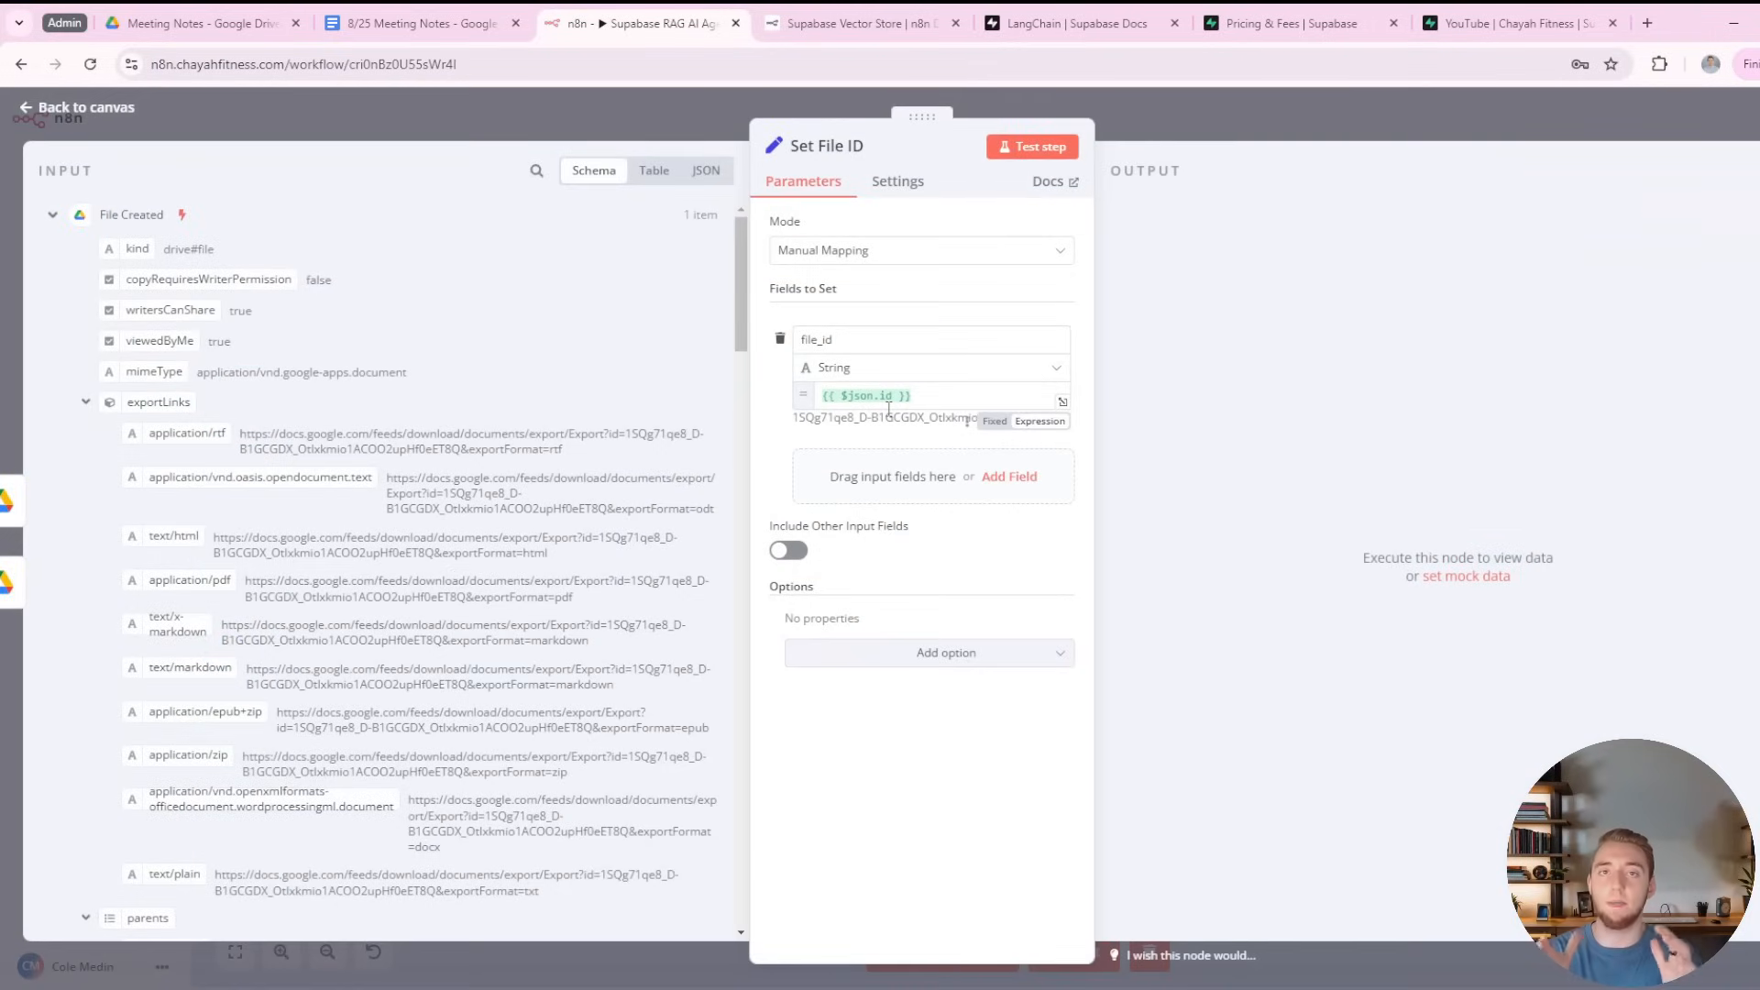
pyautogui.moveTo(782, 407)
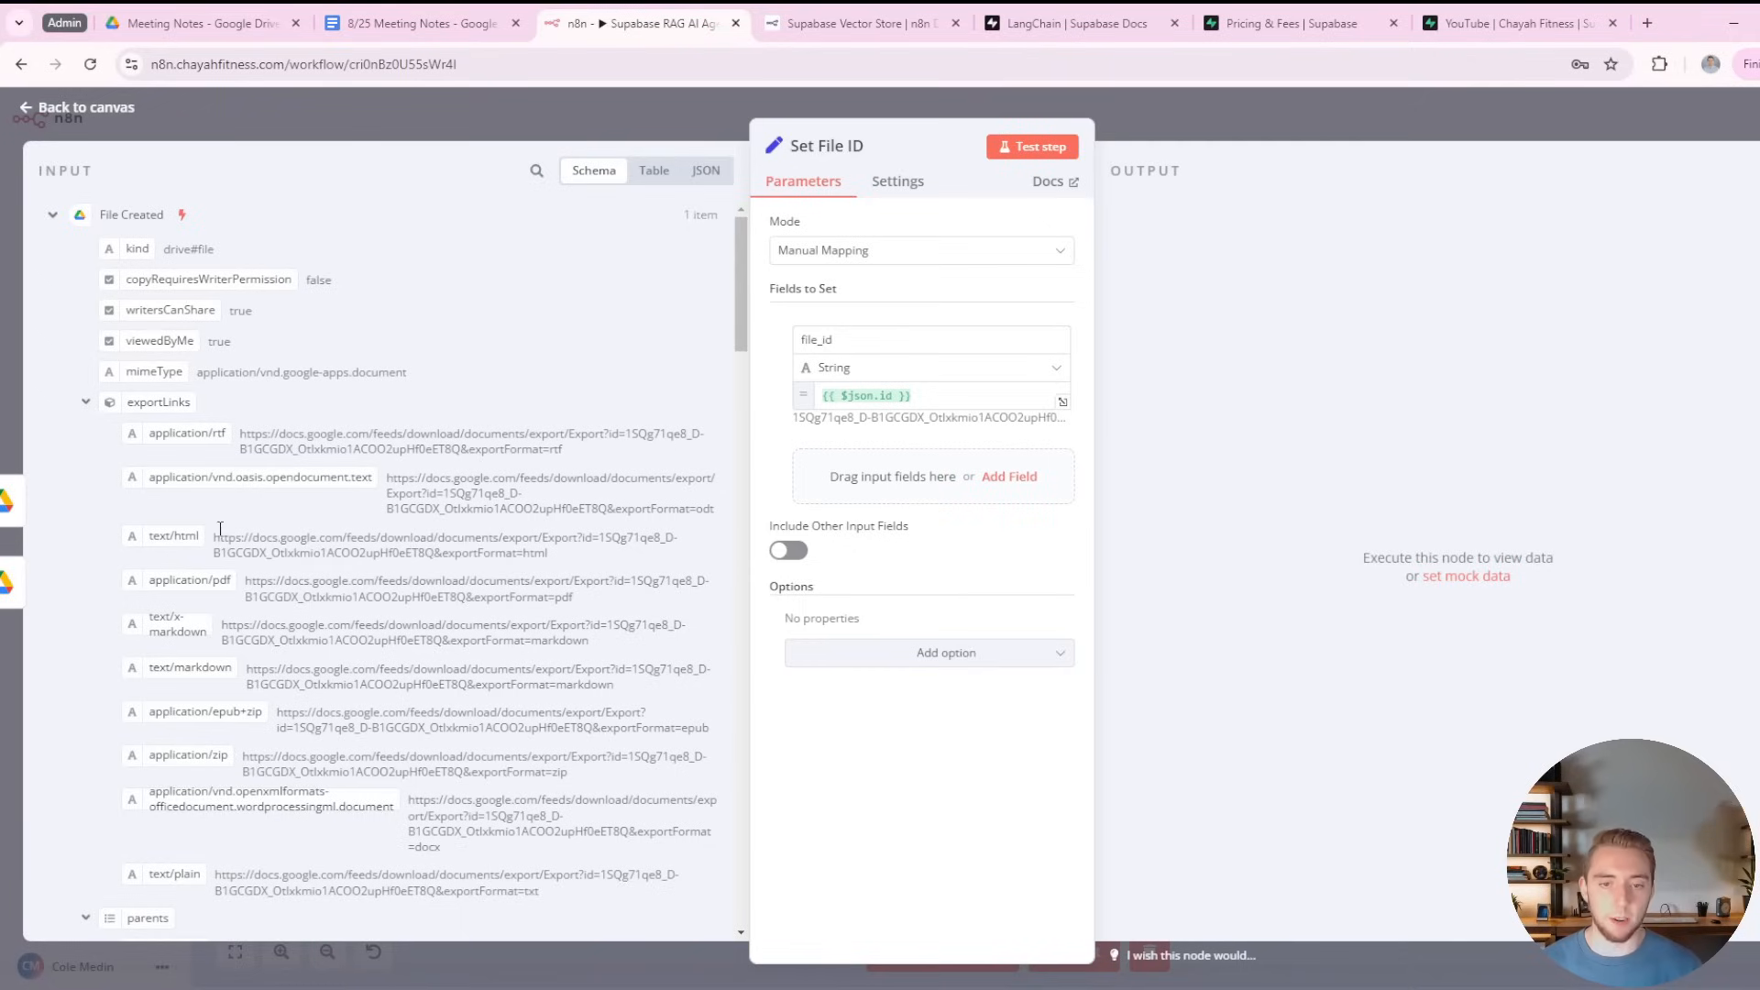
pyautogui.click(888, 396)
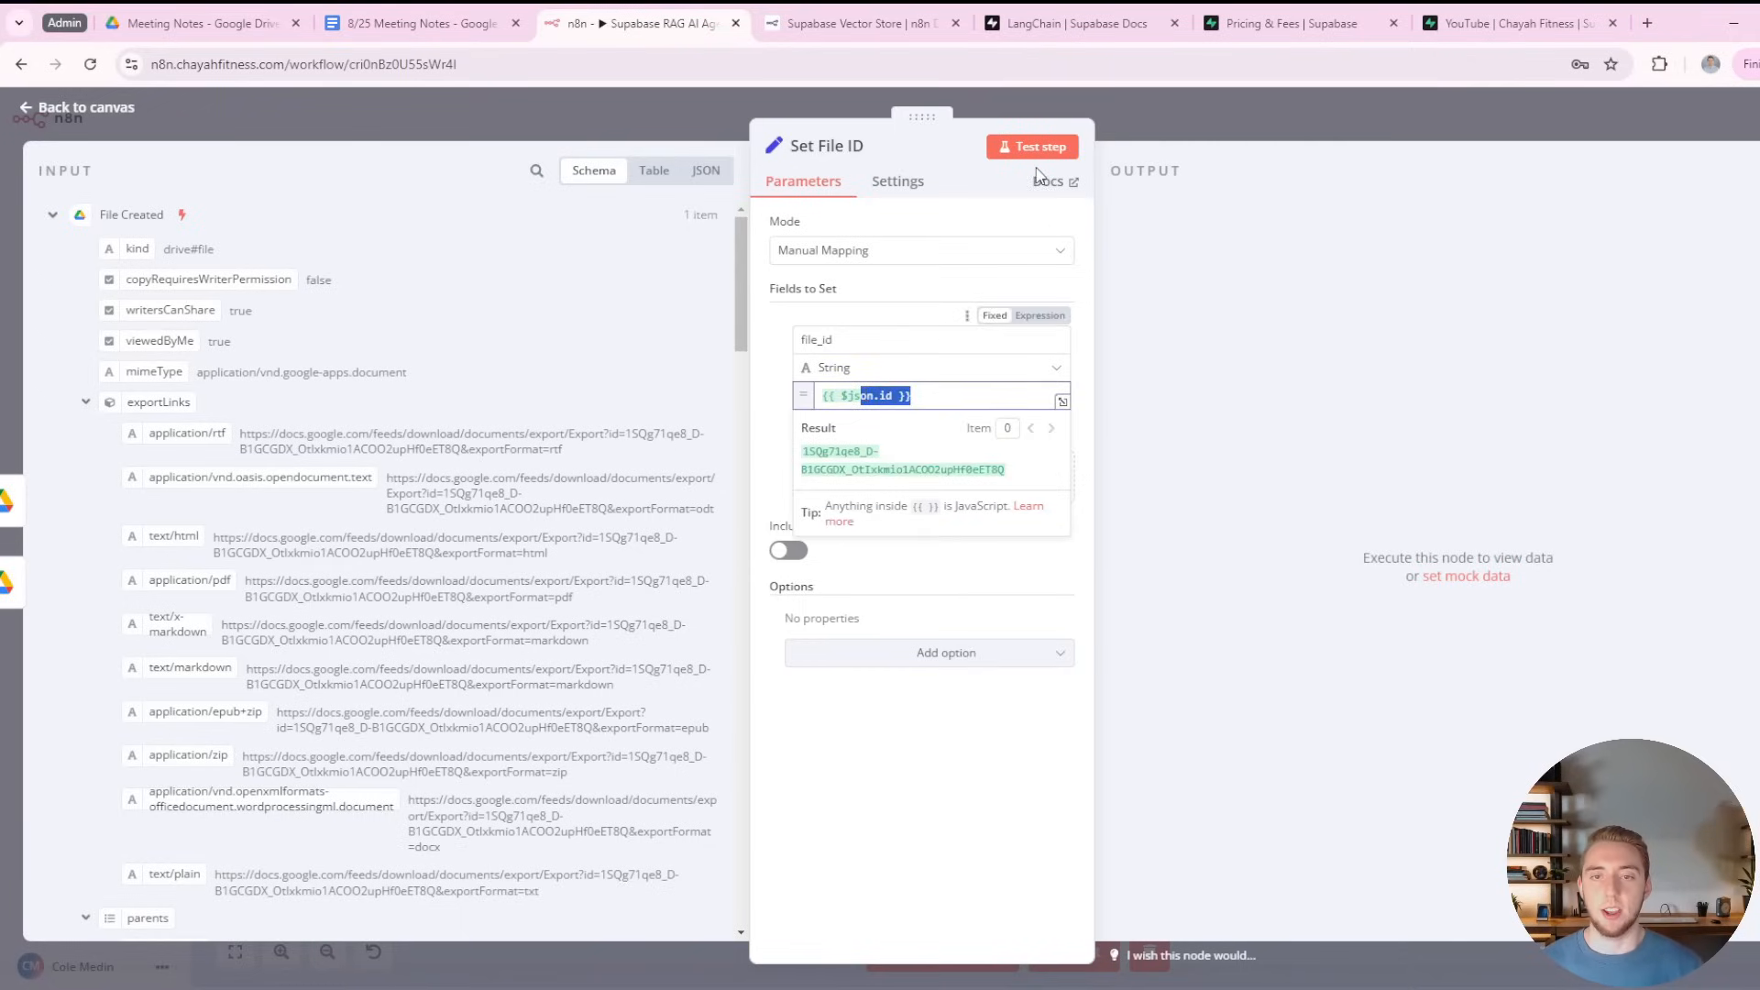
pyautogui.click(1033, 146)
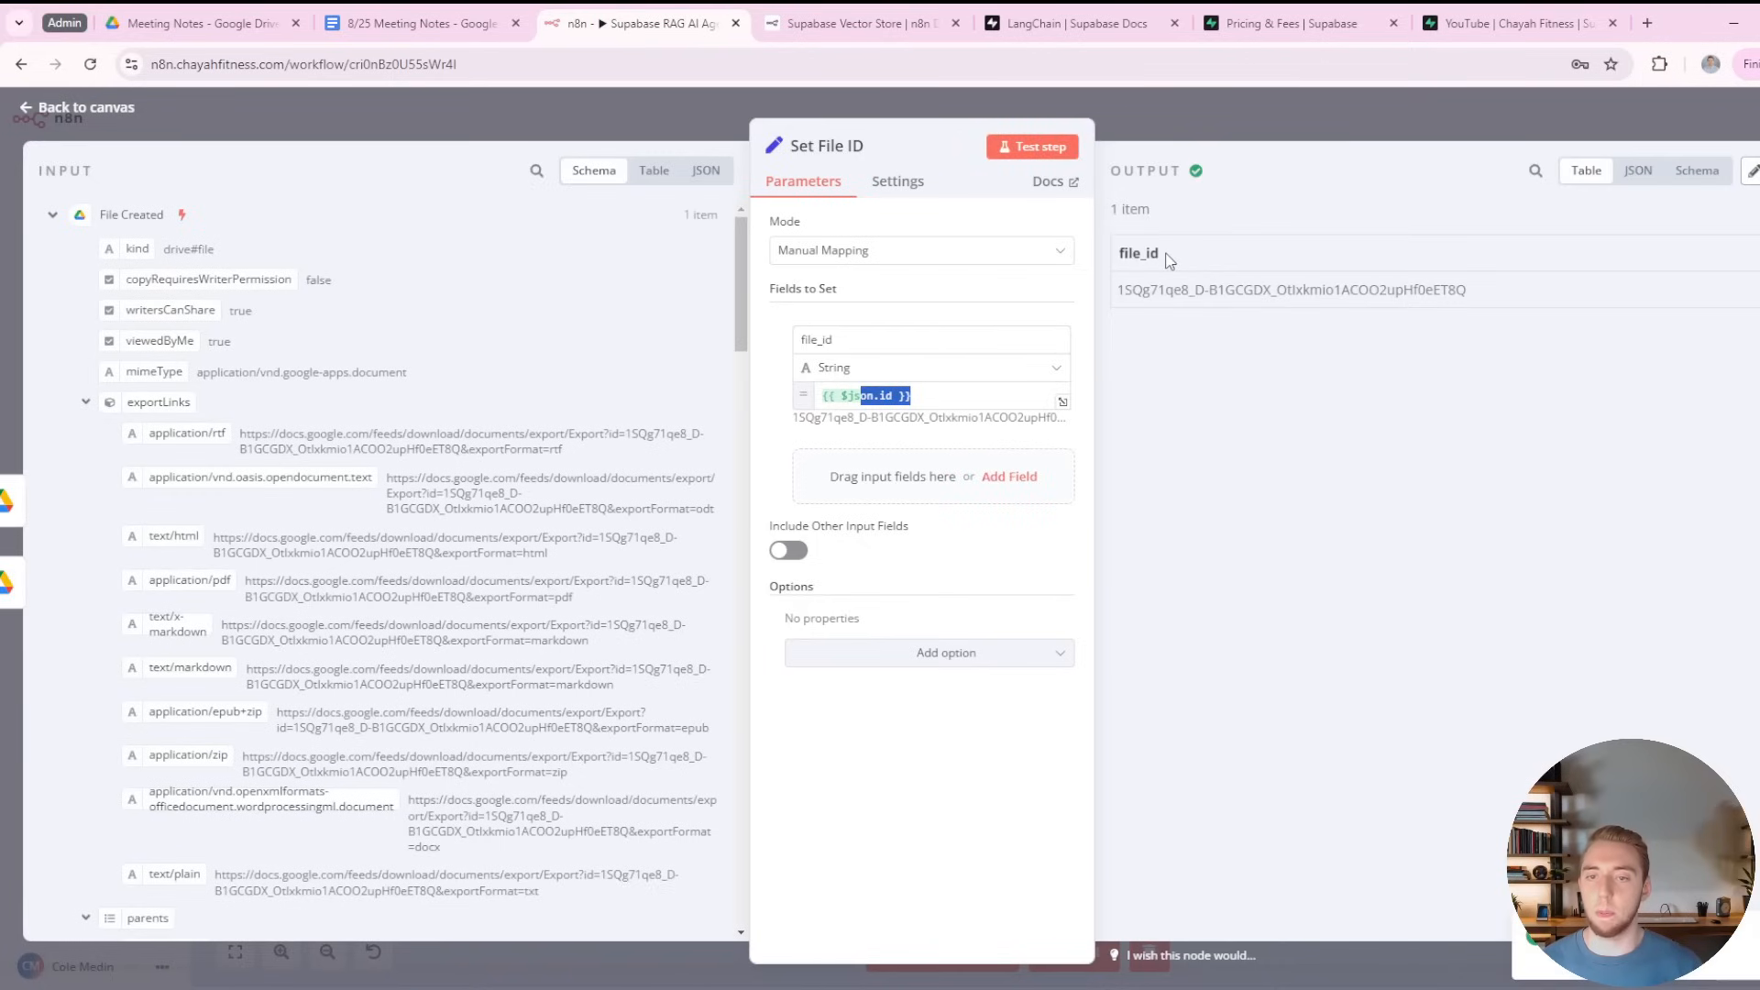
pyautogui.moveTo(1179, 253)
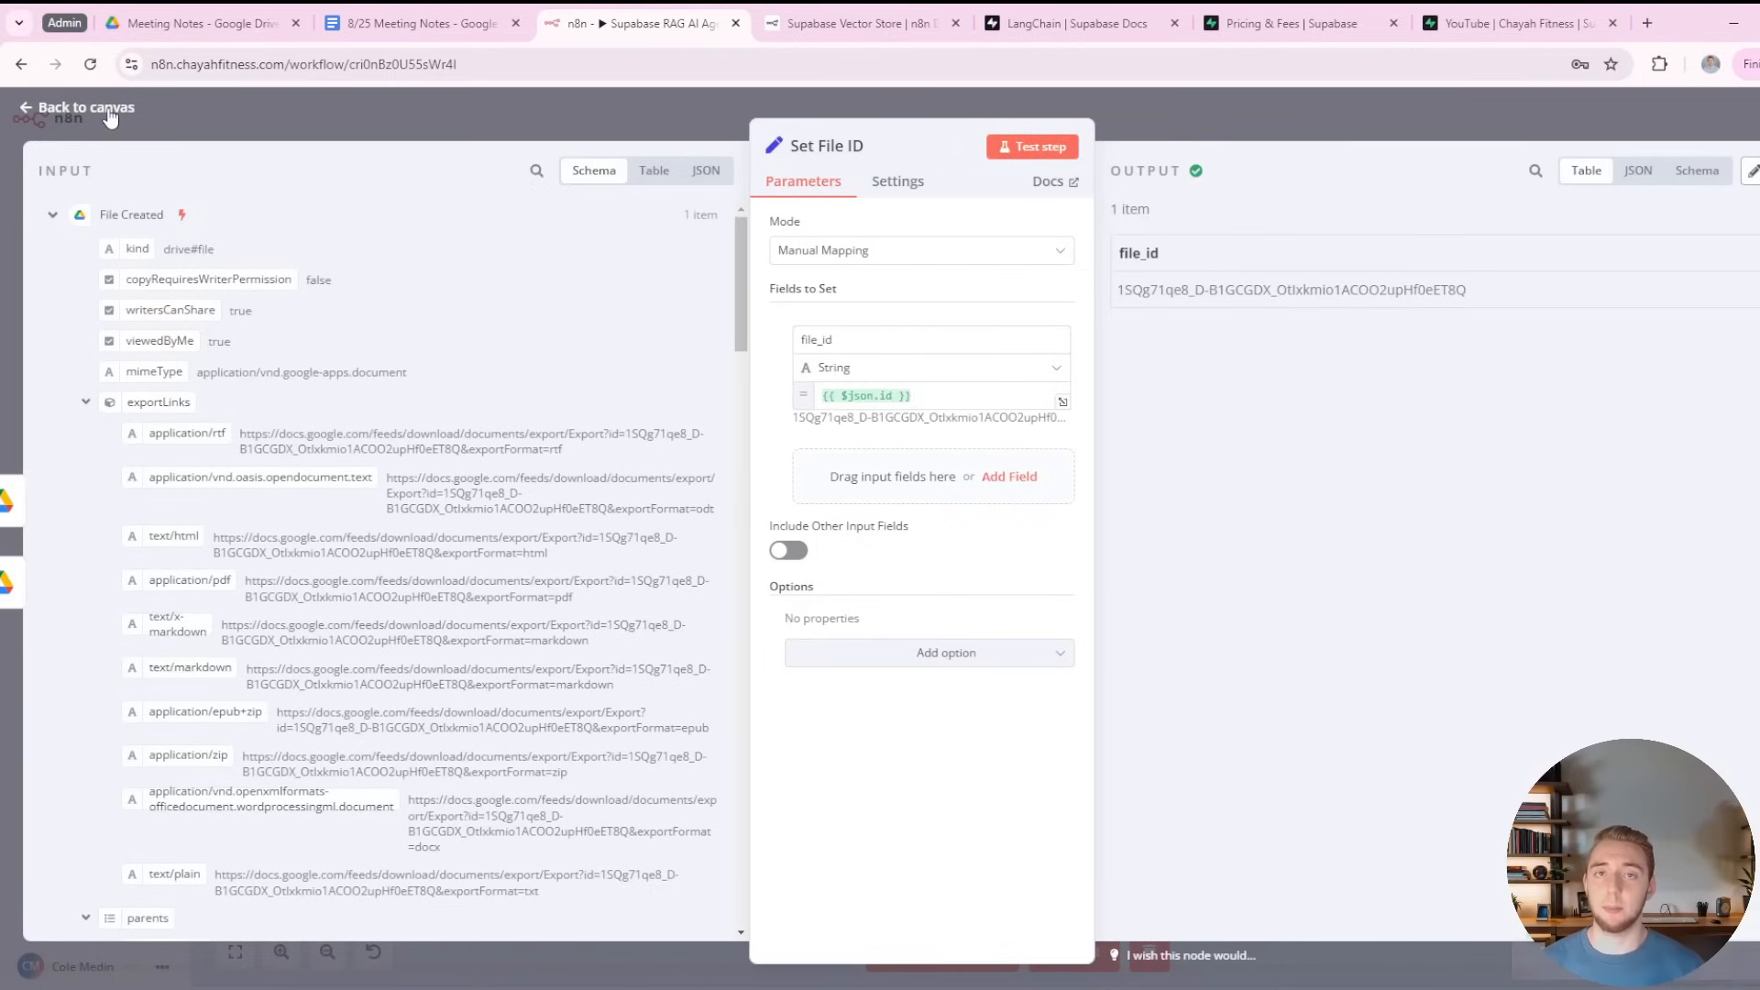
pyautogui.click(77, 107)
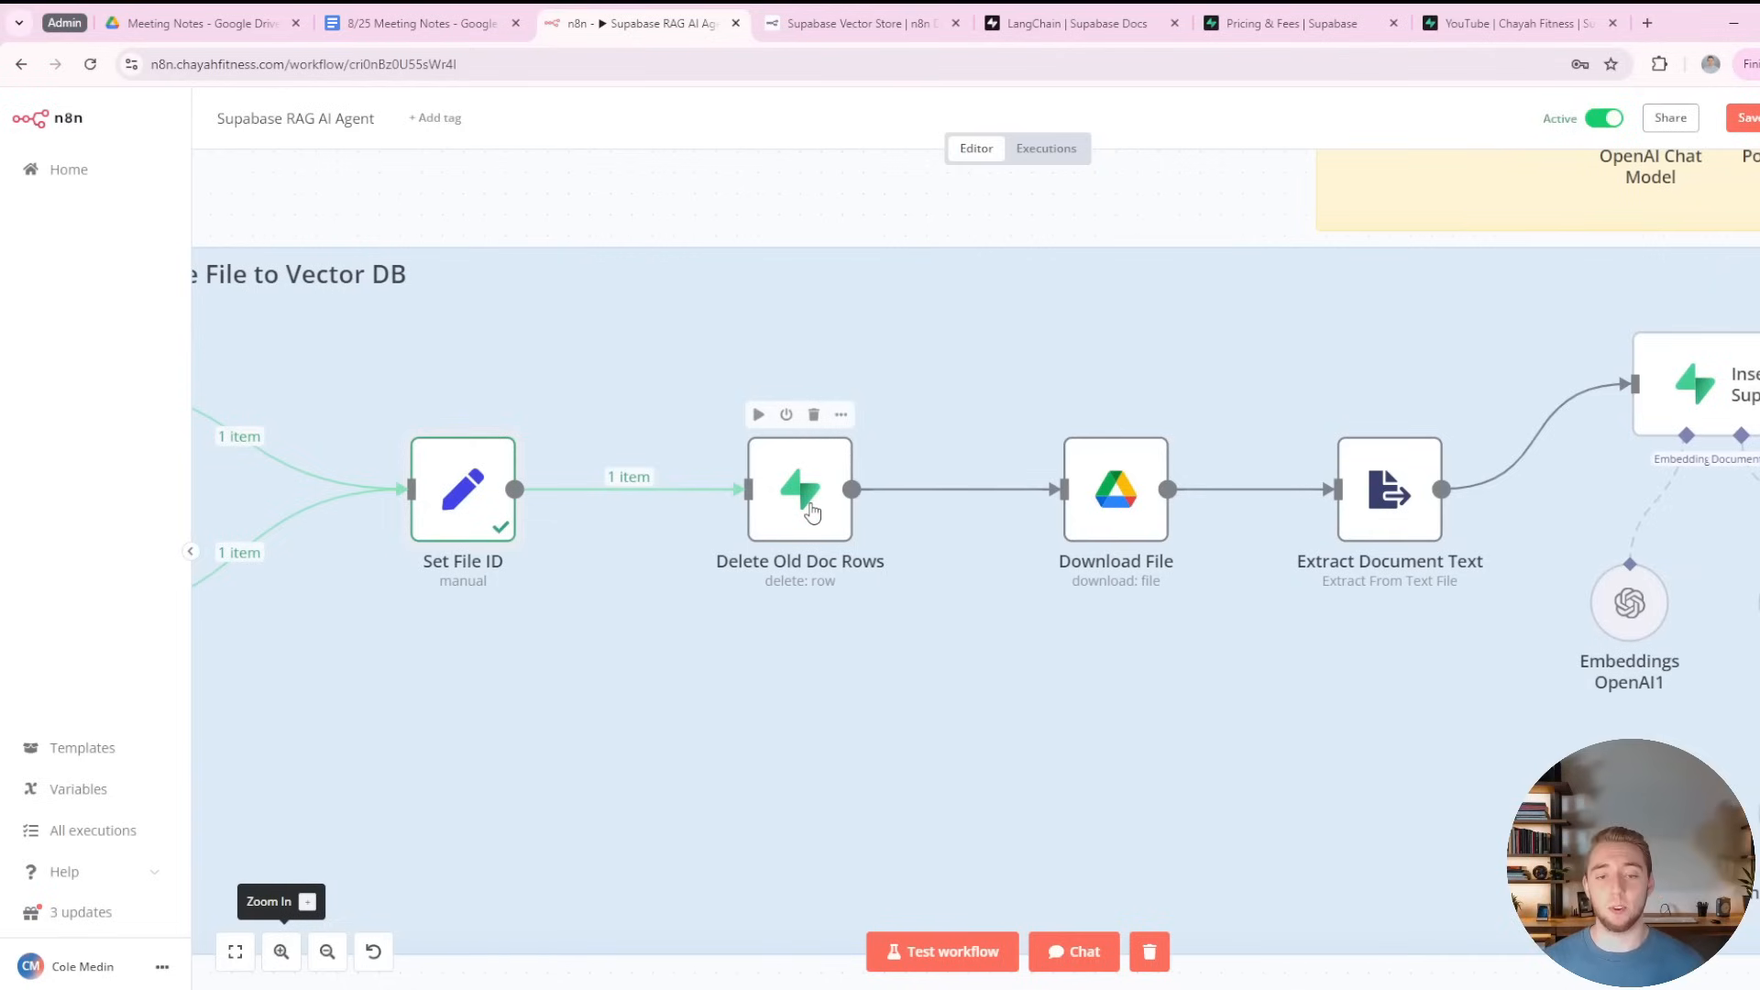
# Show the Delete Old Doc Rows filter deleting documents rows whose metadata file_id matches file_id.
pyautogui.doubleClick(800, 488)
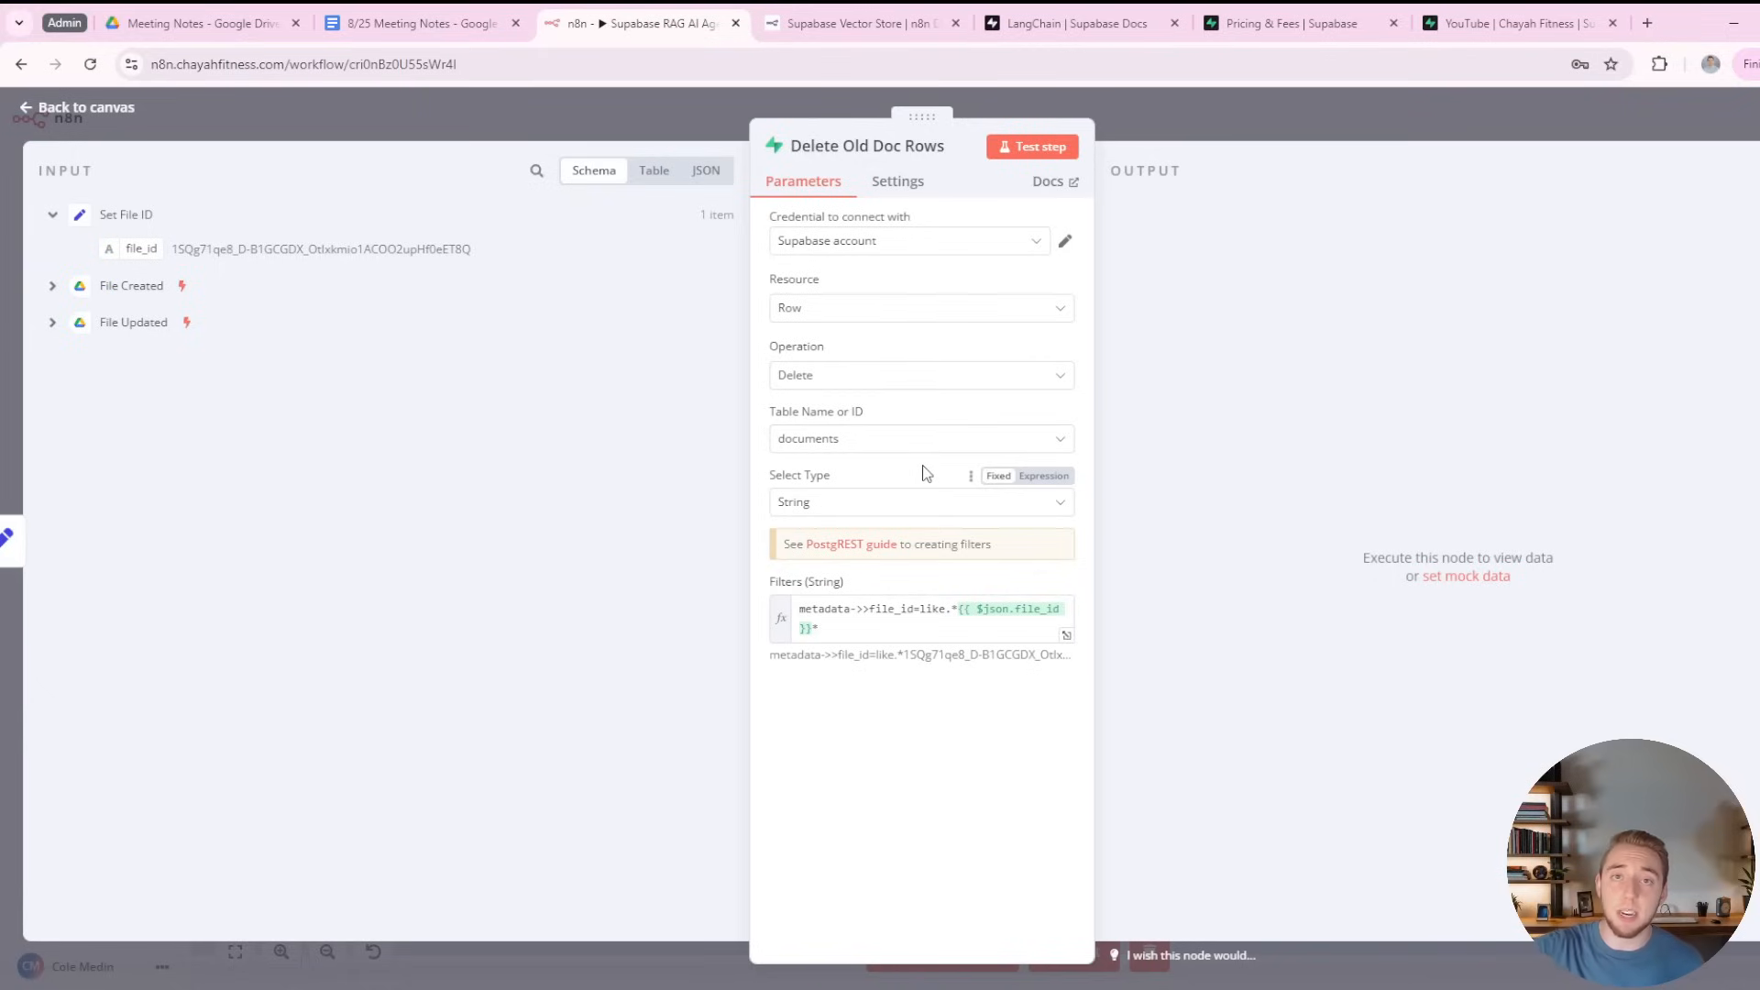
pyautogui.moveTo(888, 508)
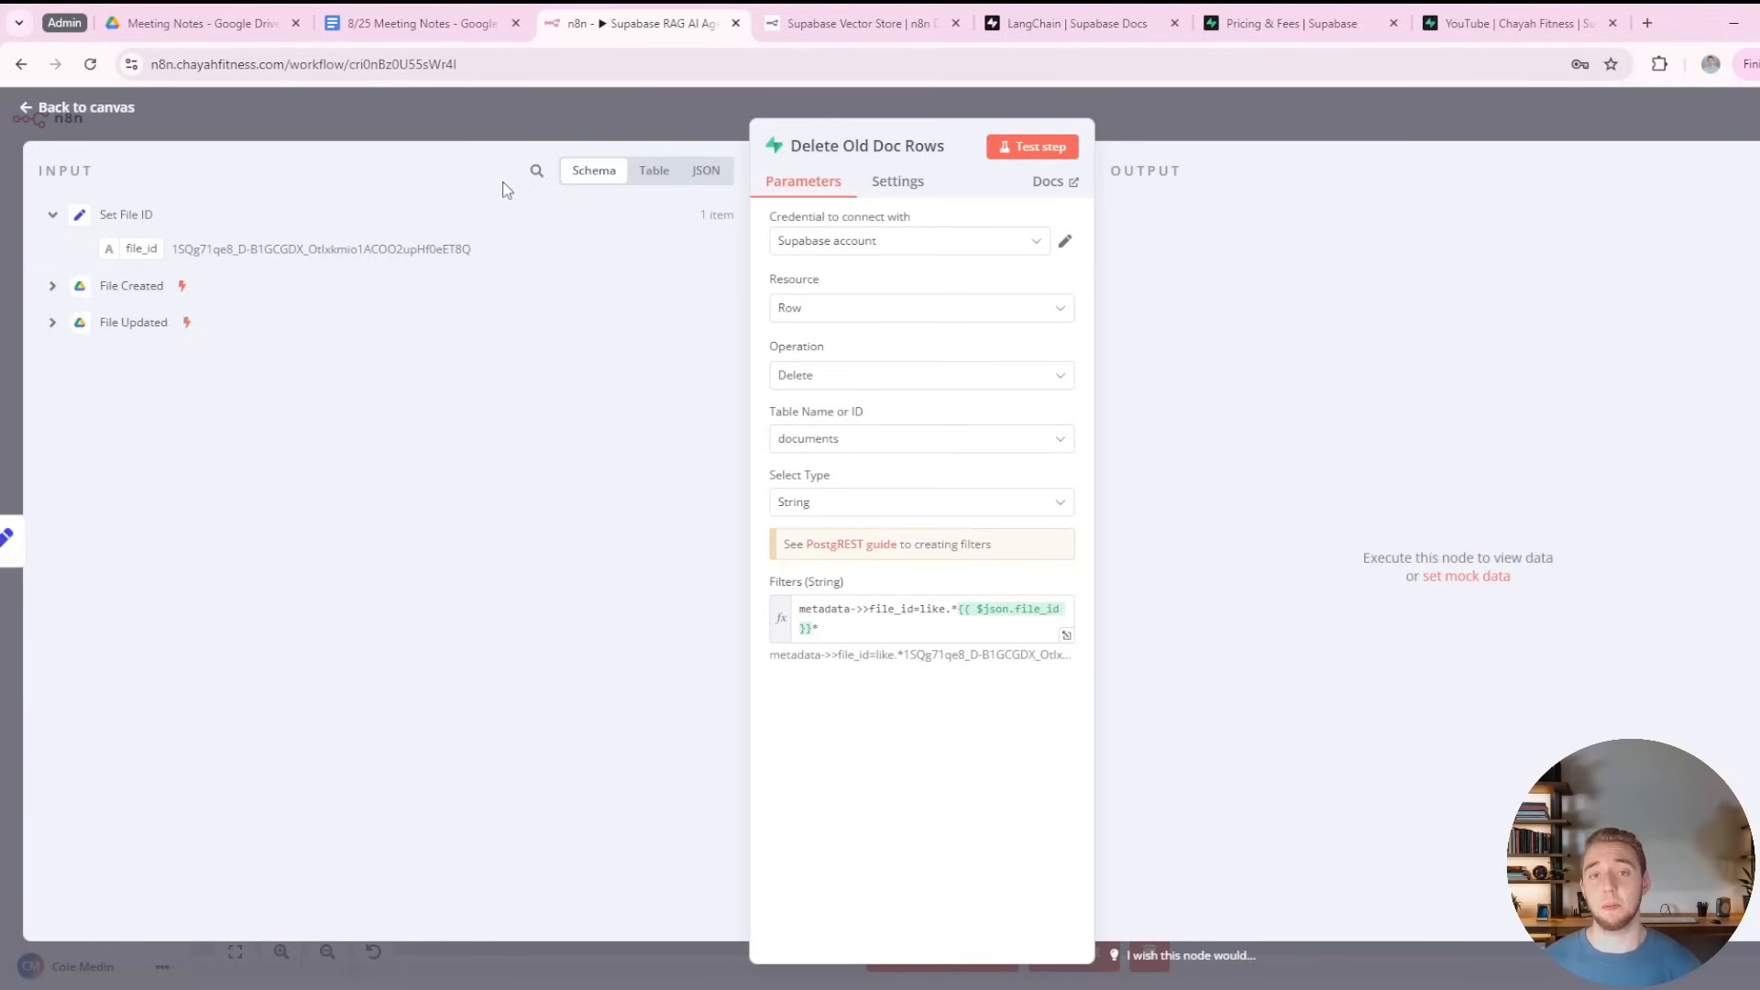
pyautogui.moveTo(929, 361)
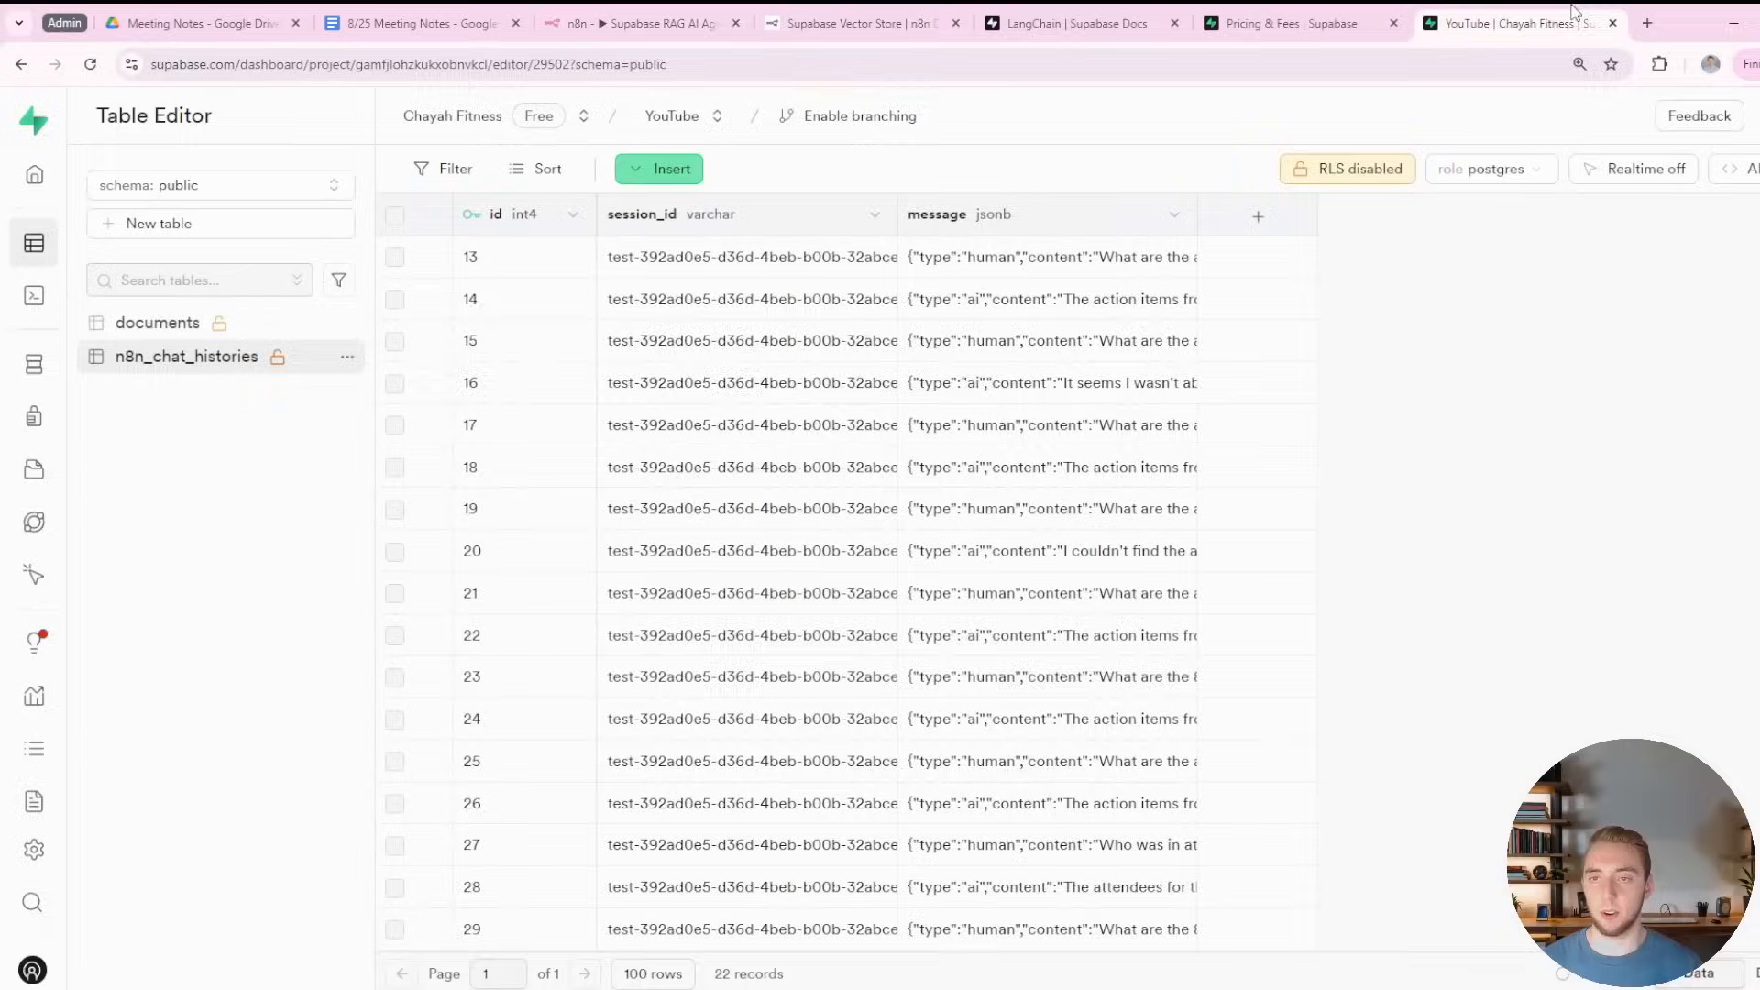
# Match the stored documents row's metadata file_id against the Google Doc URL's ID.
pyautogui.click(158, 323)
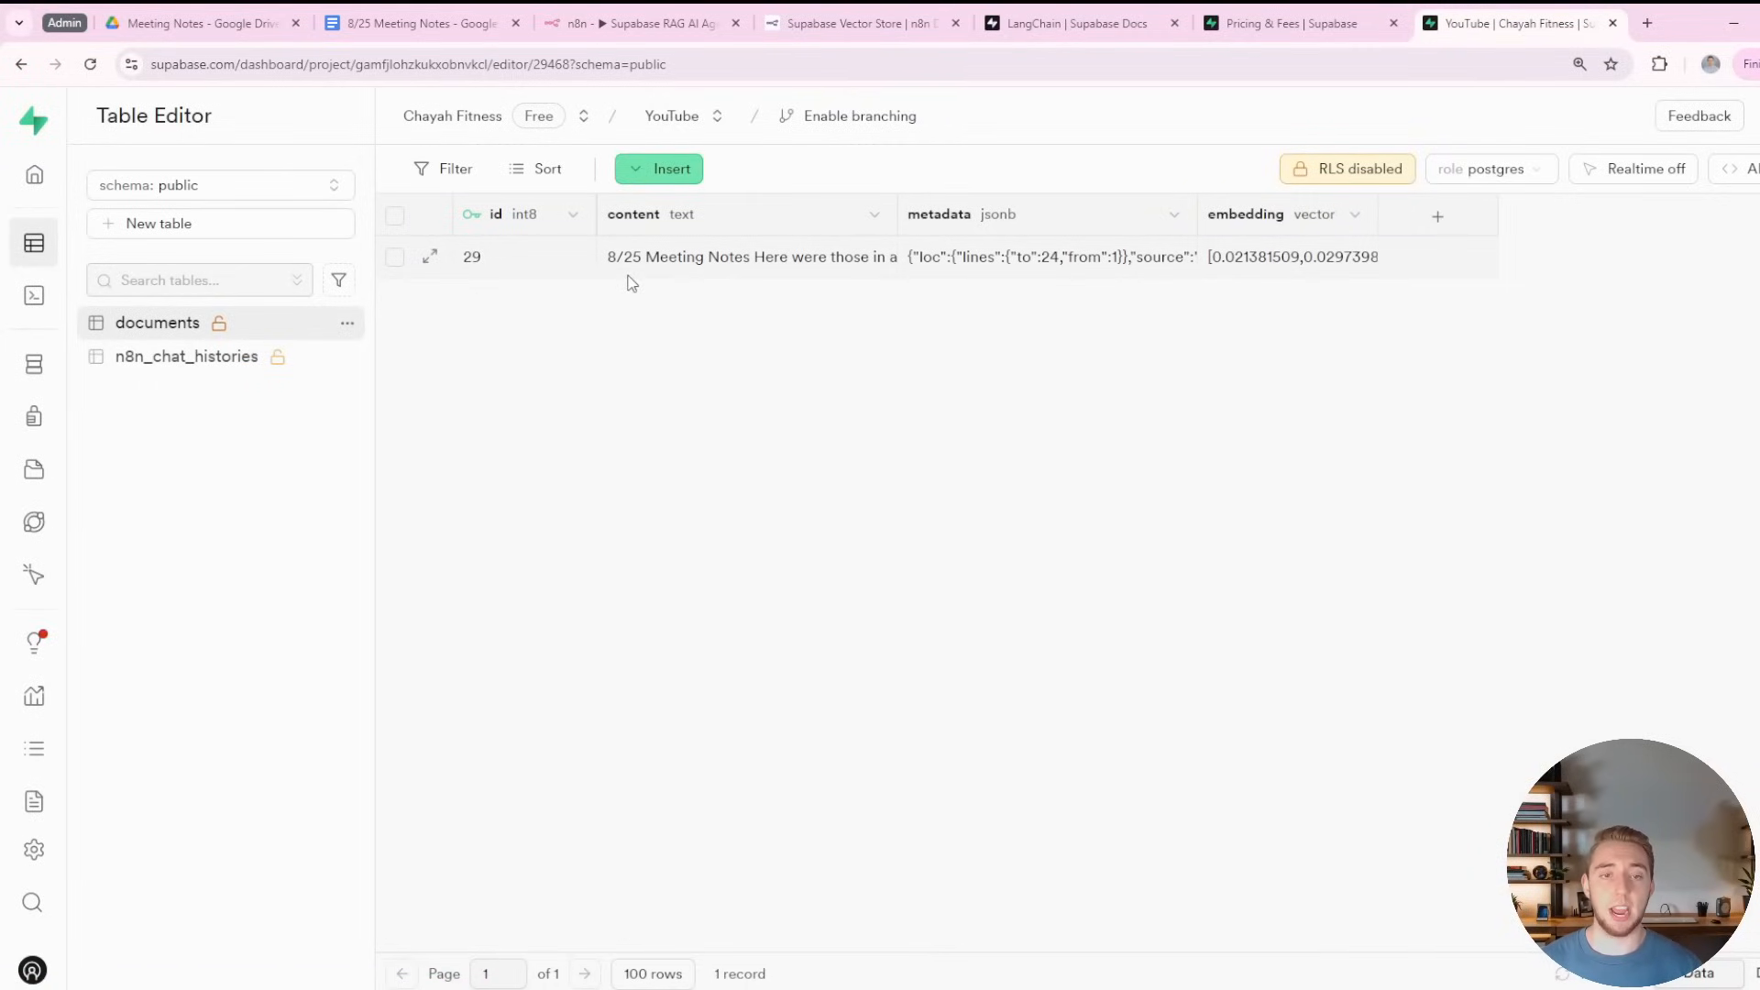
pyautogui.moveTo(671, 273)
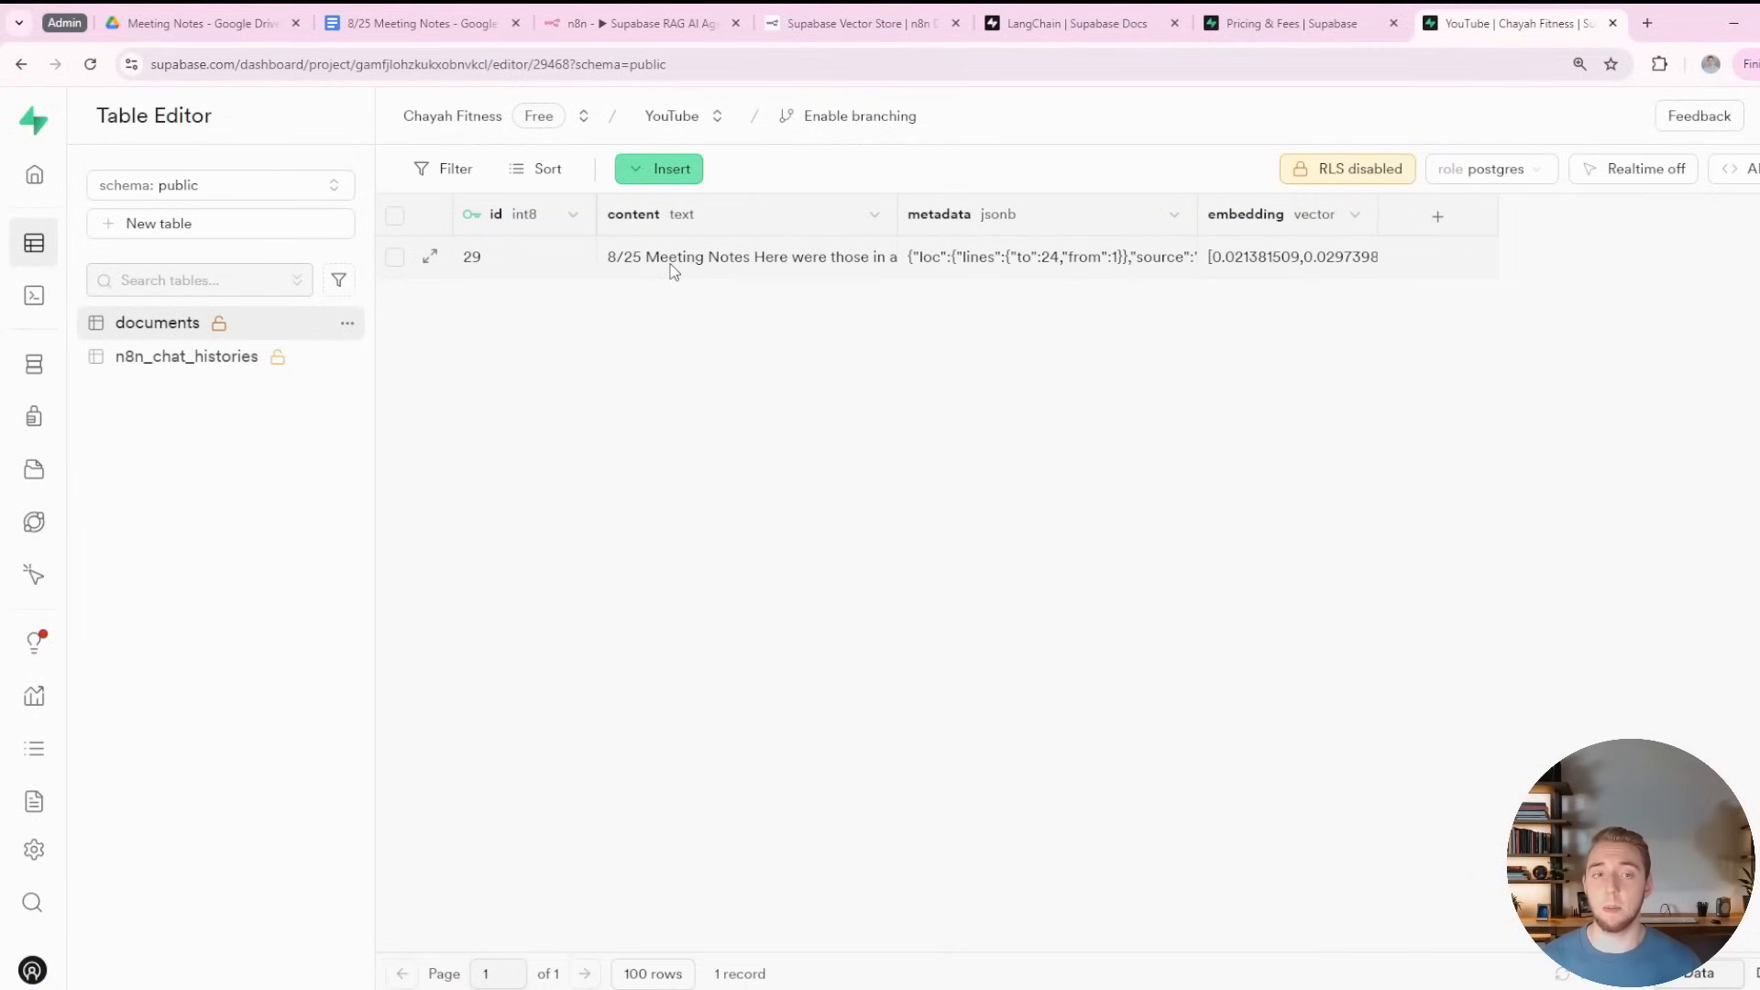
pyautogui.moveTo(772, 420)
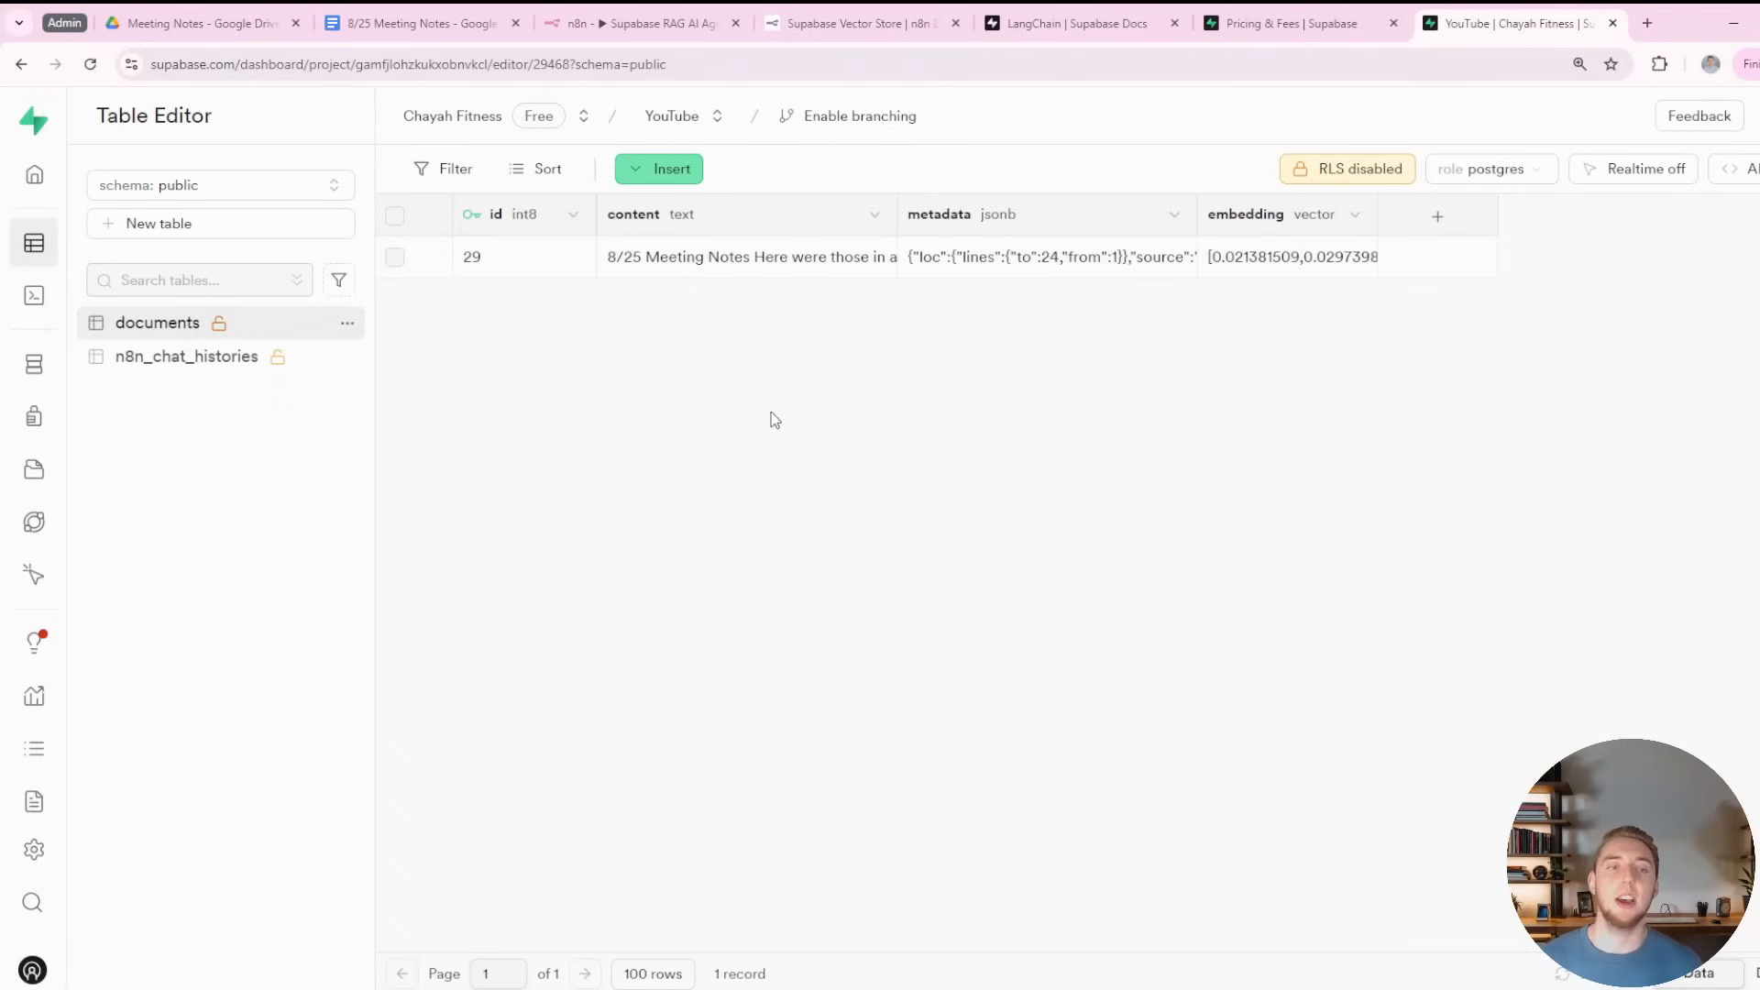
pyautogui.moveTo(601, 308)
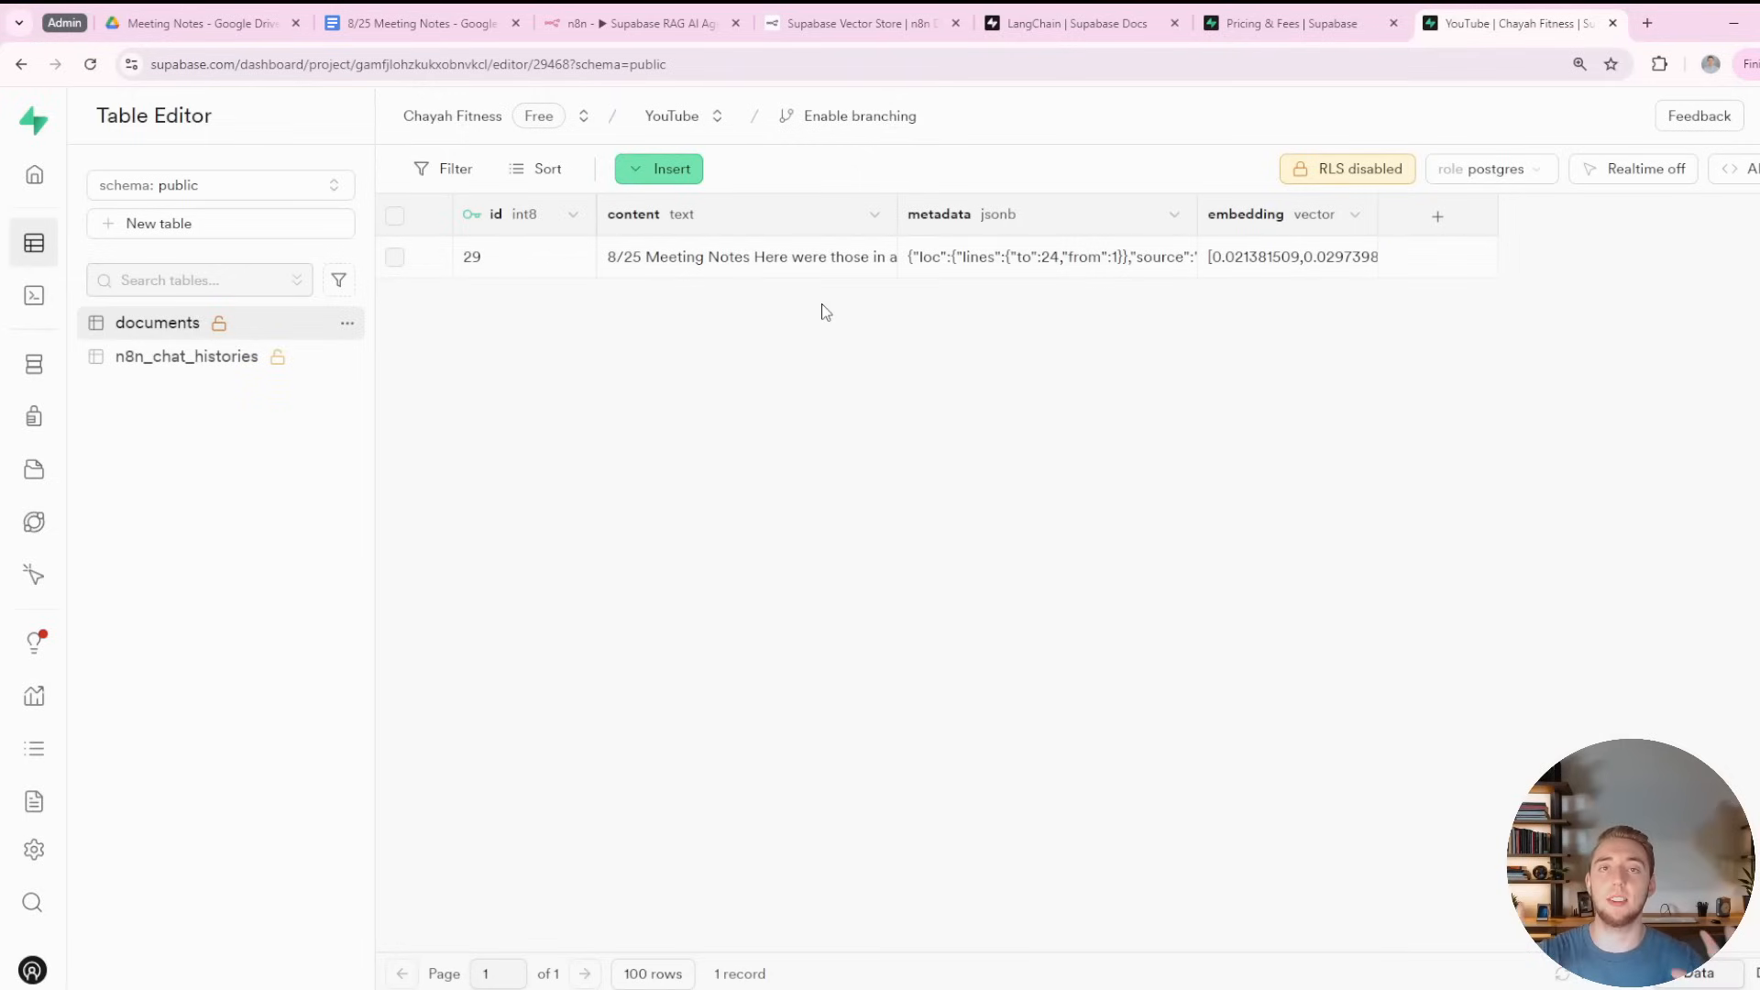
pyautogui.click(640, 22)
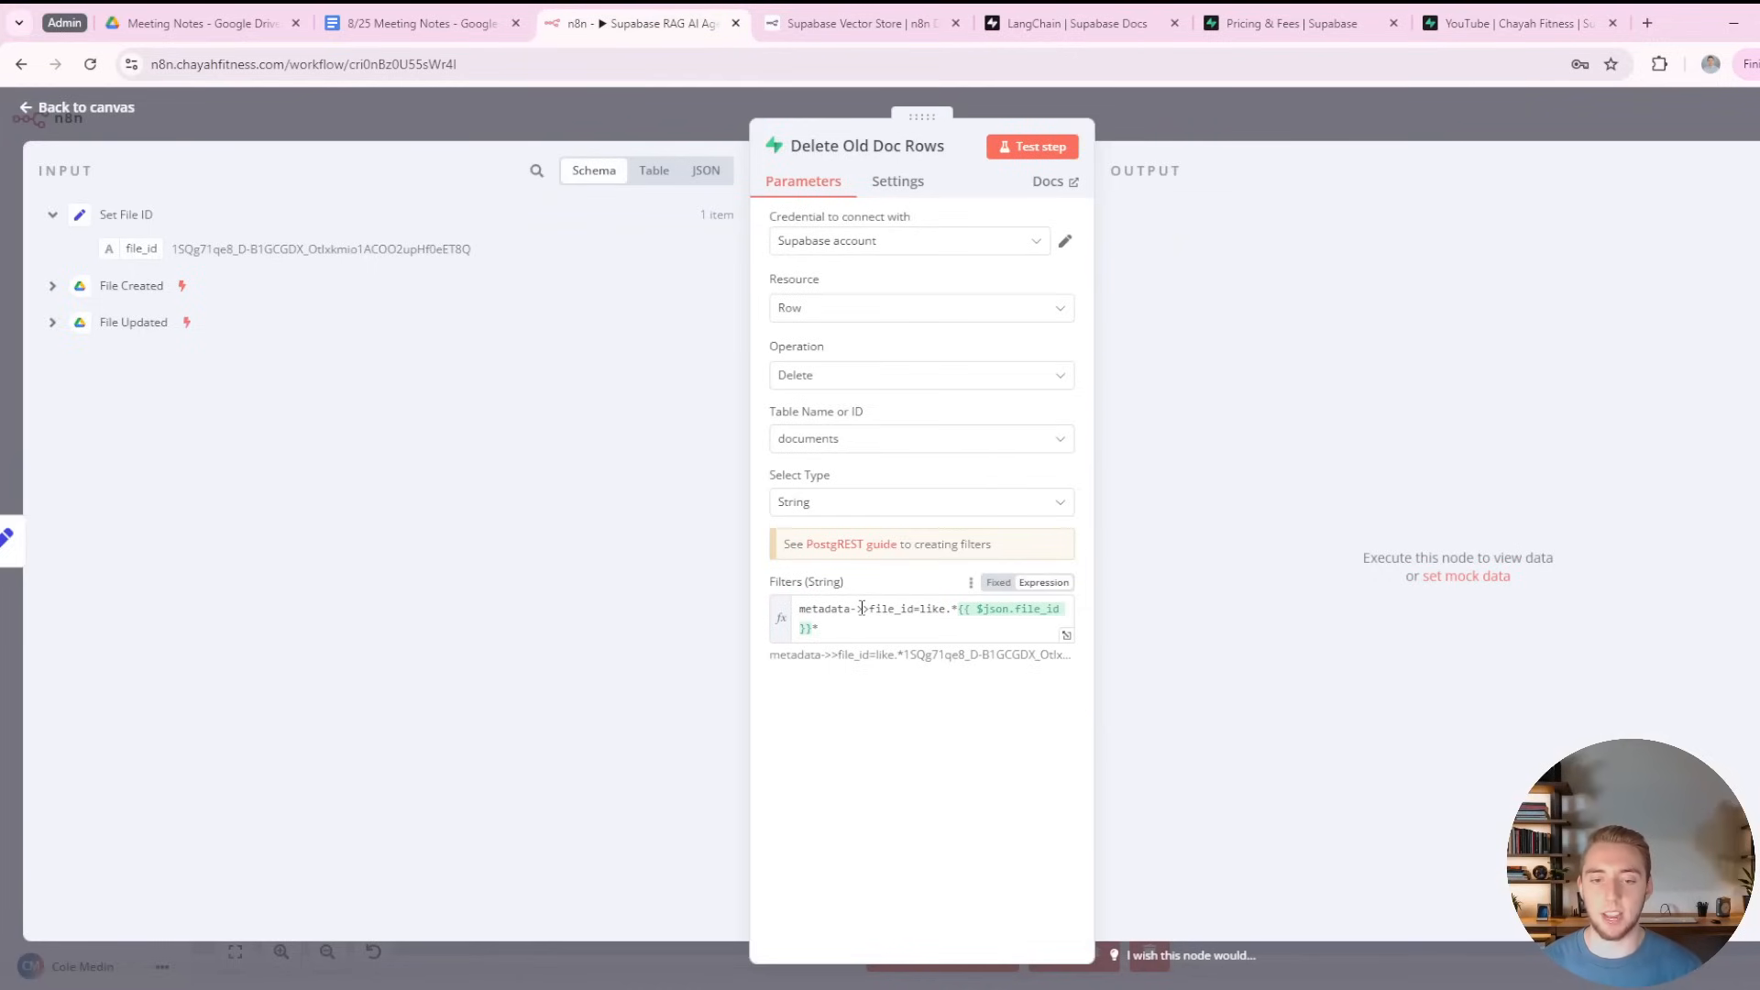
pyautogui.doubleClick(891, 609)
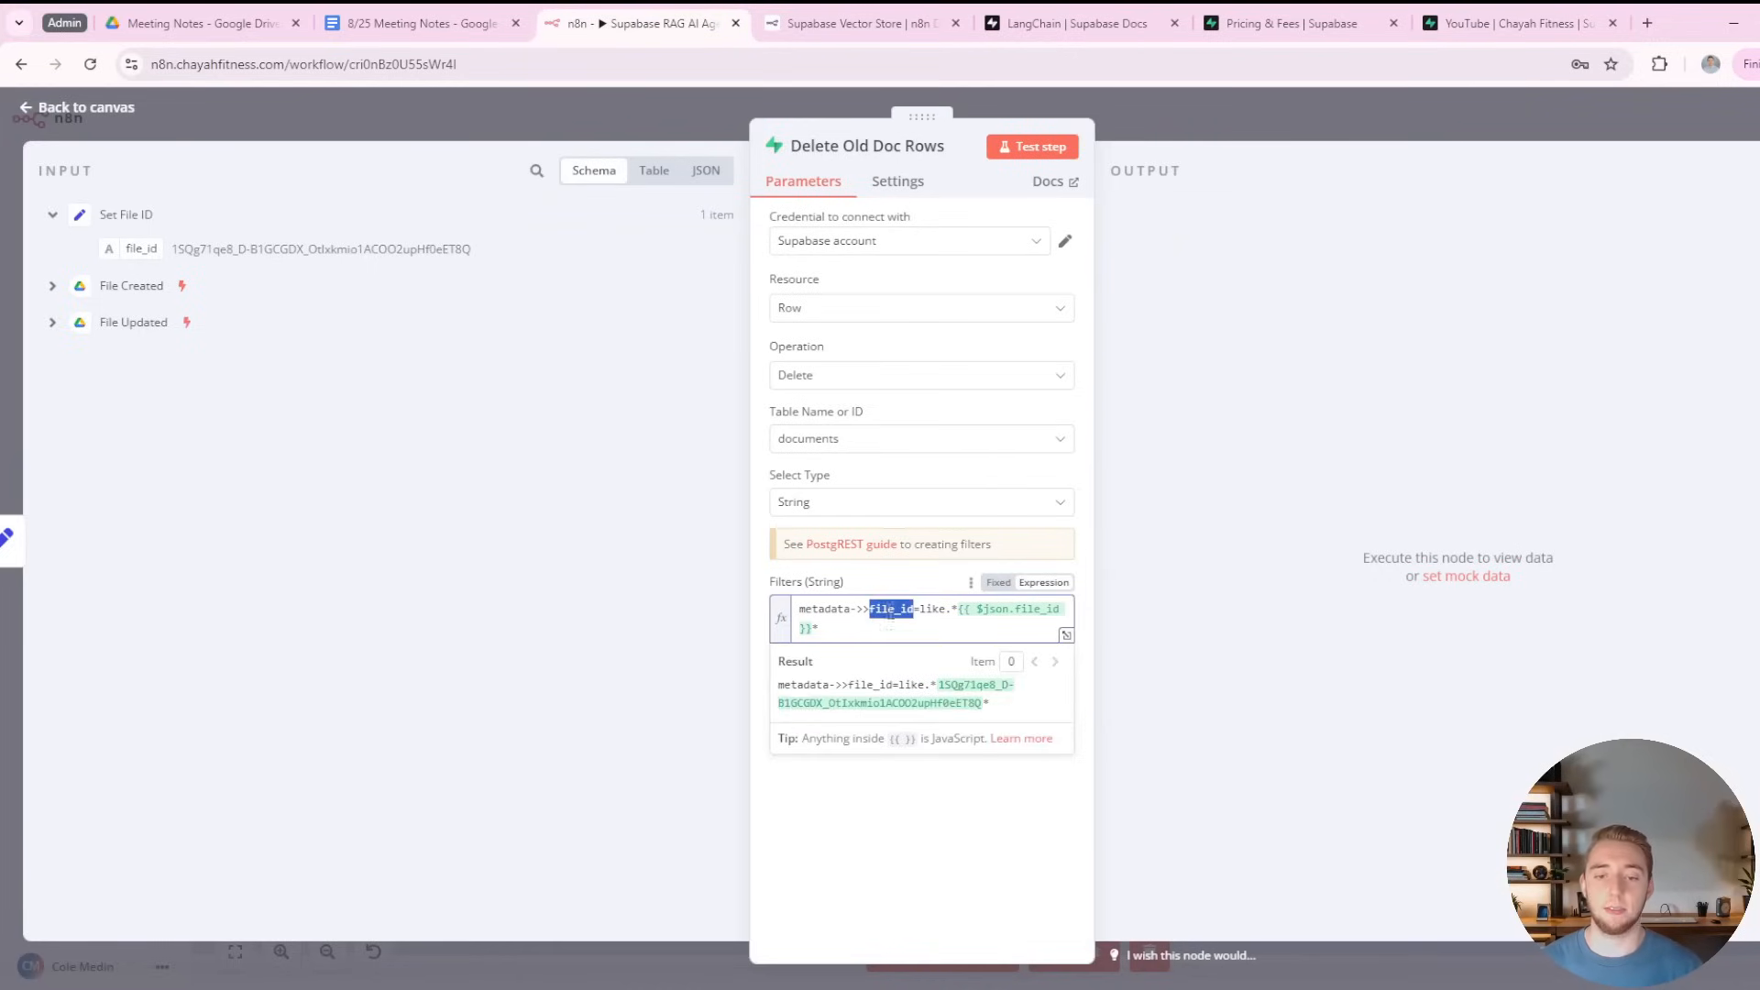
pyautogui.click(422, 22)
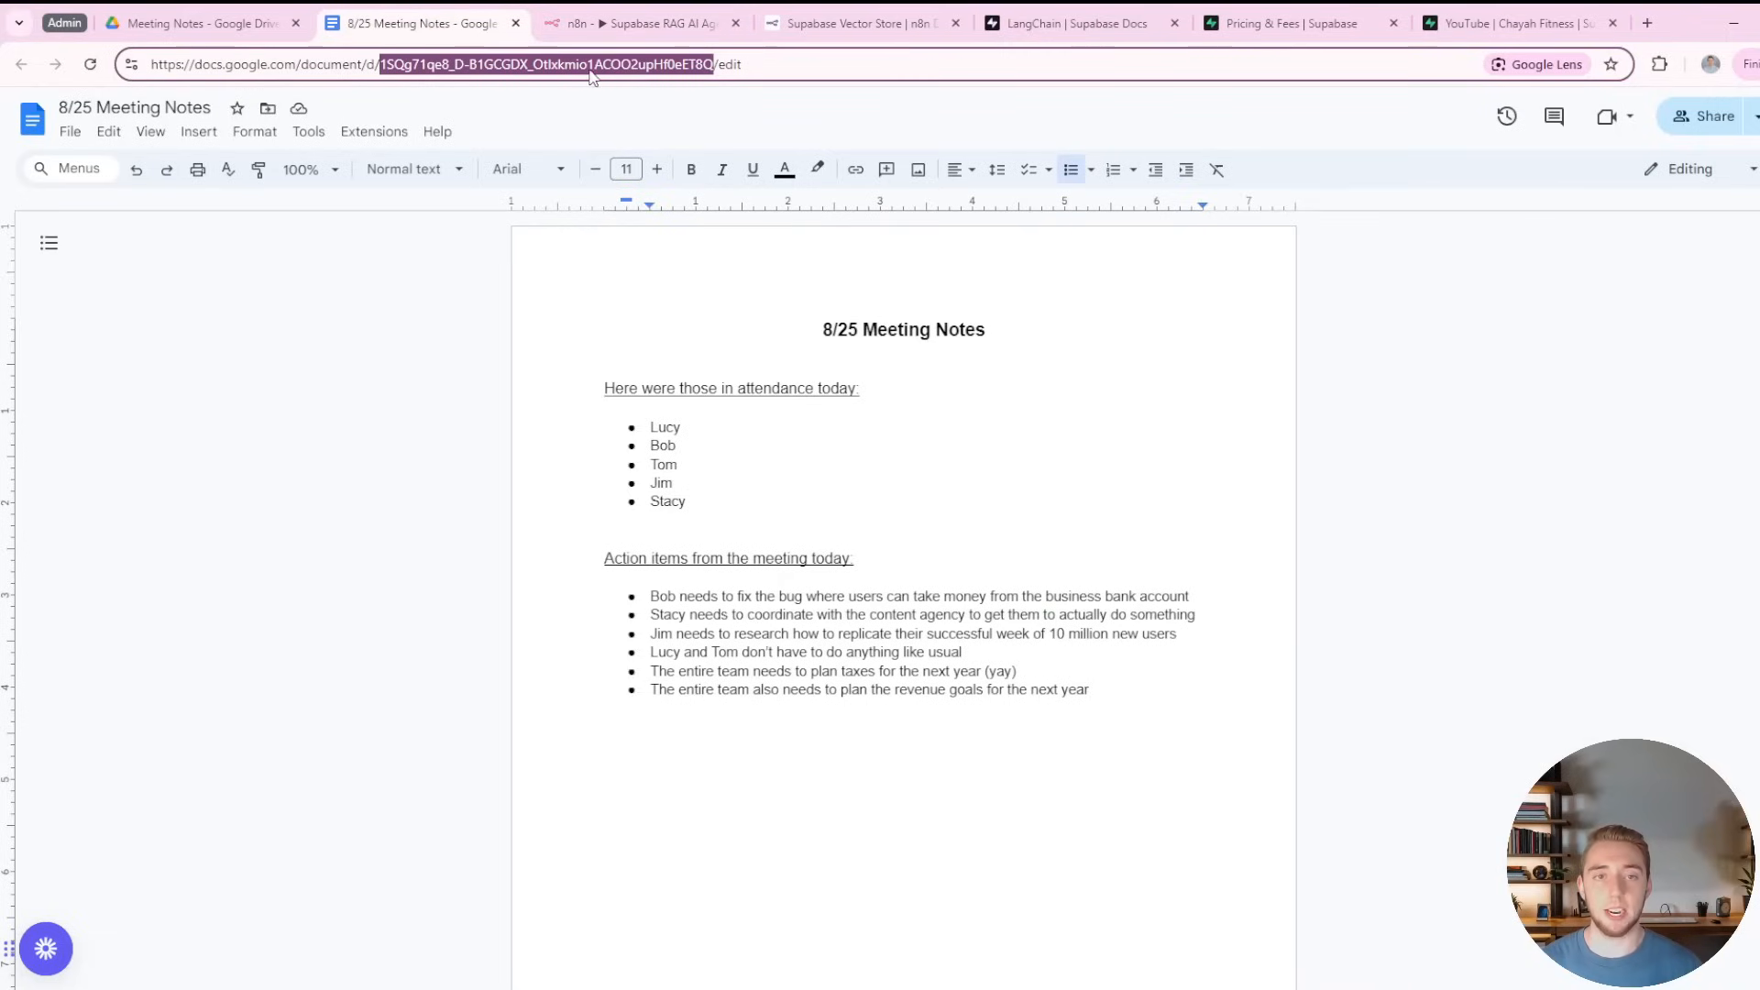
pyautogui.click(640, 22)
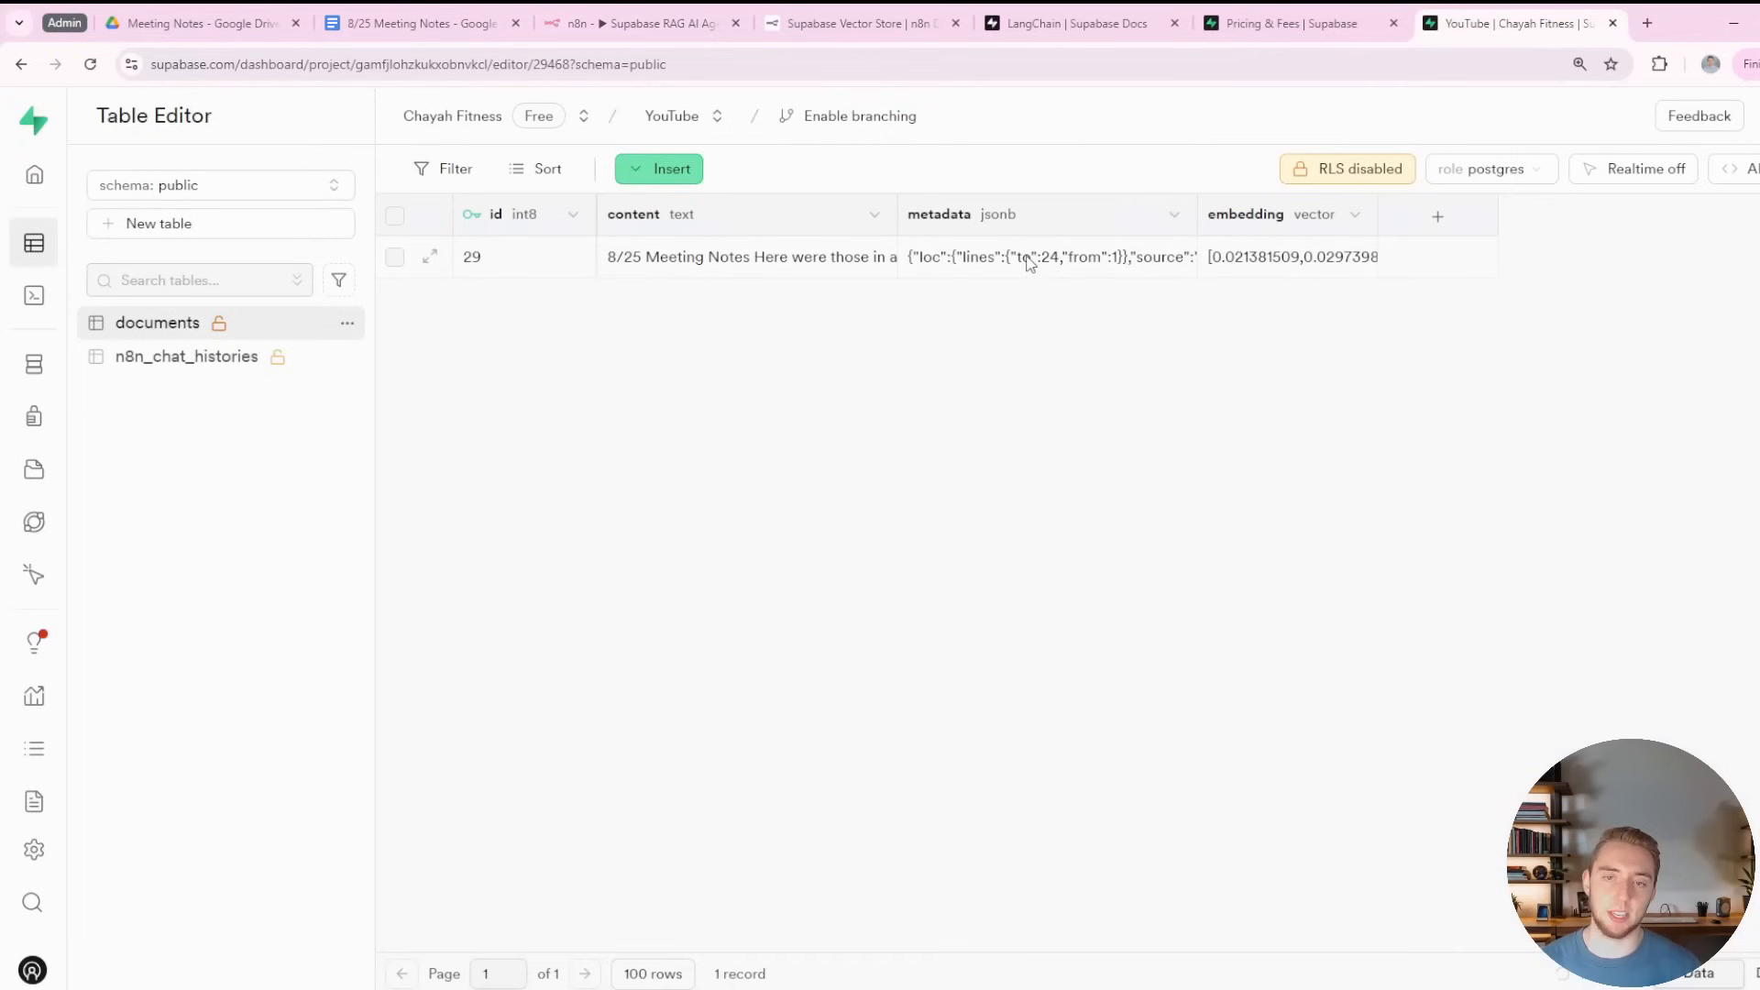
pyautogui.click(1043, 257)
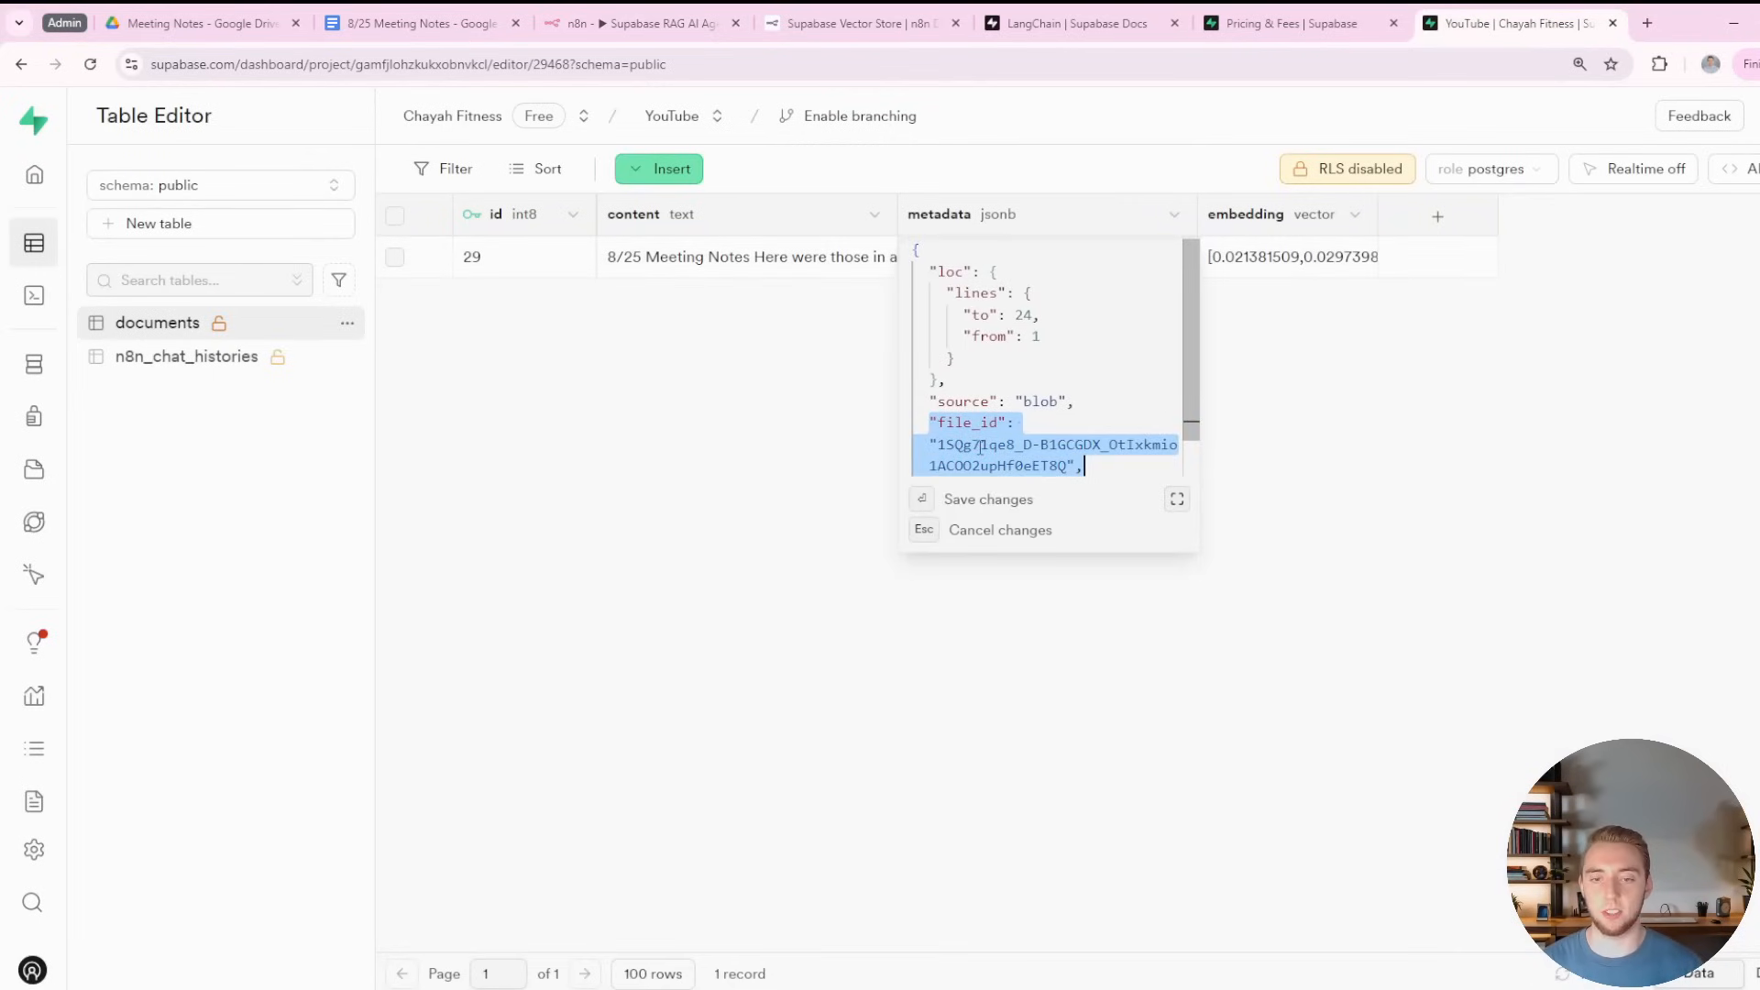
pyautogui.click(422, 22)
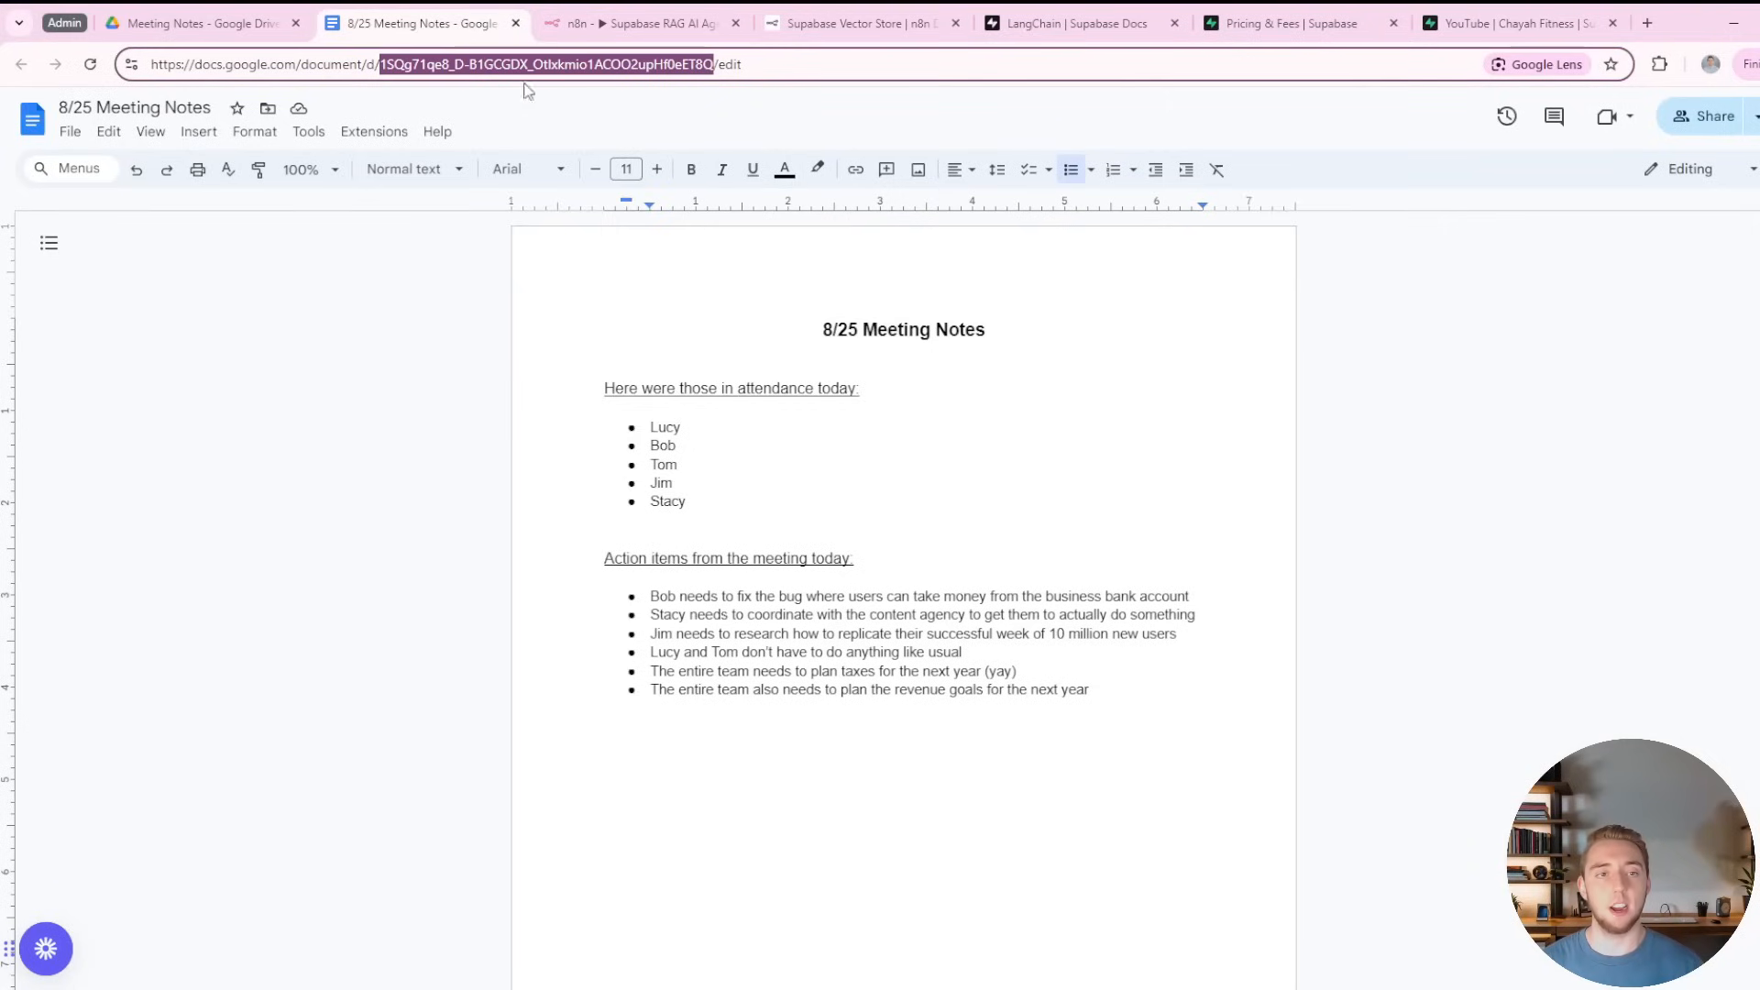
pyautogui.click(640, 22)
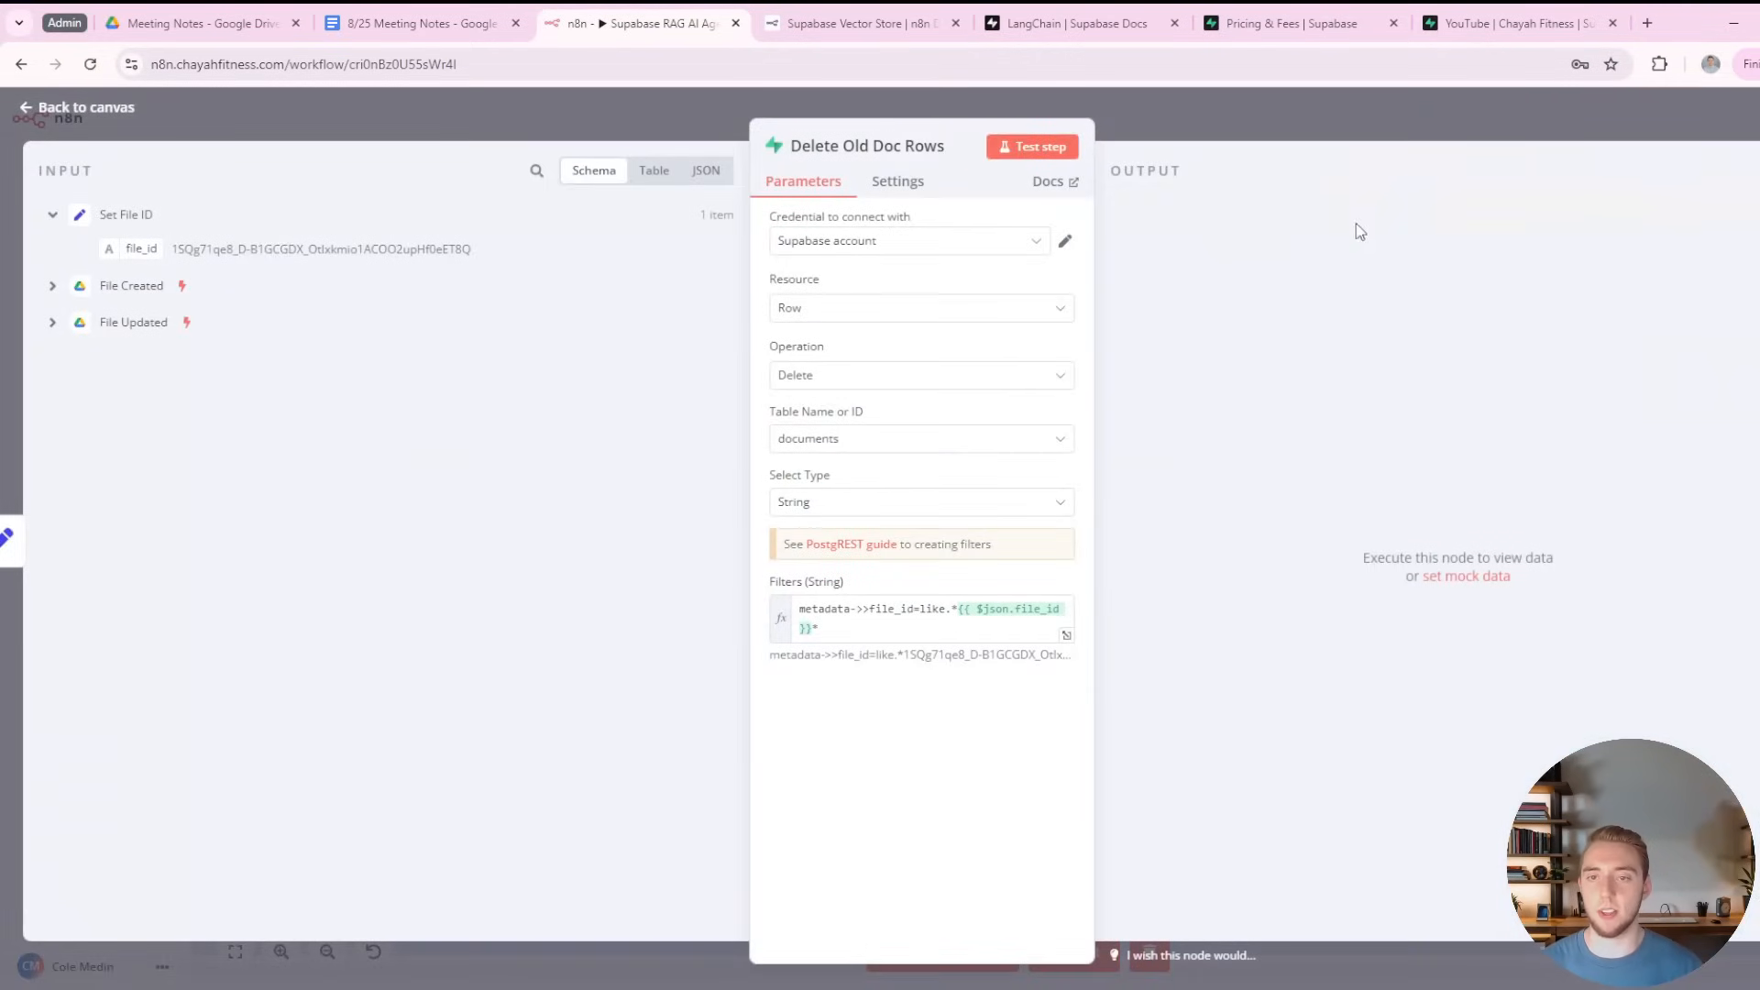
# Run Delete Old Doc Rows so the Supabase documents table becomes empty.
pyautogui.click(1029, 147)
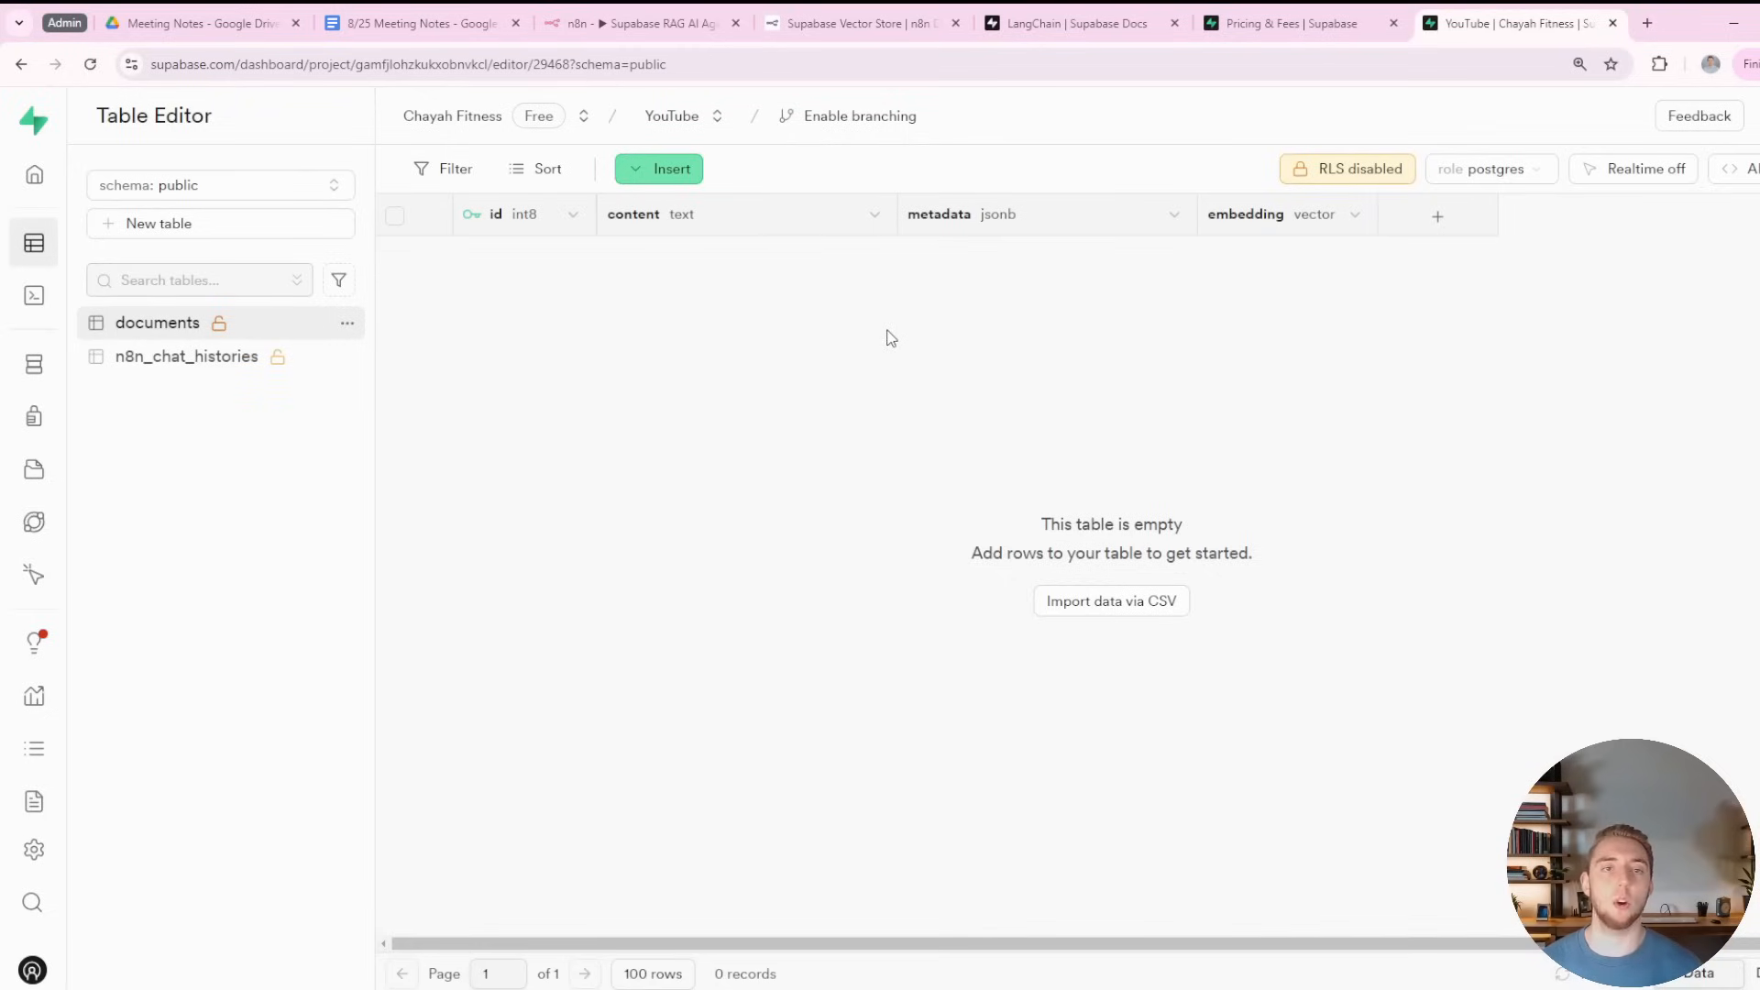
# Test the Download File step to fetch the Drive file.
pyautogui.click(640, 22)
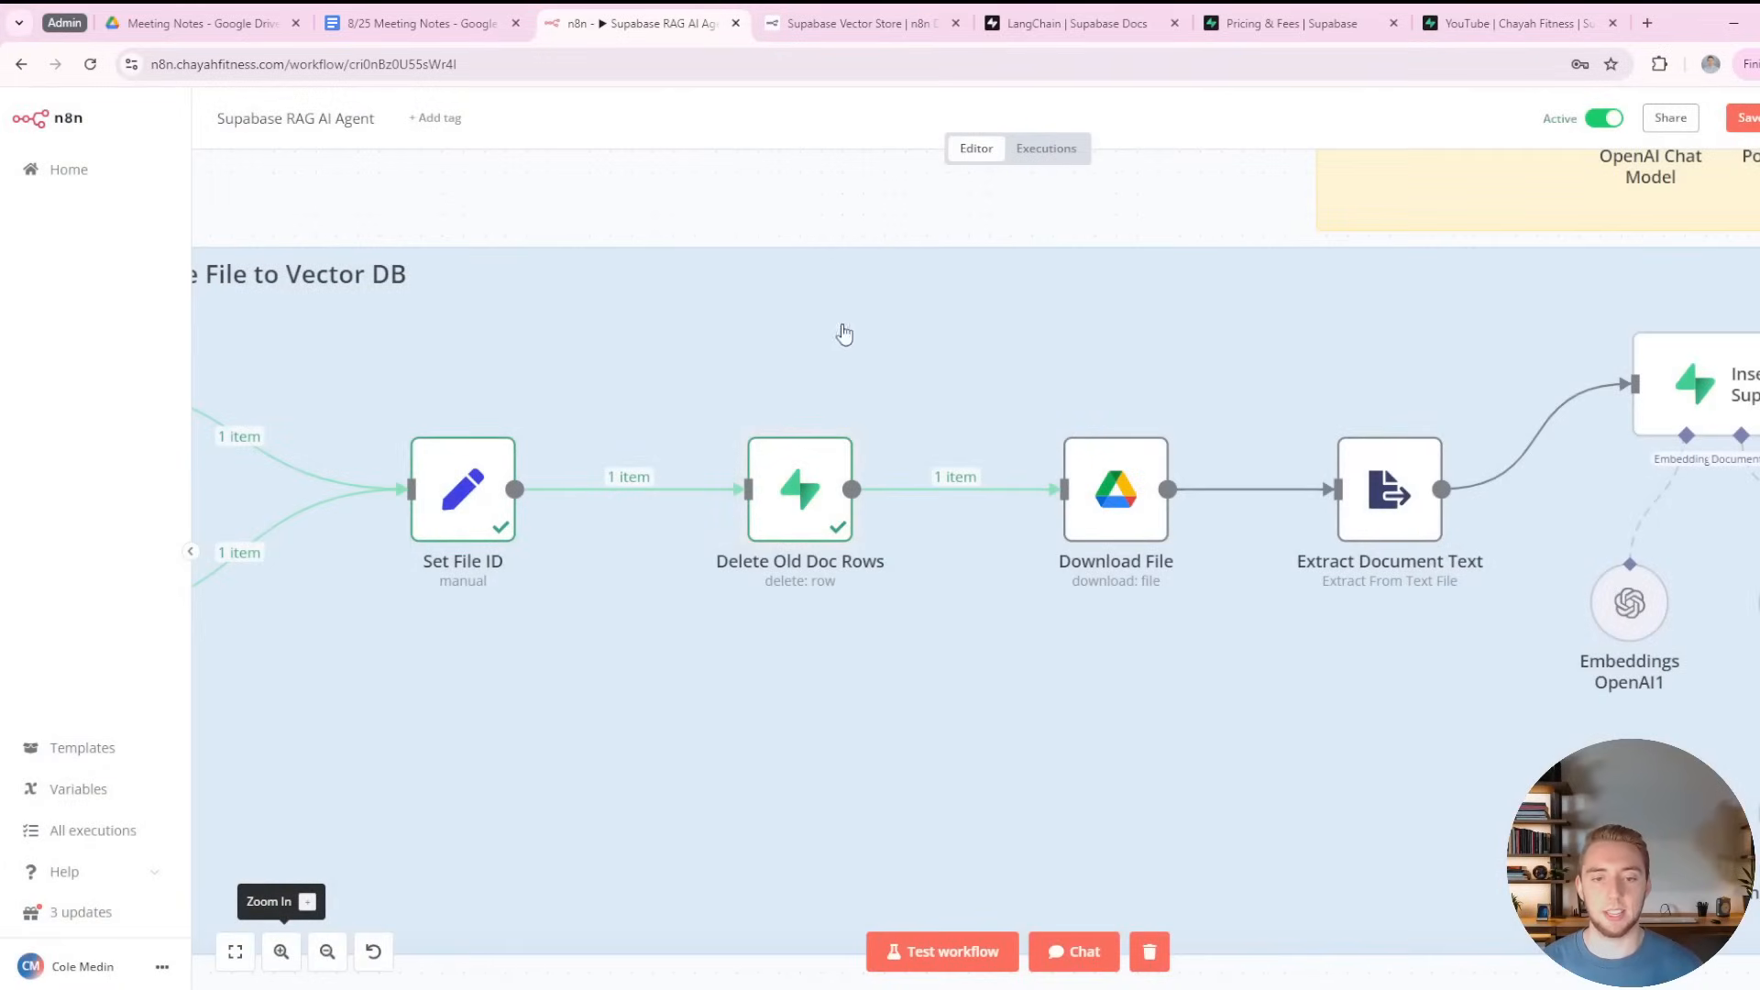
pyautogui.doubleClick(1115, 487)
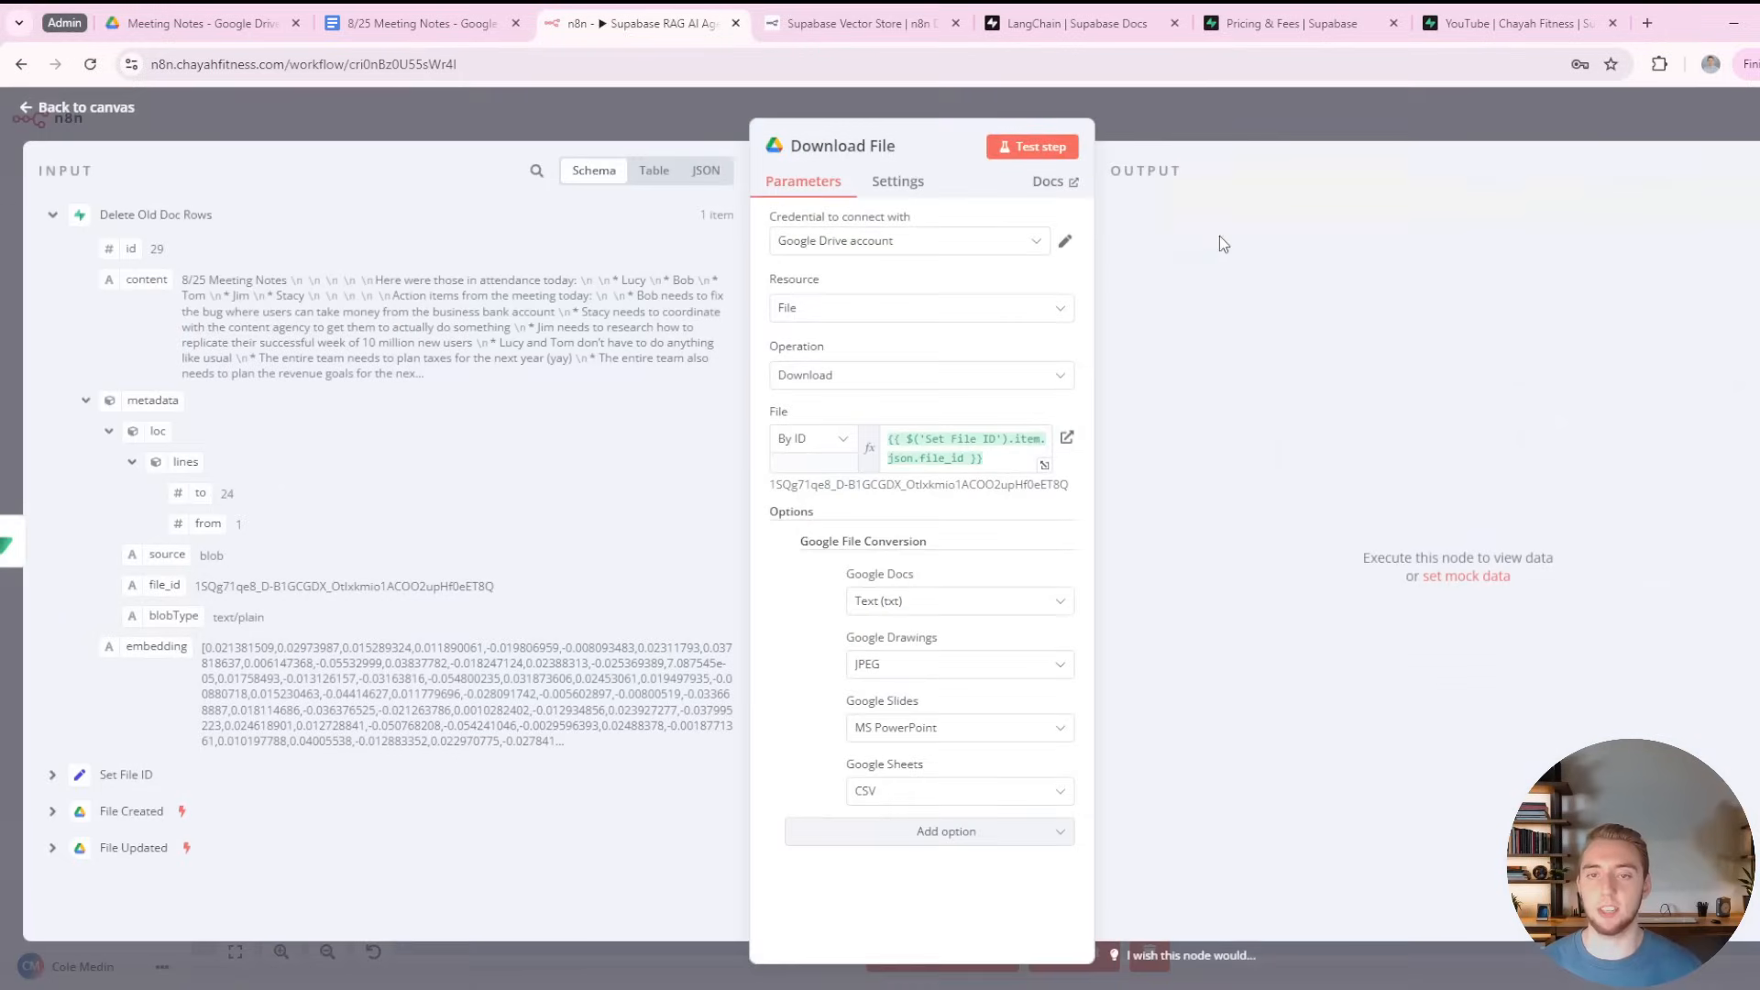
pyautogui.click(1031, 147)
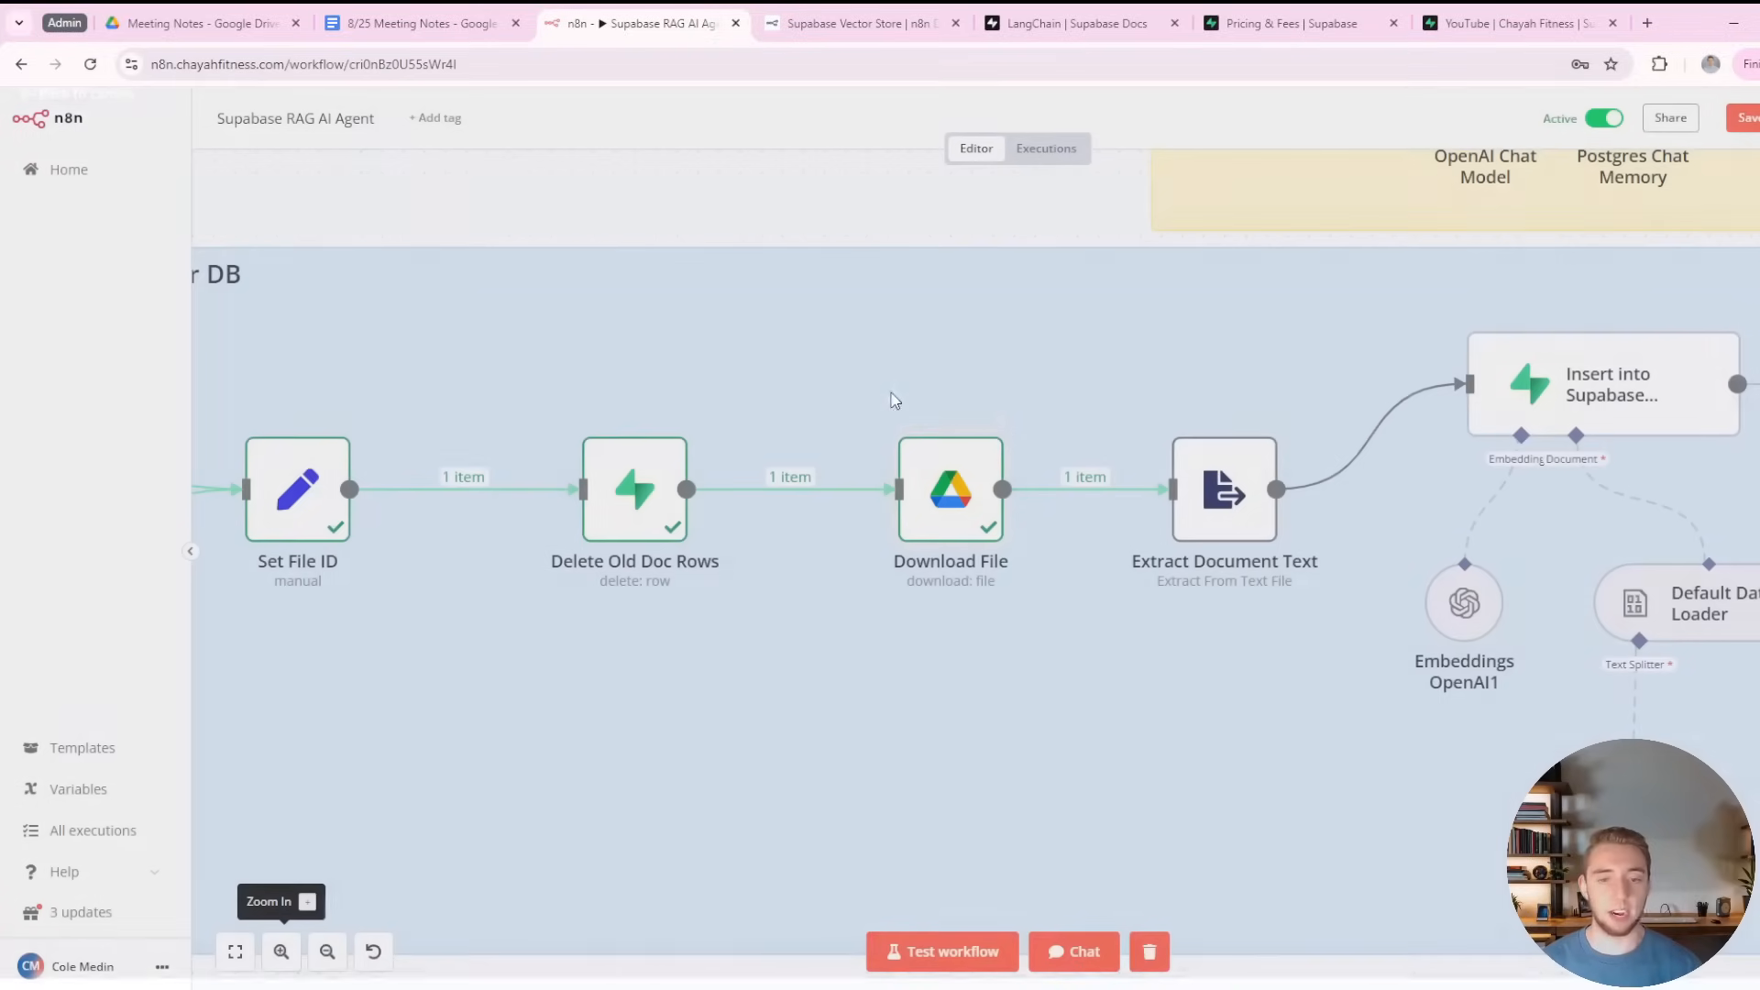
# Test Extract Document Text and compare its 8/25 notes output with the Google Doc.
pyautogui.doubleClick(1223, 487)
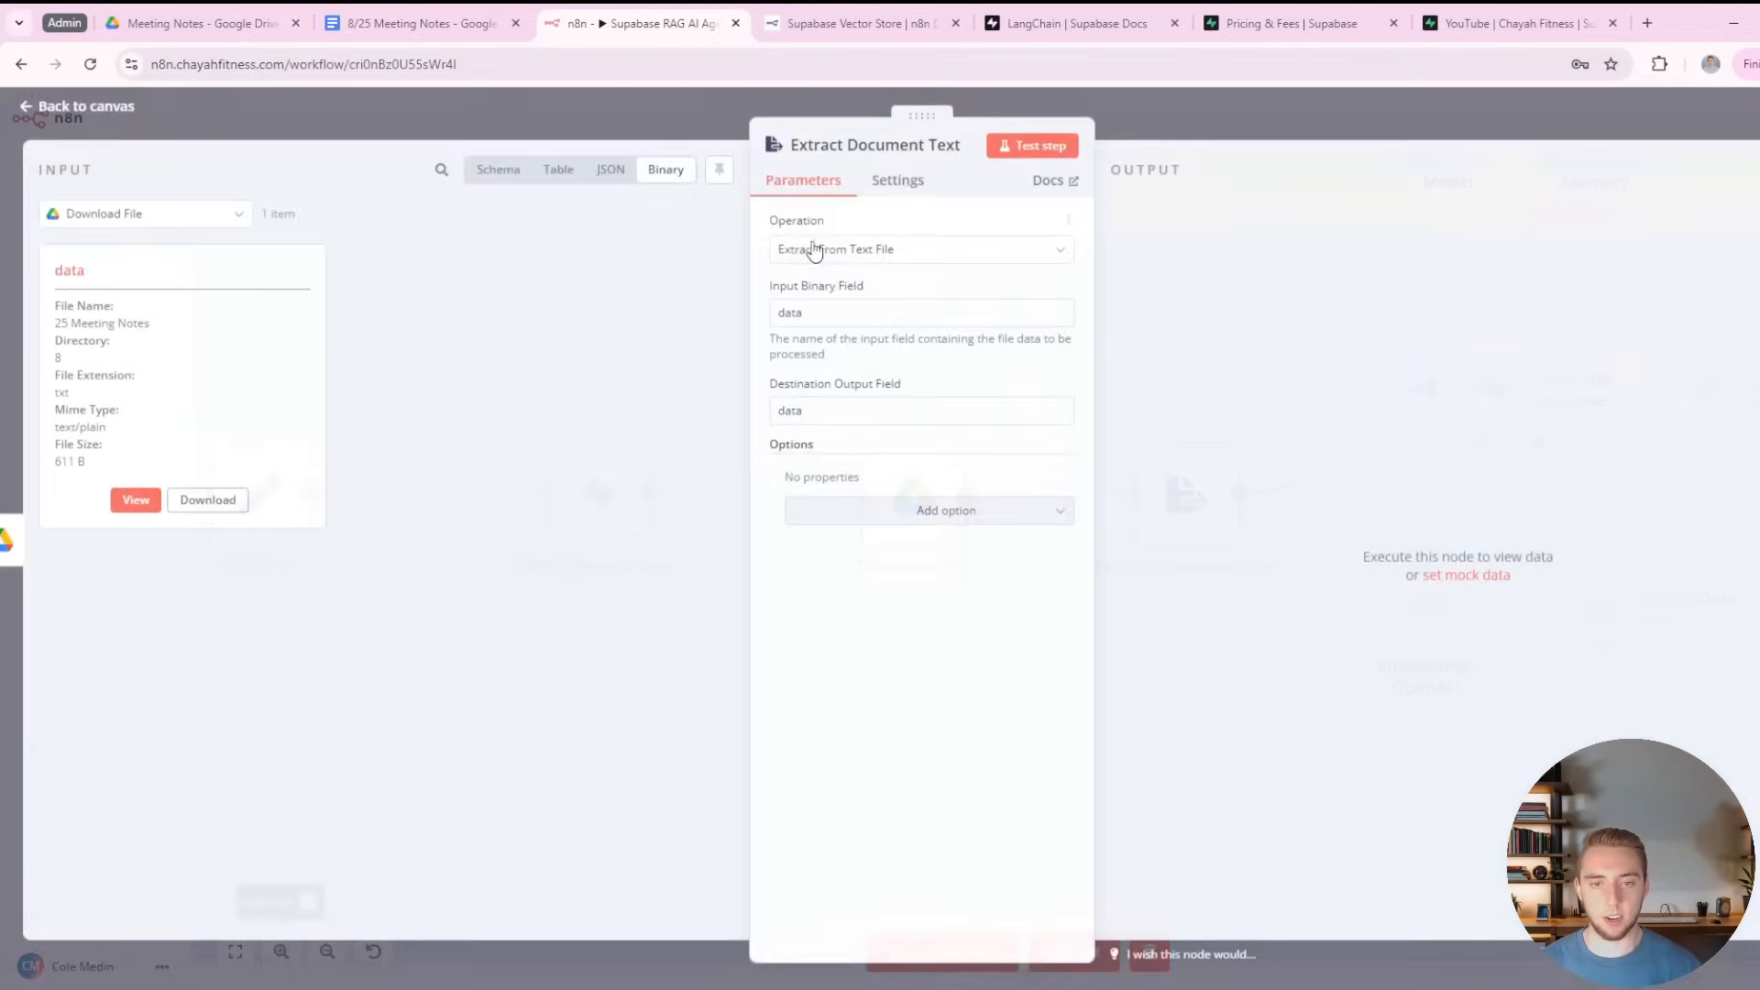
pyautogui.click(1038, 146)
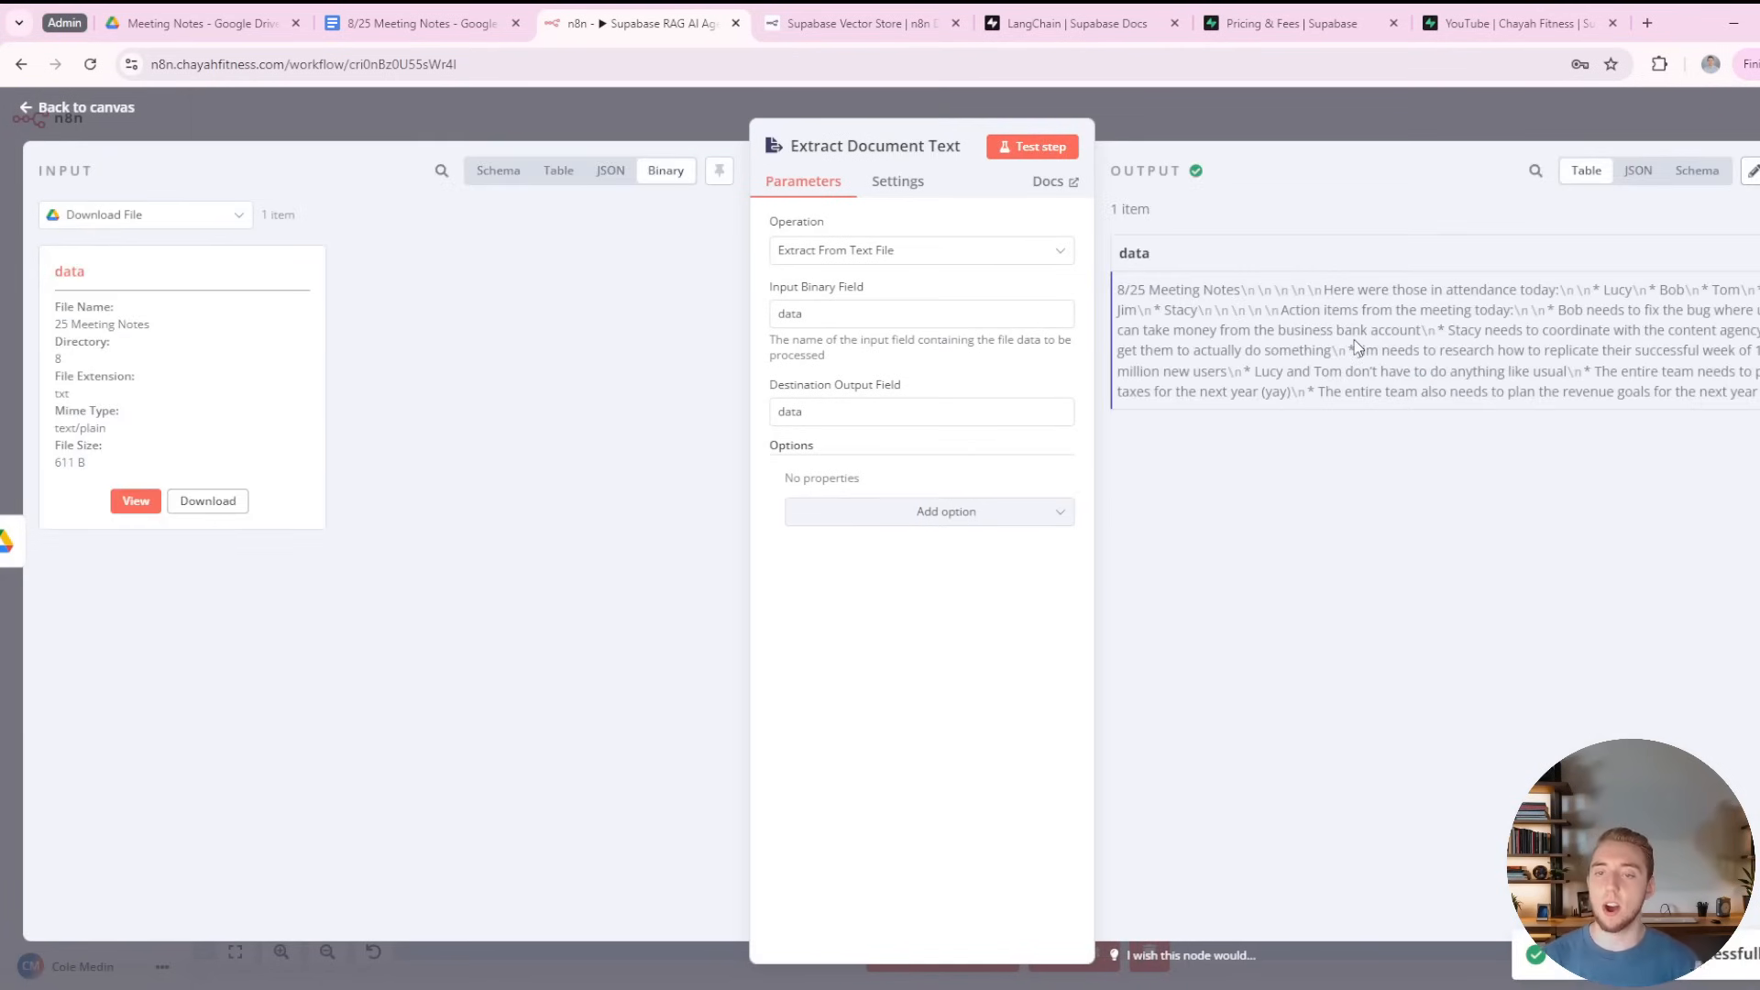
pyautogui.click(422, 22)
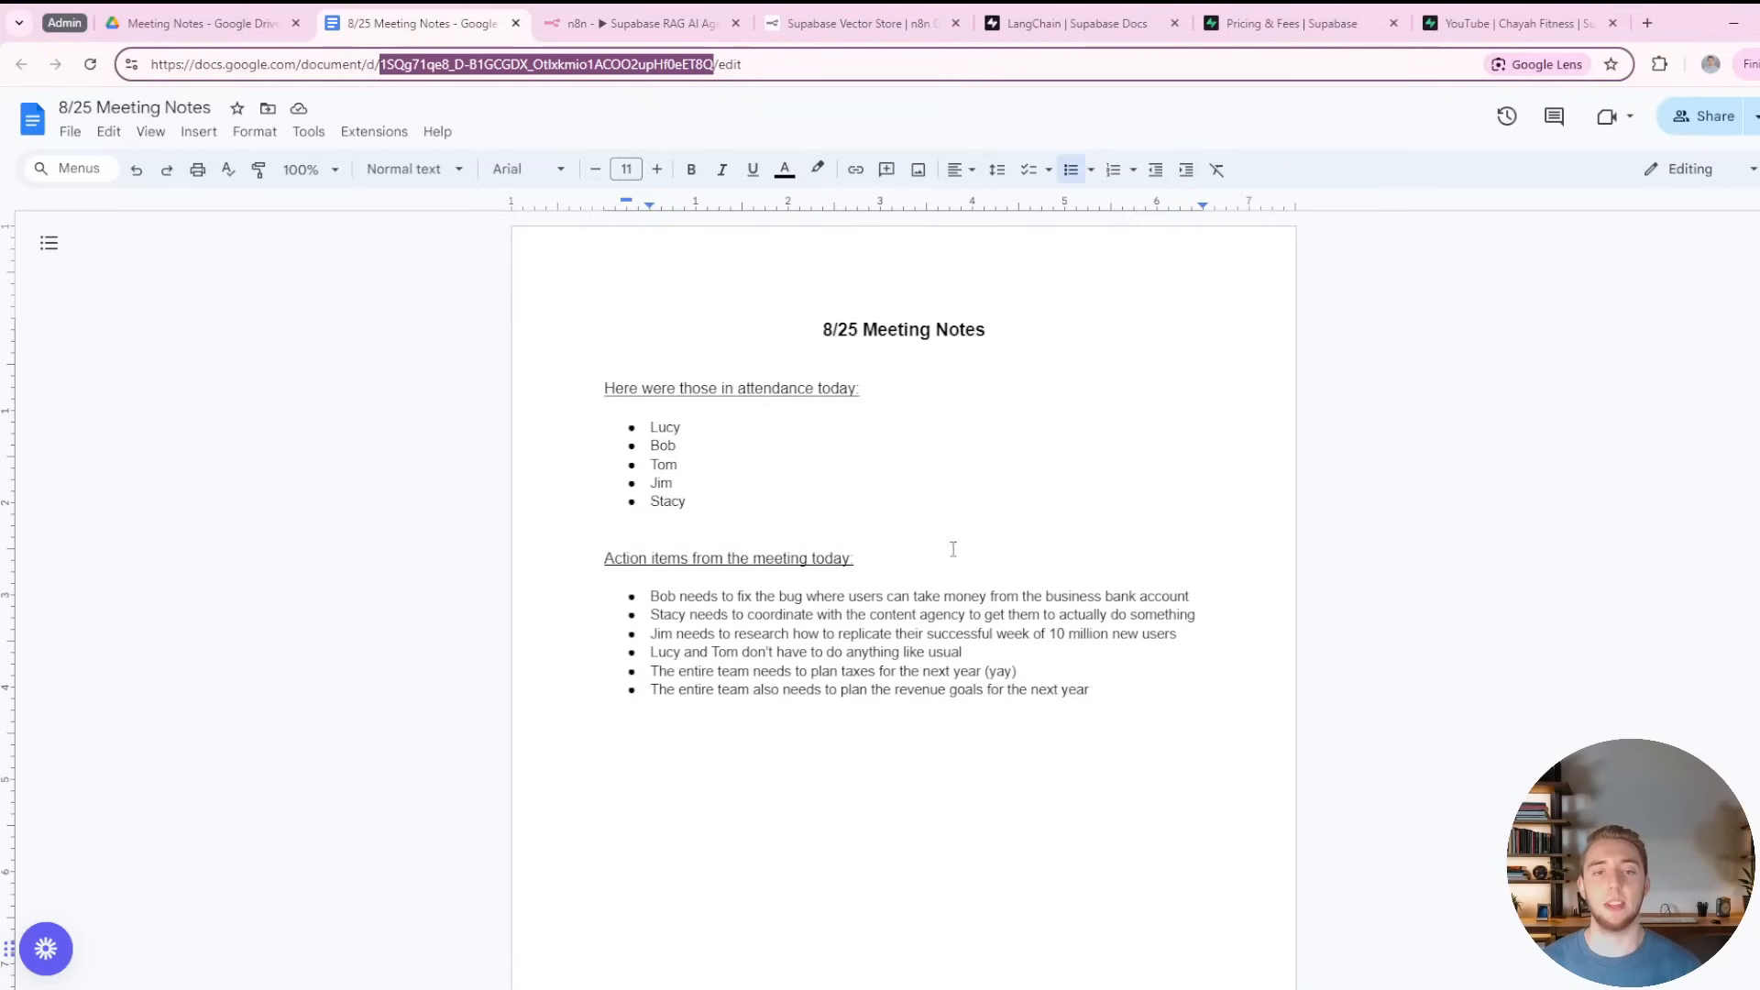
pyautogui.click(858, 22)
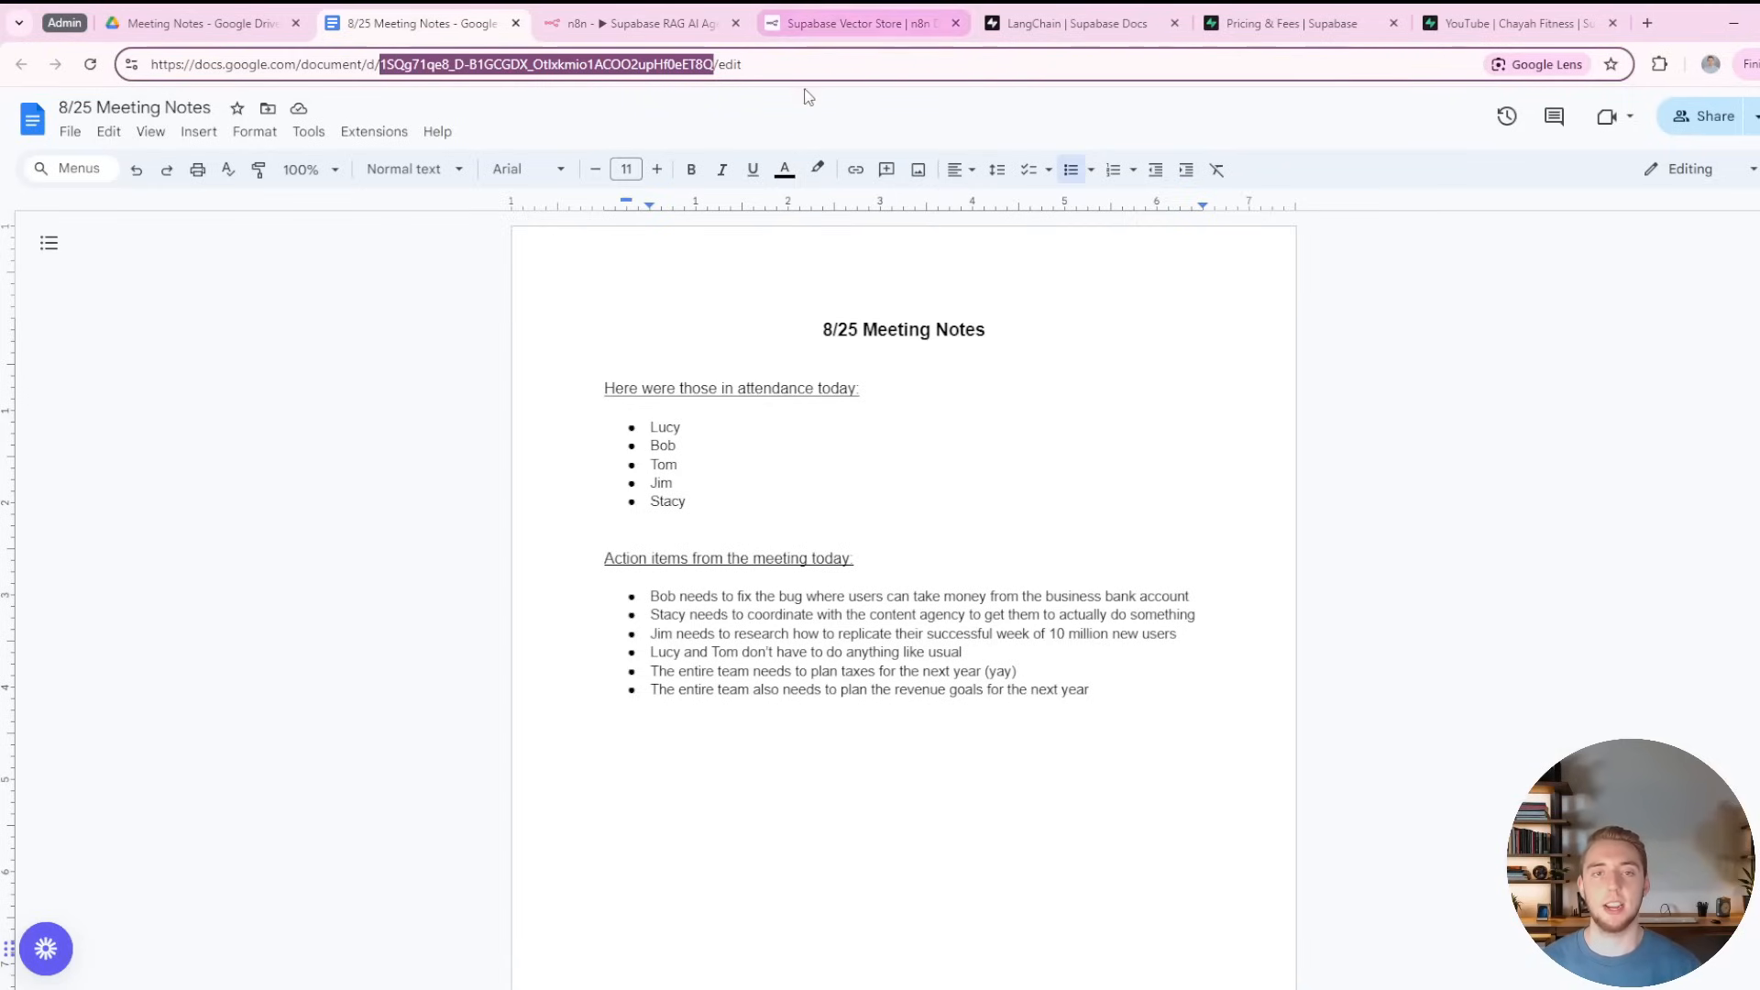
pyautogui.click(640, 22)
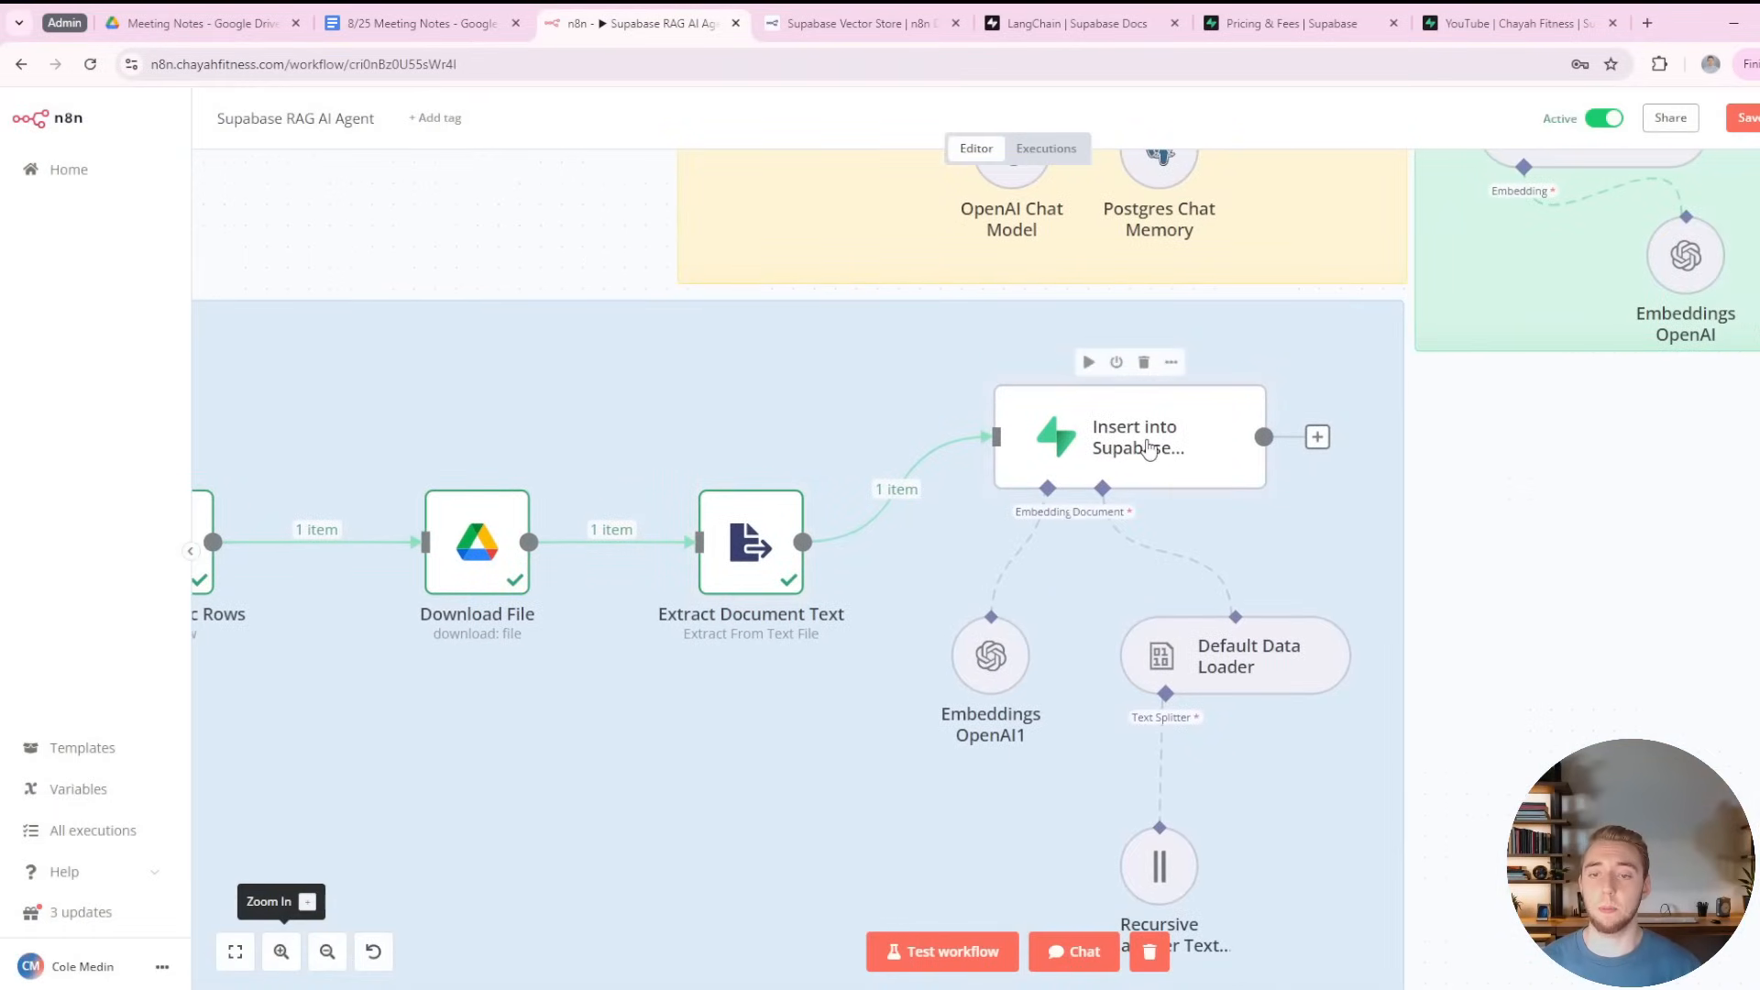
# Run the Insert into Supabase Vectorstore node, storing the 8/25 notes with file_id metadata.
pyautogui.doubleClick(1127, 437)
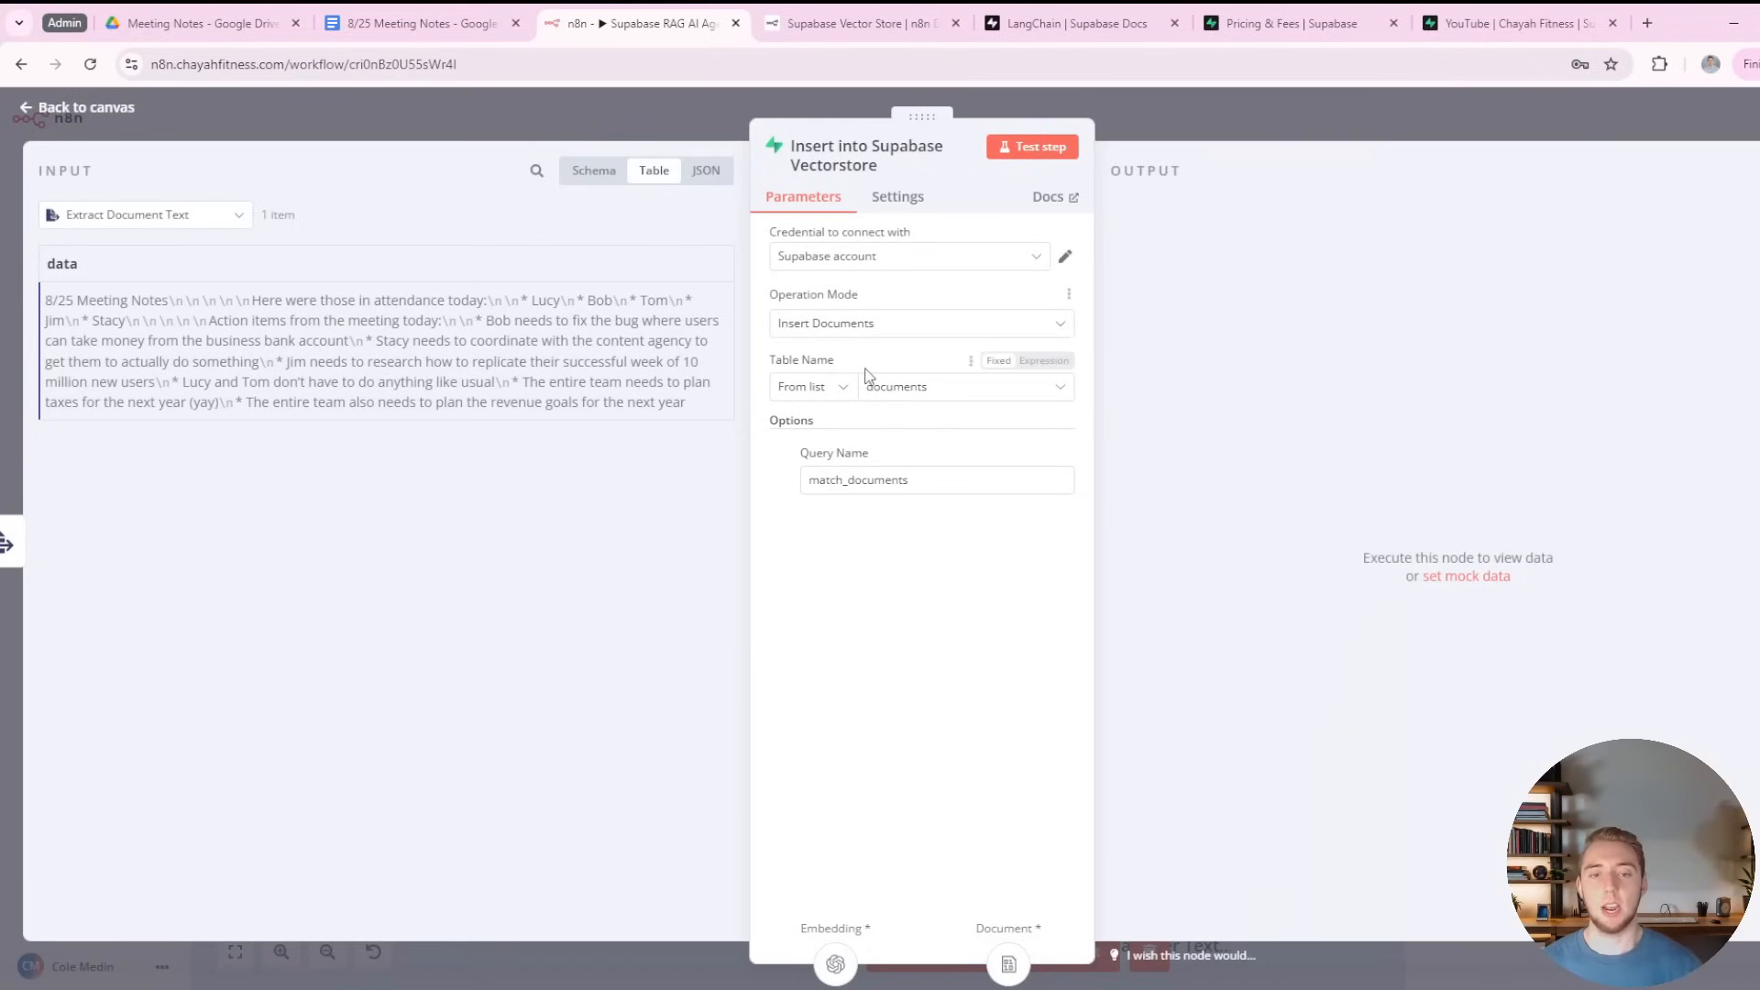
pyautogui.moveTo(921, 387)
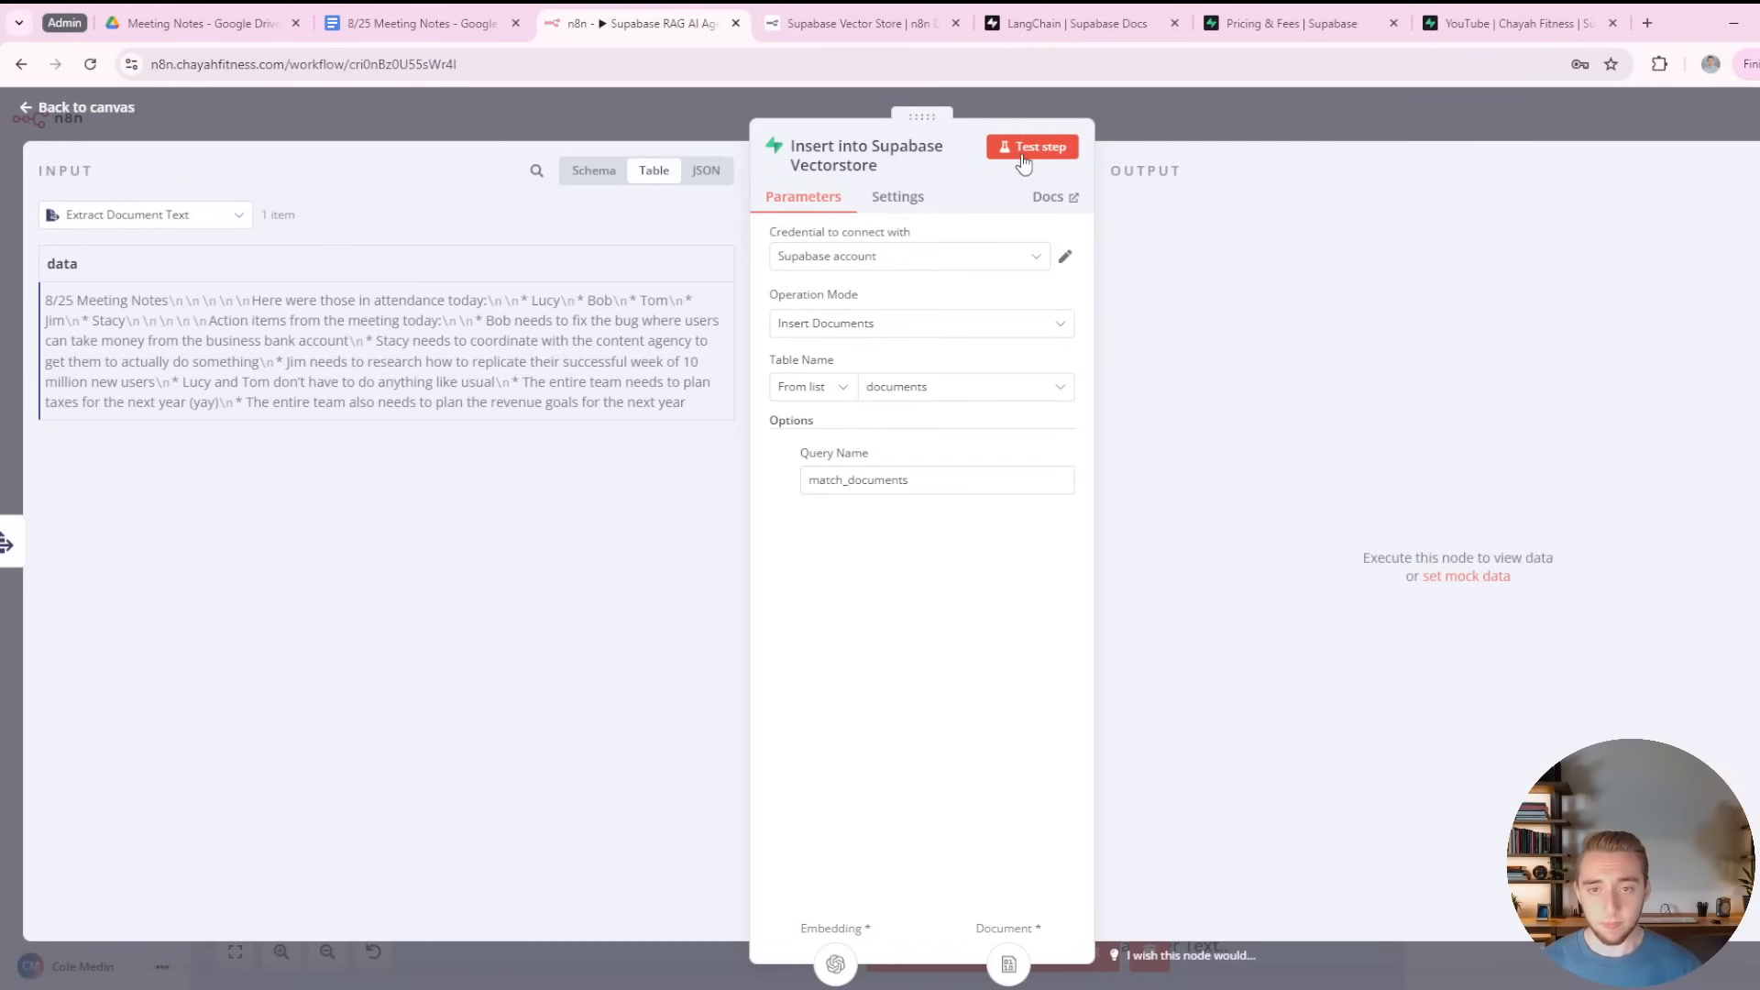
pyautogui.click(1031, 146)
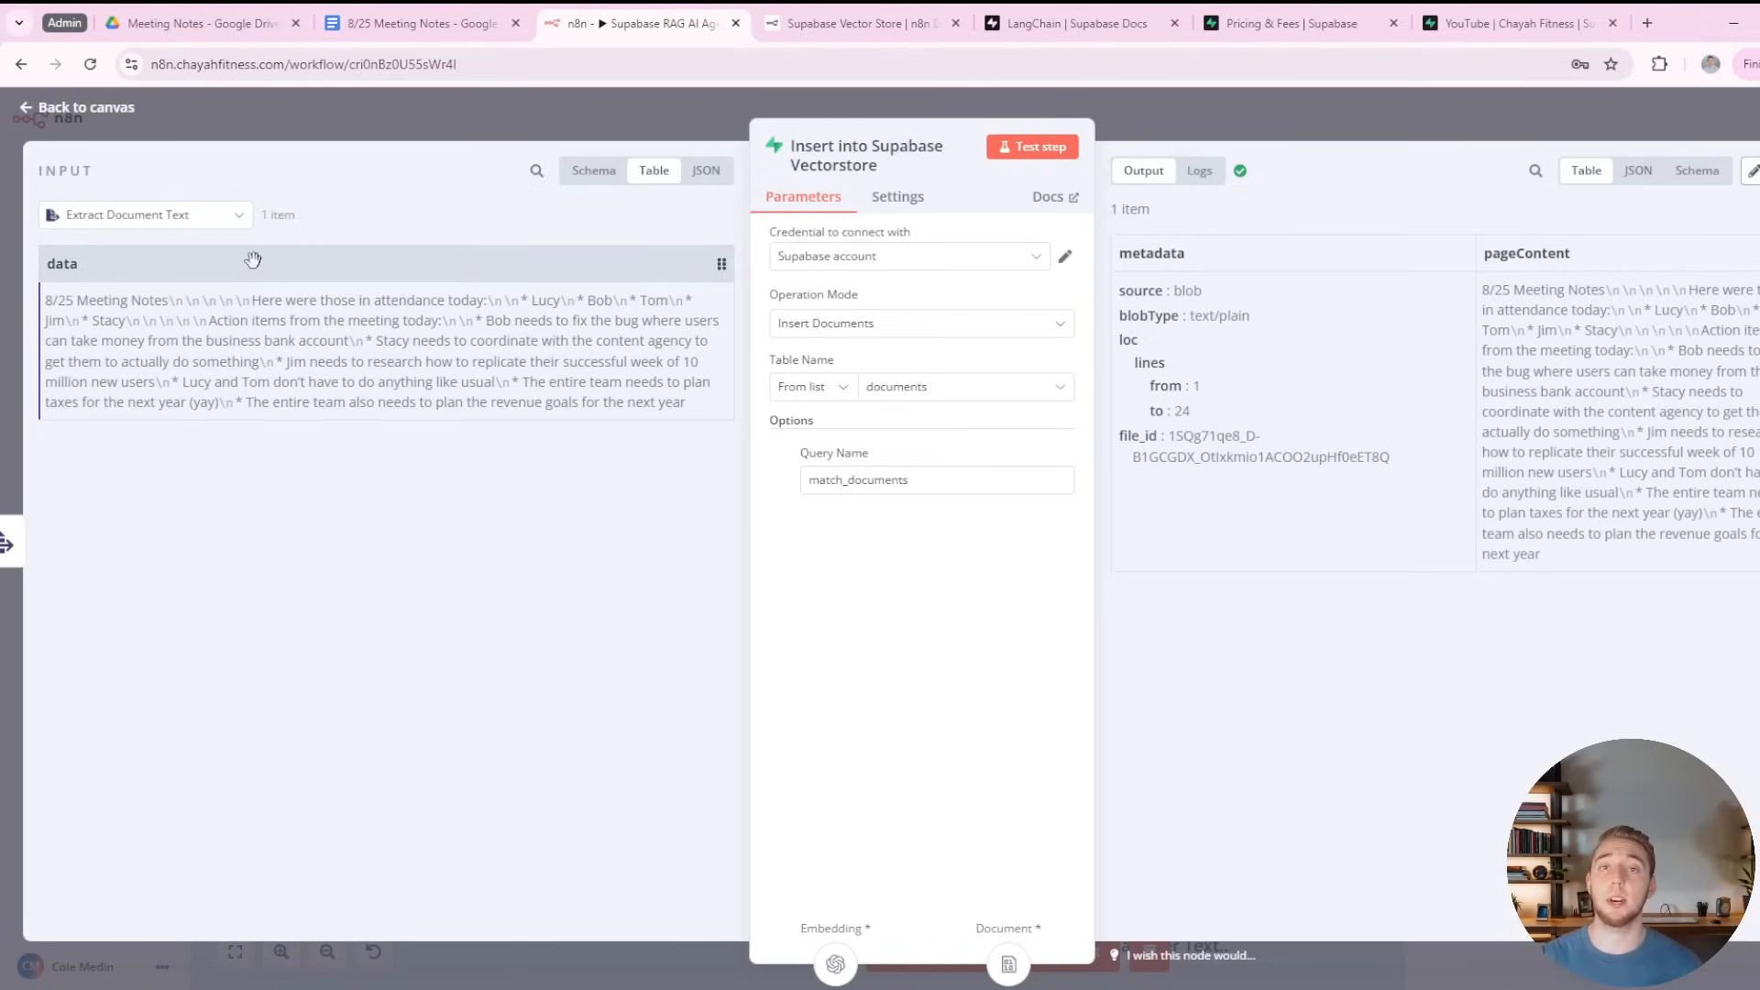
pyautogui.moveTo(1258, 736)
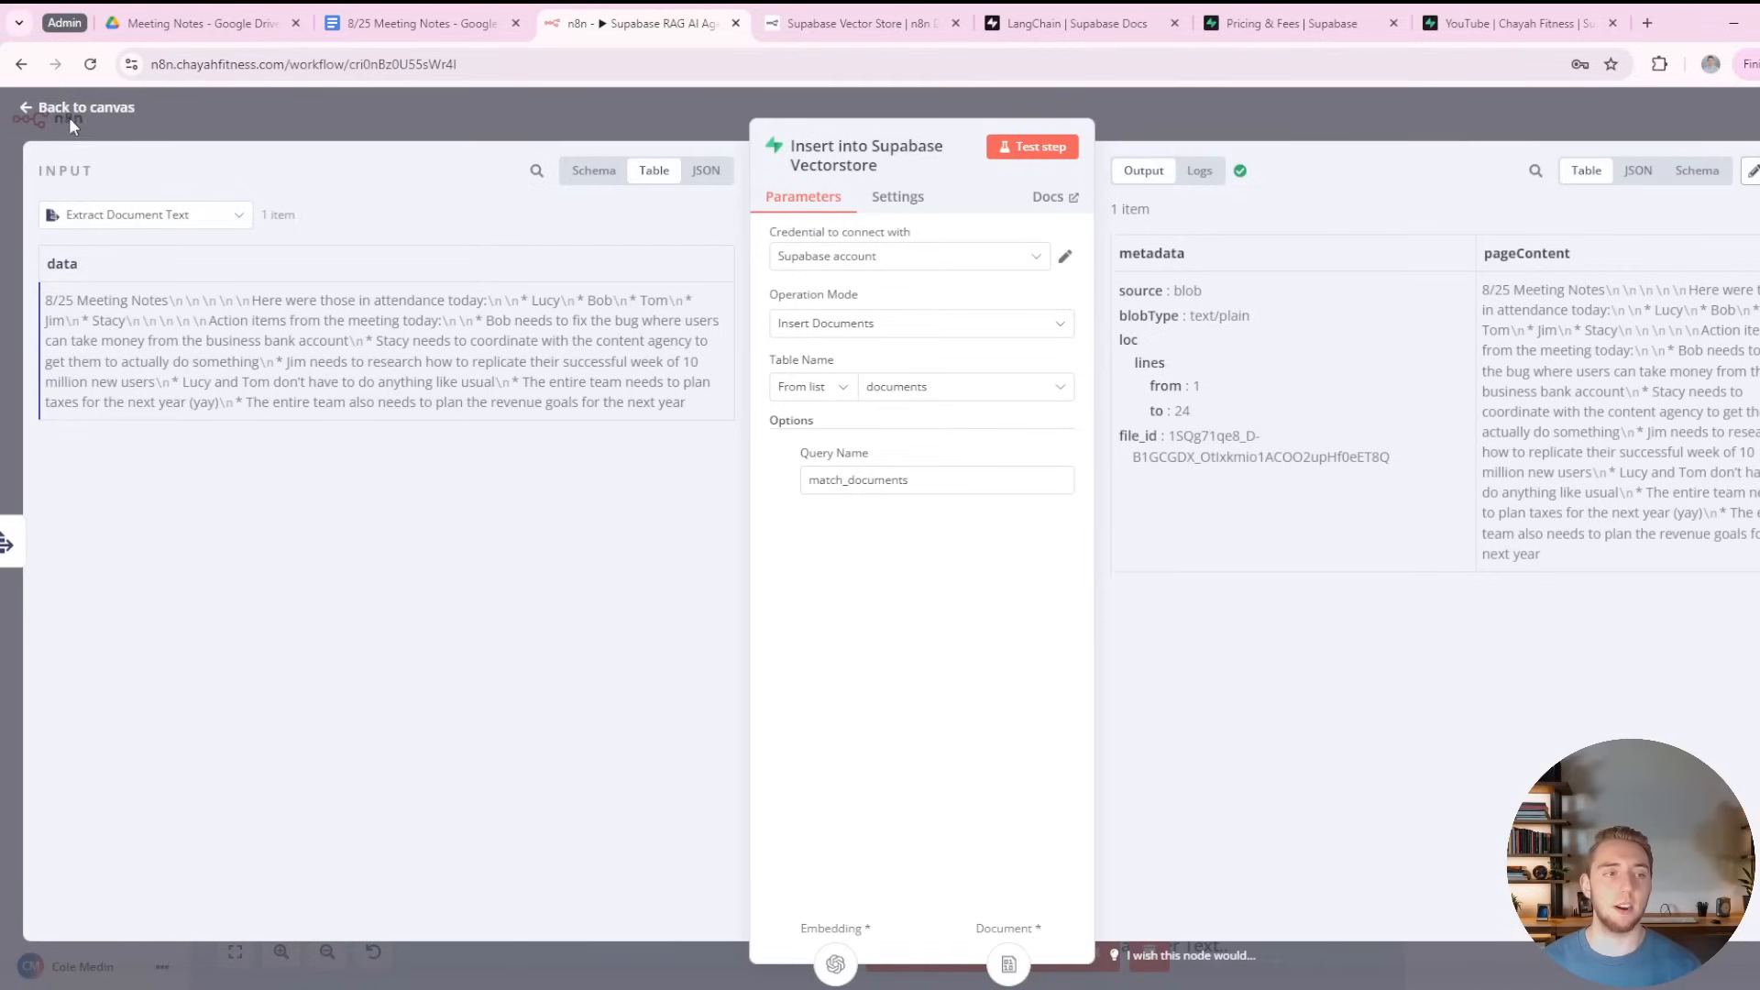
pyautogui.click(78, 106)
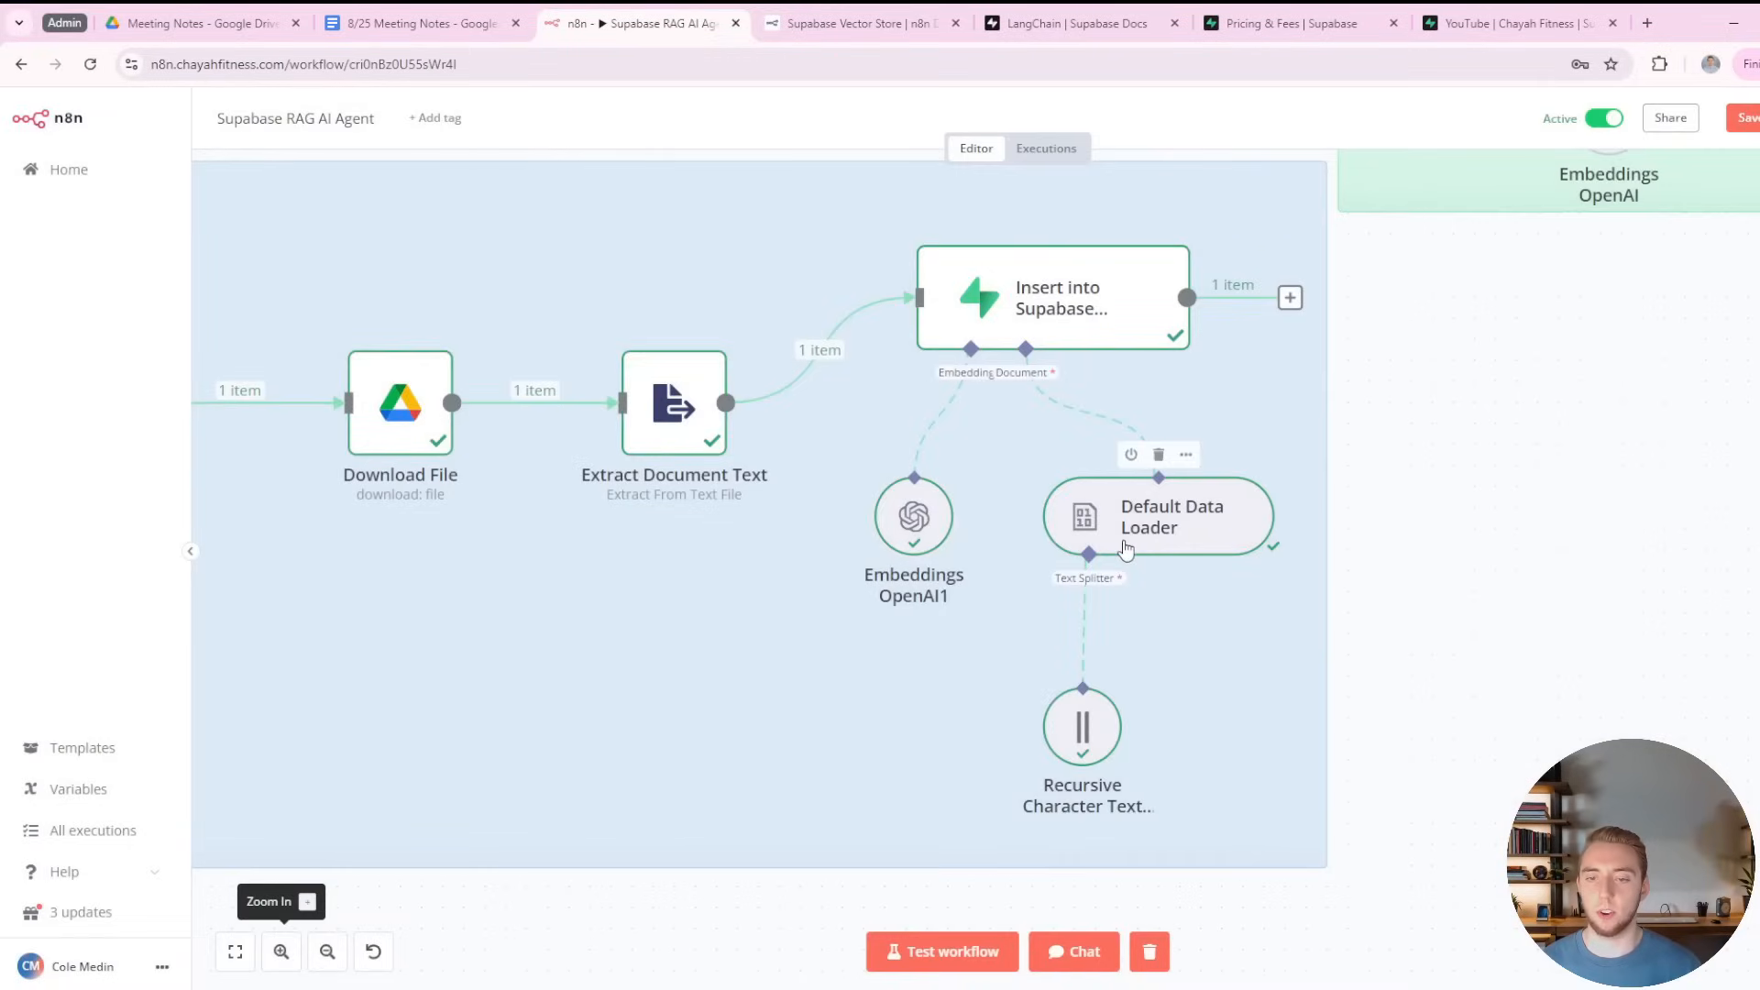
pyautogui.moveTo(1082, 728)
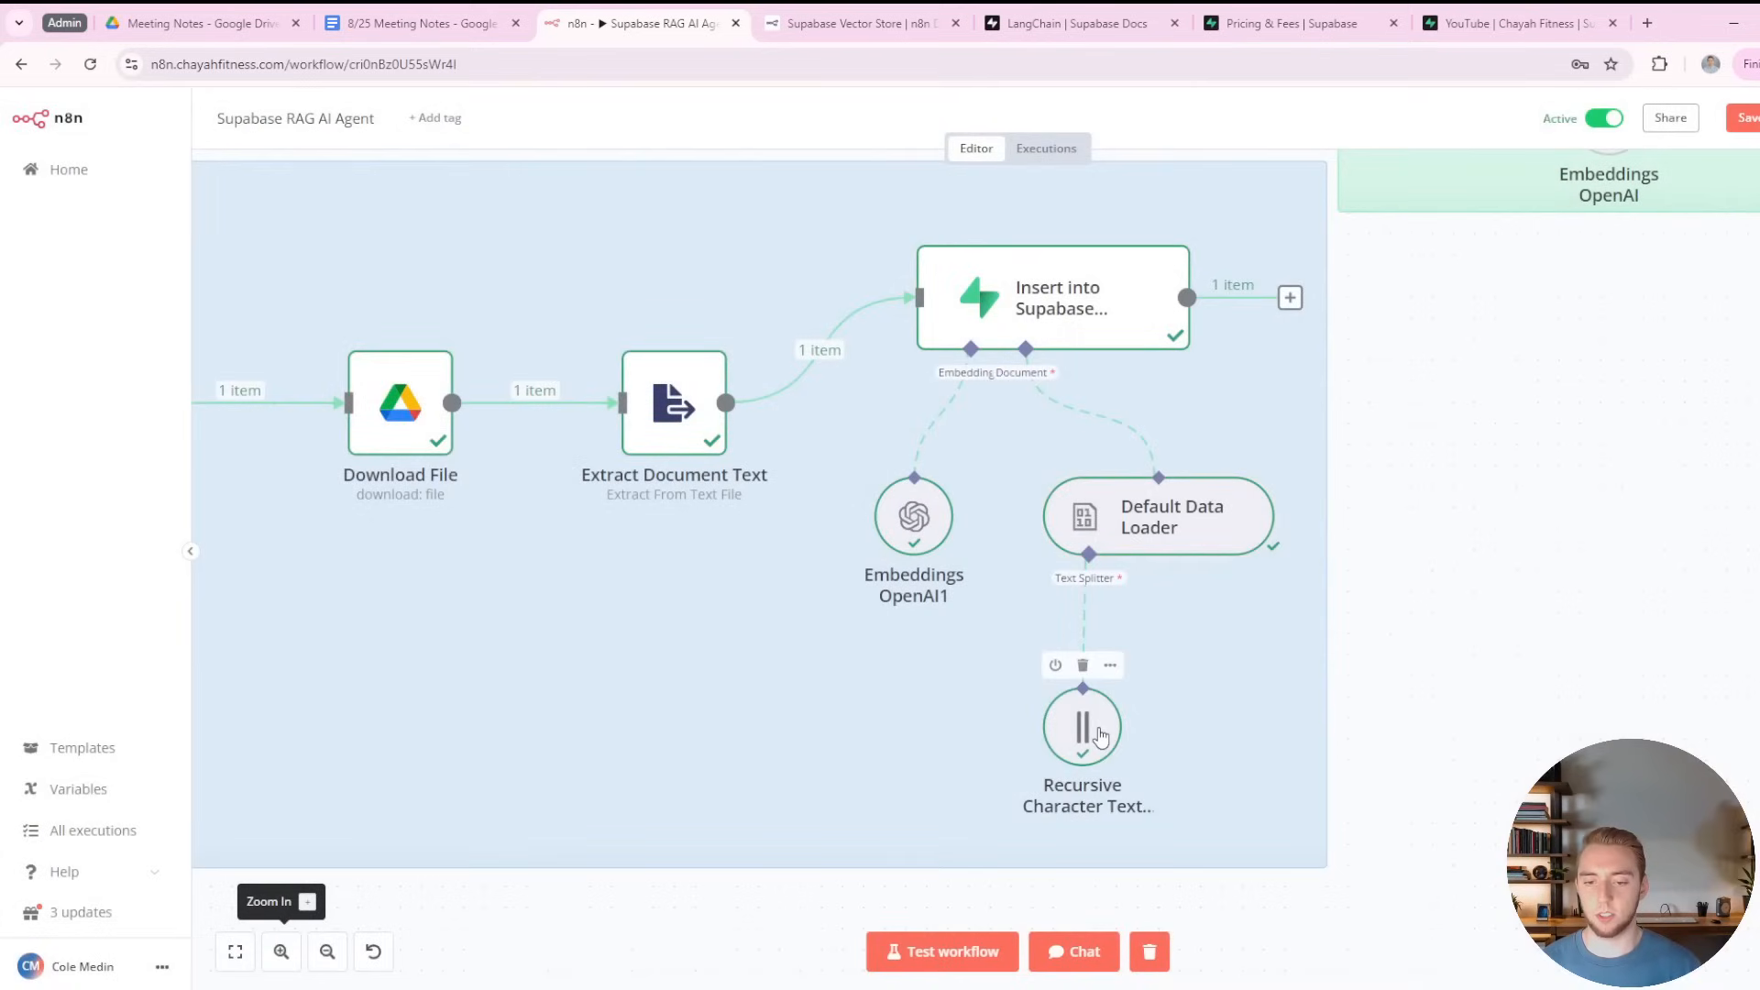
pyautogui.doubleClick(1082, 726)
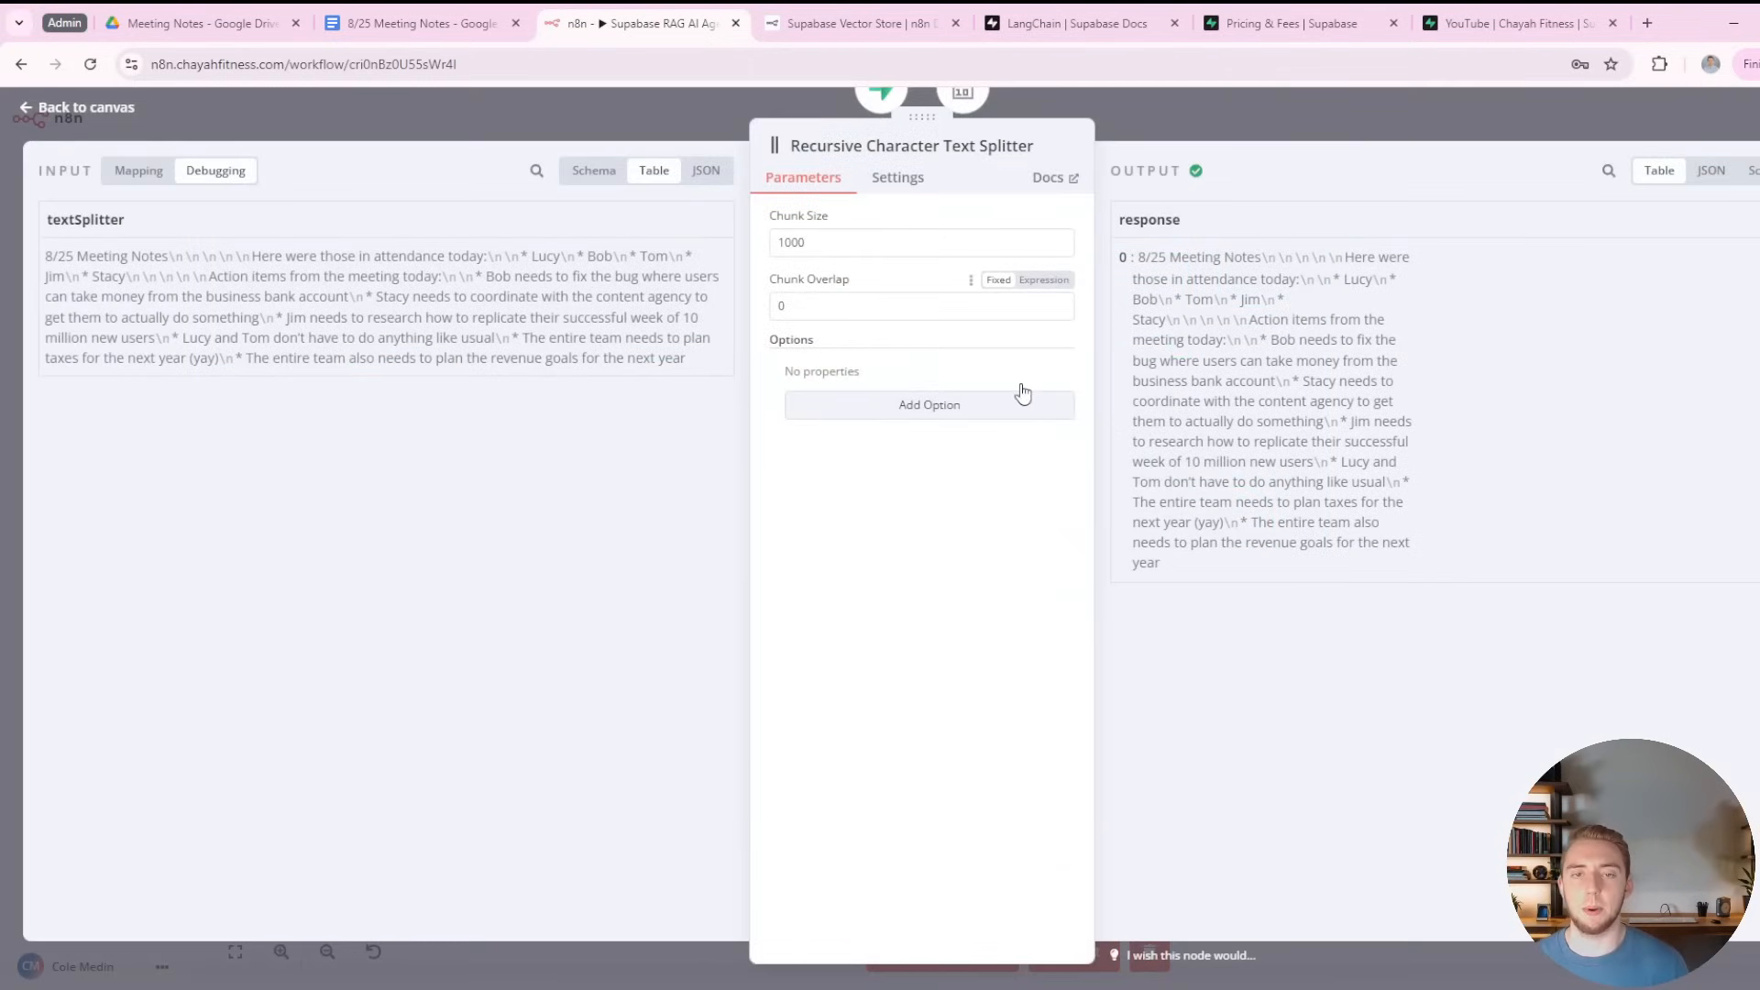
pyautogui.moveTo(921, 307)
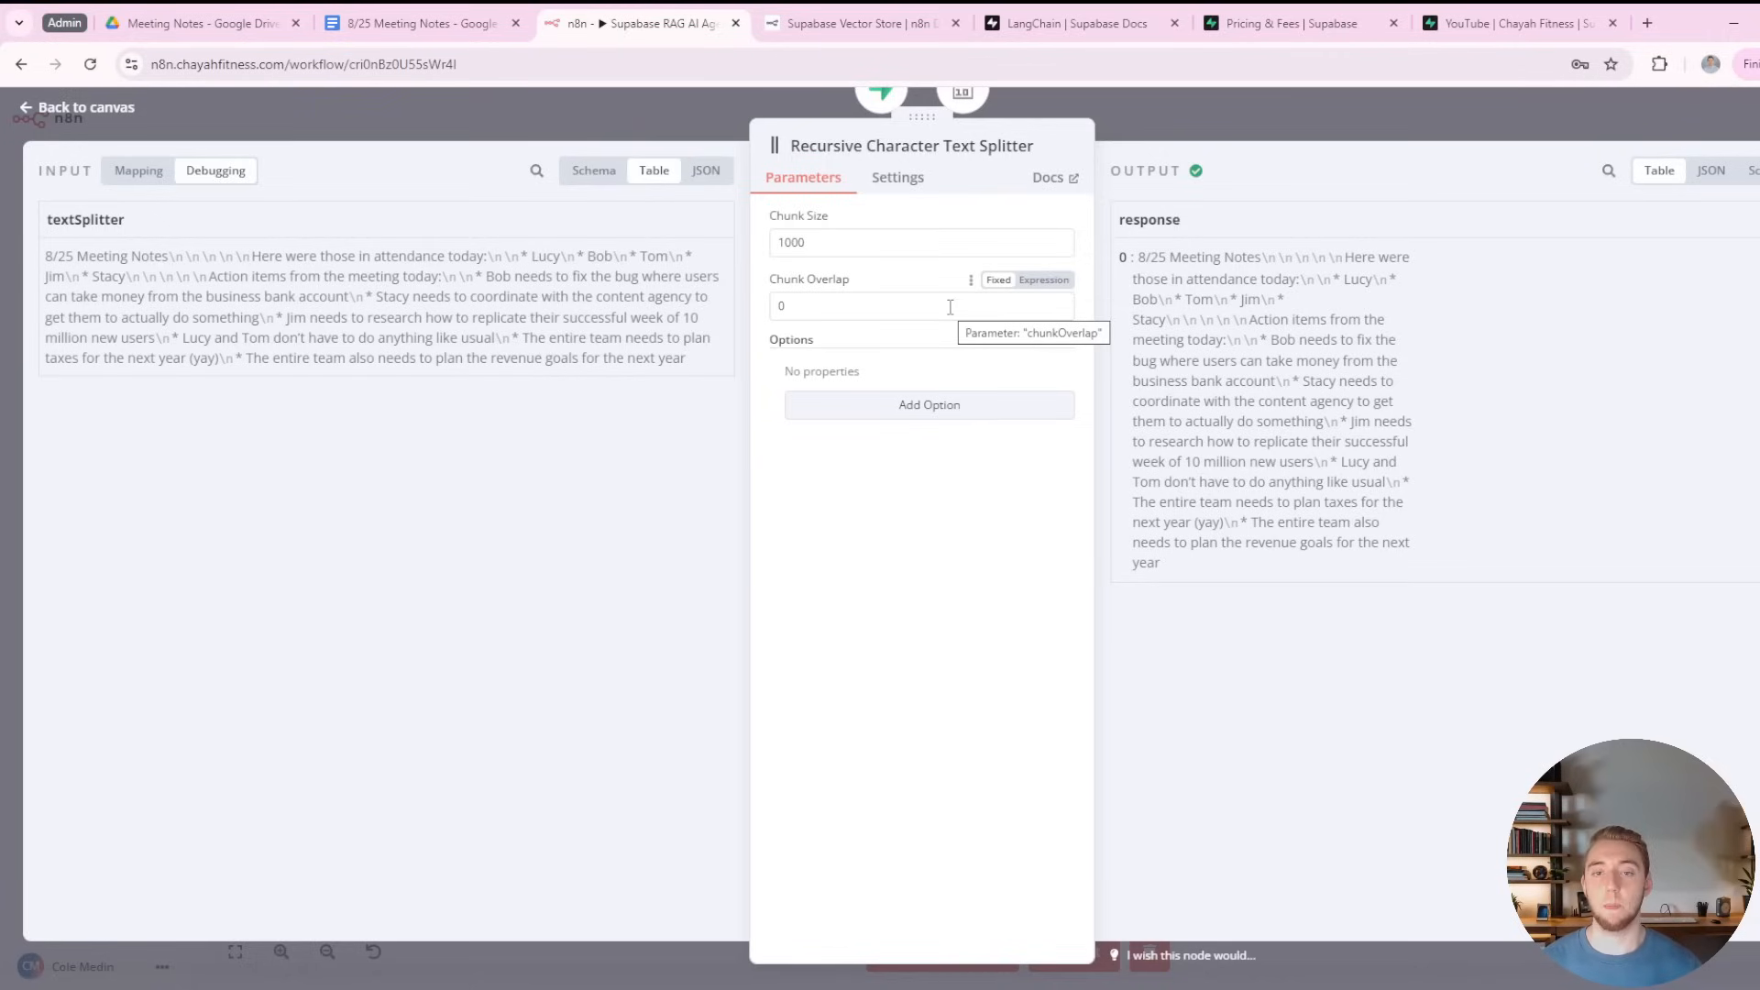
pyautogui.moveTo(842, 409)
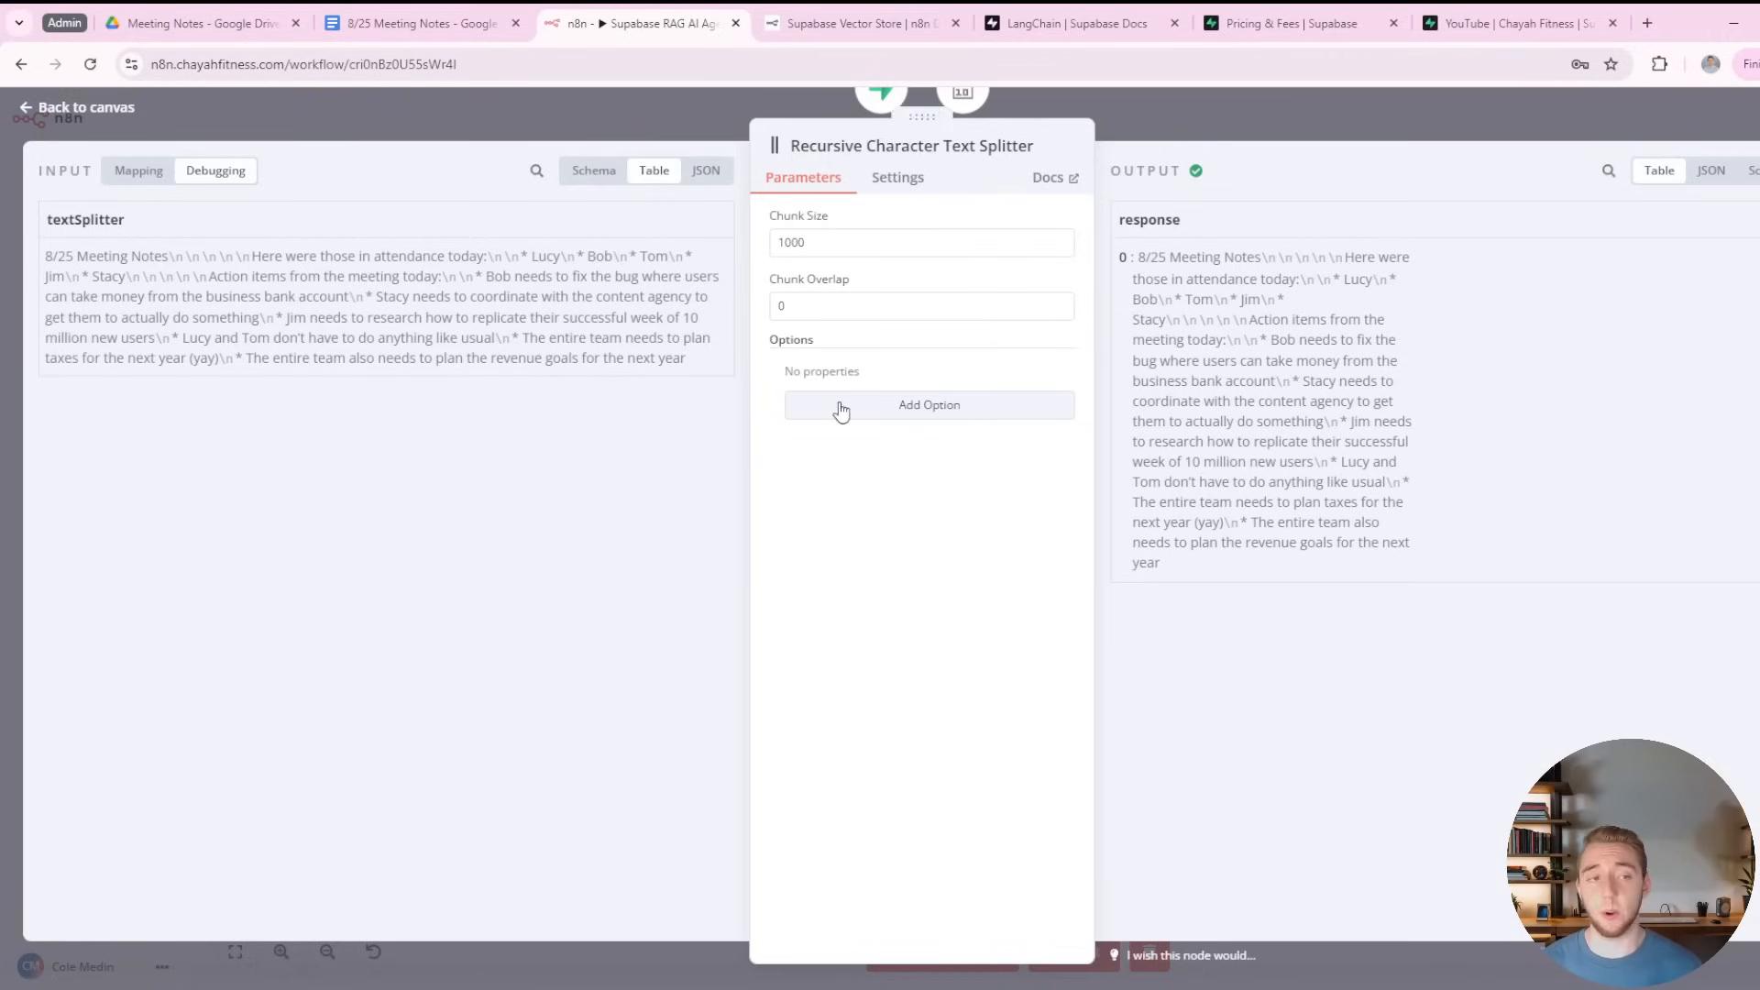
pyautogui.click(75, 107)
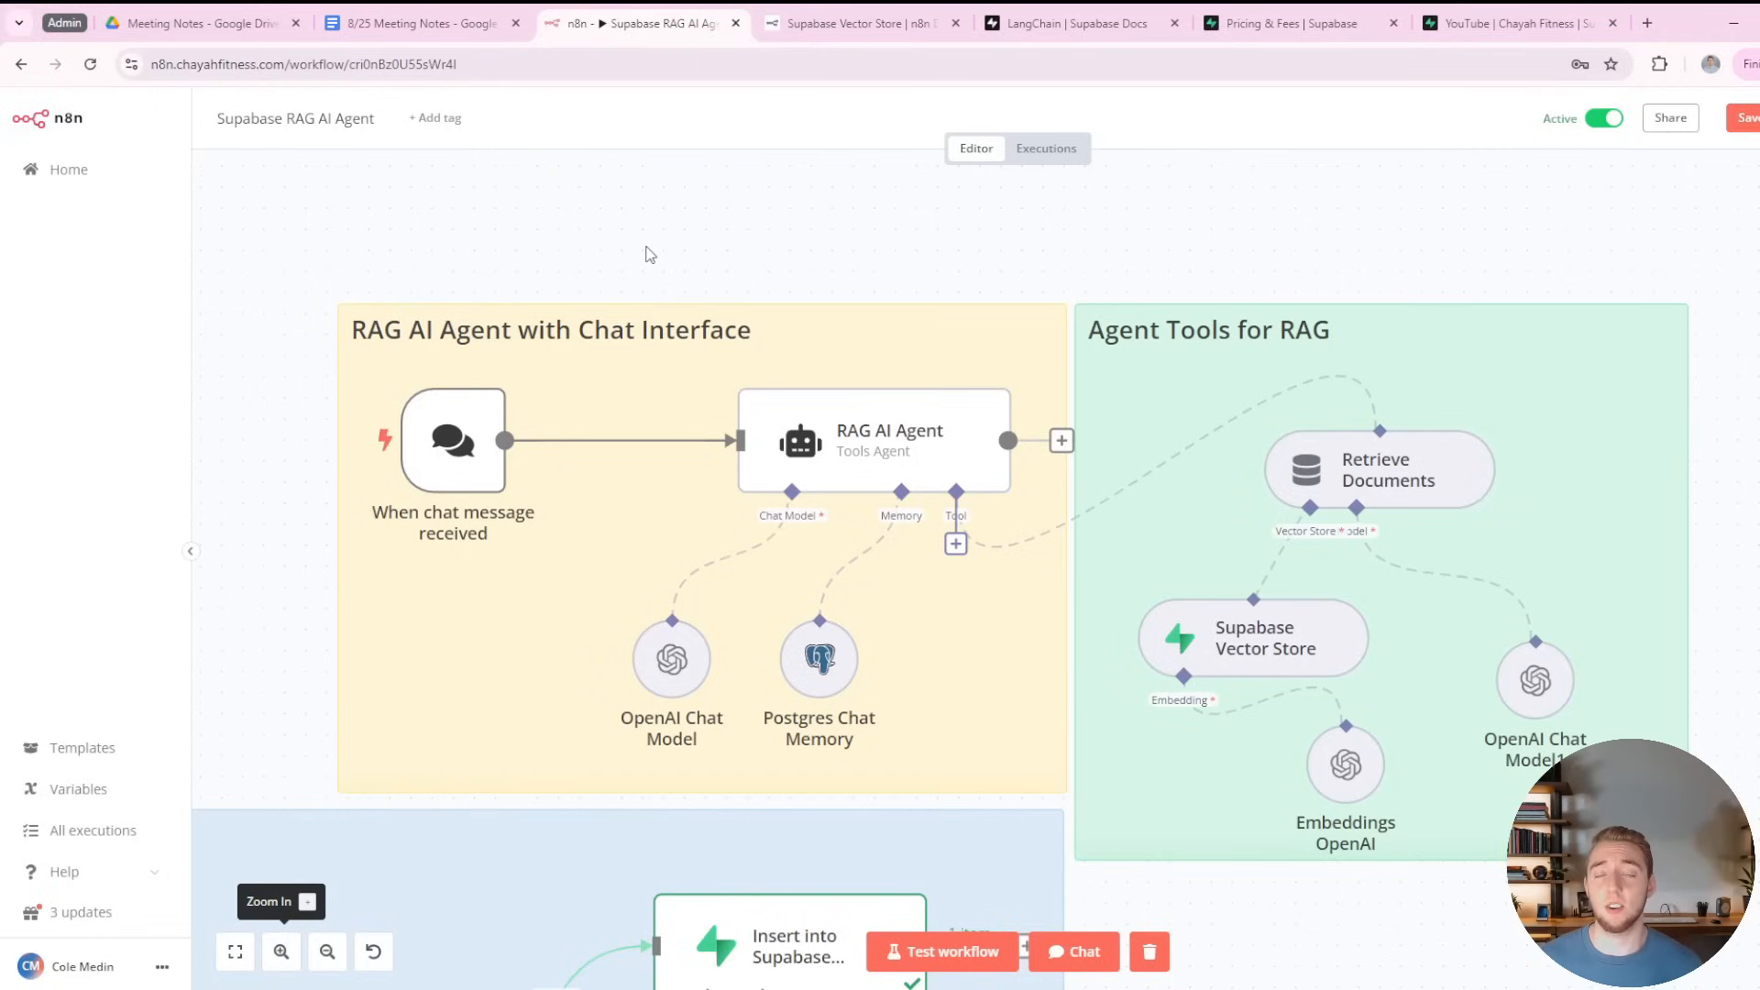
pyautogui.moveTo(768, 253)
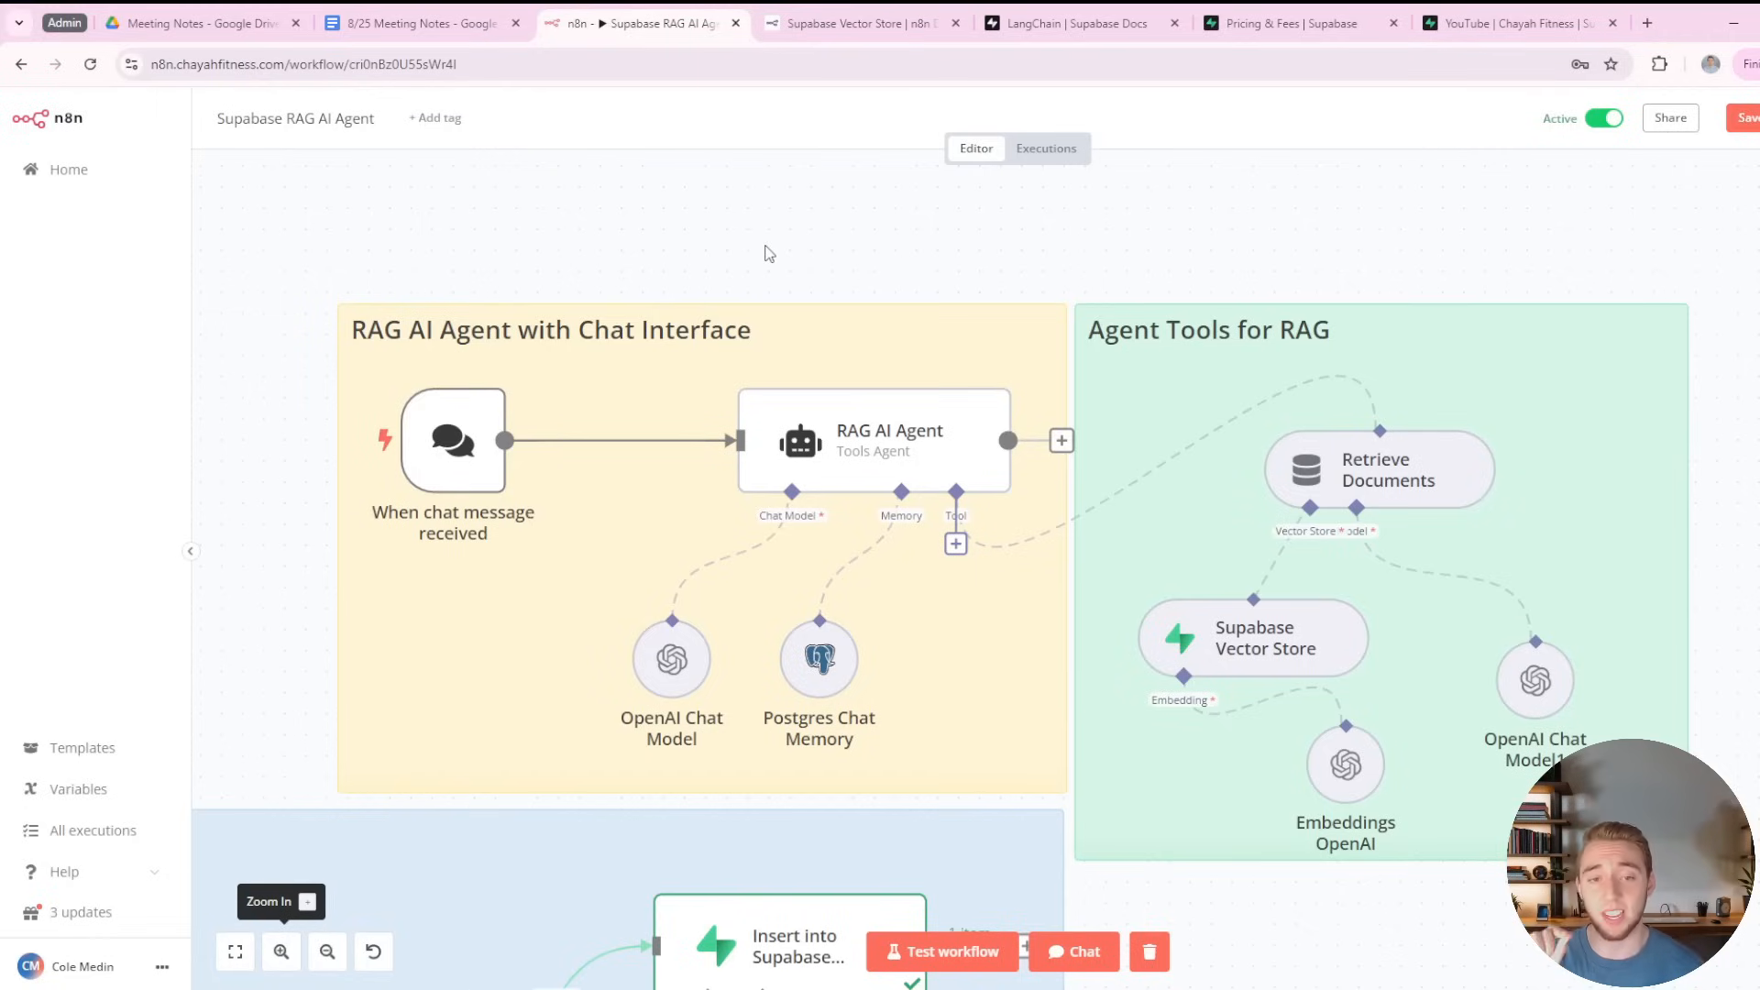
# Ask the agent 'Who were the attendees for the 8/25 meeting?' and check Supabase's documents table.
pyautogui.click(1073, 952)
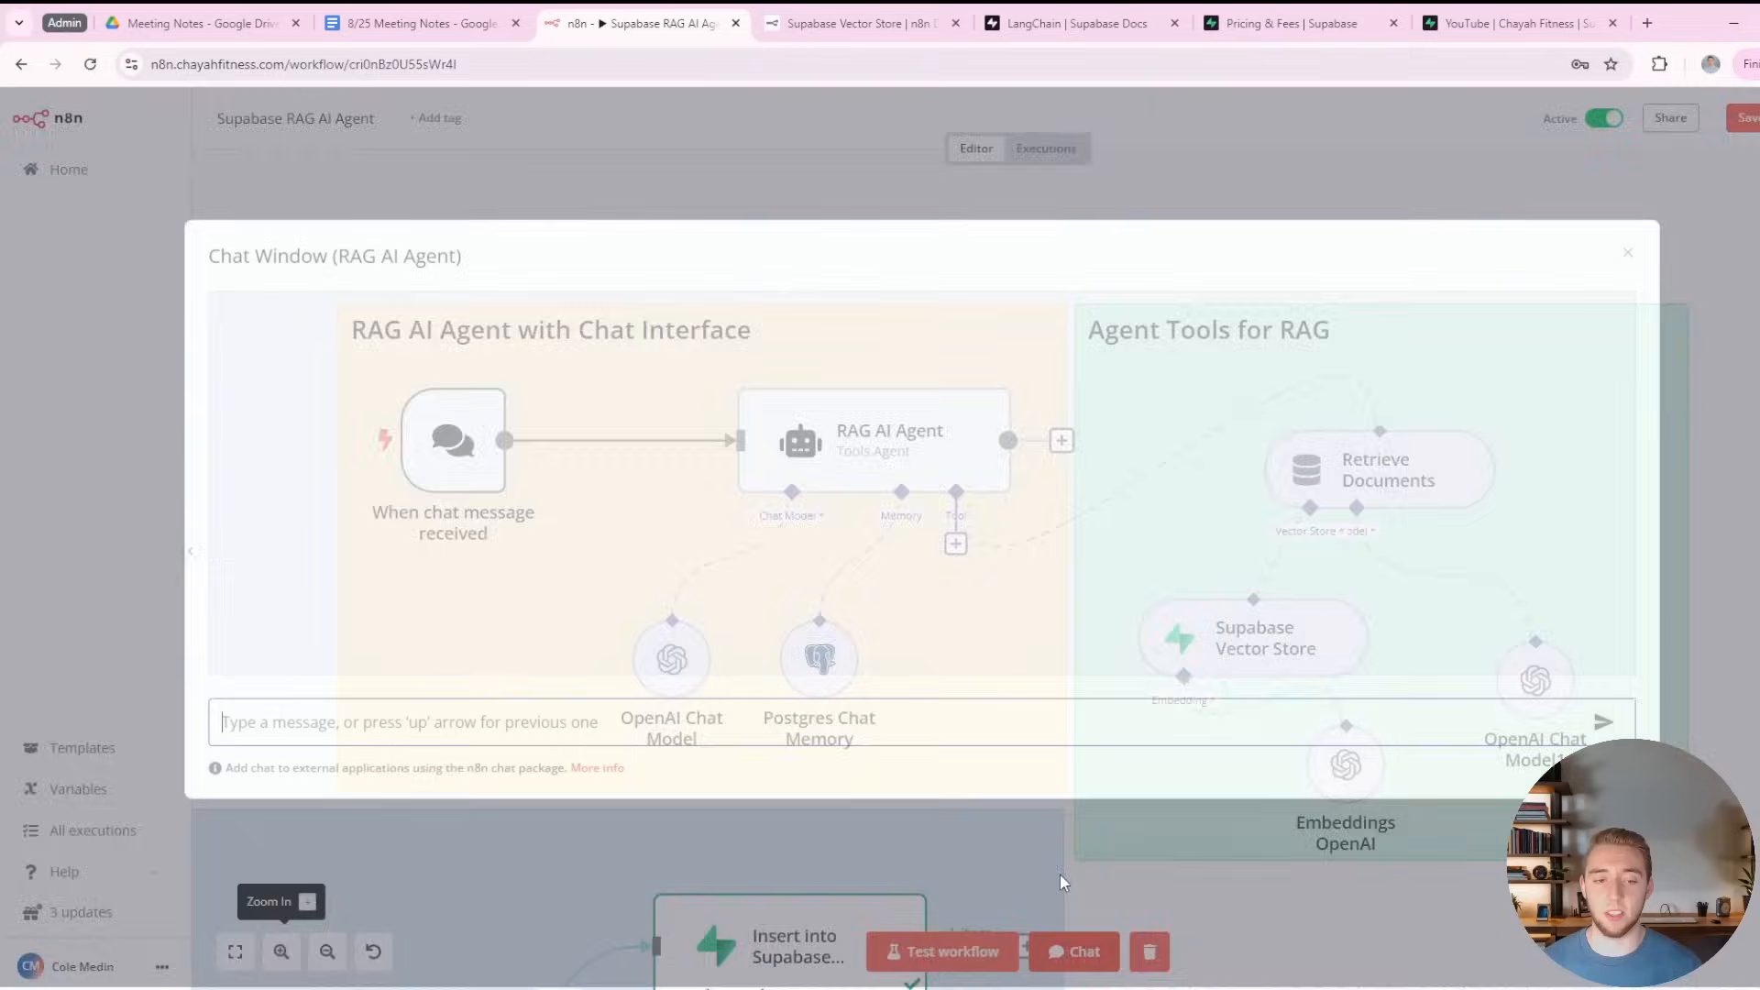
pyautogui.write('Who were the attendees for the 8/25 meeting?')
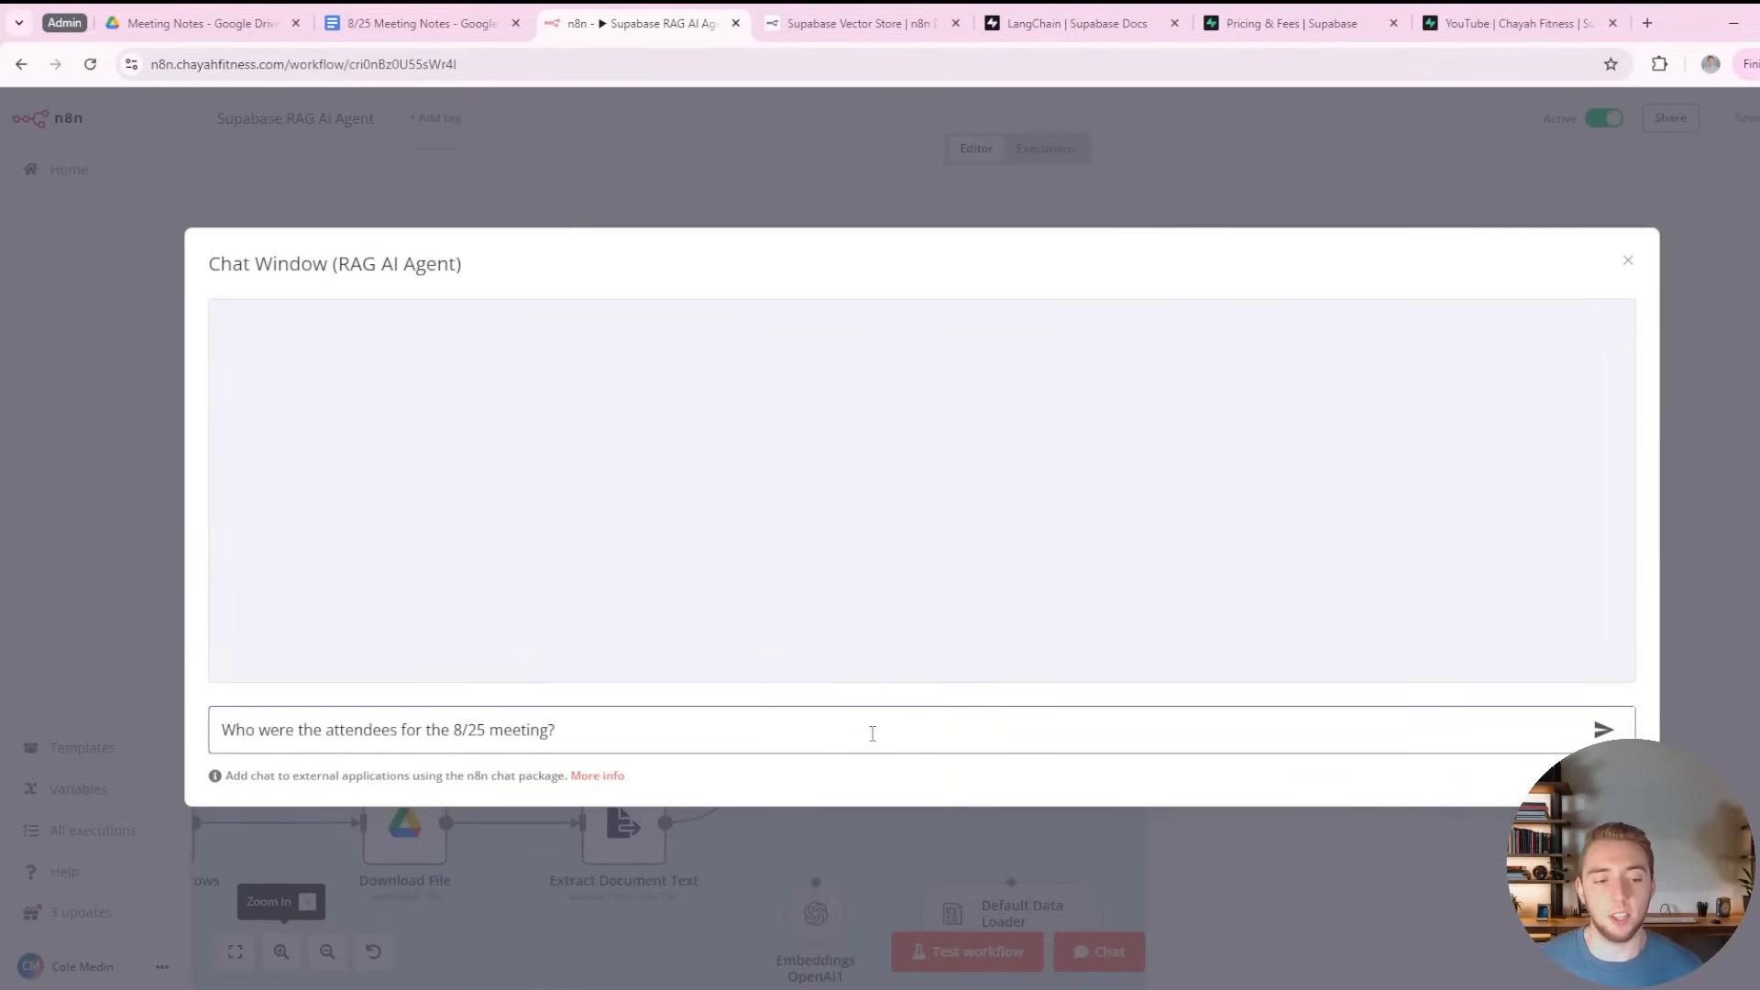
pyautogui.click(1603, 730)
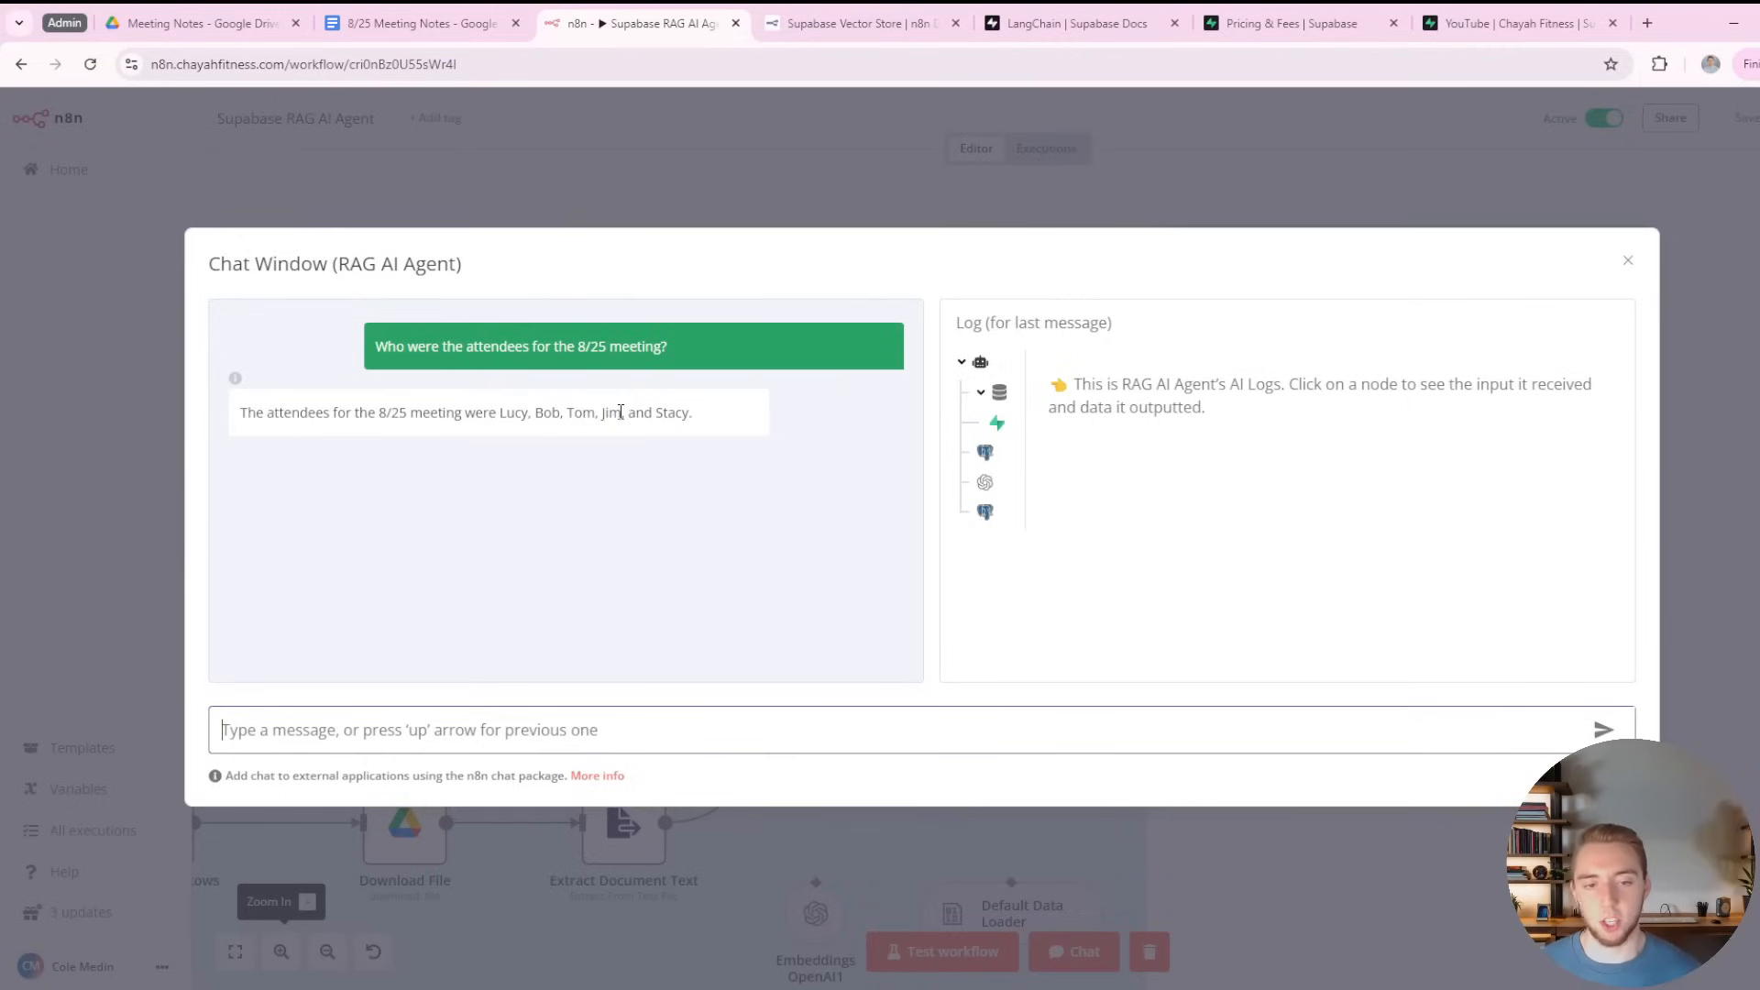
pyautogui.moveTo(716, 442)
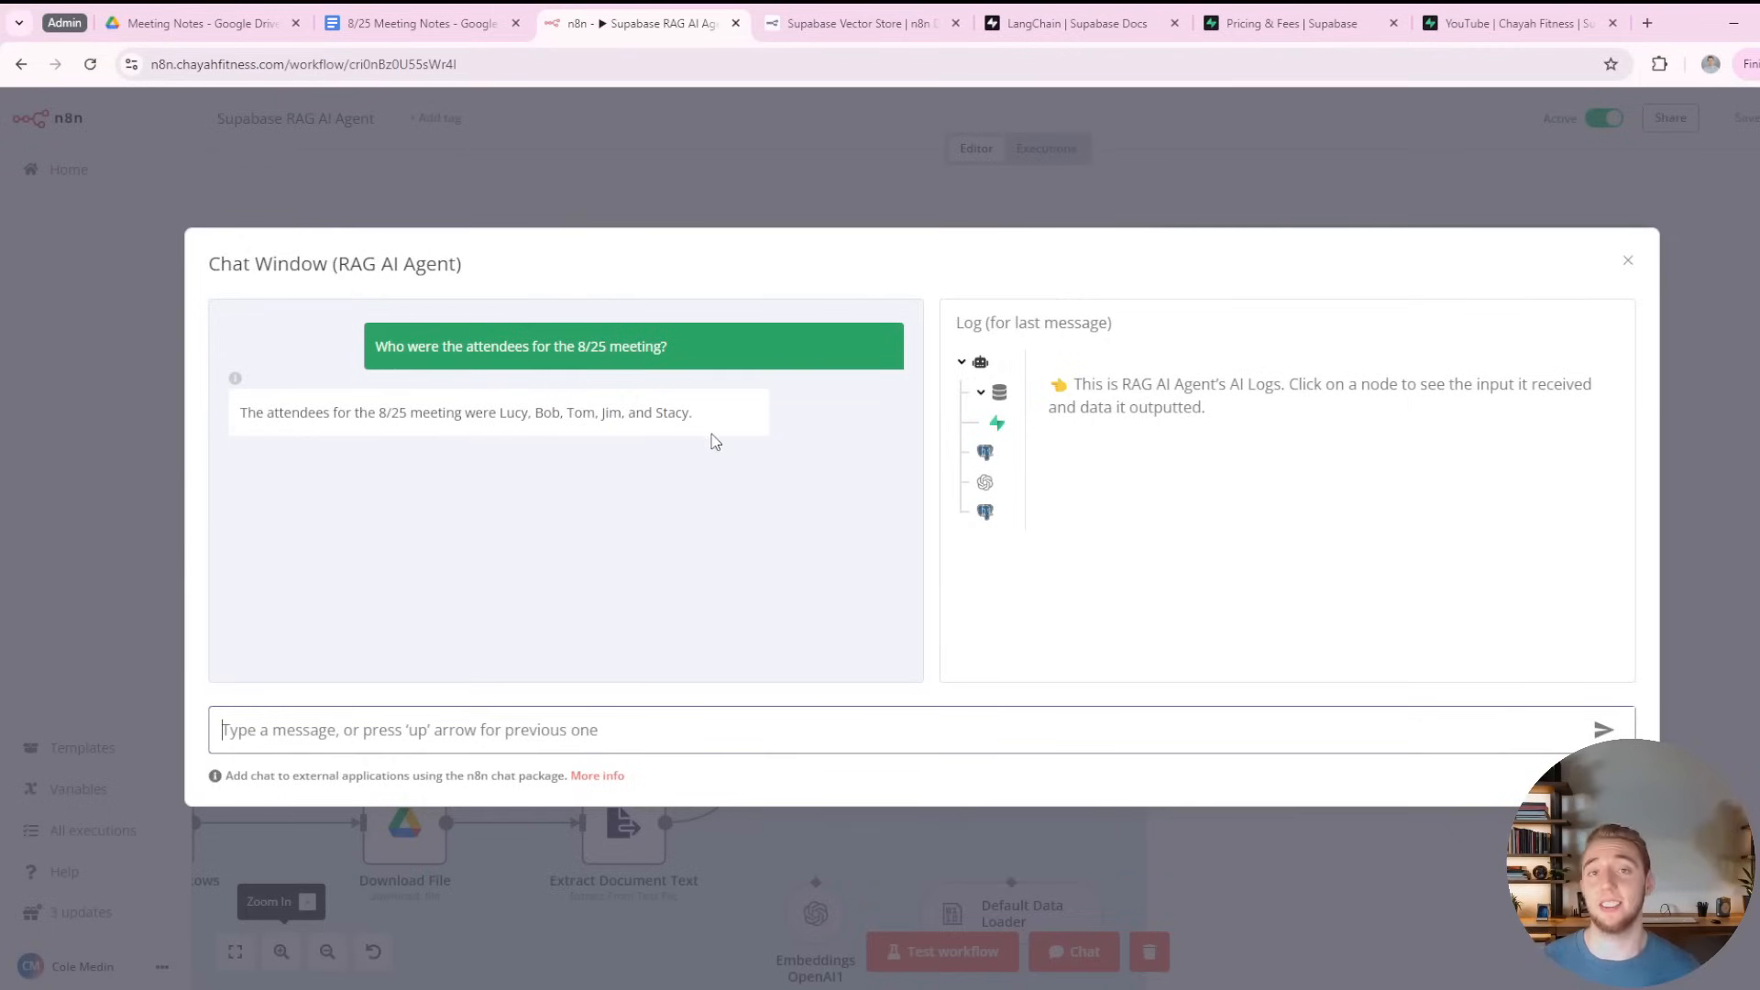
pyautogui.click(859, 22)
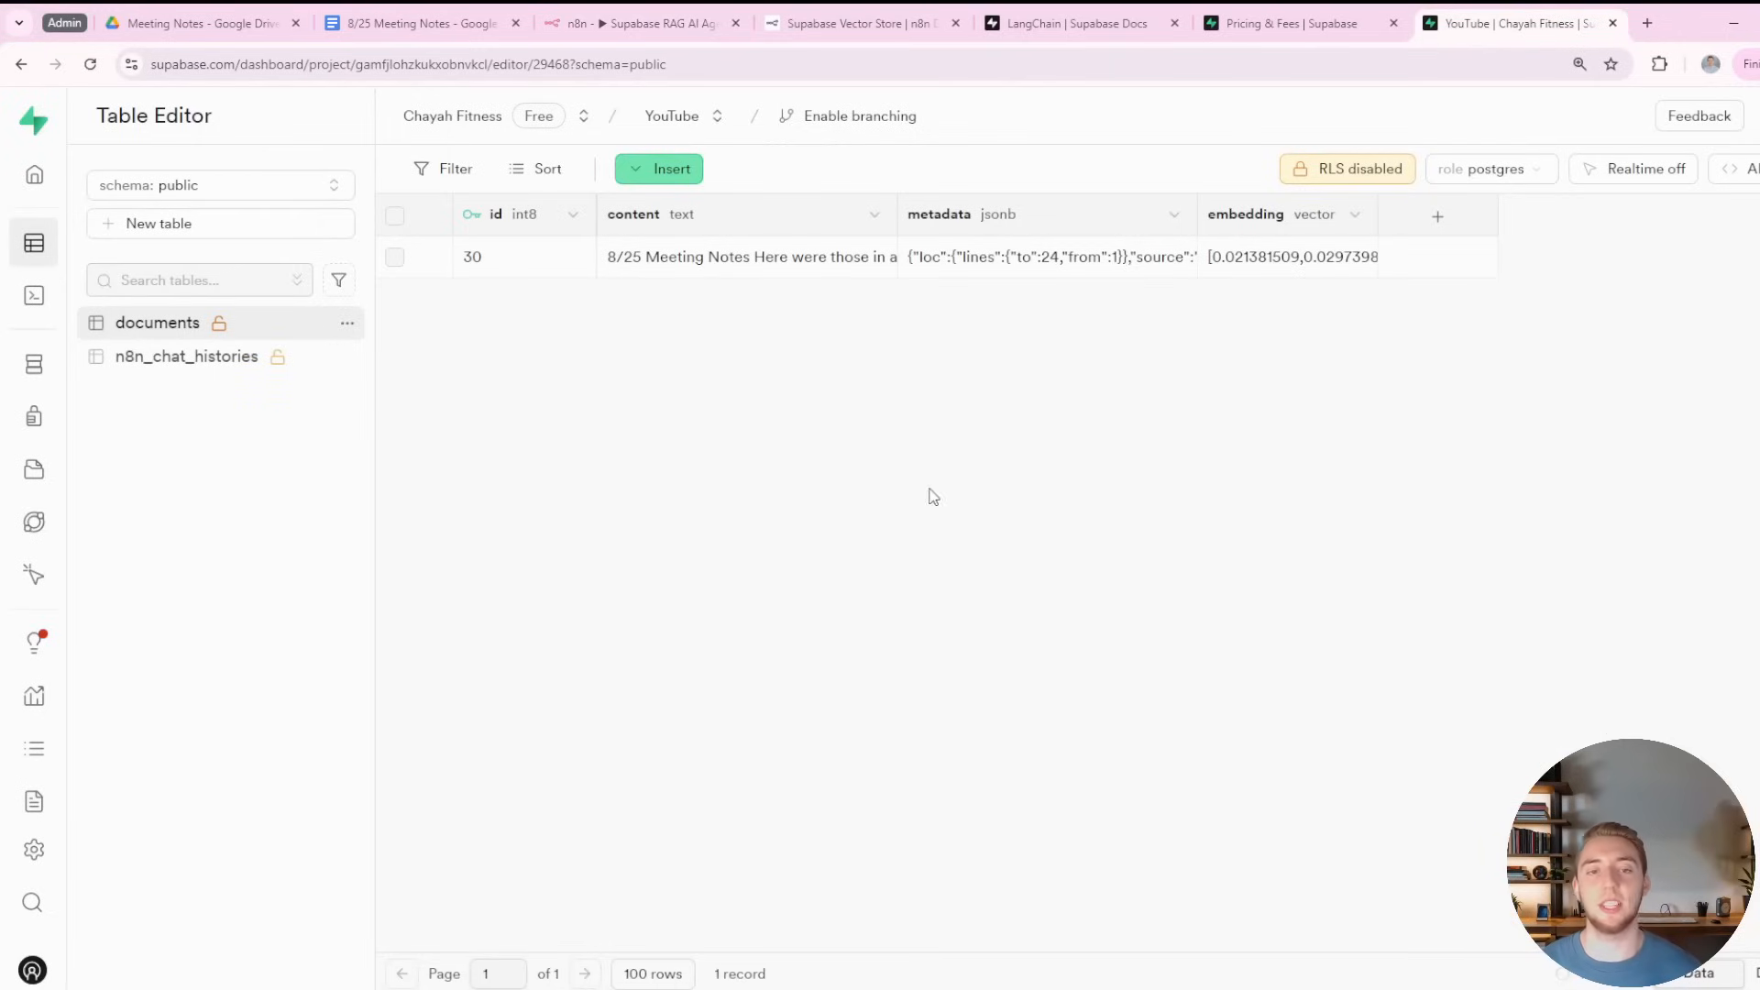
pyautogui.moveTo(1090, 329)
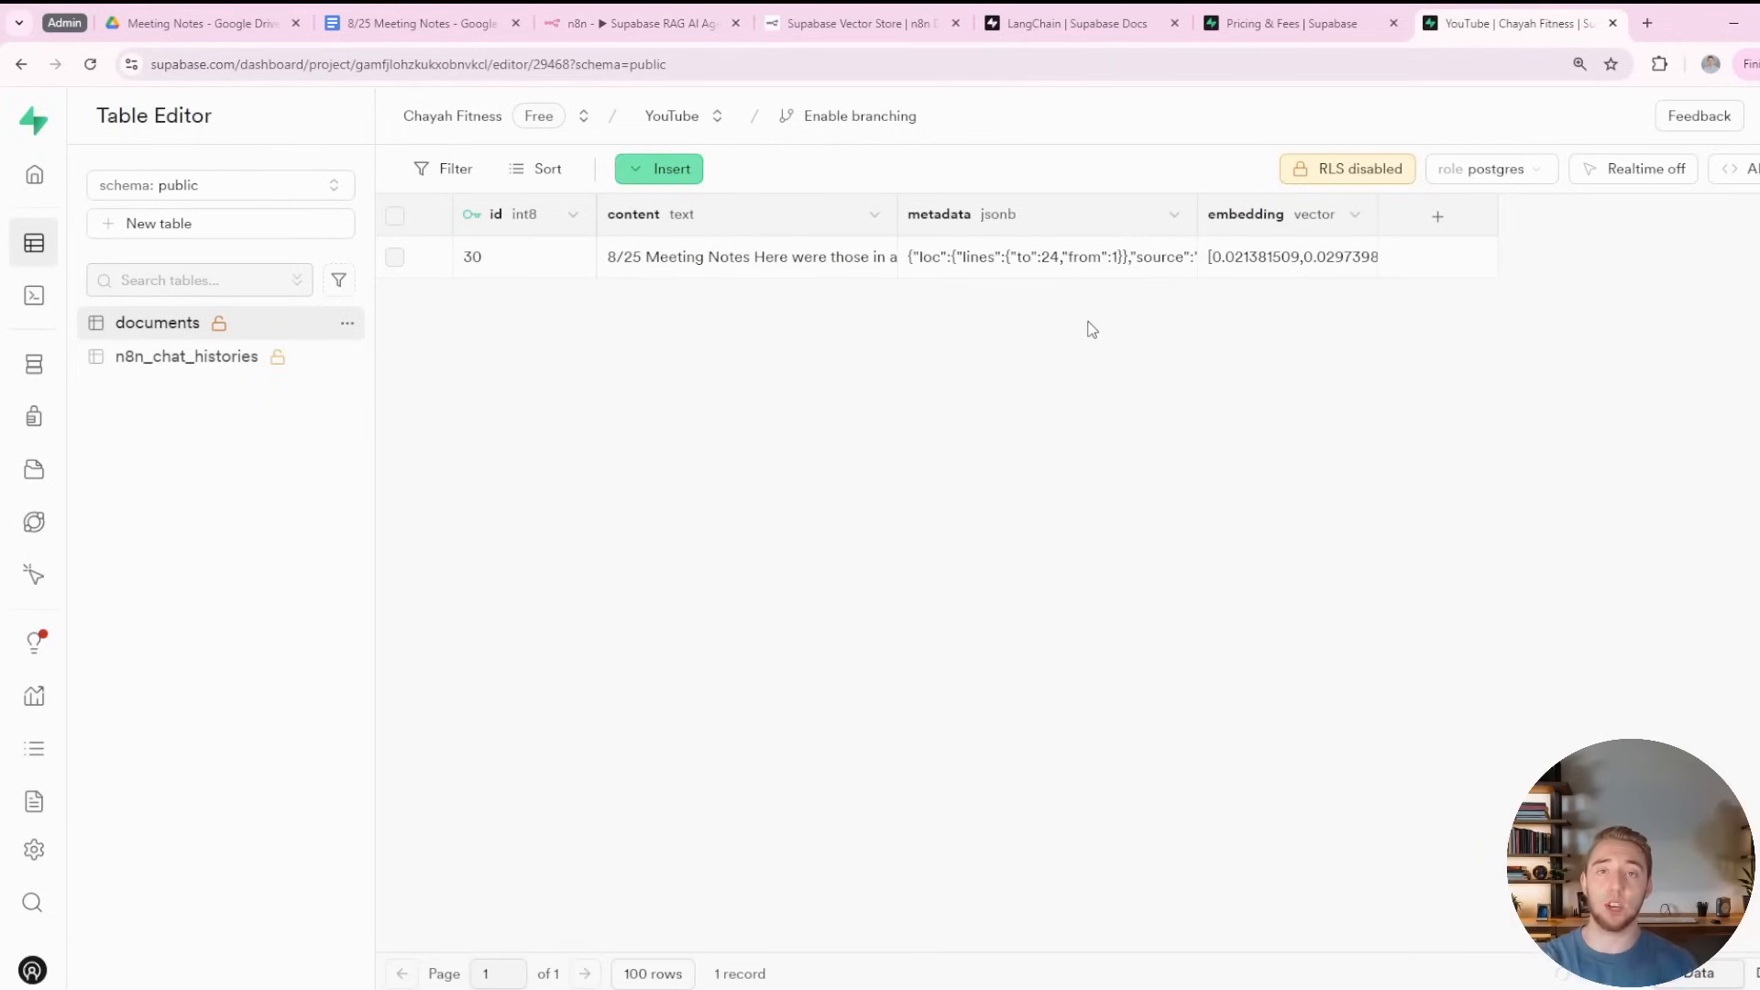